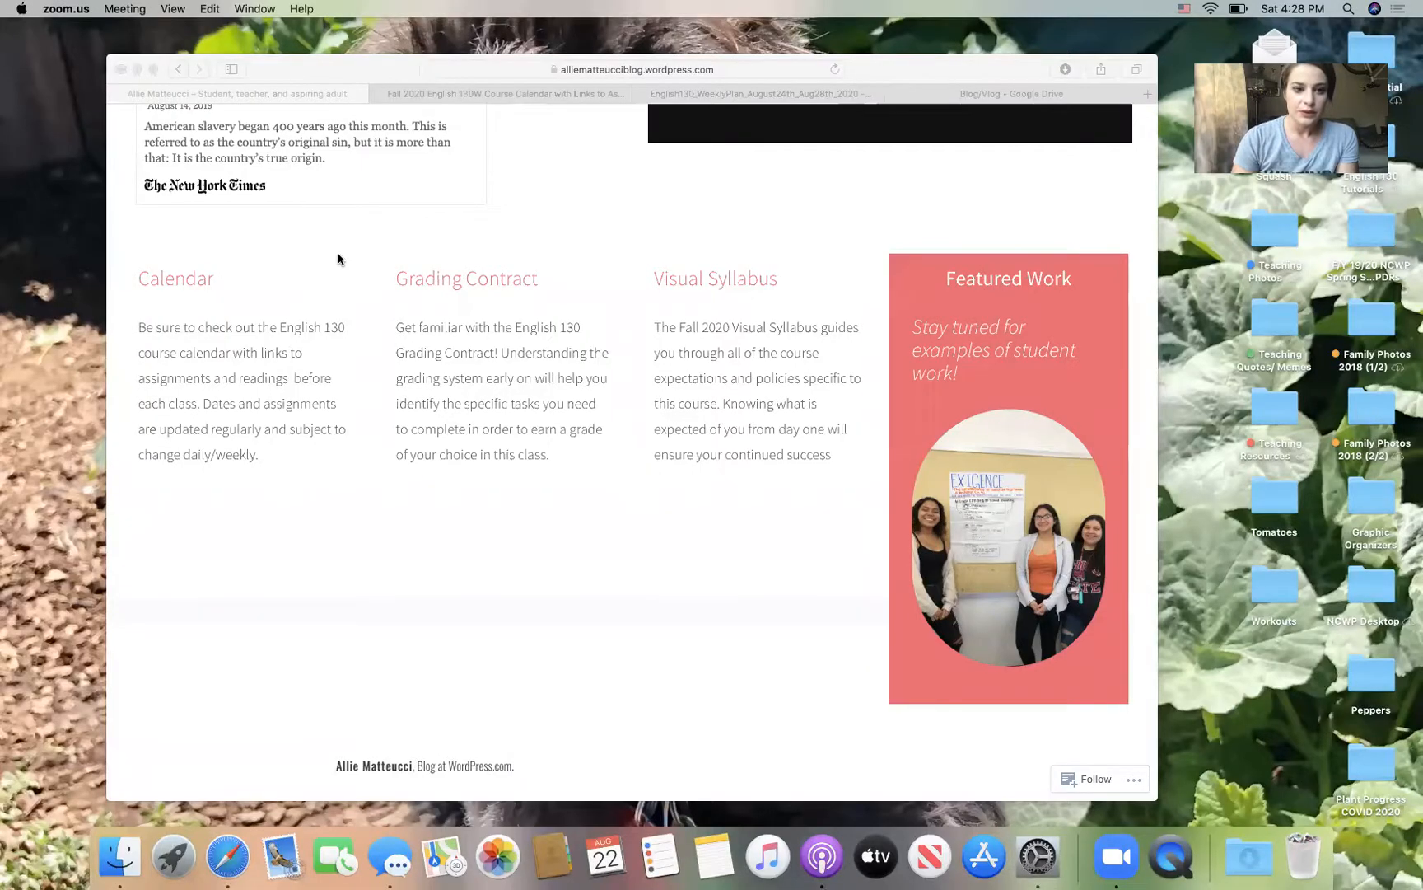
pyautogui.moveTo(493, 204)
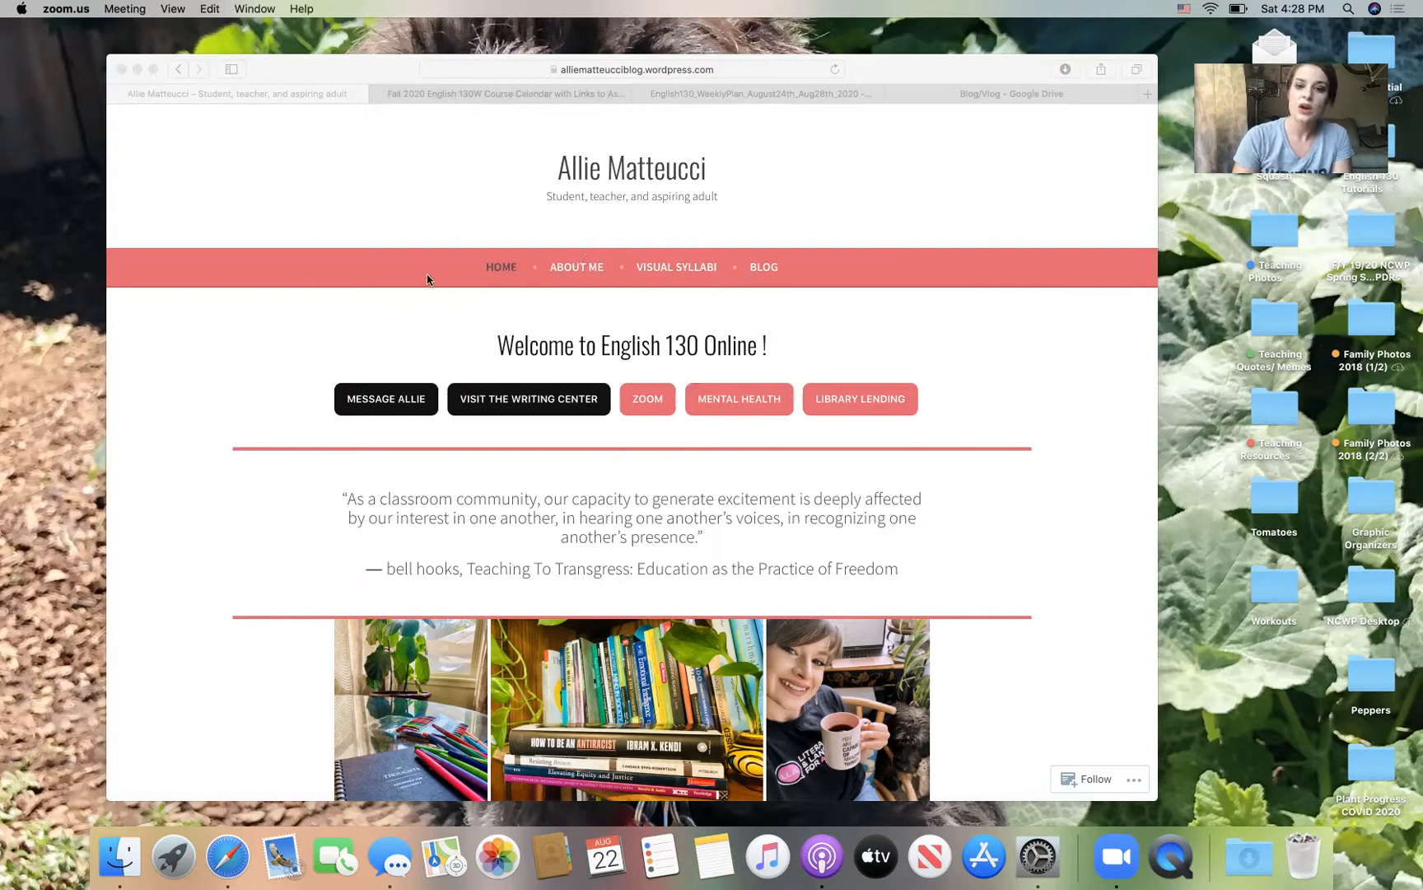
pyautogui.moveTo(917, 303)
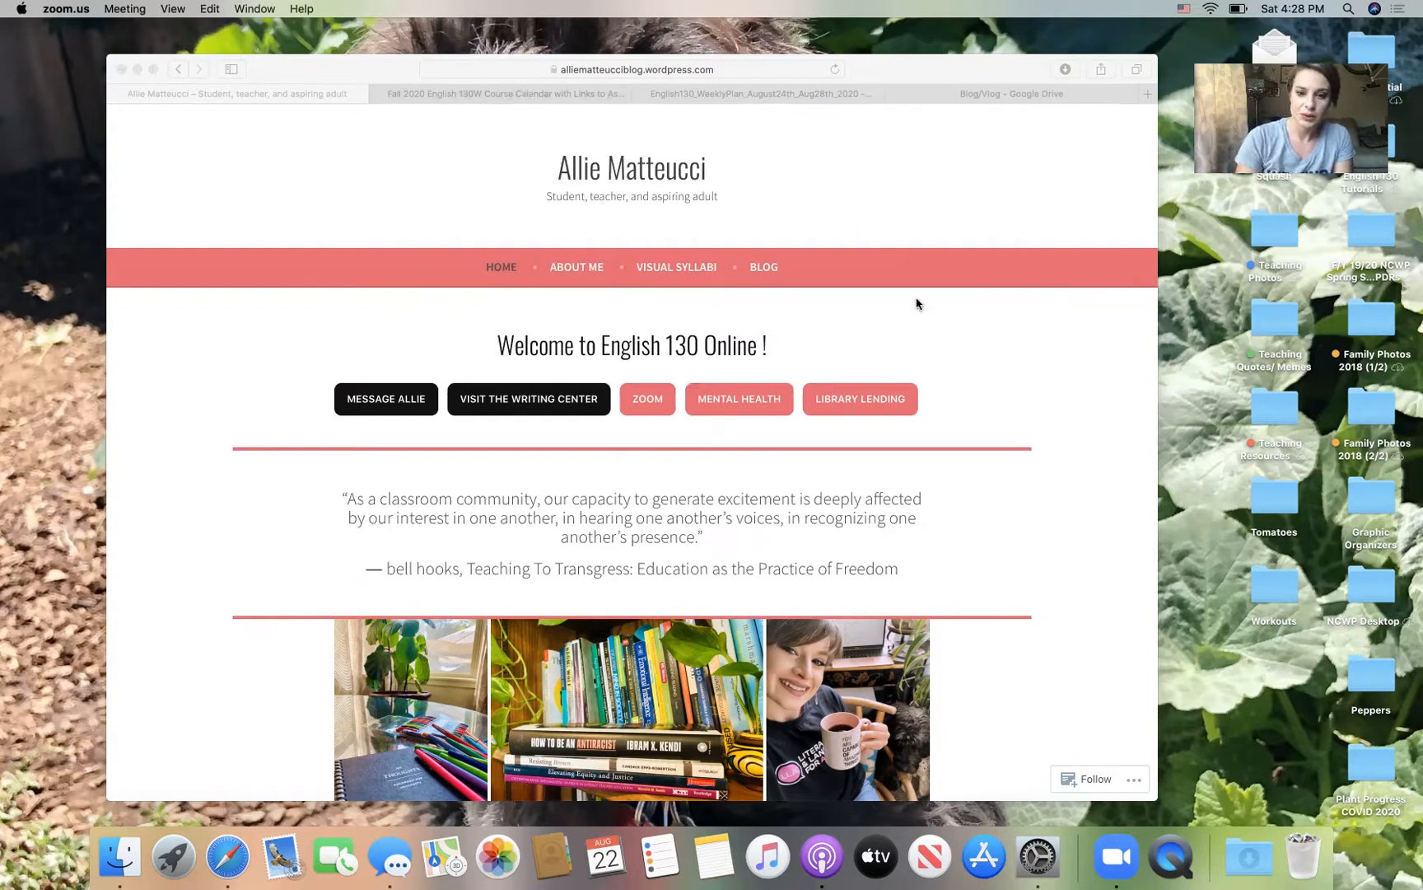
# Step: Scroll the blog and open the Fall 2020 English 130W Course Calendar link
pyautogui.scroll(-3)
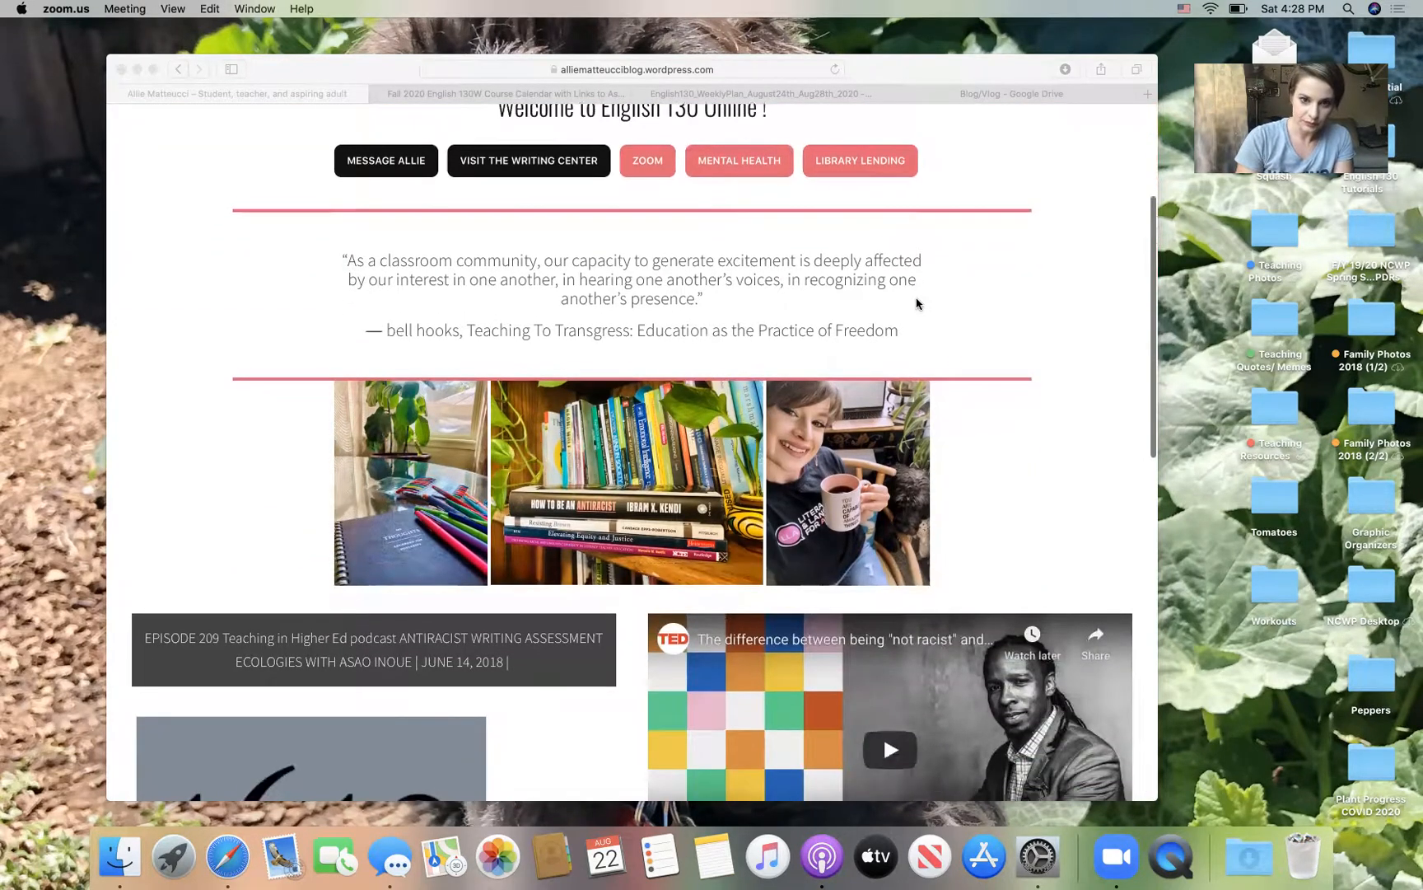
pyautogui.scroll(-3)
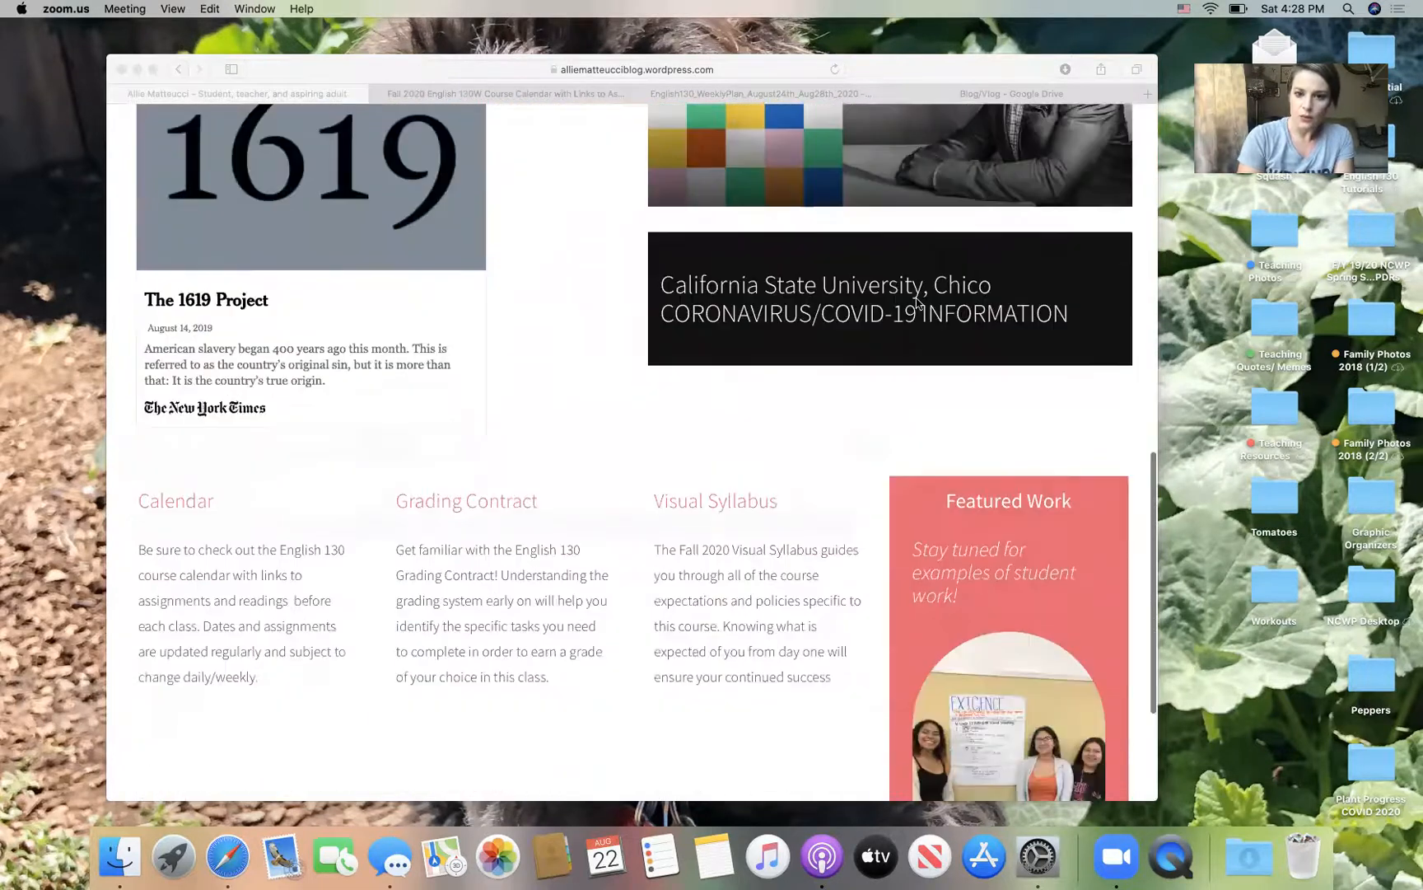
pyautogui.scroll(-3)
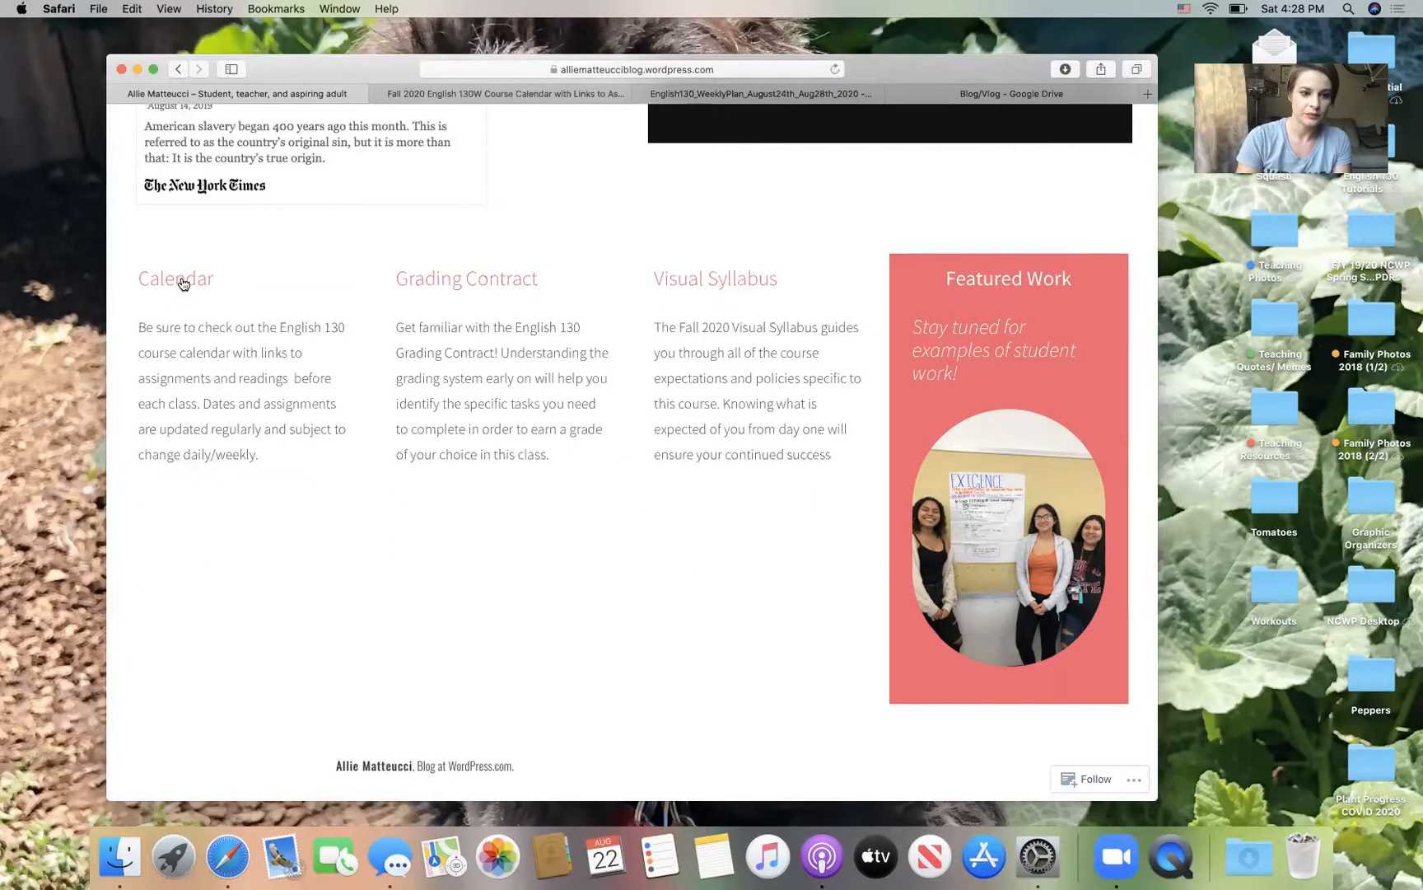
pyautogui.click(176, 278)
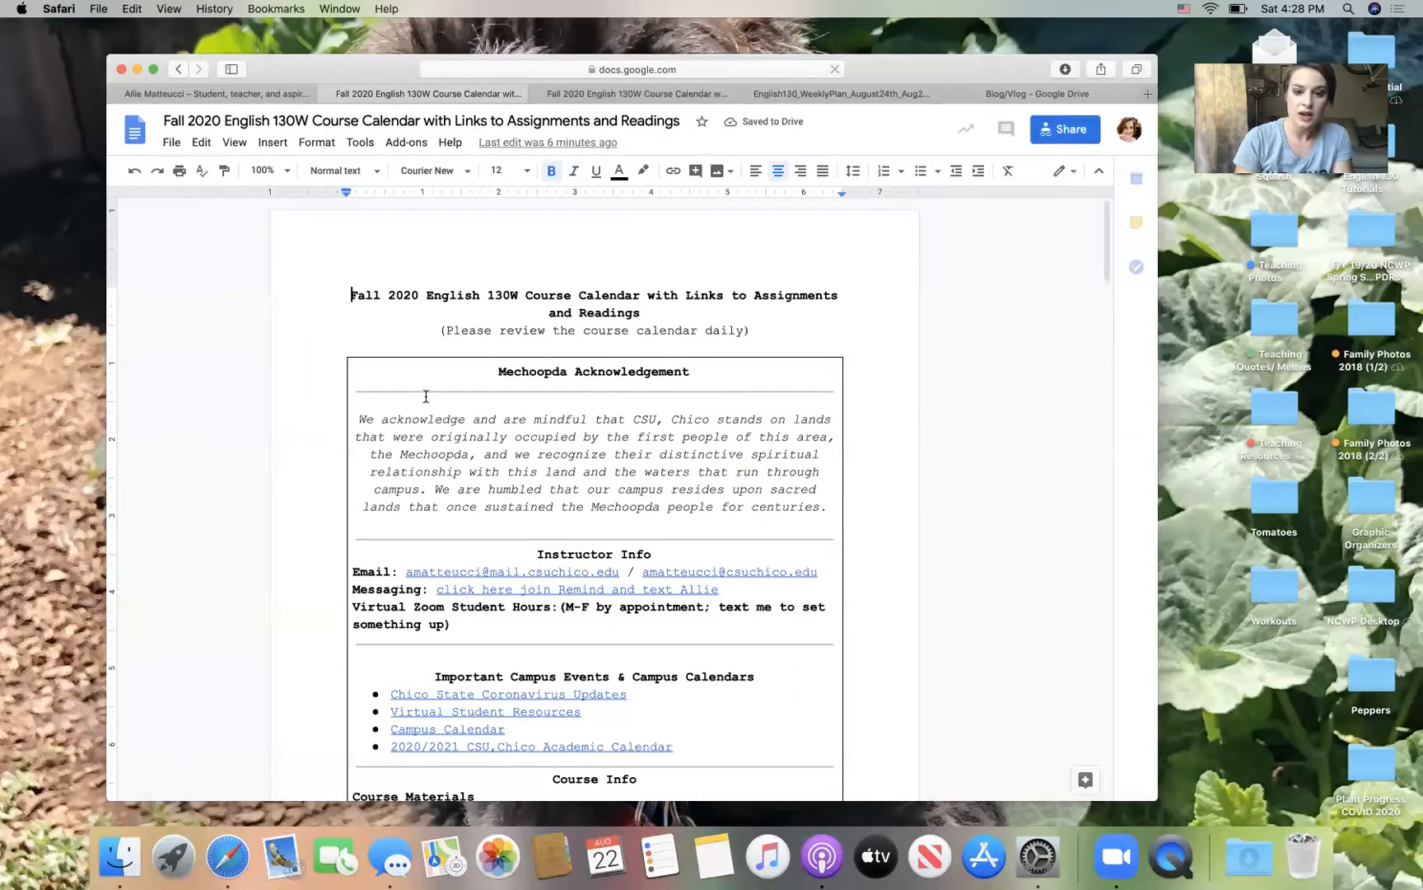
# Step: Scroll through the calendar's course info box down to its Course Materials links
pyautogui.scroll(-3)
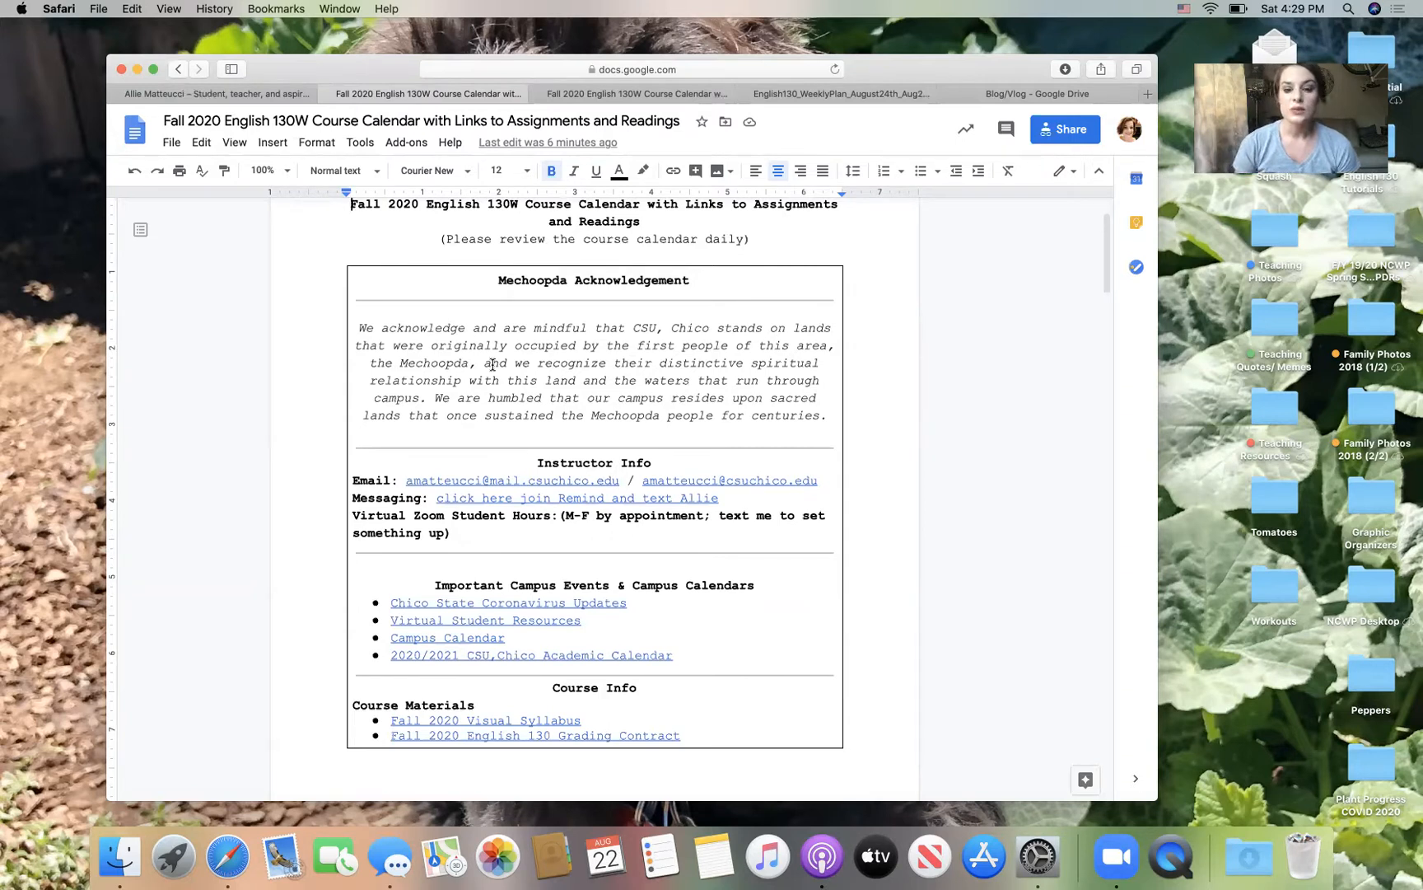
pyautogui.scroll(-3)
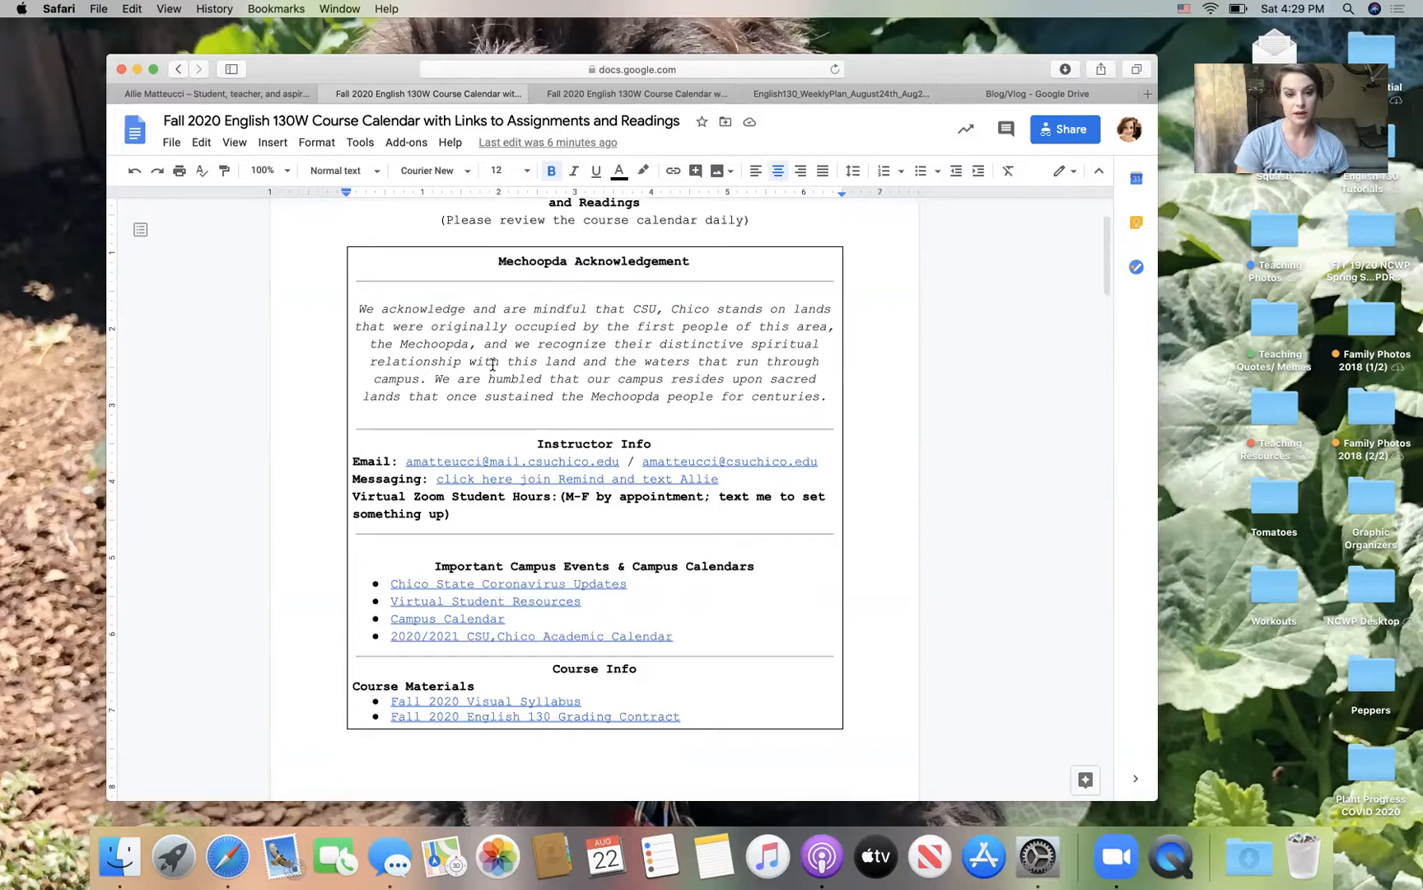
pyautogui.scroll(-3)
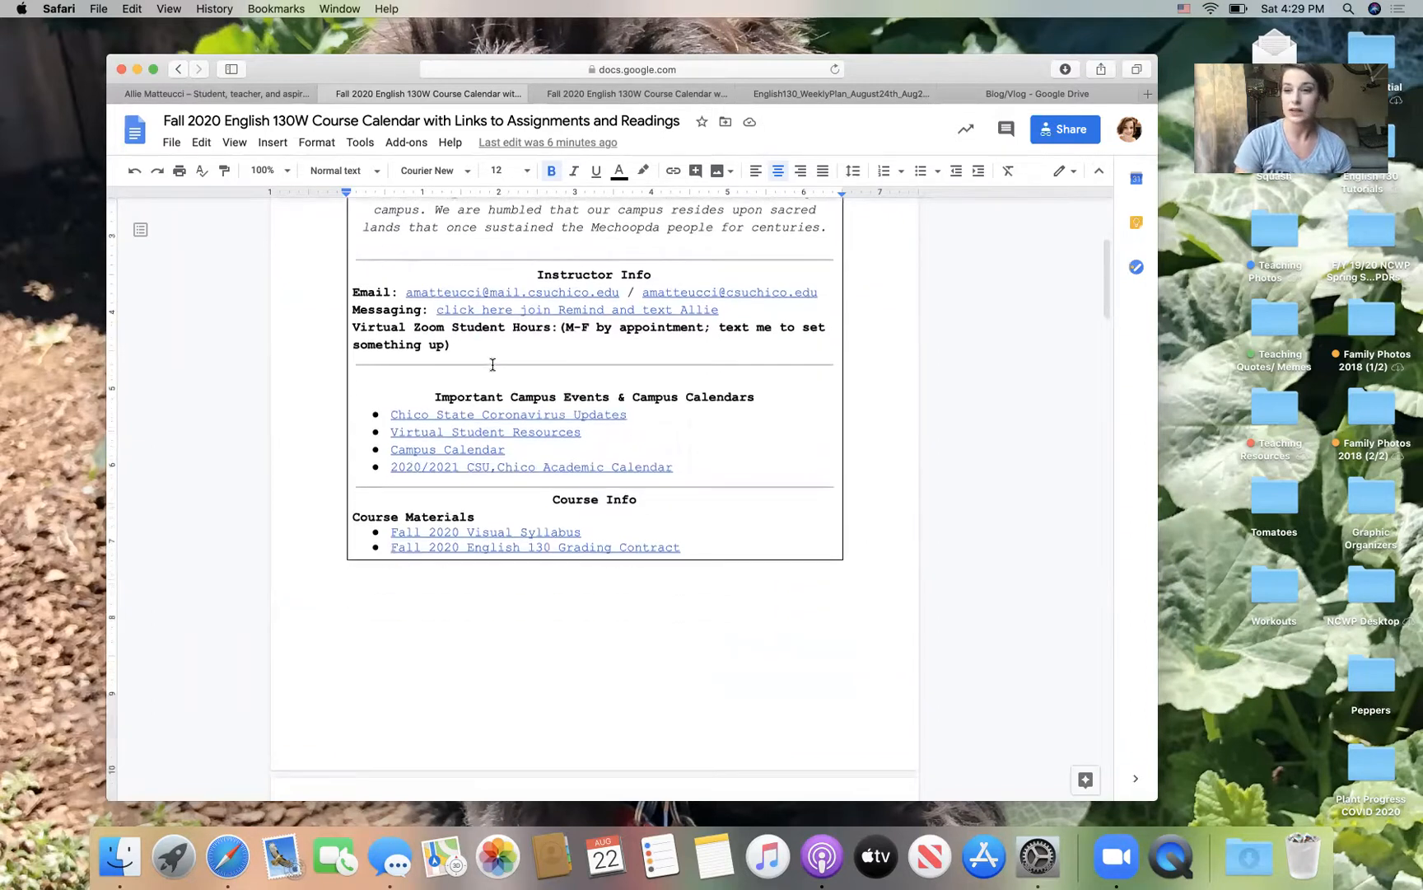
pyautogui.scroll(-3)
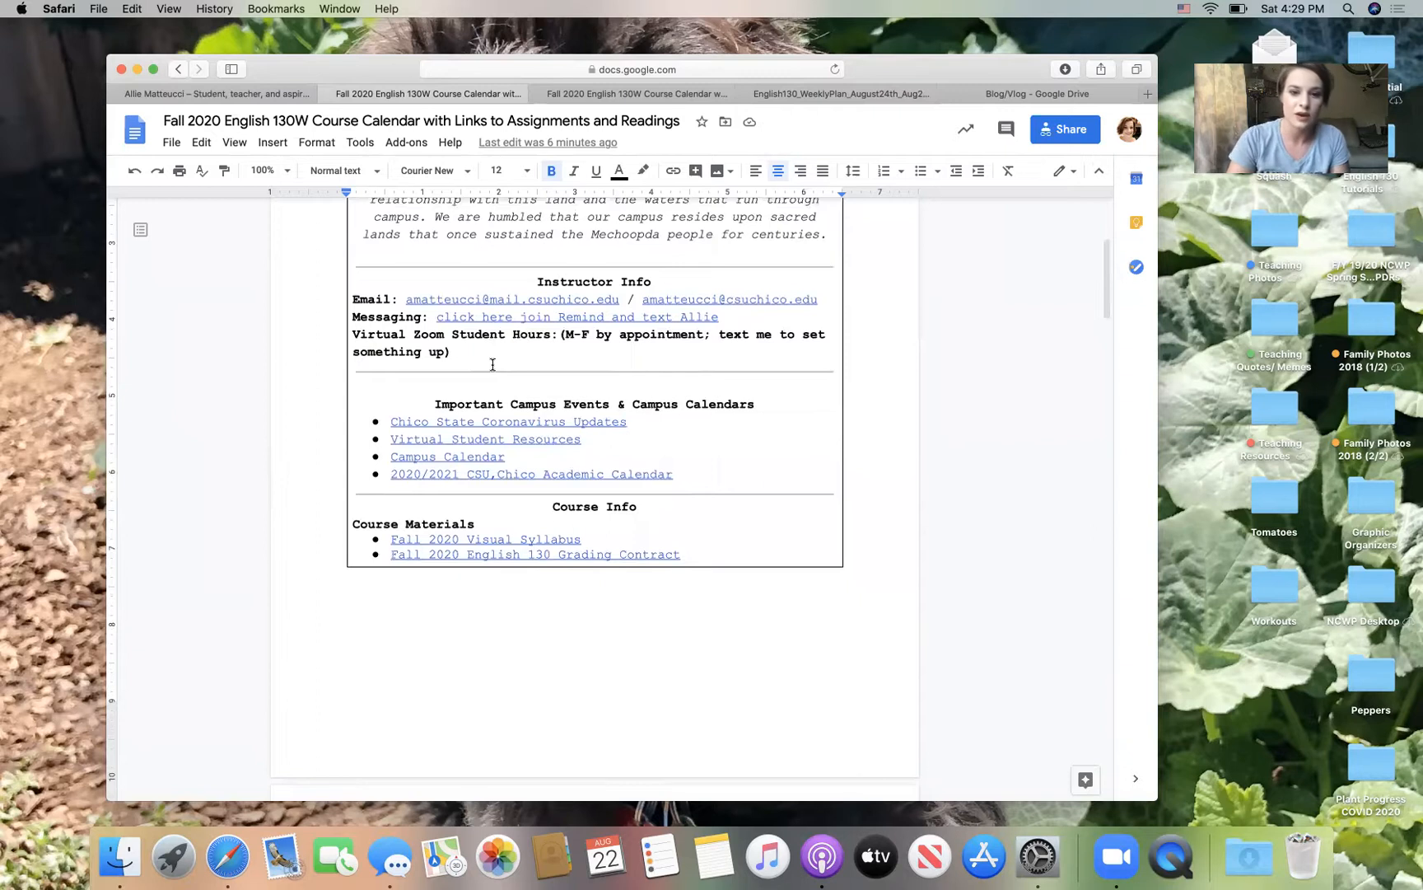
pyautogui.scroll(-3)
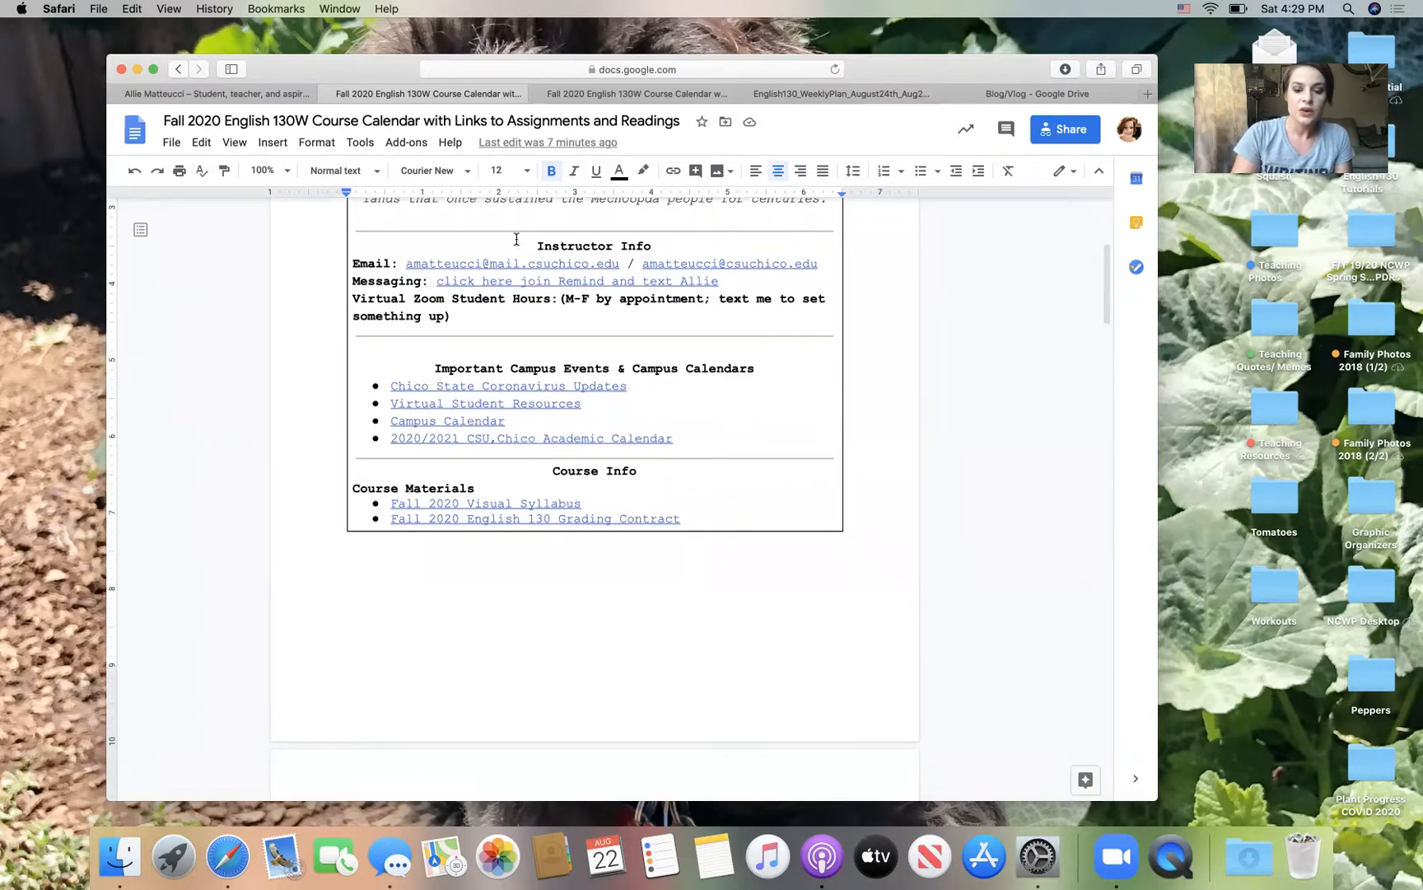
pyautogui.scroll(-3)
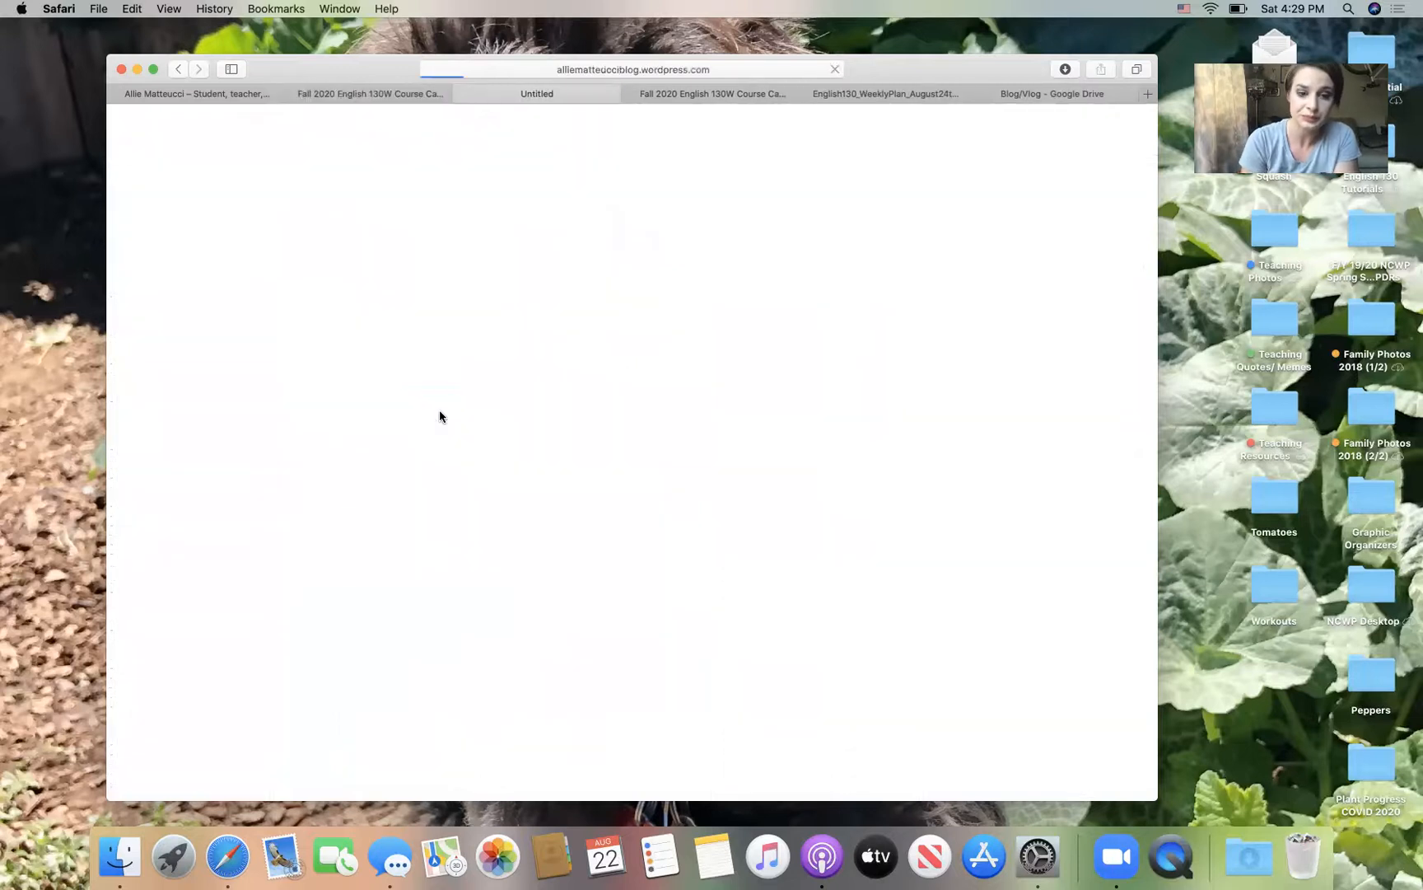
# Step: Return to the course calendar and highlight the Week 1 Blog/Vlog #1 homework due Sunday
pyautogui.click(536, 94)
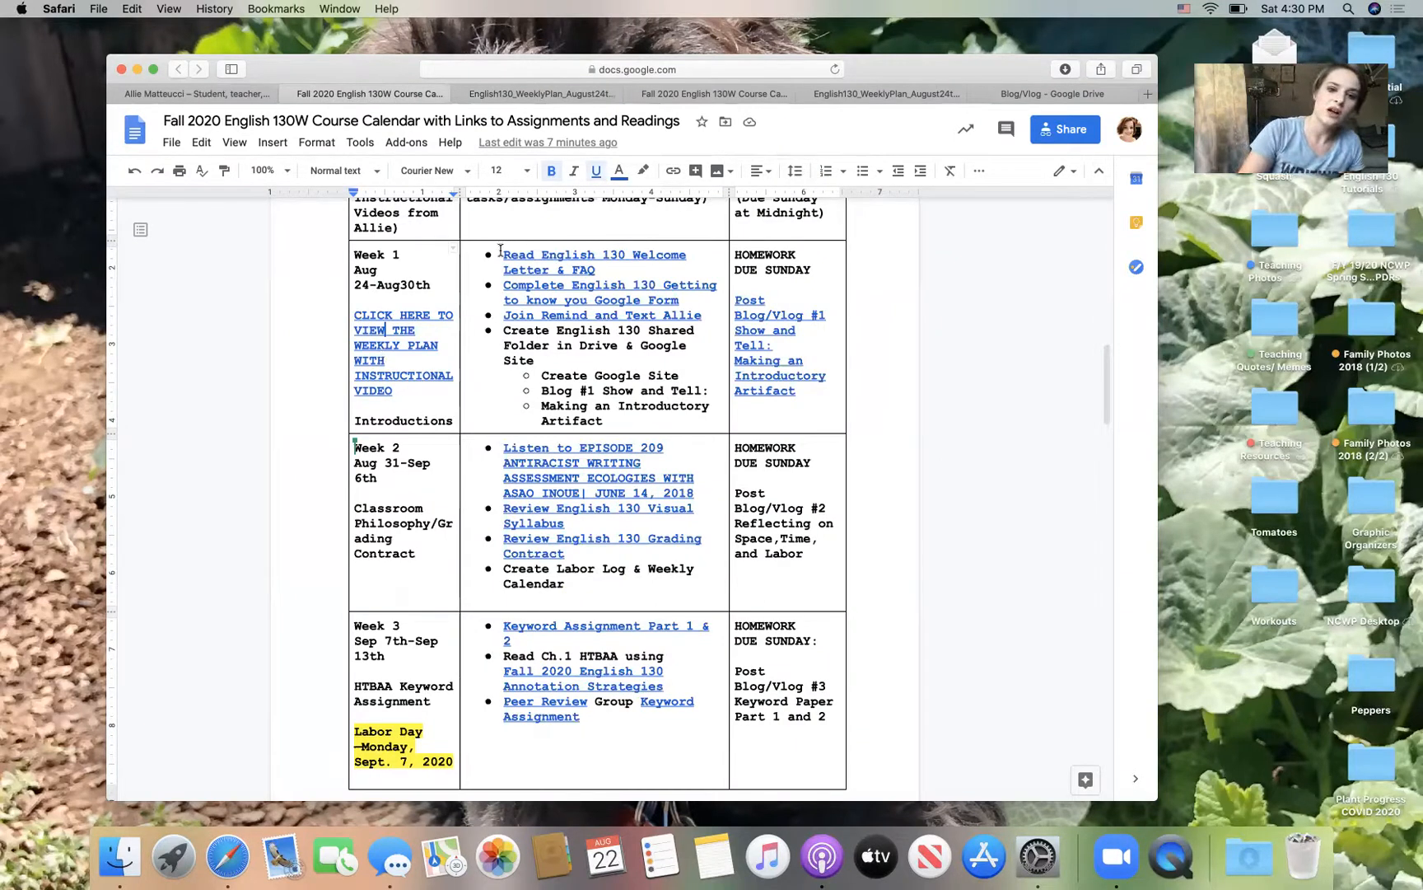
pyautogui.moveTo(500, 254); pyautogui.dragTo(635, 420)
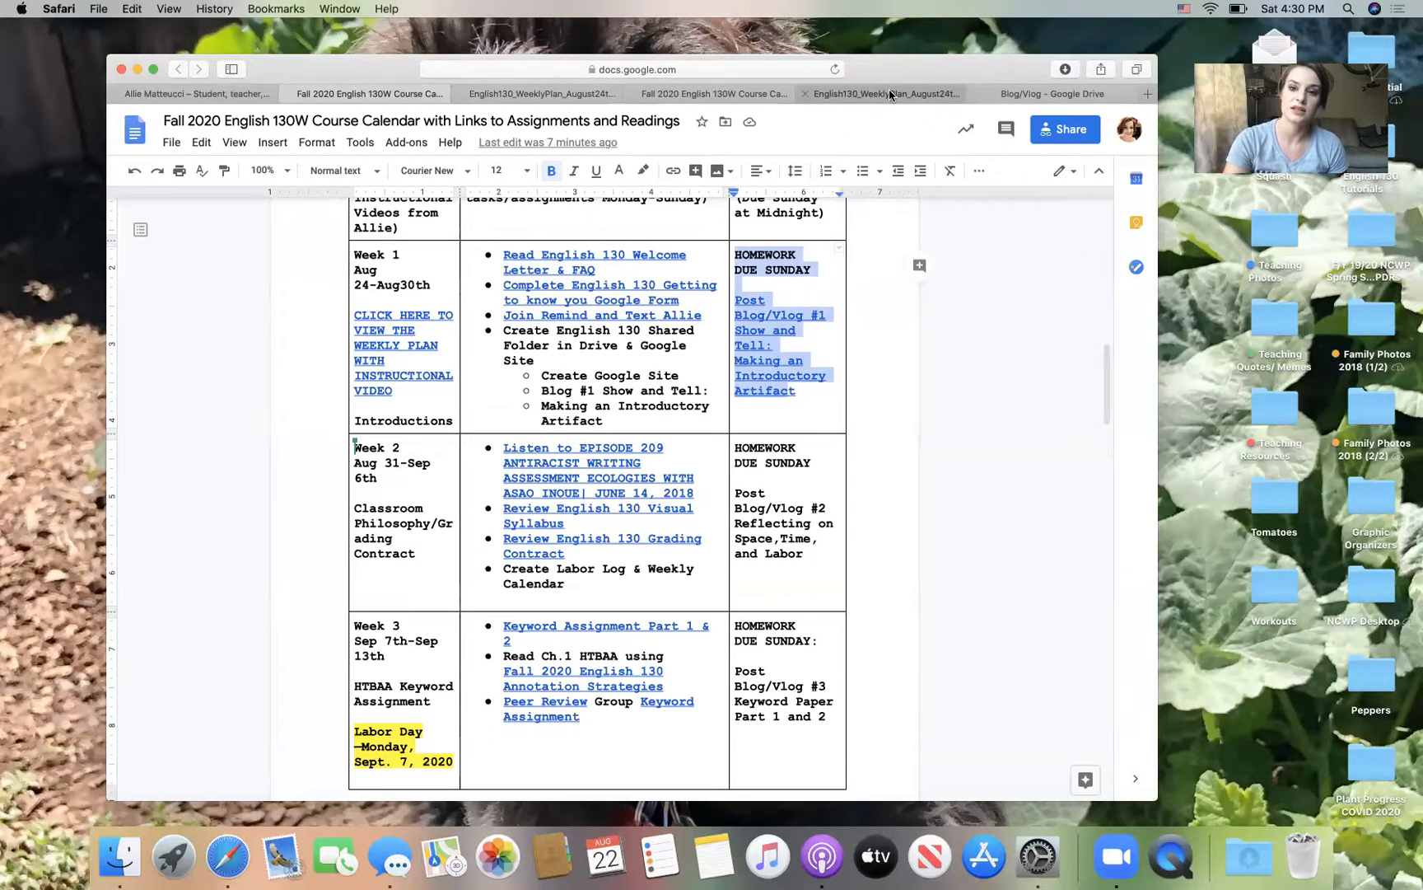
# Step: Scroll the Week 1 weekly plan to its To Do List and preview the Letter and FAQ
pyautogui.click(880, 93)
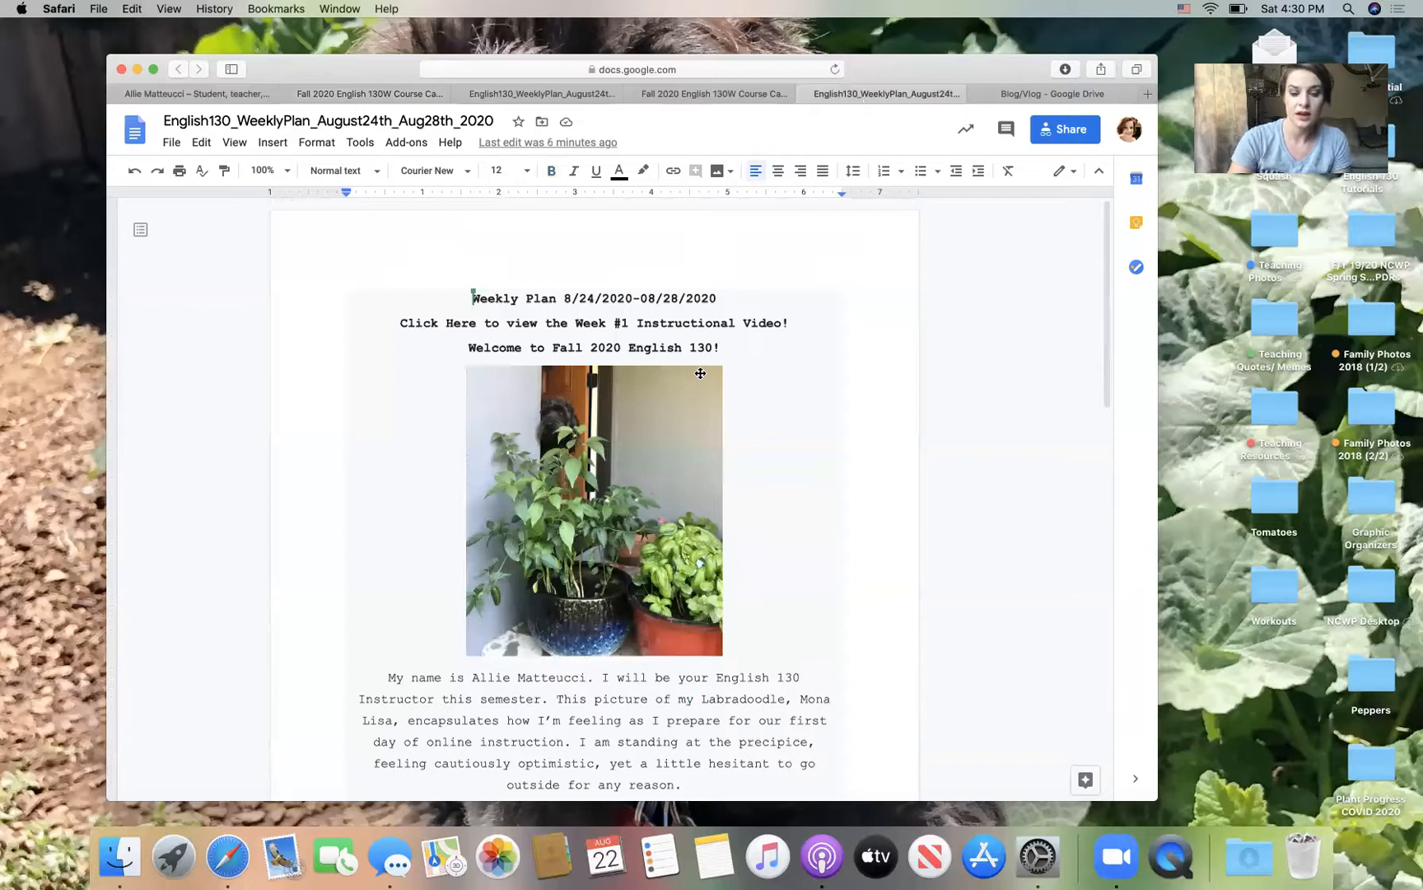
pyautogui.scroll(-3)
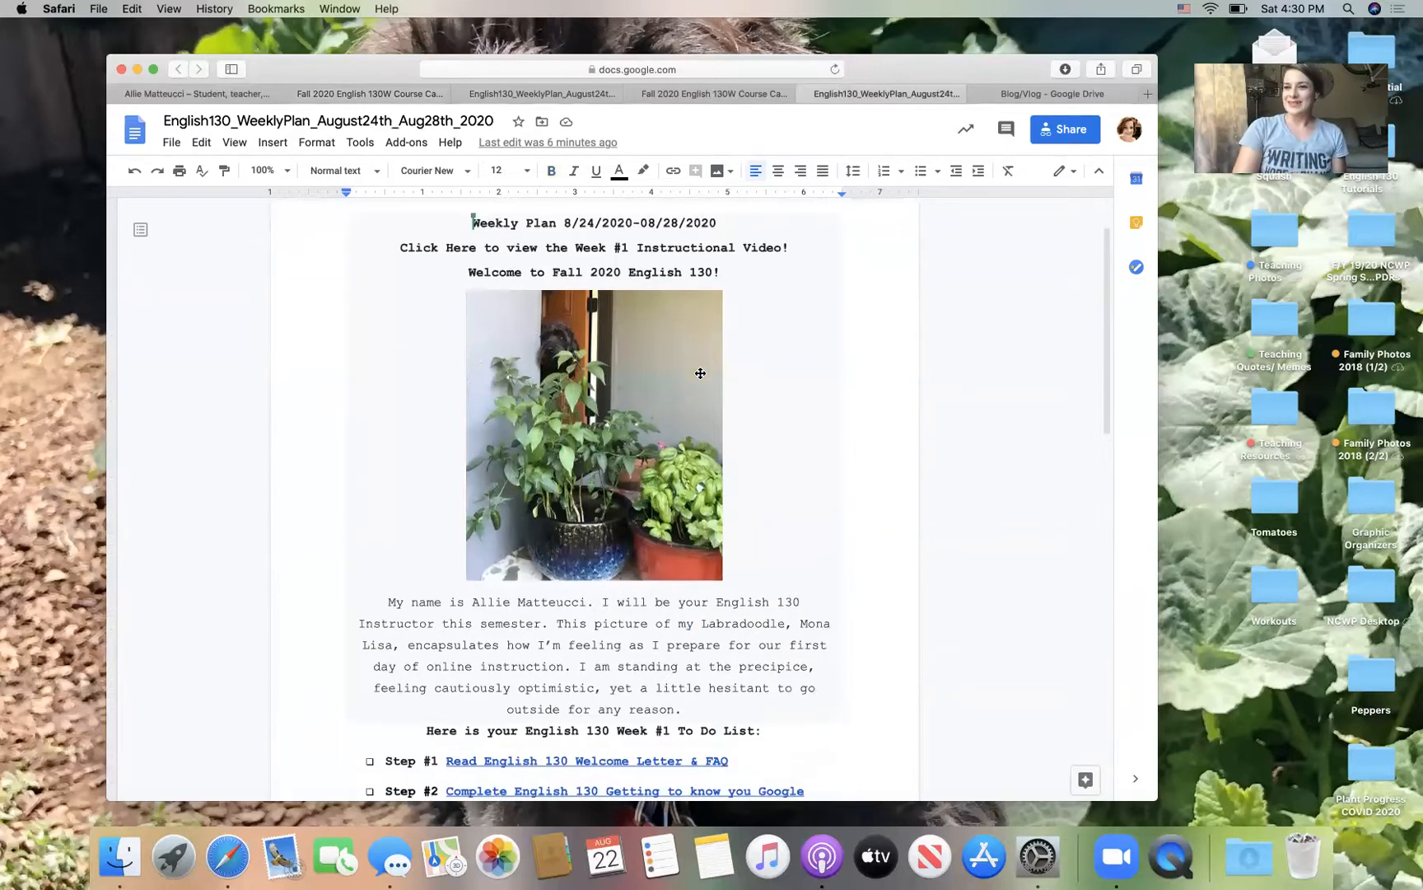
pyautogui.moveTo(651, 452)
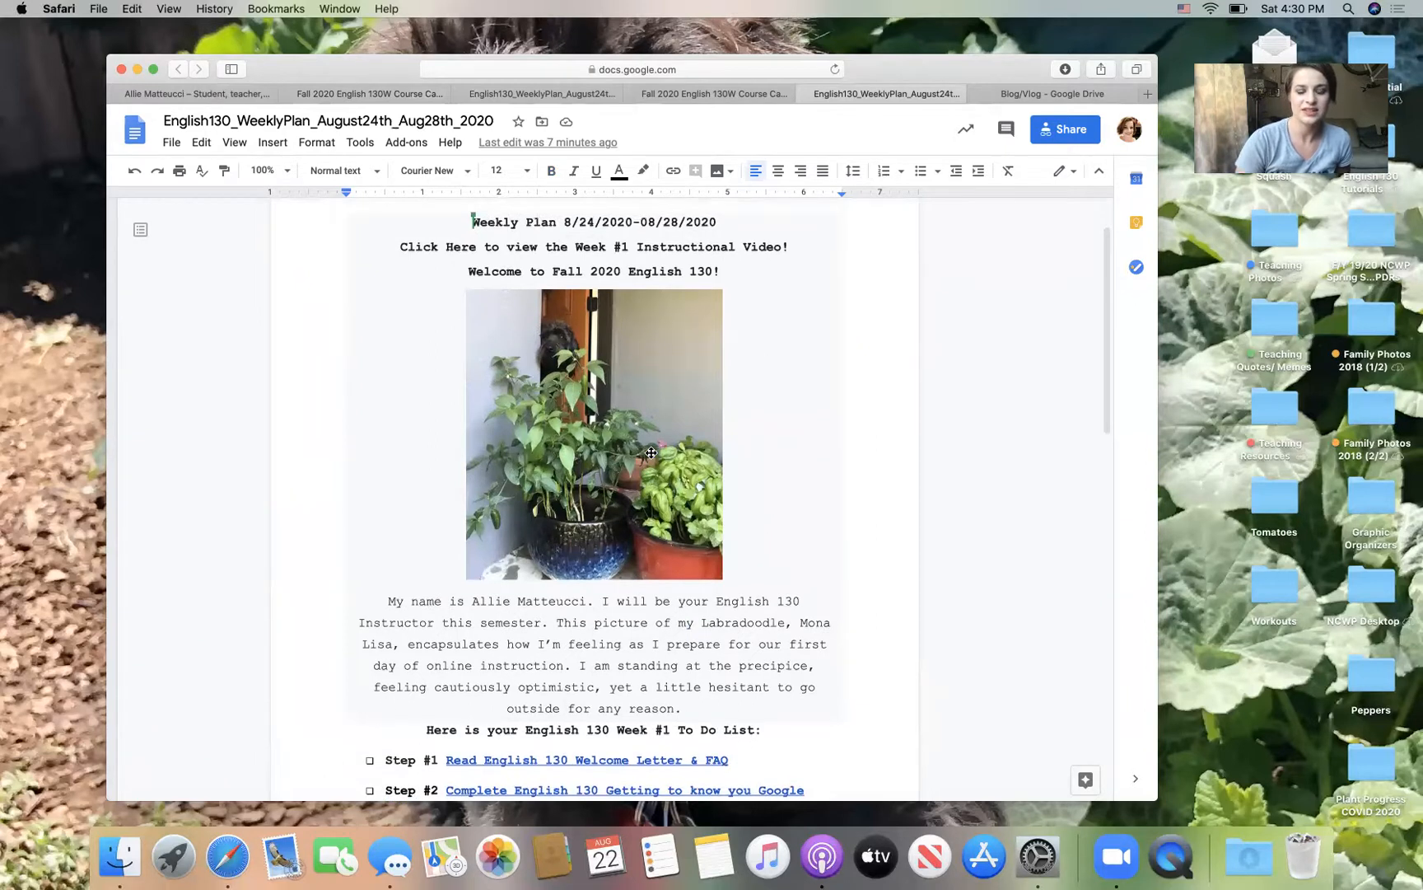
pyautogui.scroll(-3)
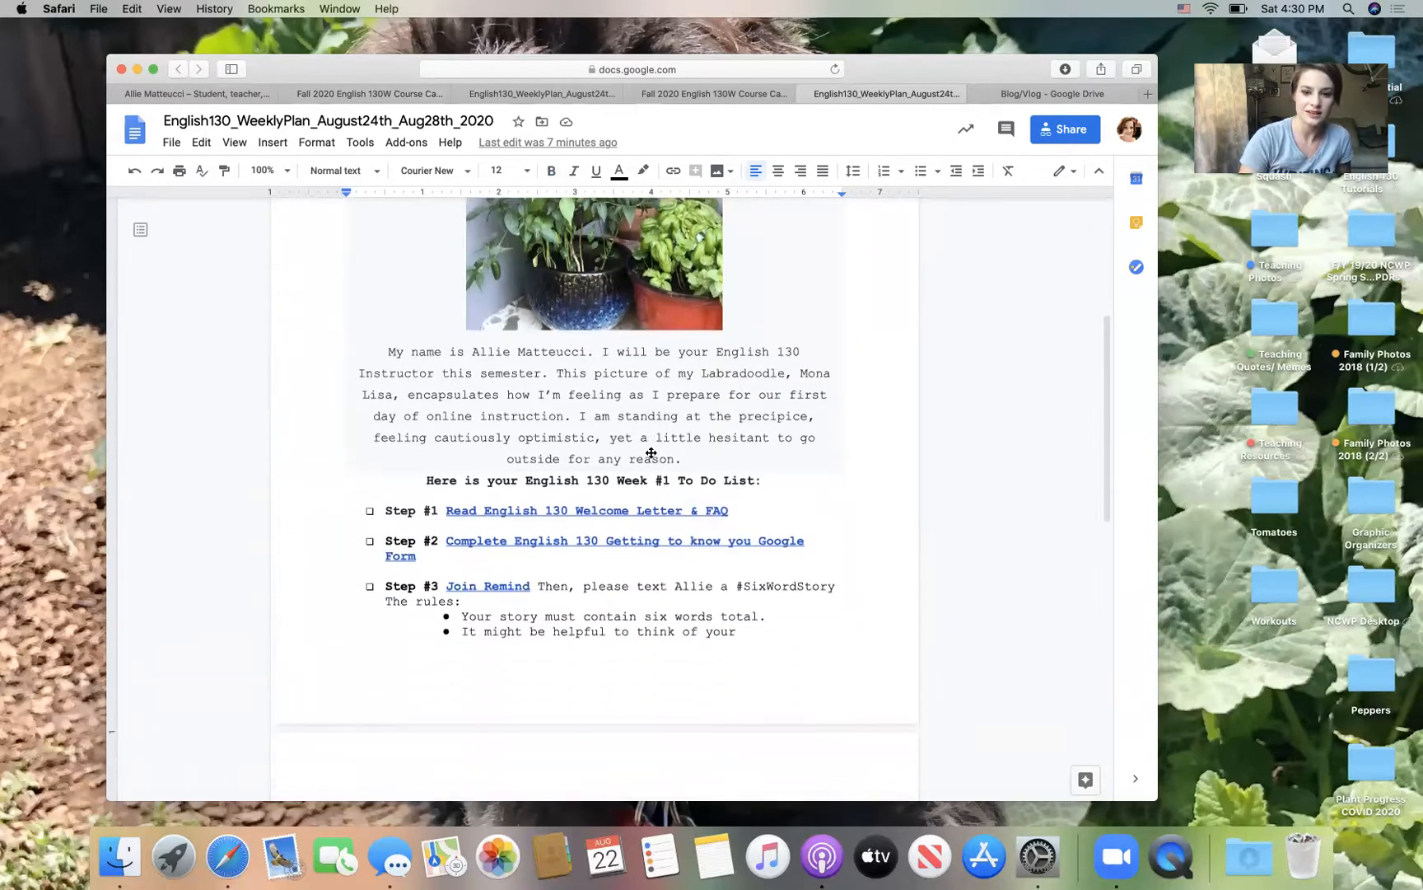
pyautogui.scroll(-3)
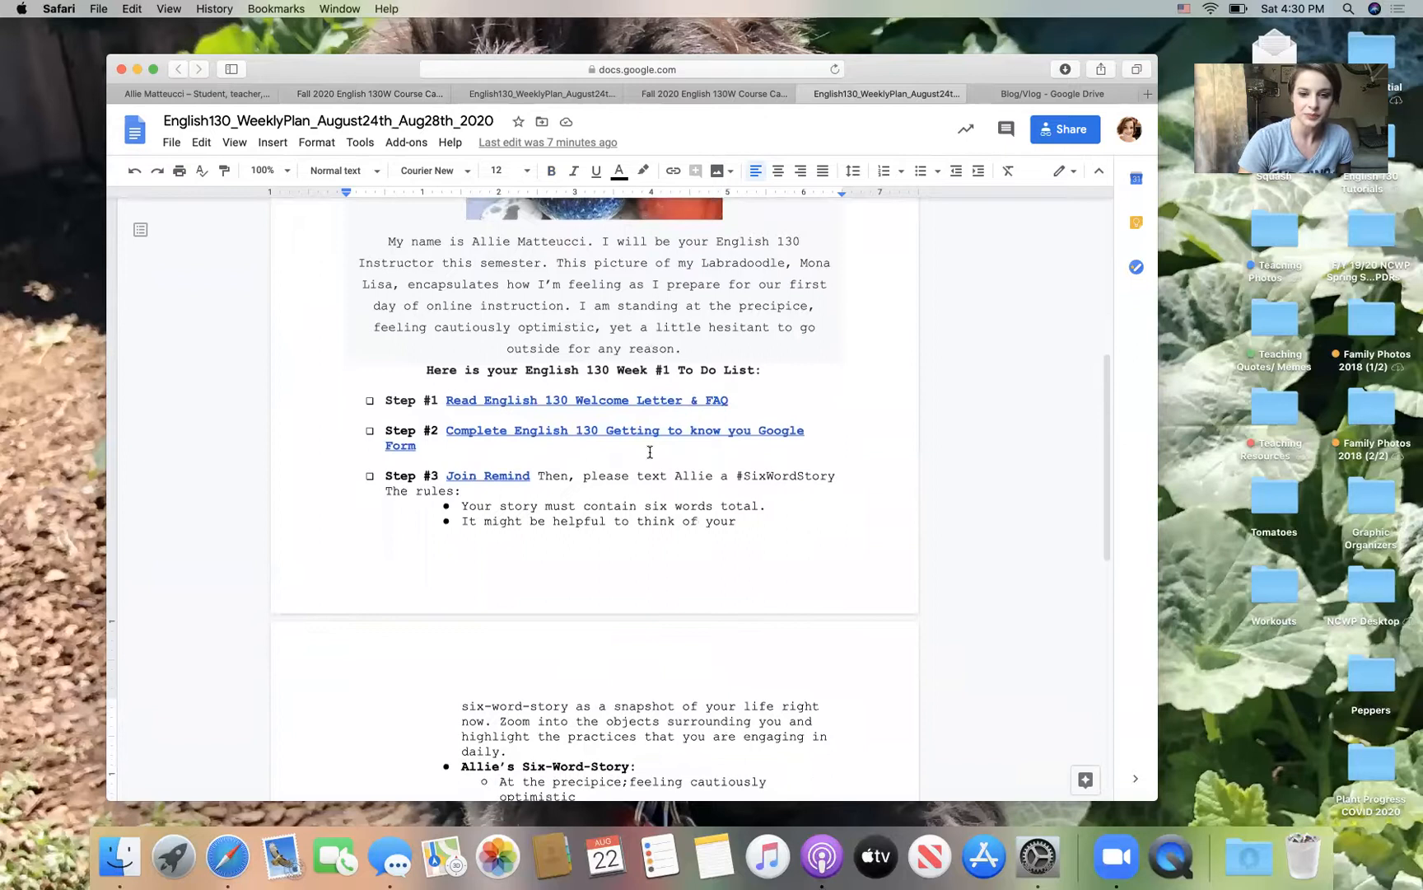
pyautogui.scroll(-3)
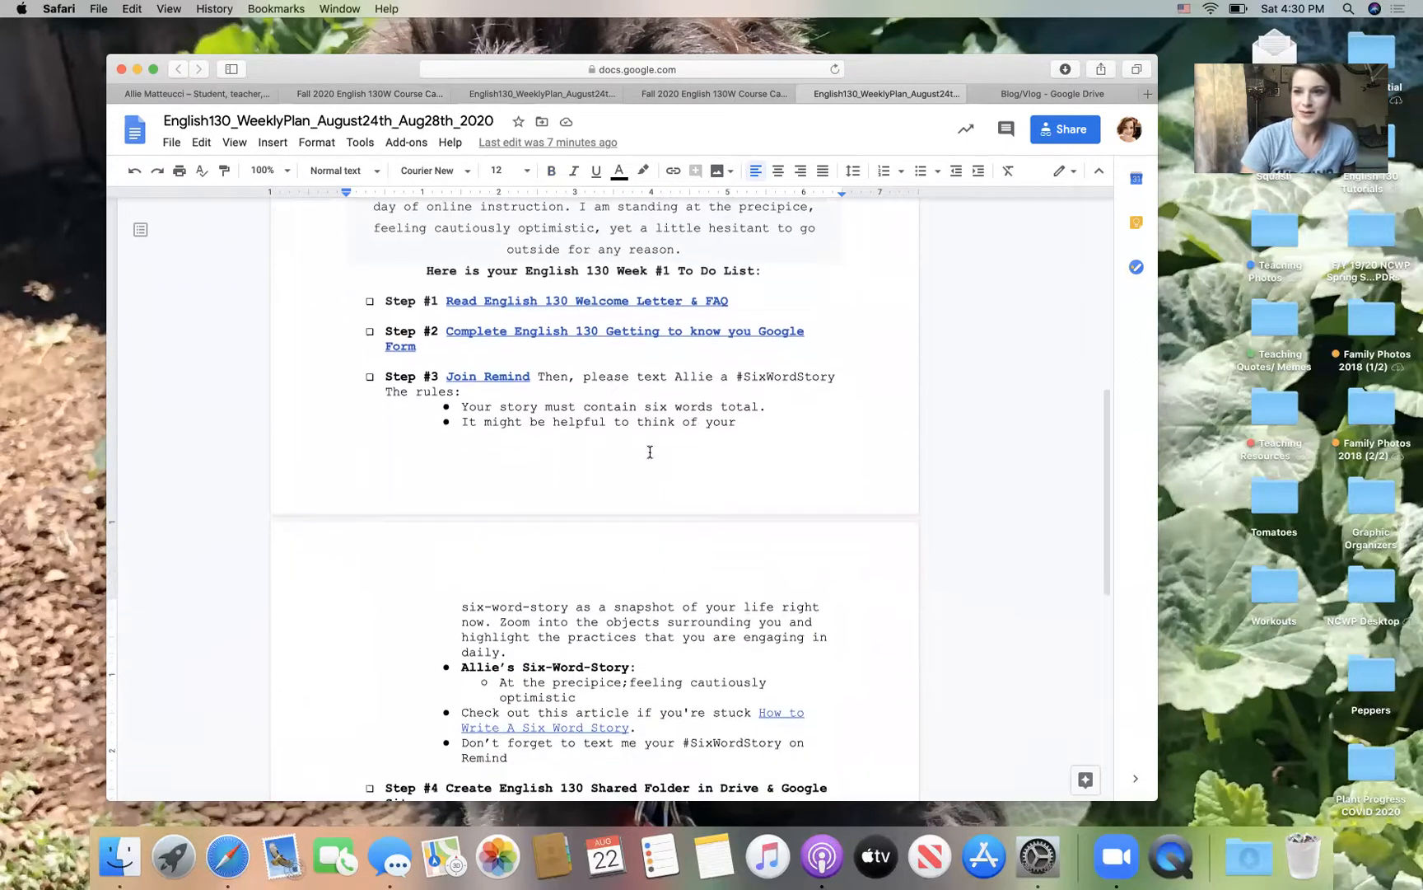
pyautogui.scroll(-3)
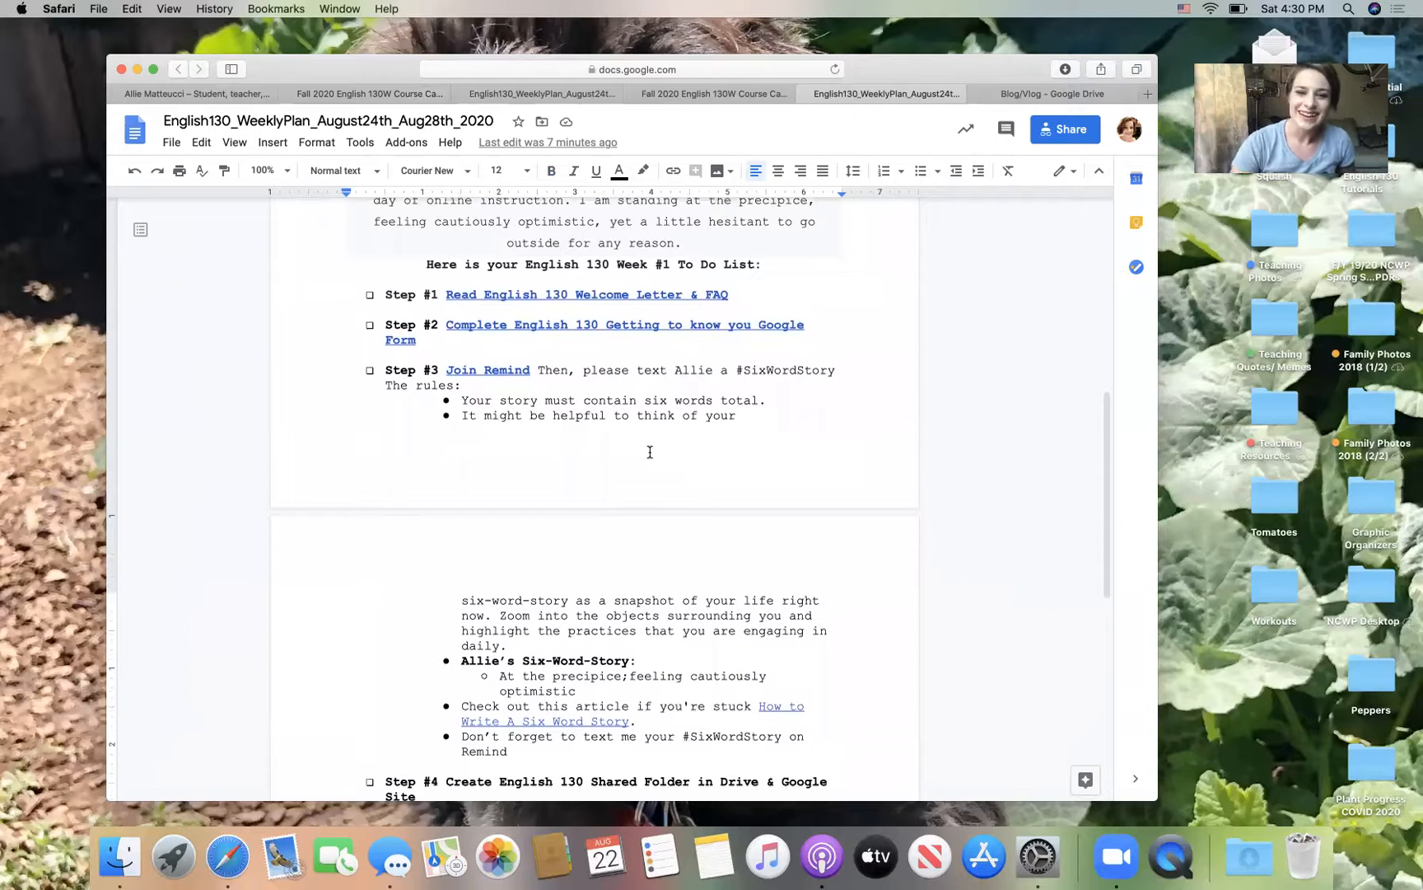
pyautogui.scroll(-3)
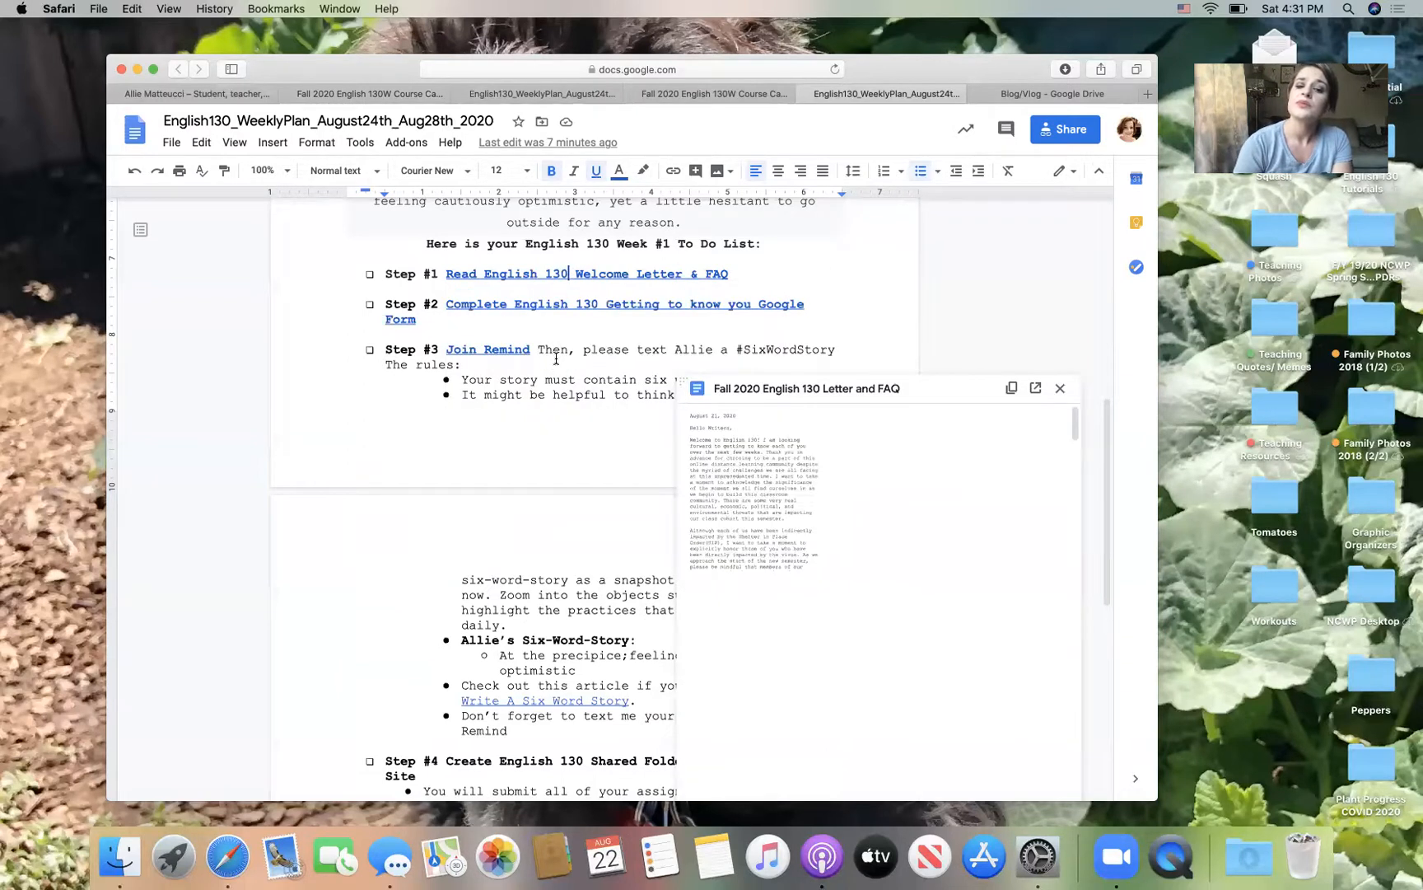
pyautogui.moveTo(965, 411)
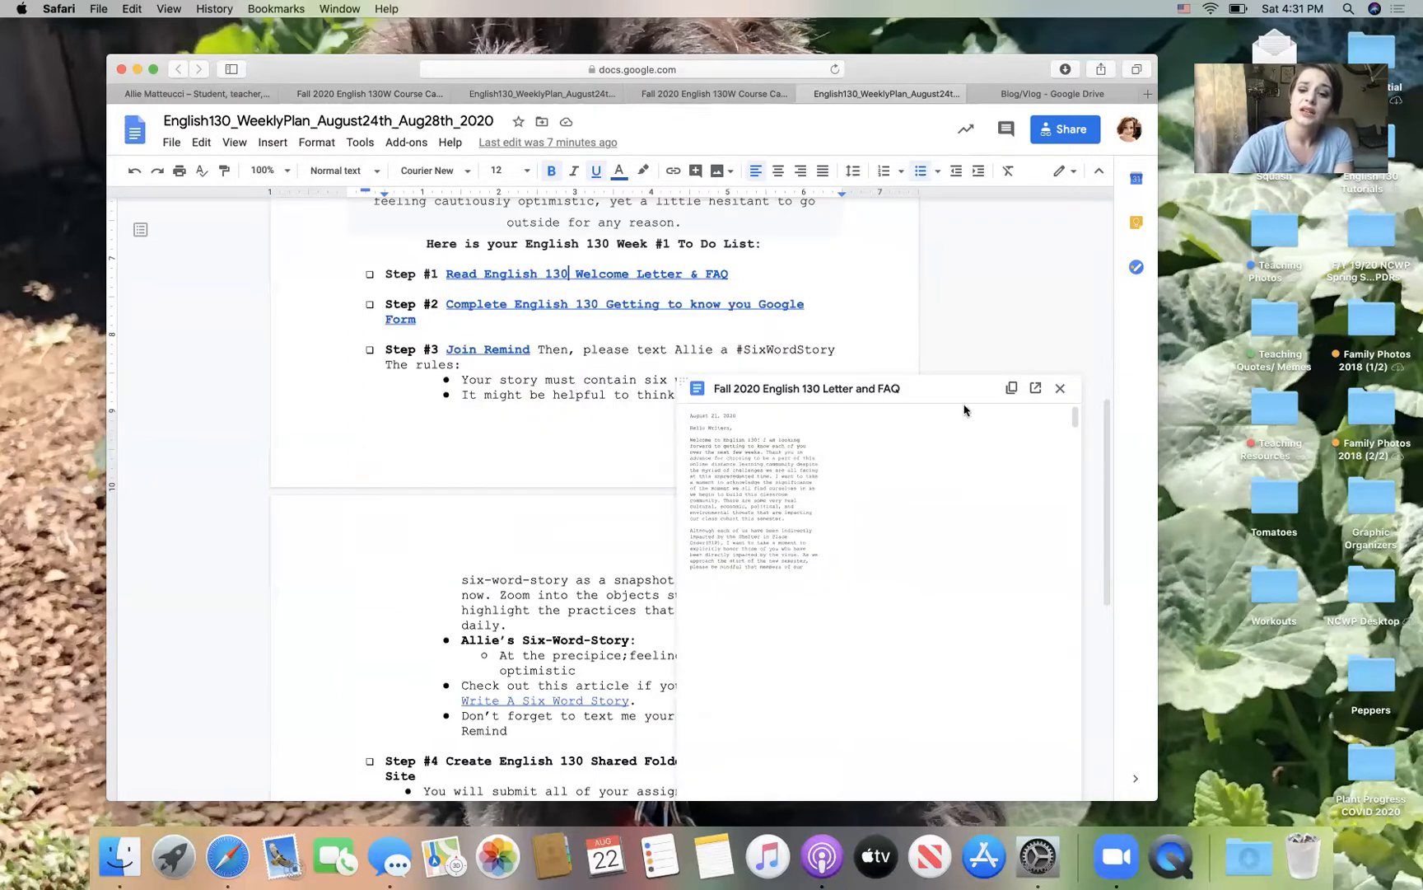
# Step: Browse the Fall 2020 Letter and FAQ's class questions, then return to the Week 1 plan
pyautogui.click(1033, 388)
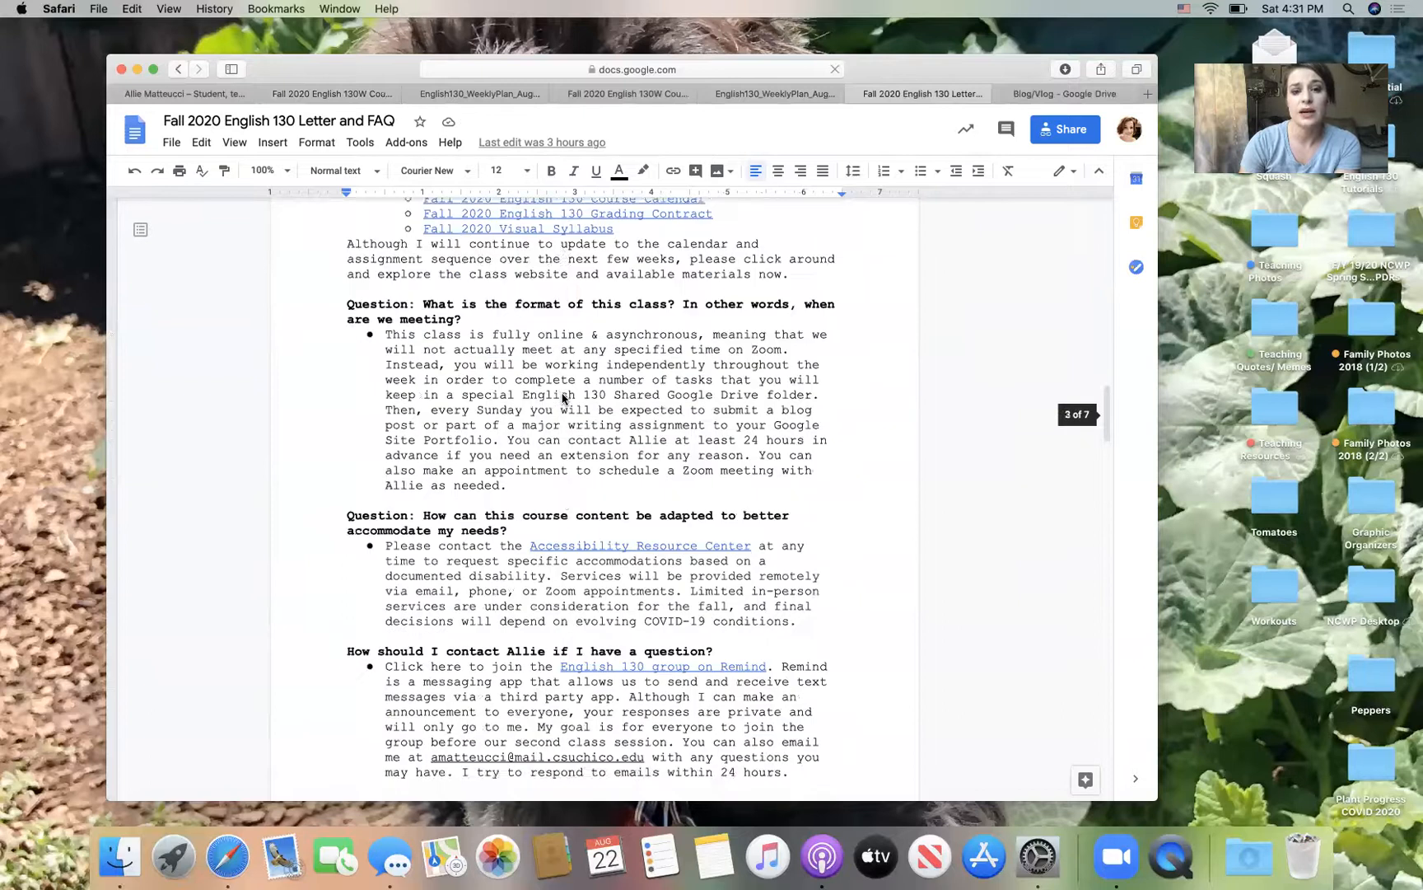
pyautogui.scroll(-3)
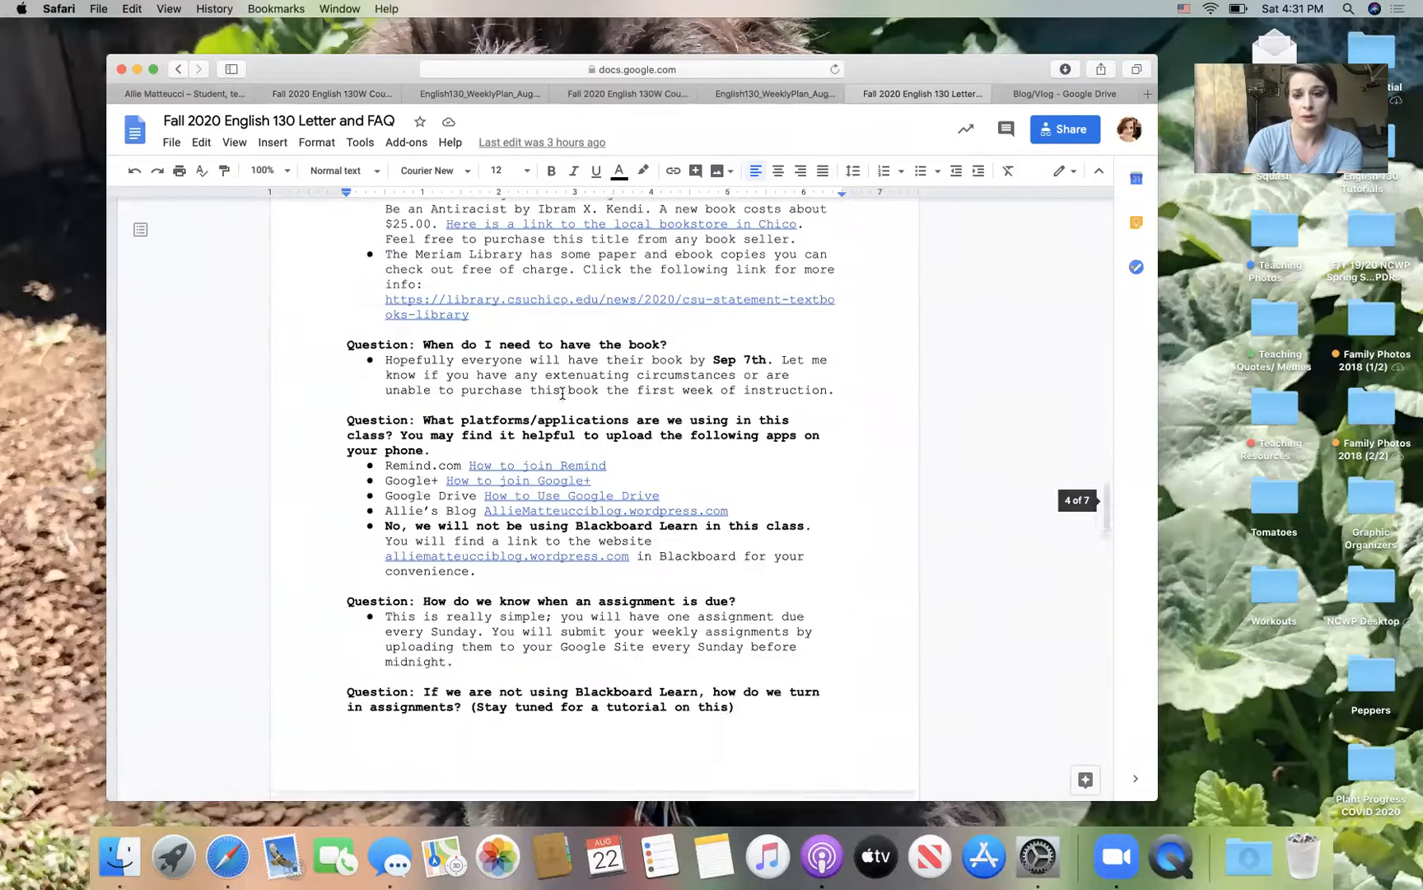
pyautogui.click(771, 94)
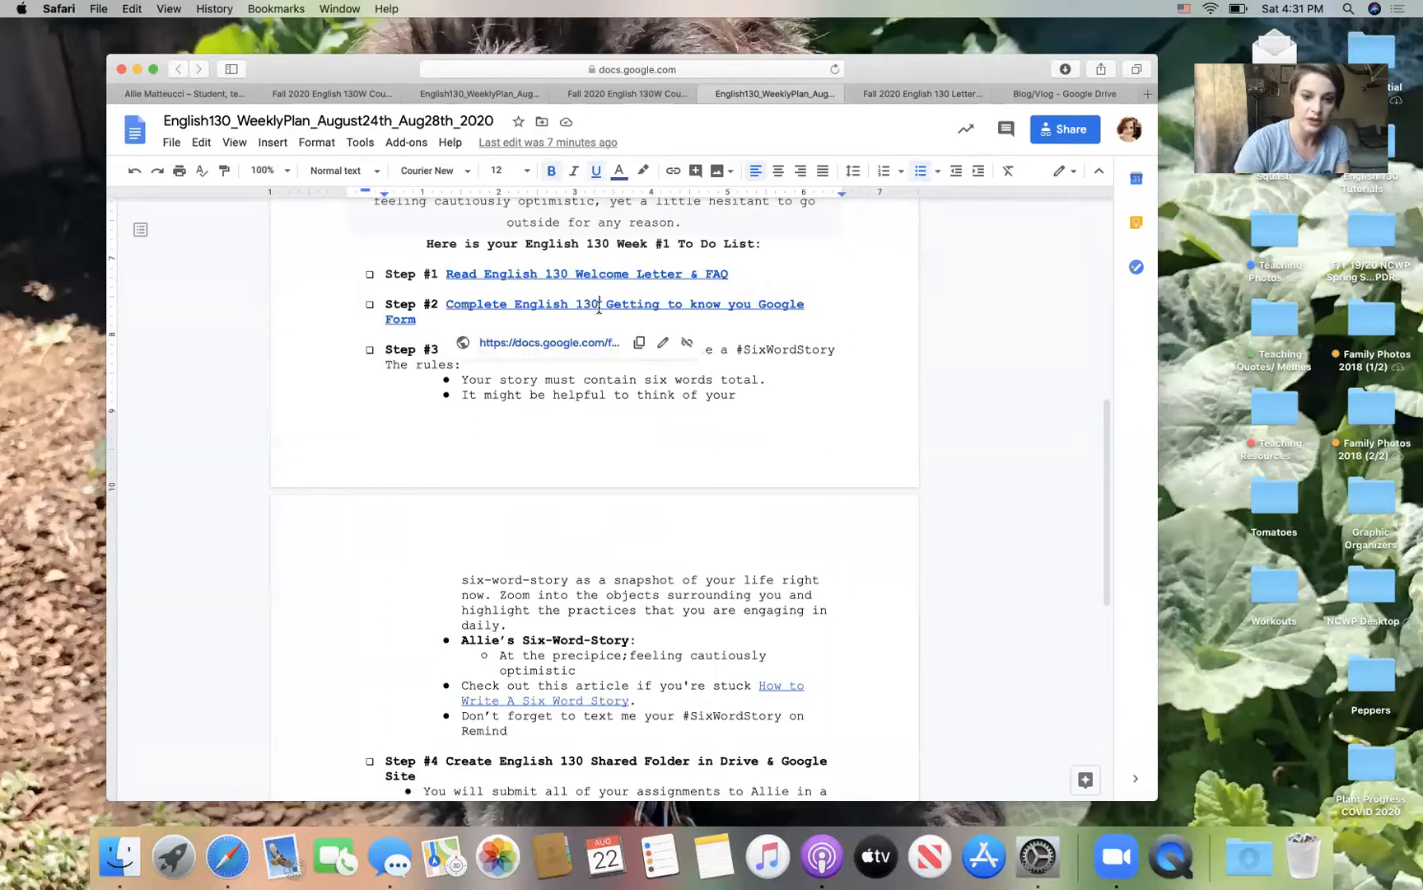
# Step: Browse the Getting to Know You form, then return to the weekly plan's Join Remind step
pyautogui.click(624, 303)
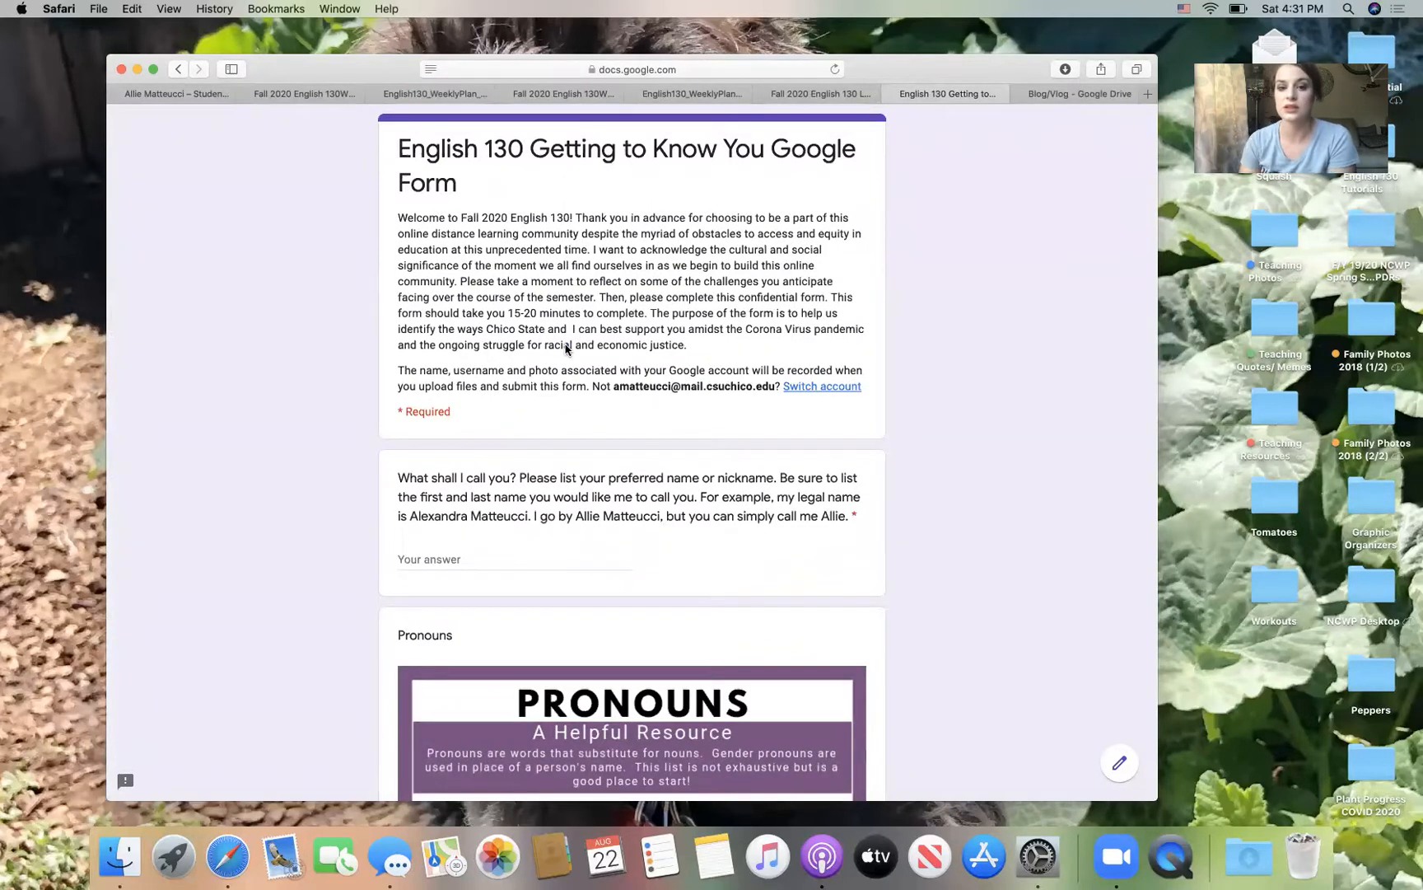
pyautogui.scroll(-3)
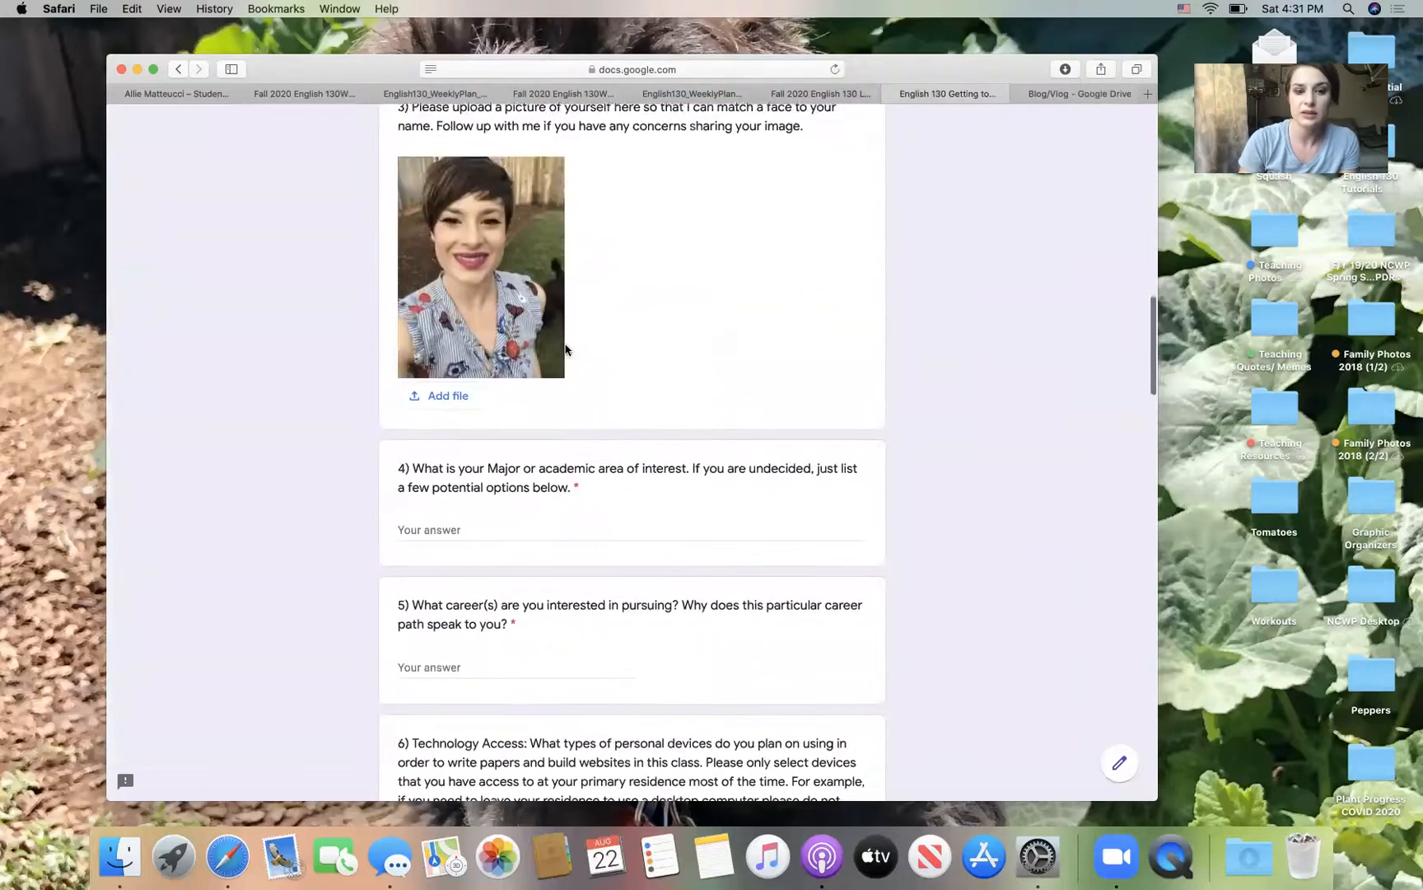
pyautogui.scroll(-3)
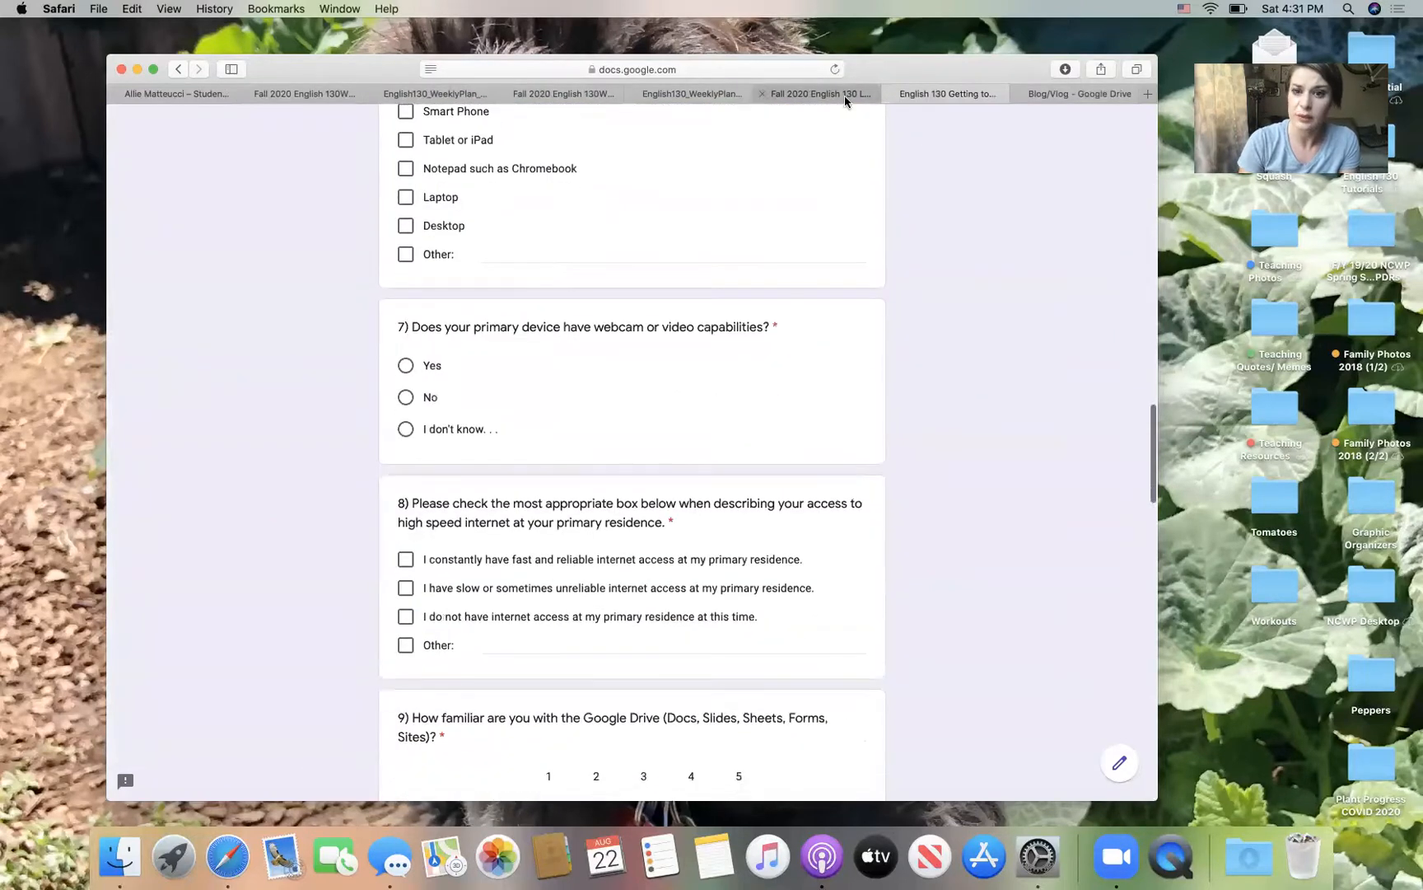
pyautogui.click(690, 94)
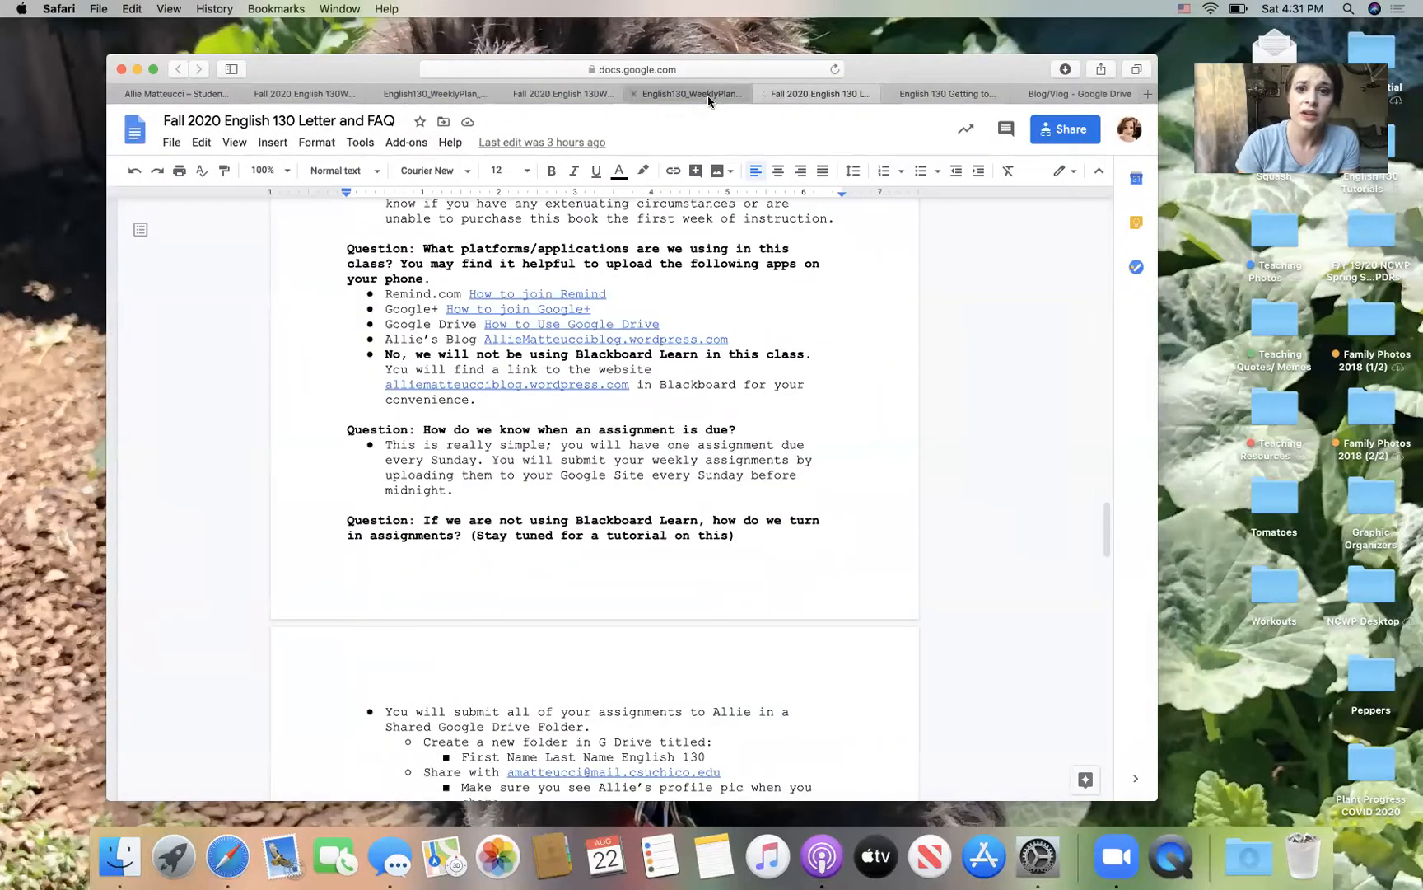
pyautogui.click(691, 94)
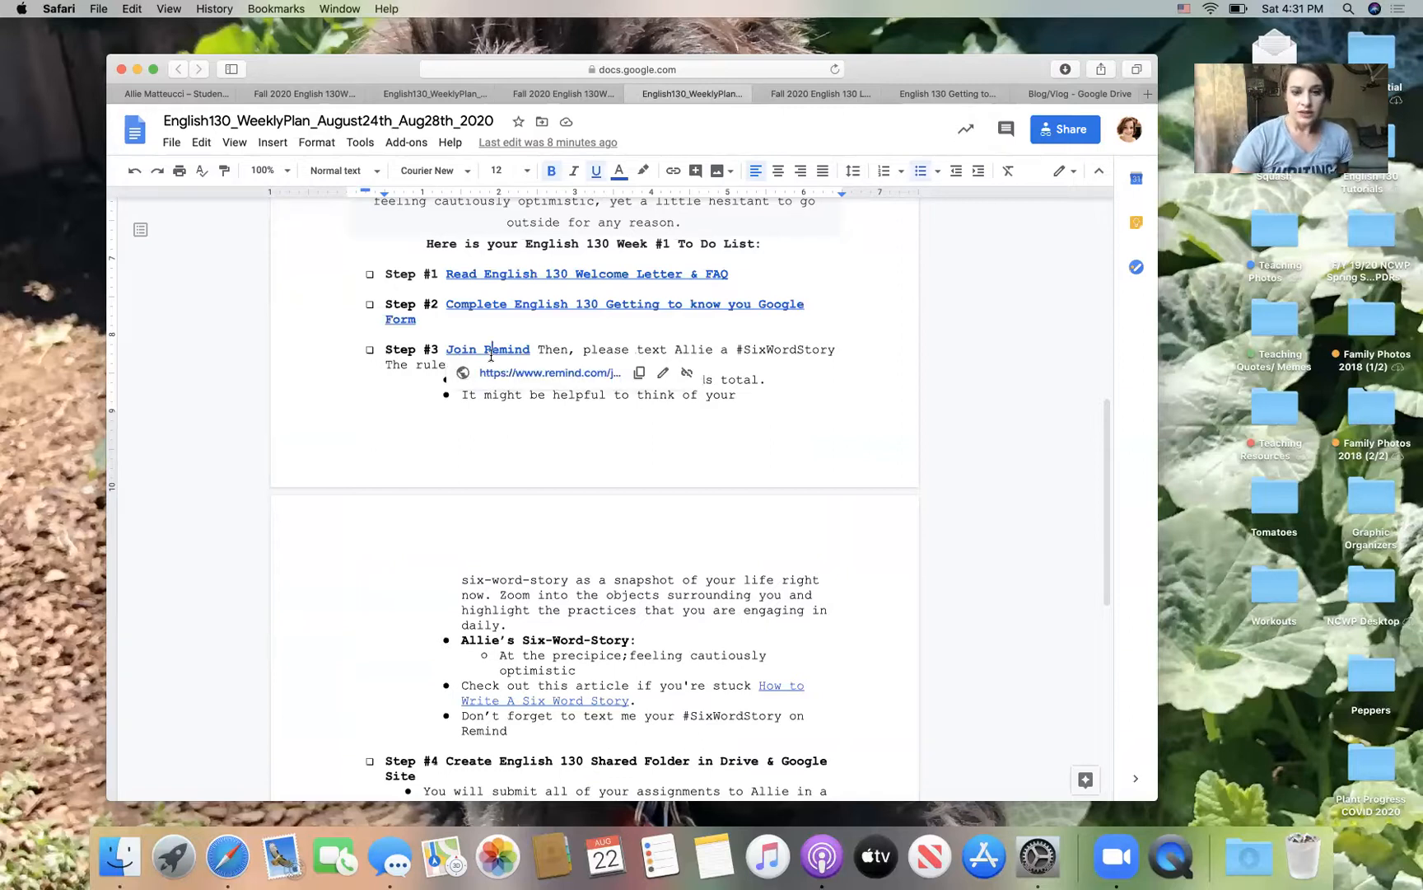
# Step: Open the Join Remind link showing Allie's Fall 2020 English 130 sign-up page
pyautogui.click(488, 349)
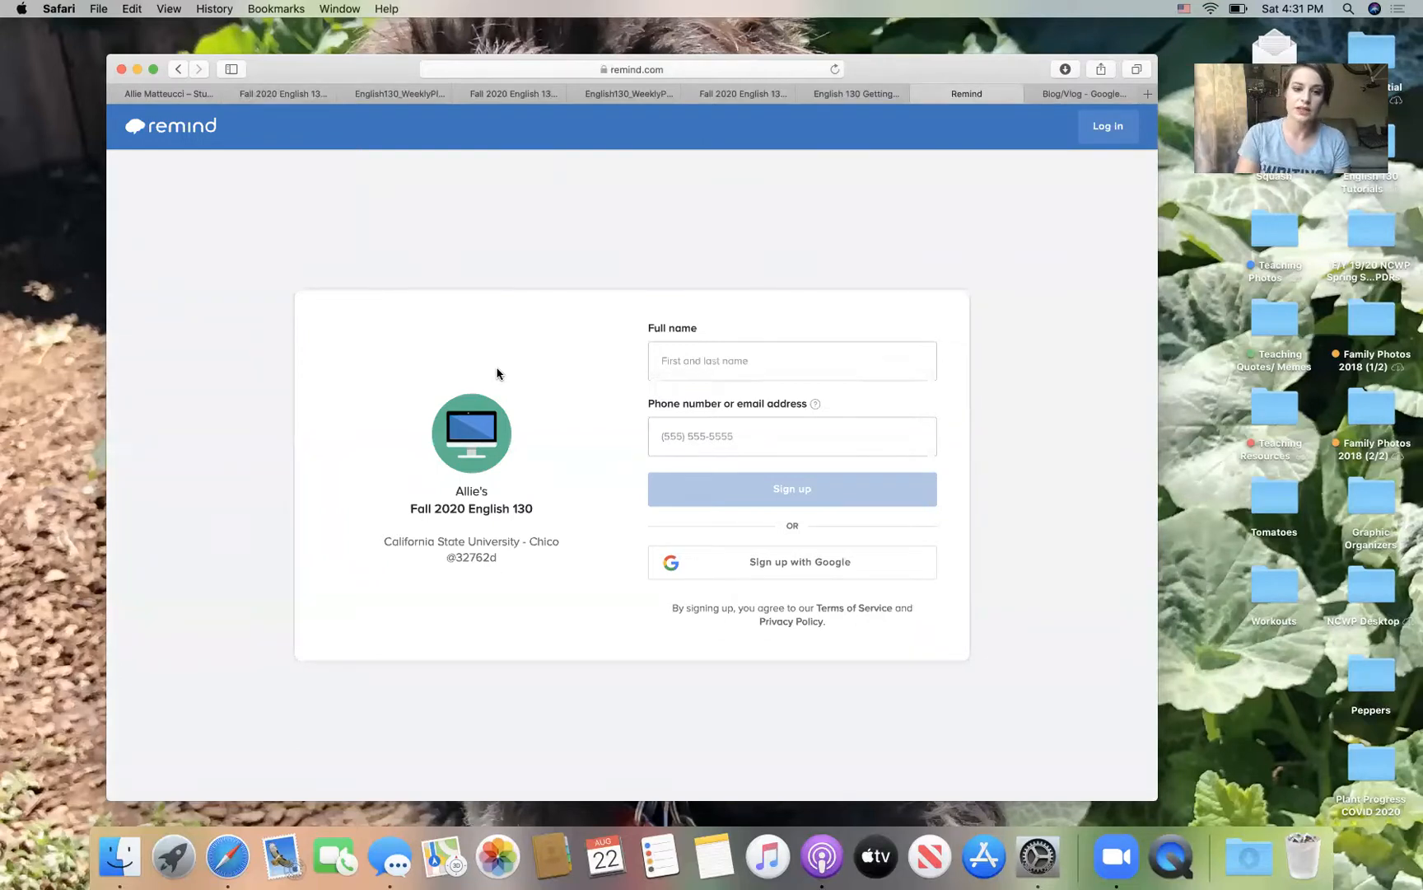
pyautogui.moveTo(524, 343)
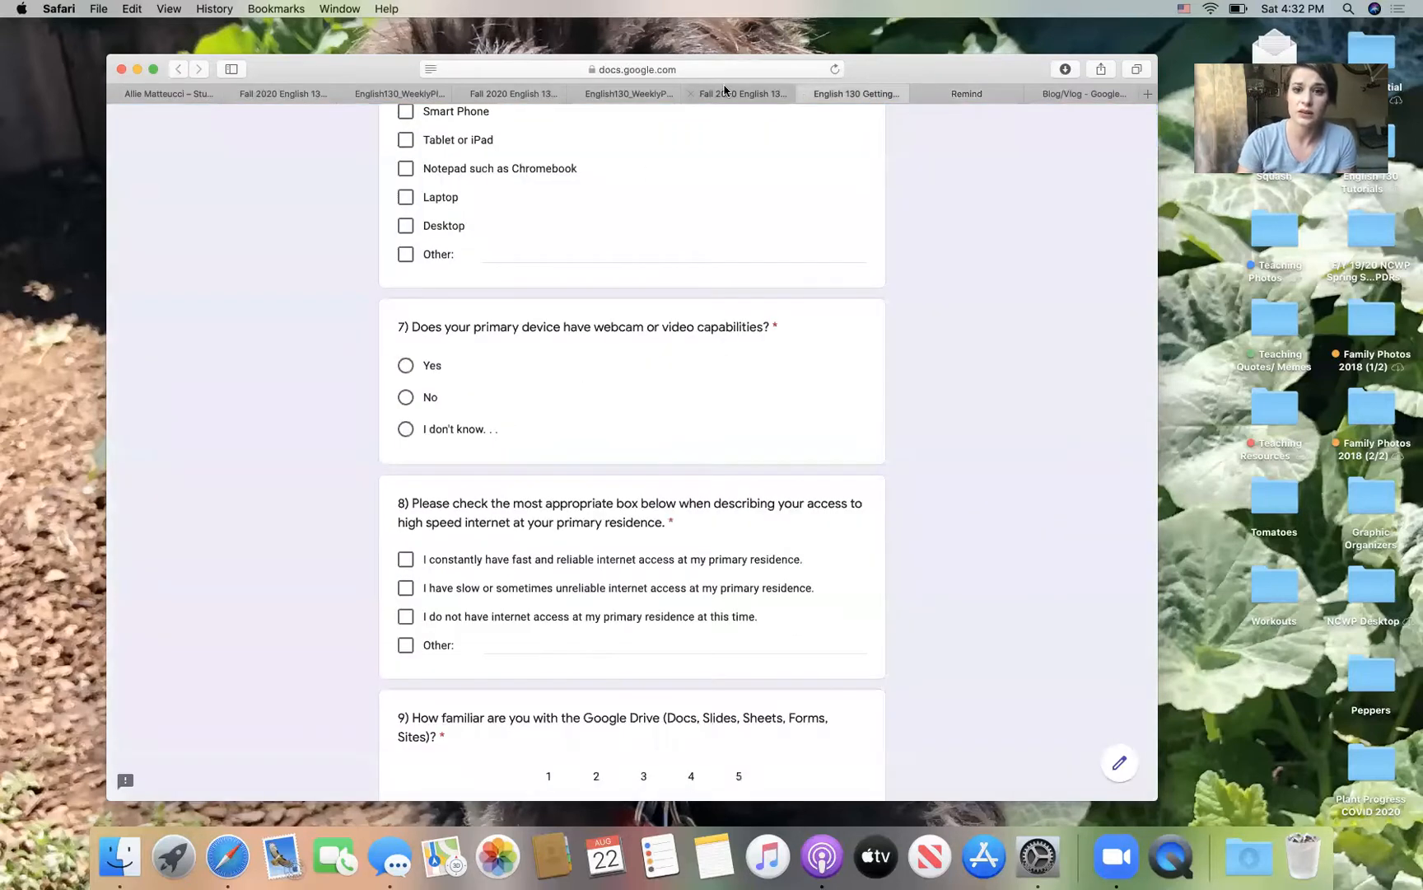
# Step: Switch from the Letter and FAQ to the Week 1 plan's Six-Word Story and Drive folder steps
pyautogui.click(742, 94)
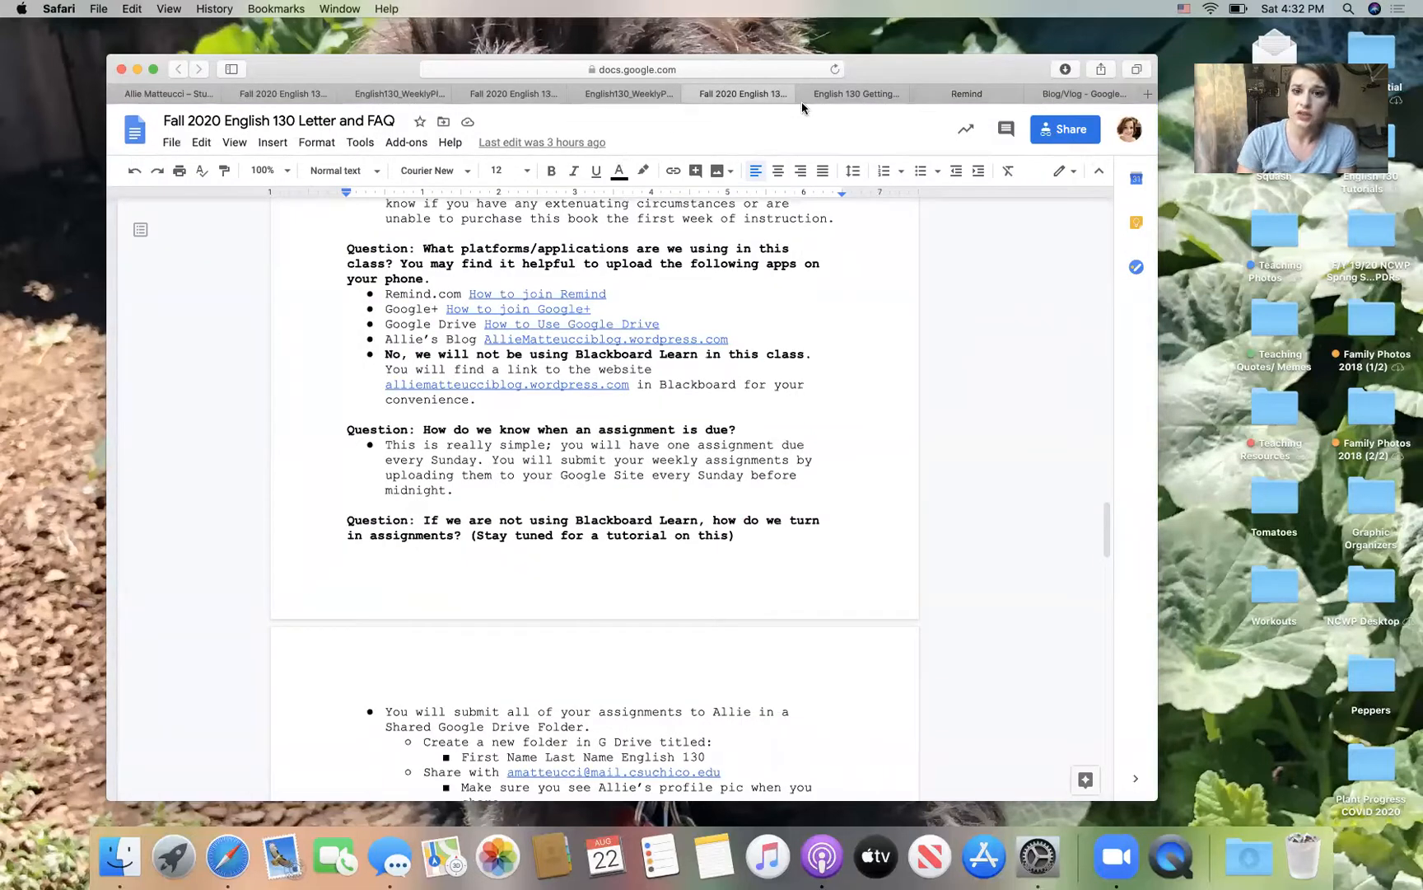
pyautogui.click(624, 94)
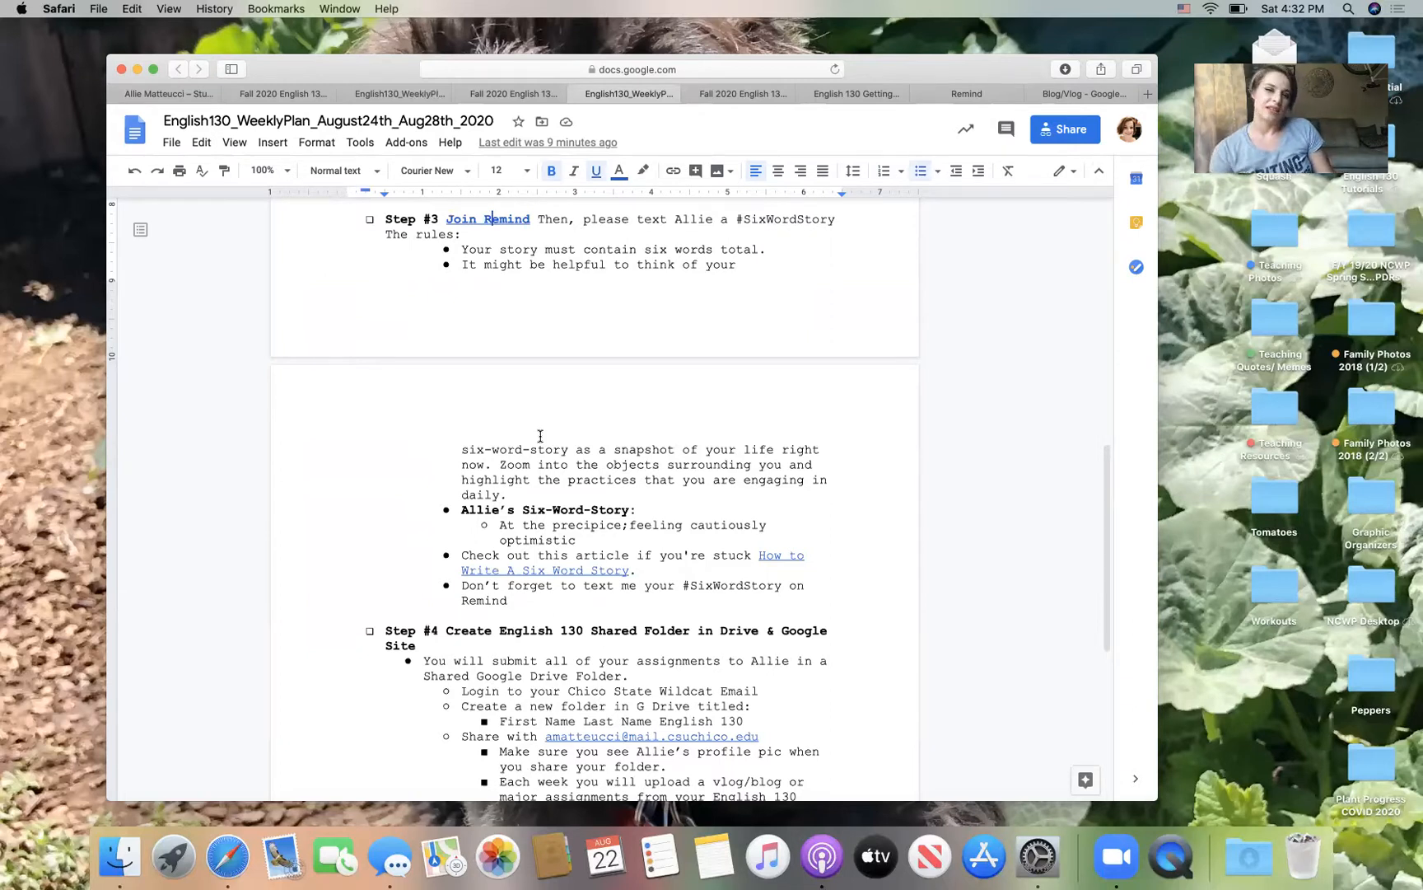
# Step: Scroll to the example six-word story, highlight it, then clear the highlight
pyautogui.scroll(-3)
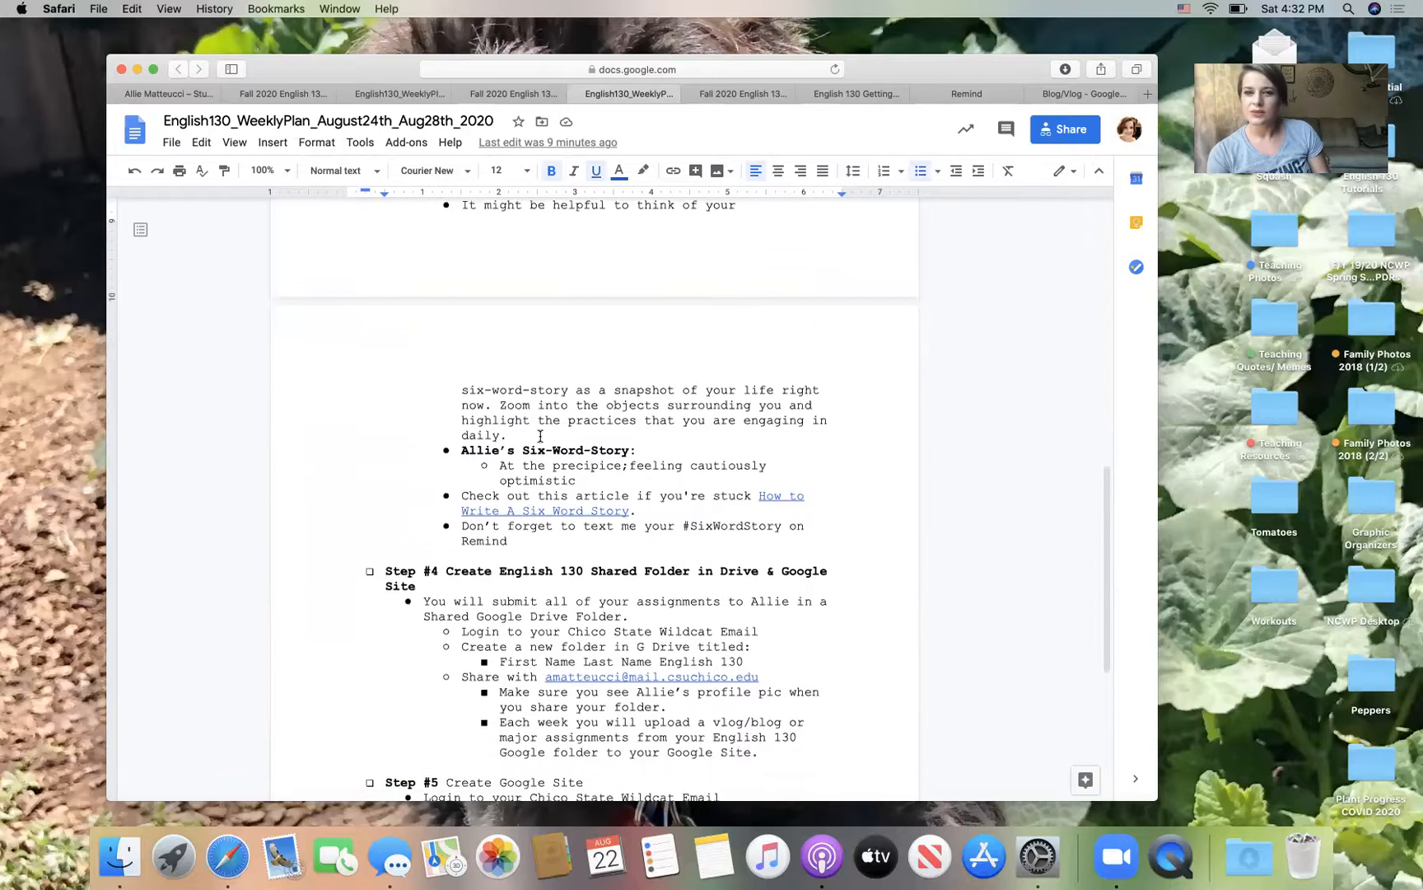
pyautogui.scroll(-3)
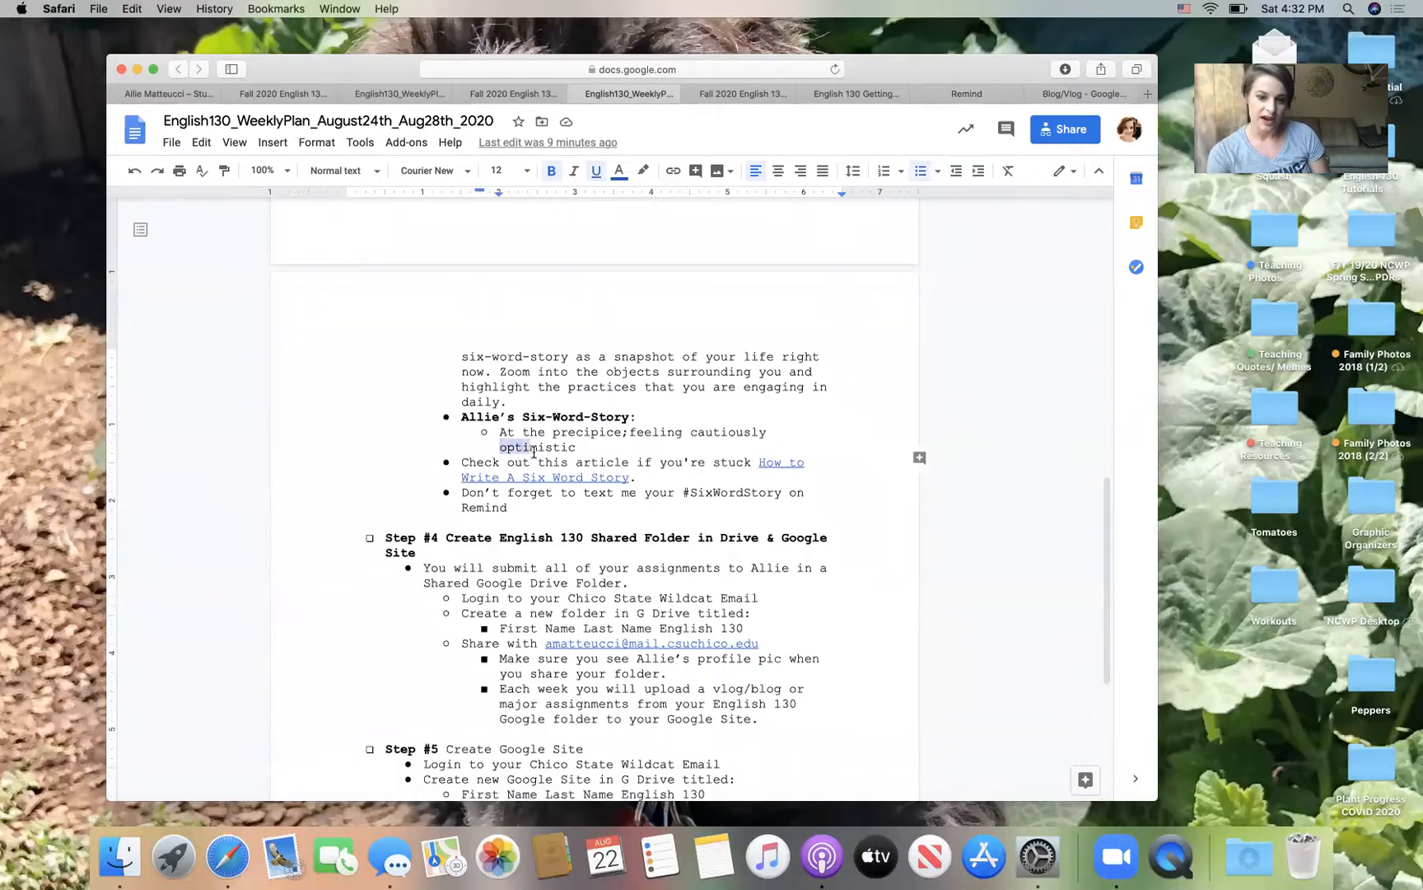
pyautogui.moveTo(500, 447); pyautogui.dragTo(590, 461)
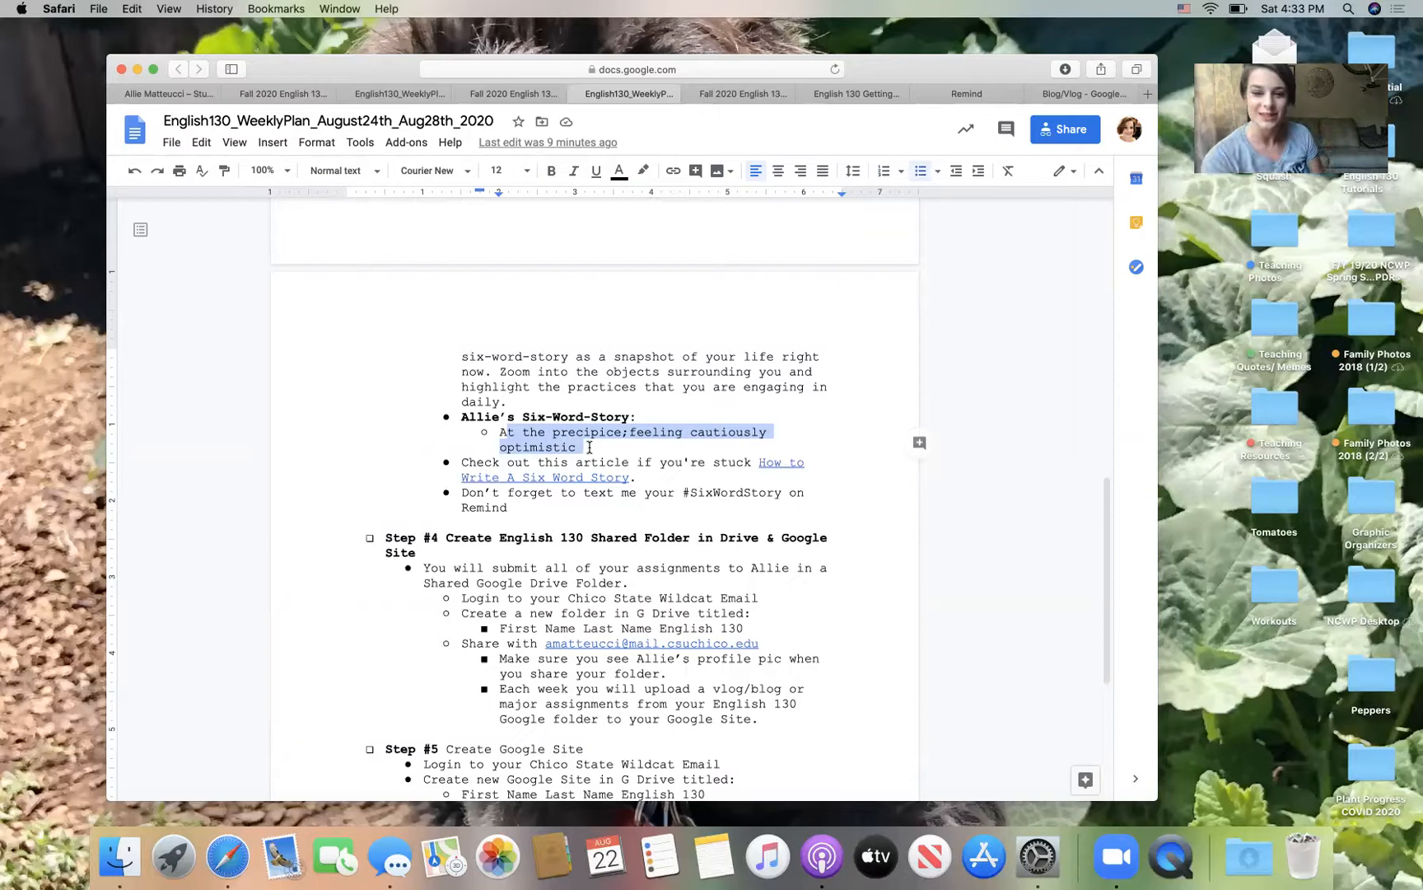
pyautogui.scroll(-3)
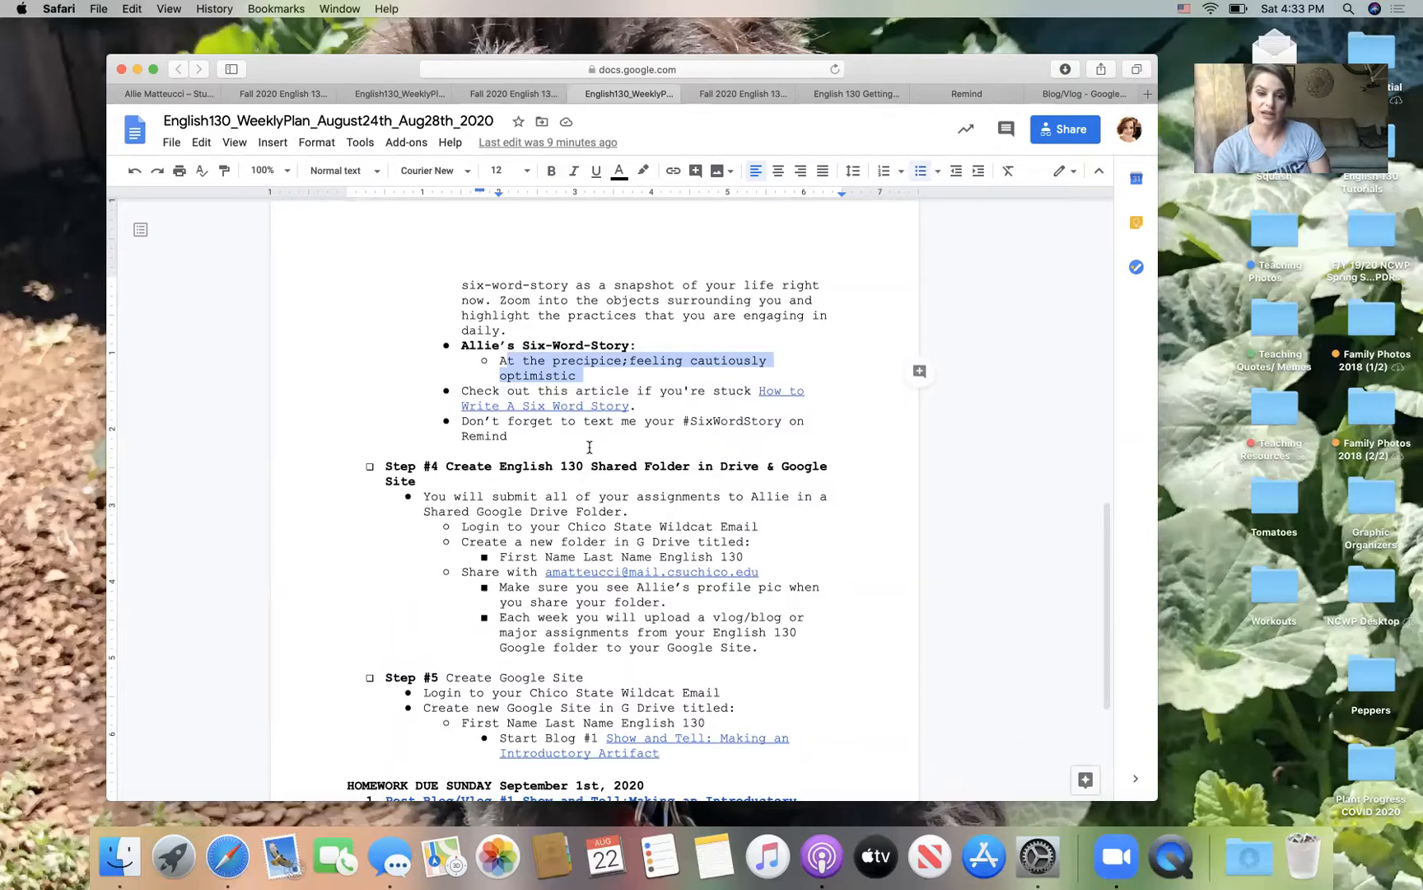
pyautogui.click(516, 437)
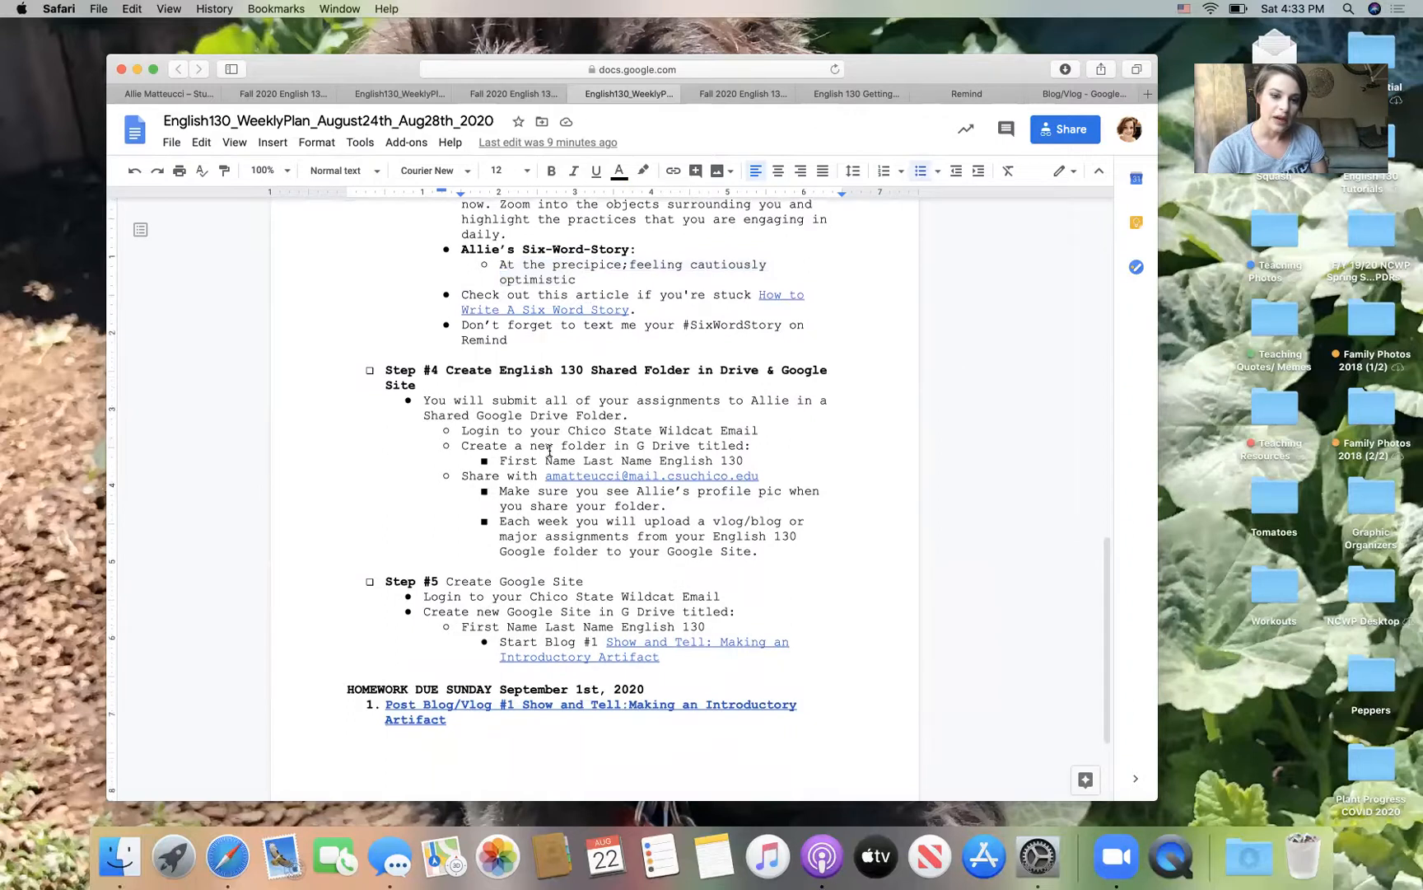
# Step: Scroll to Step #5 and September 1st homework, then search google.com in a new tab
pyautogui.scroll(-3)
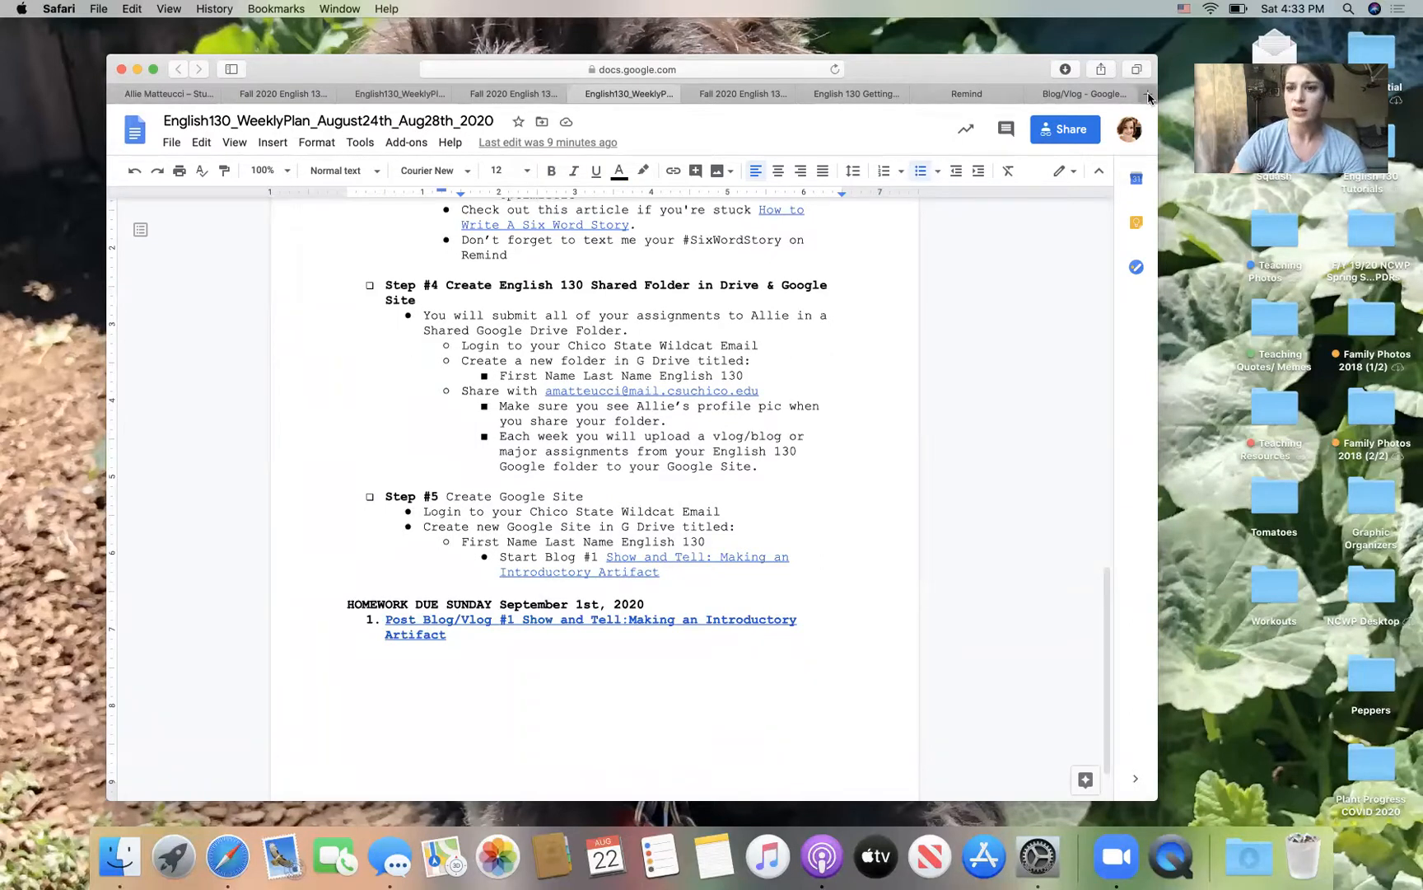
pyautogui.click(1147, 94)
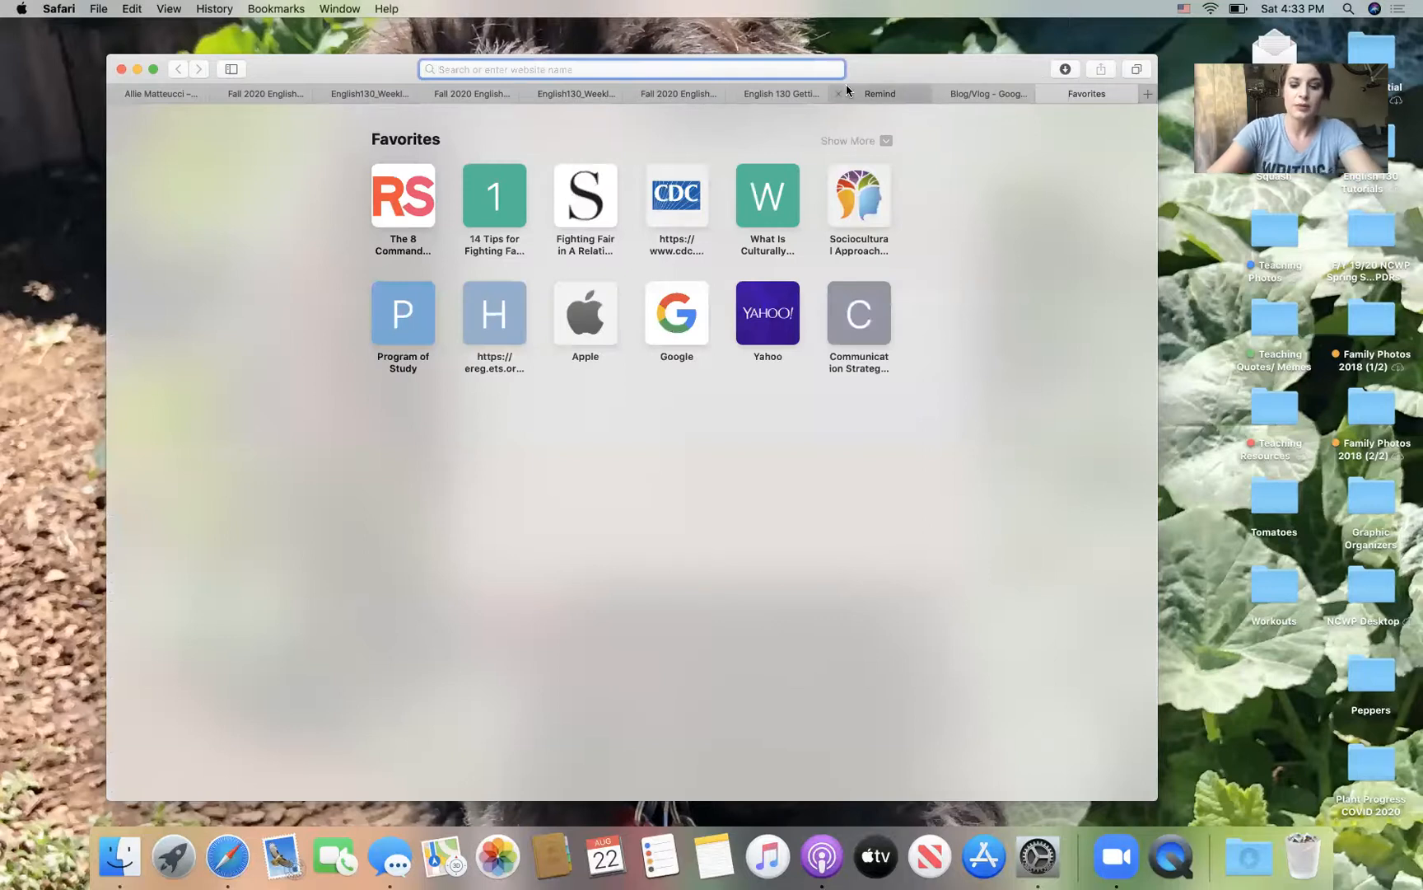
pyautogui.write('google.com')
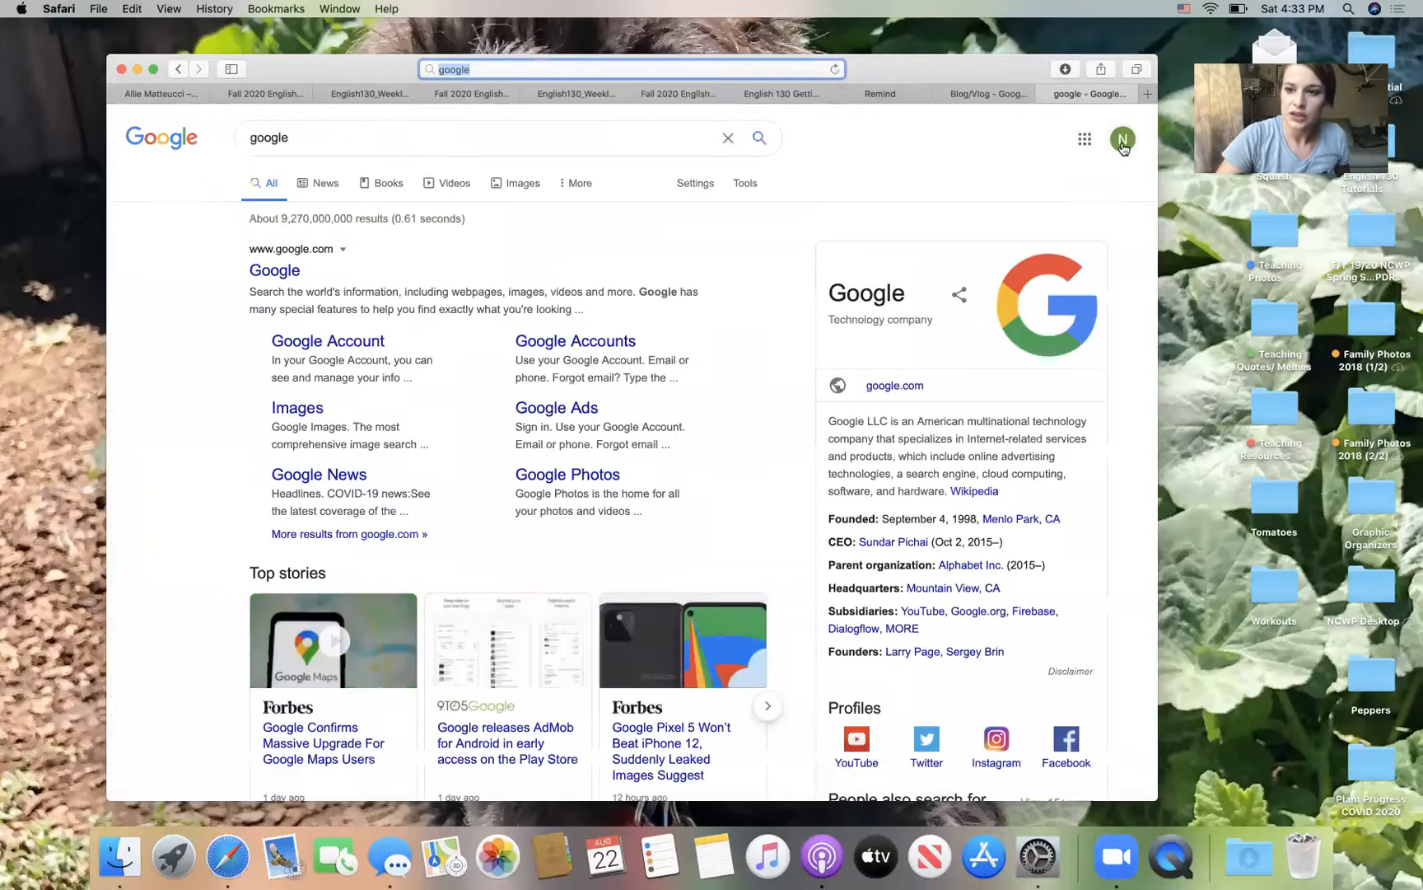
# Step: Open the Google homepage, check the signed-in school account, and go to My Drive
pyautogui.click(1122, 140)
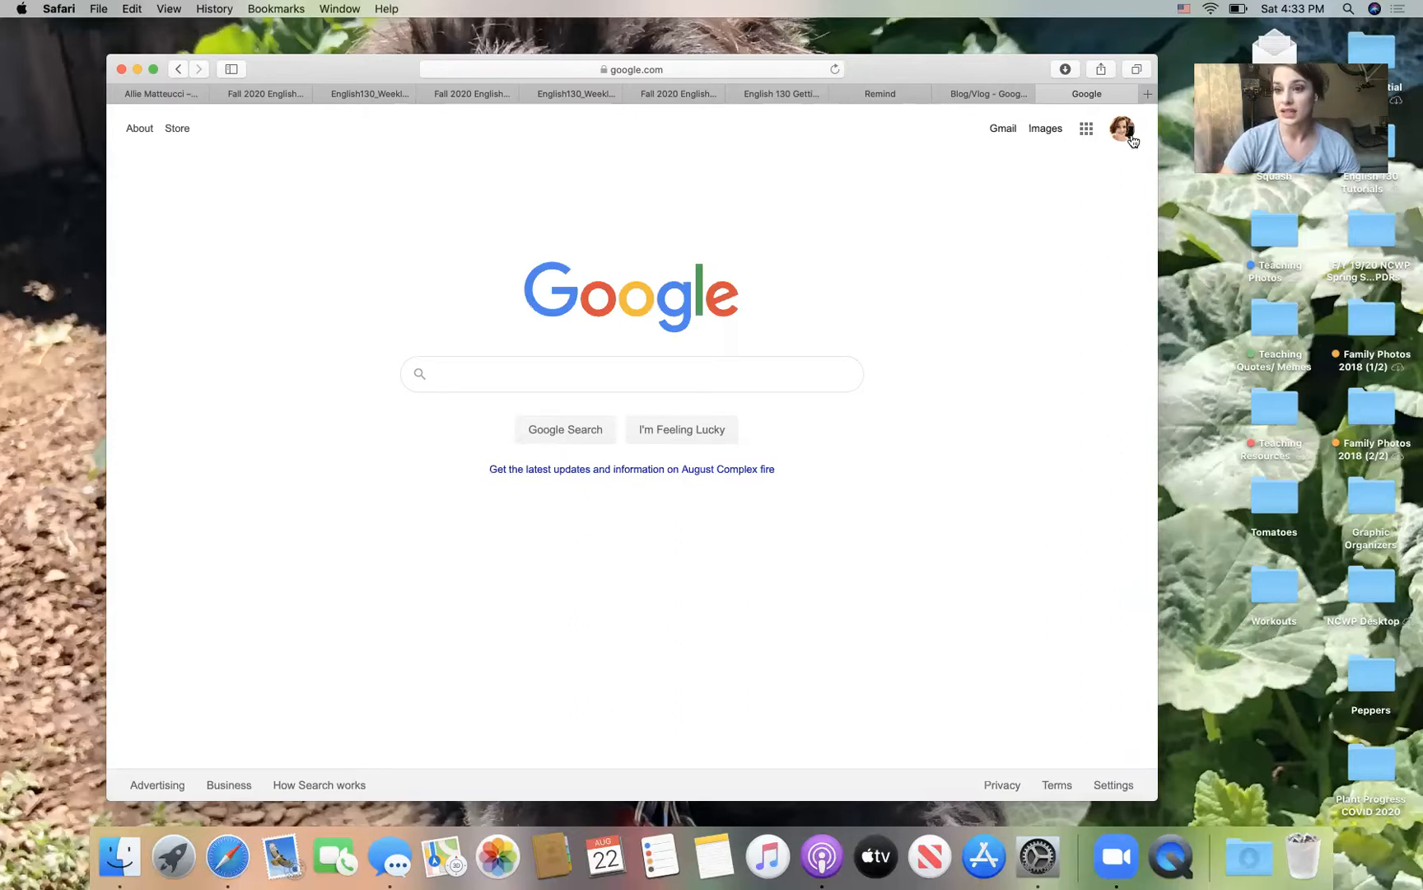
pyautogui.moveTo(1126, 128)
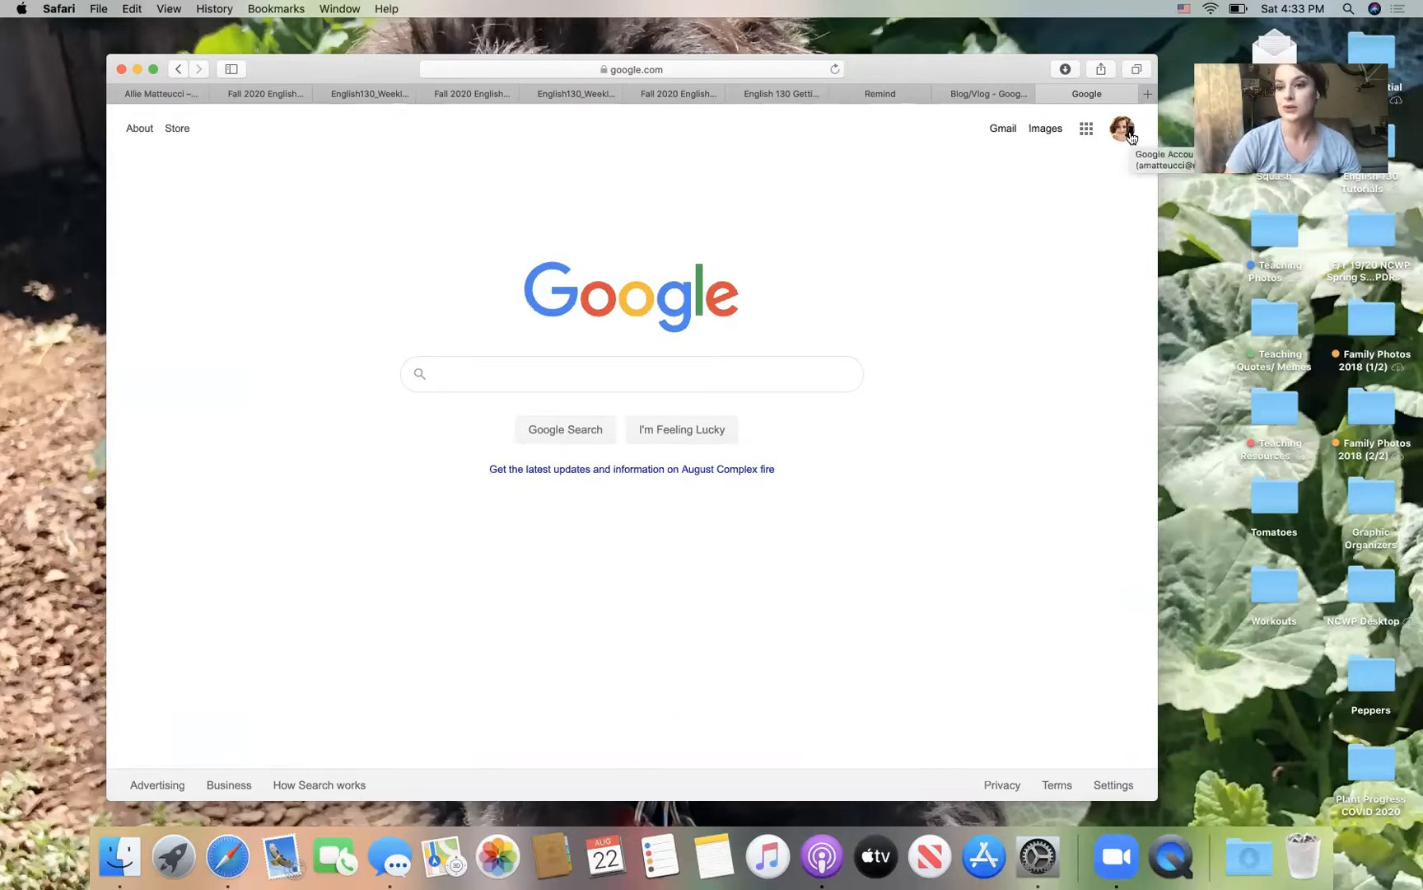
pyautogui.click(1121, 127)
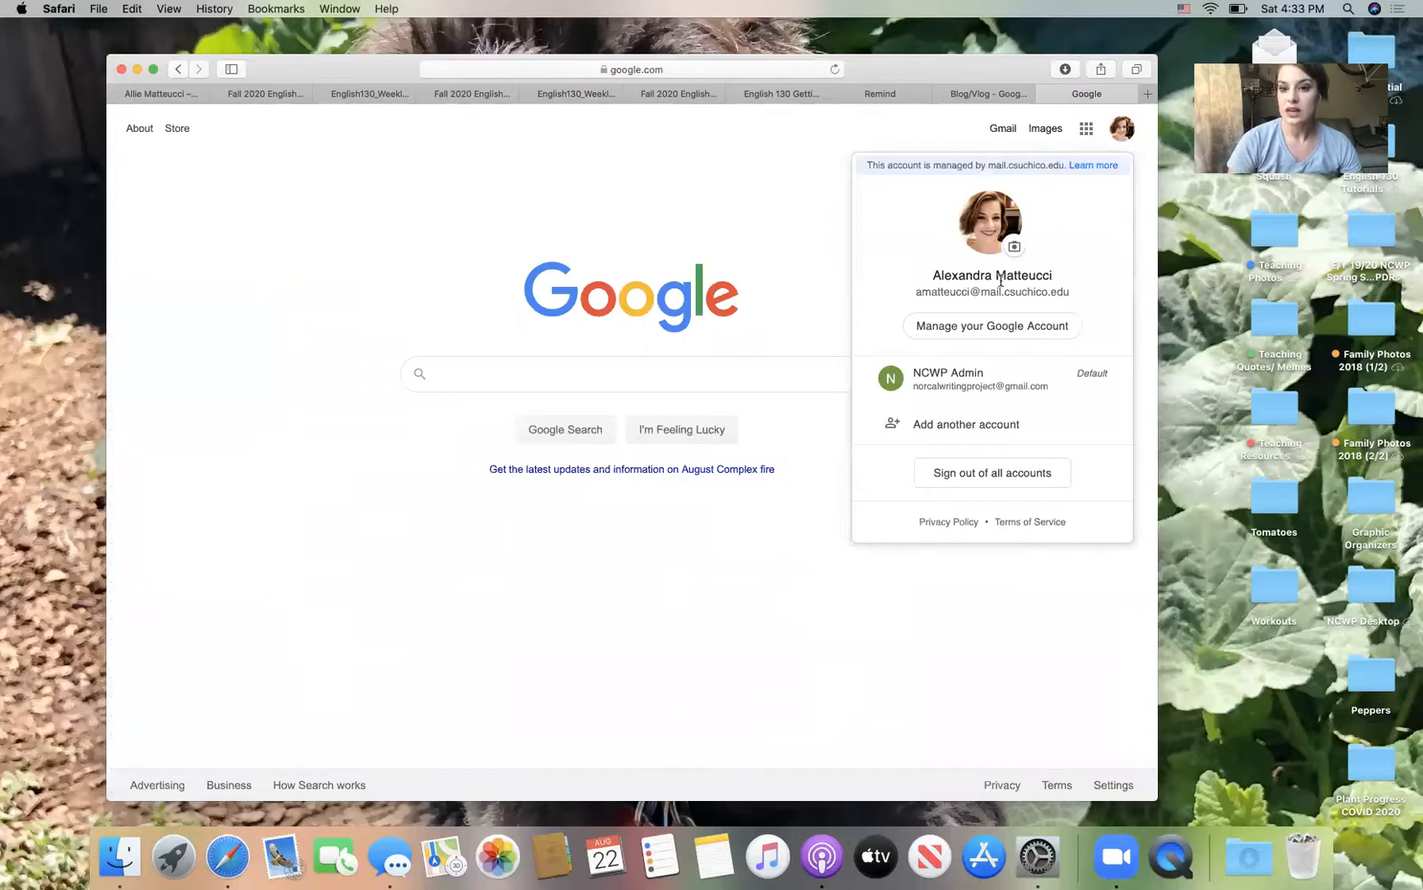
pyautogui.click(717, 239)
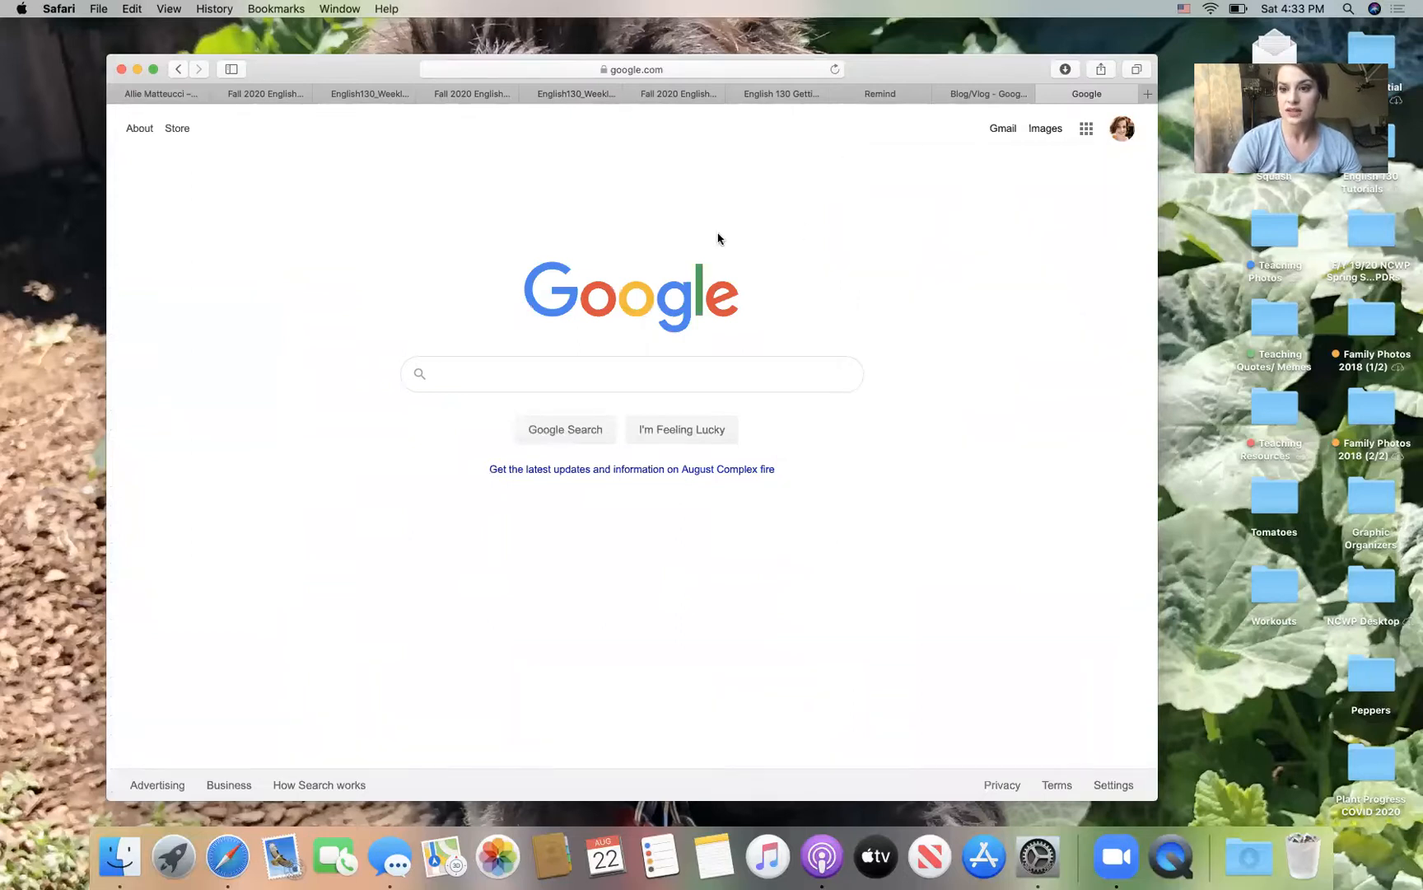
pyautogui.click(1122, 128)
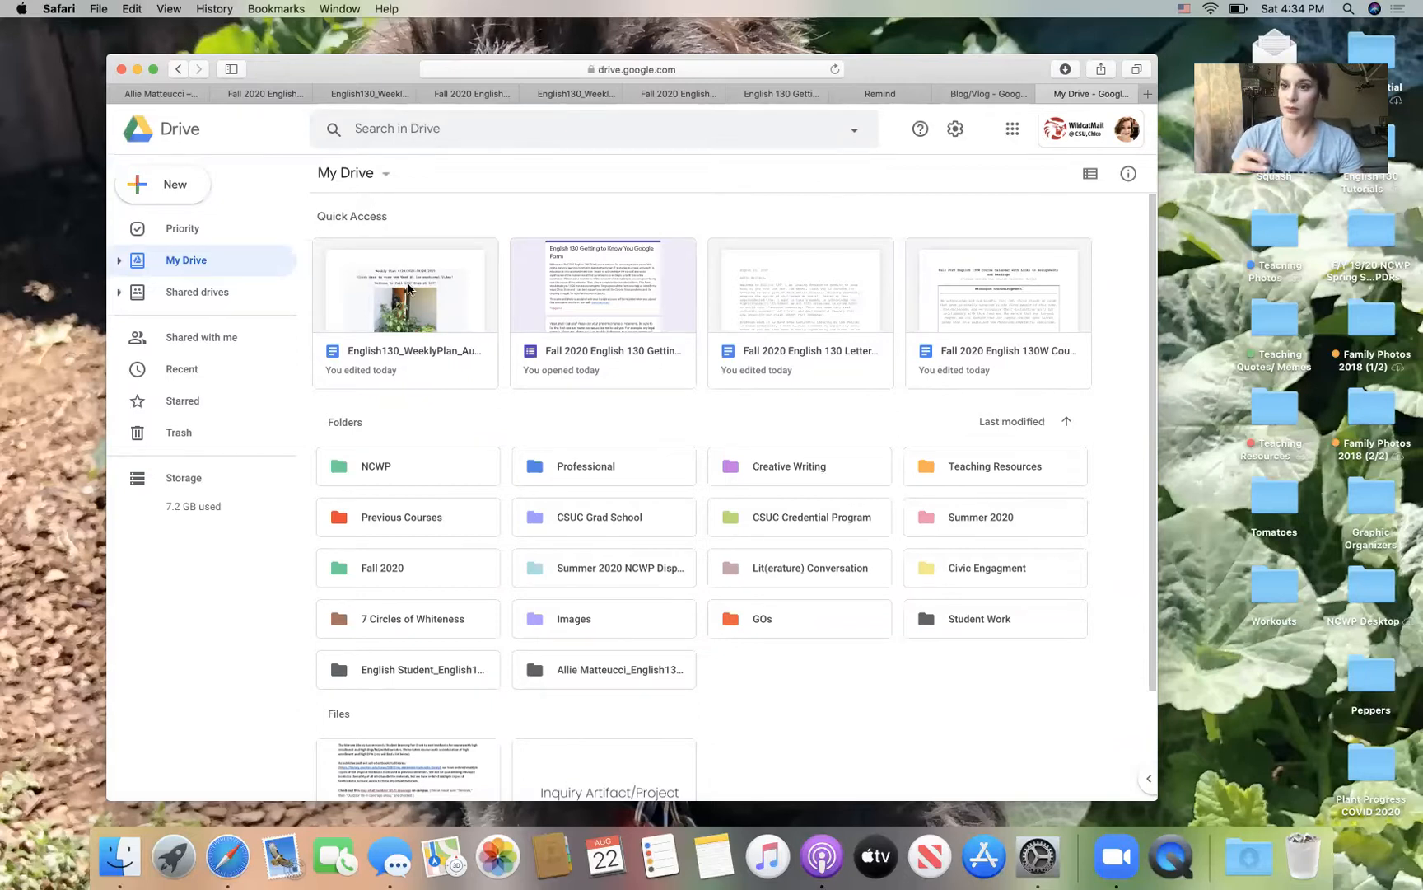
pyautogui.moveTo(366, 282)
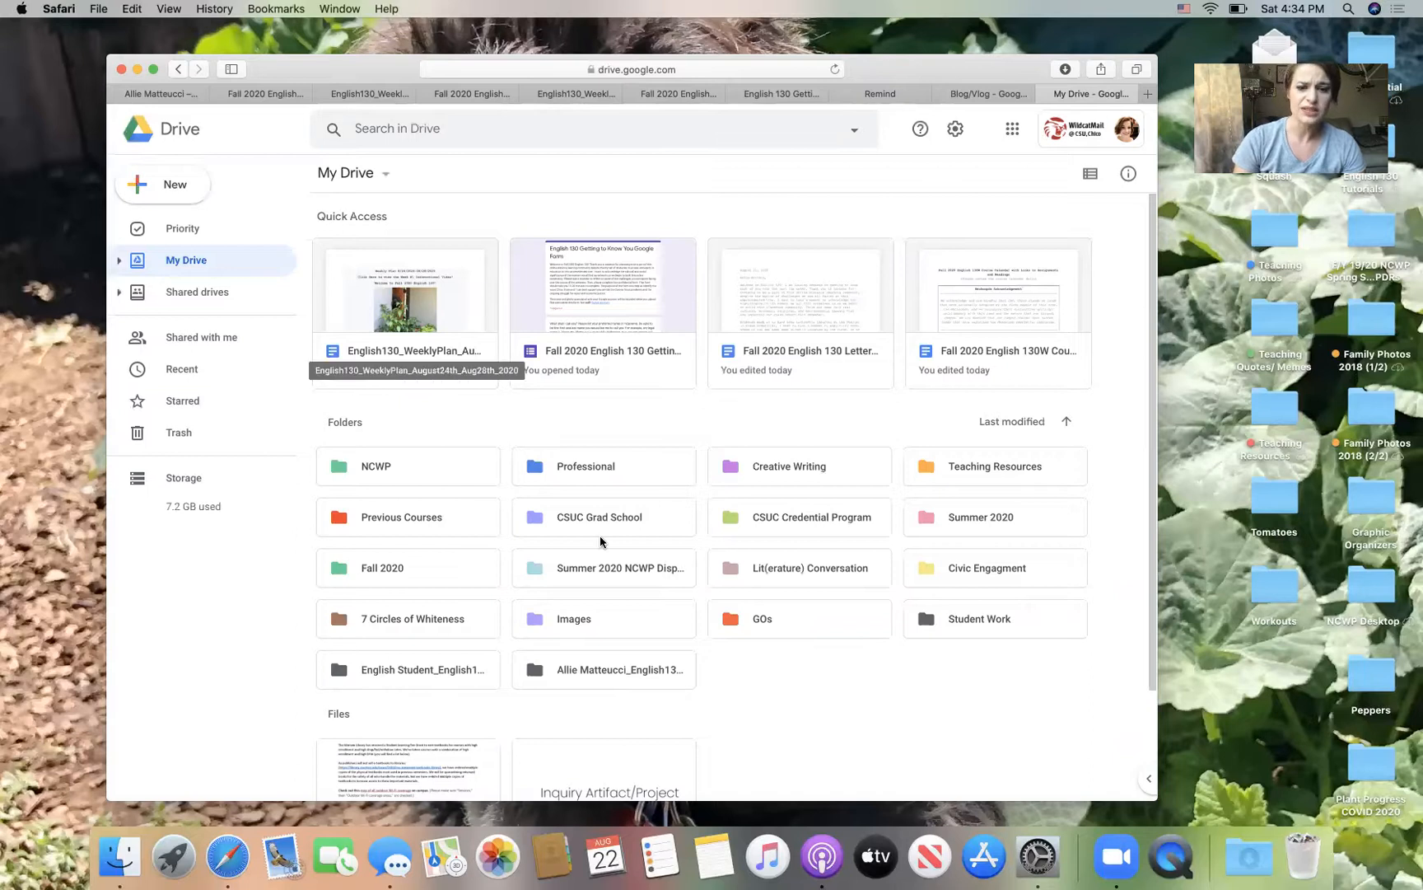
# Step: Open Drive's New menu listing folder, upload, Docs, Sheets and Slides options
pyautogui.scroll(-3)
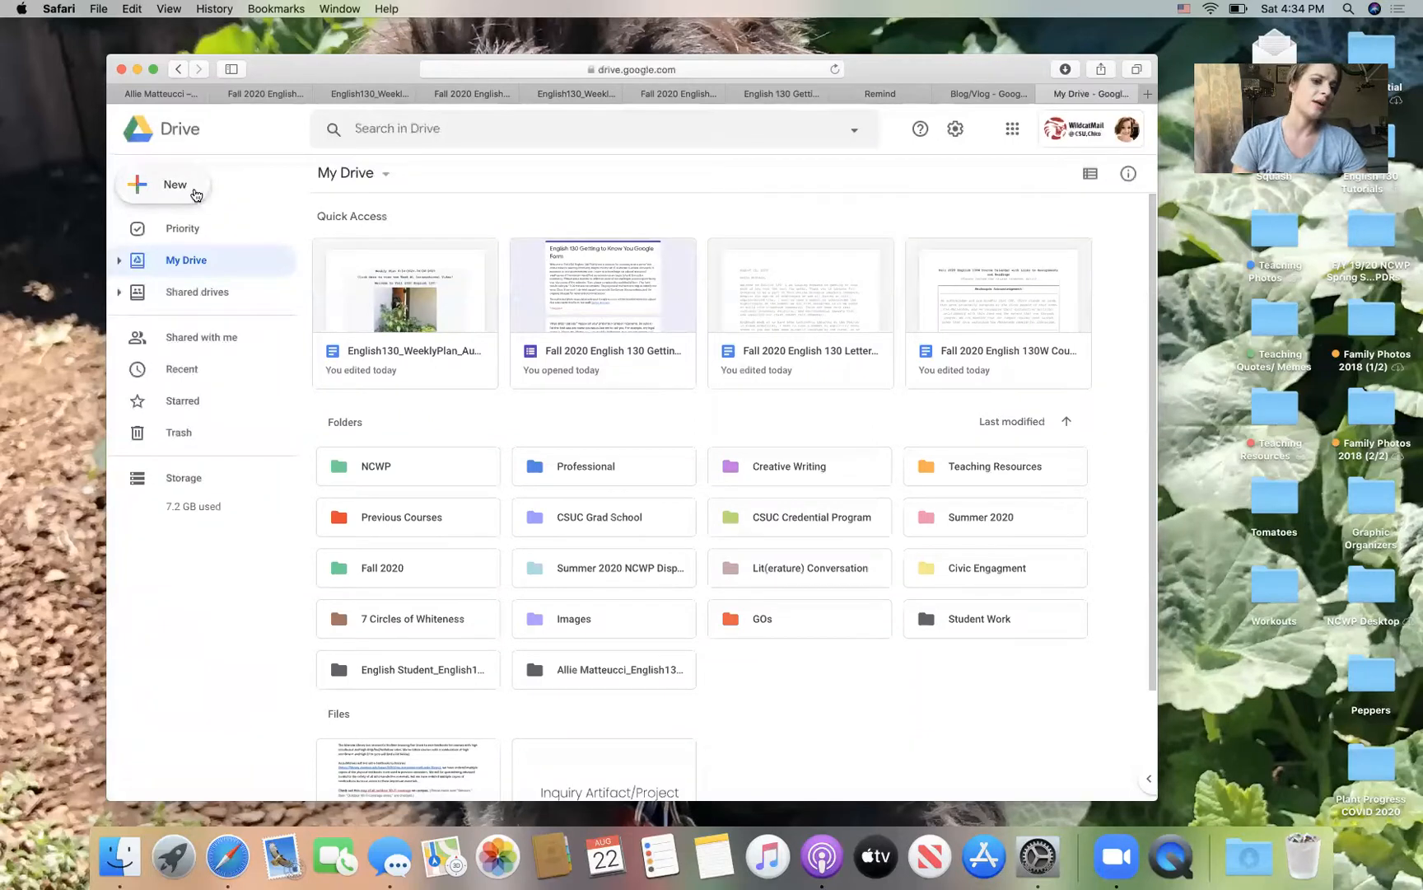
pyautogui.click(168, 185)
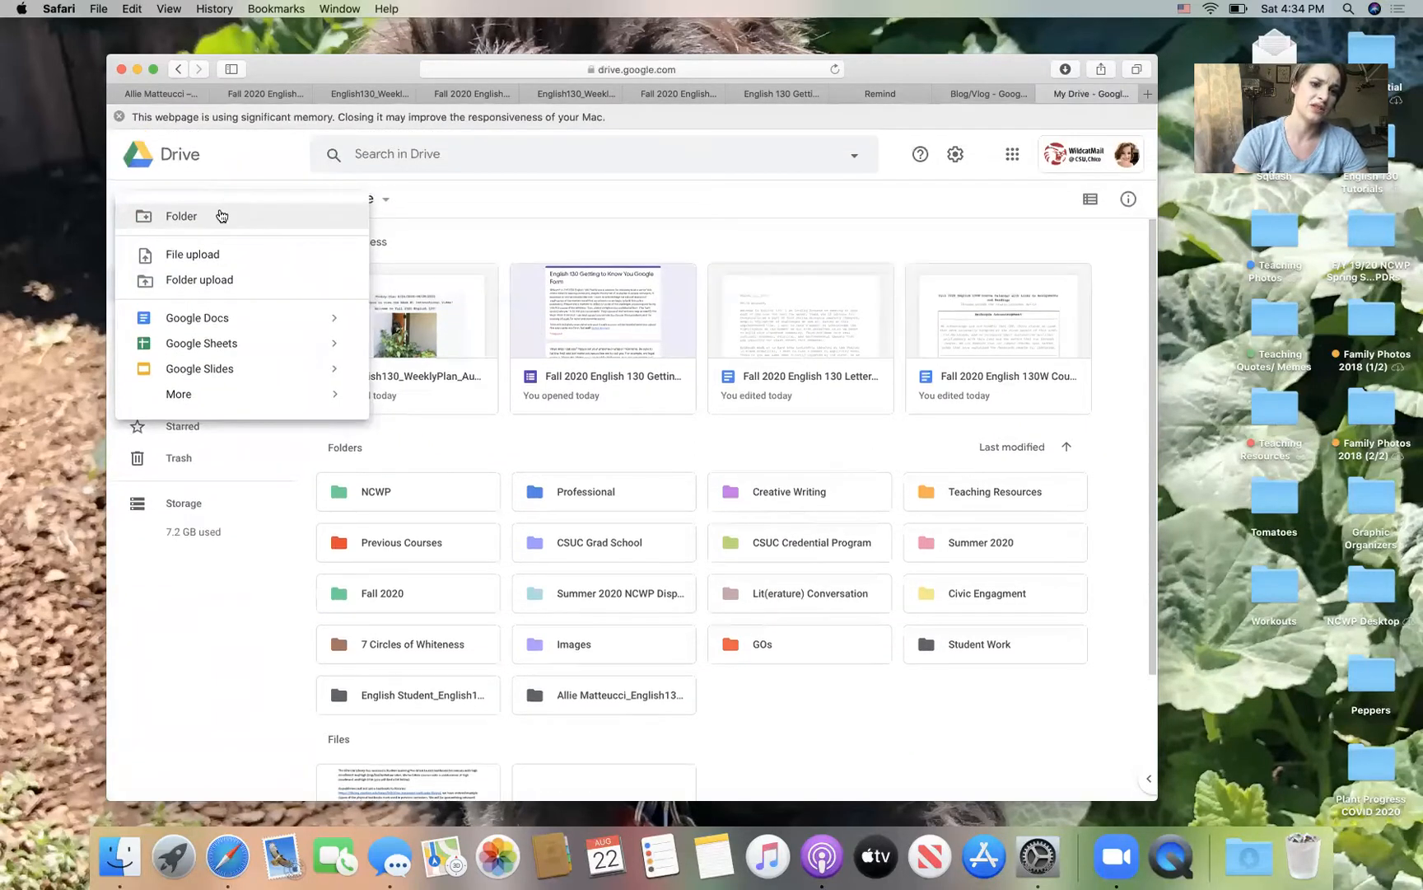
pyautogui.click(181, 216)
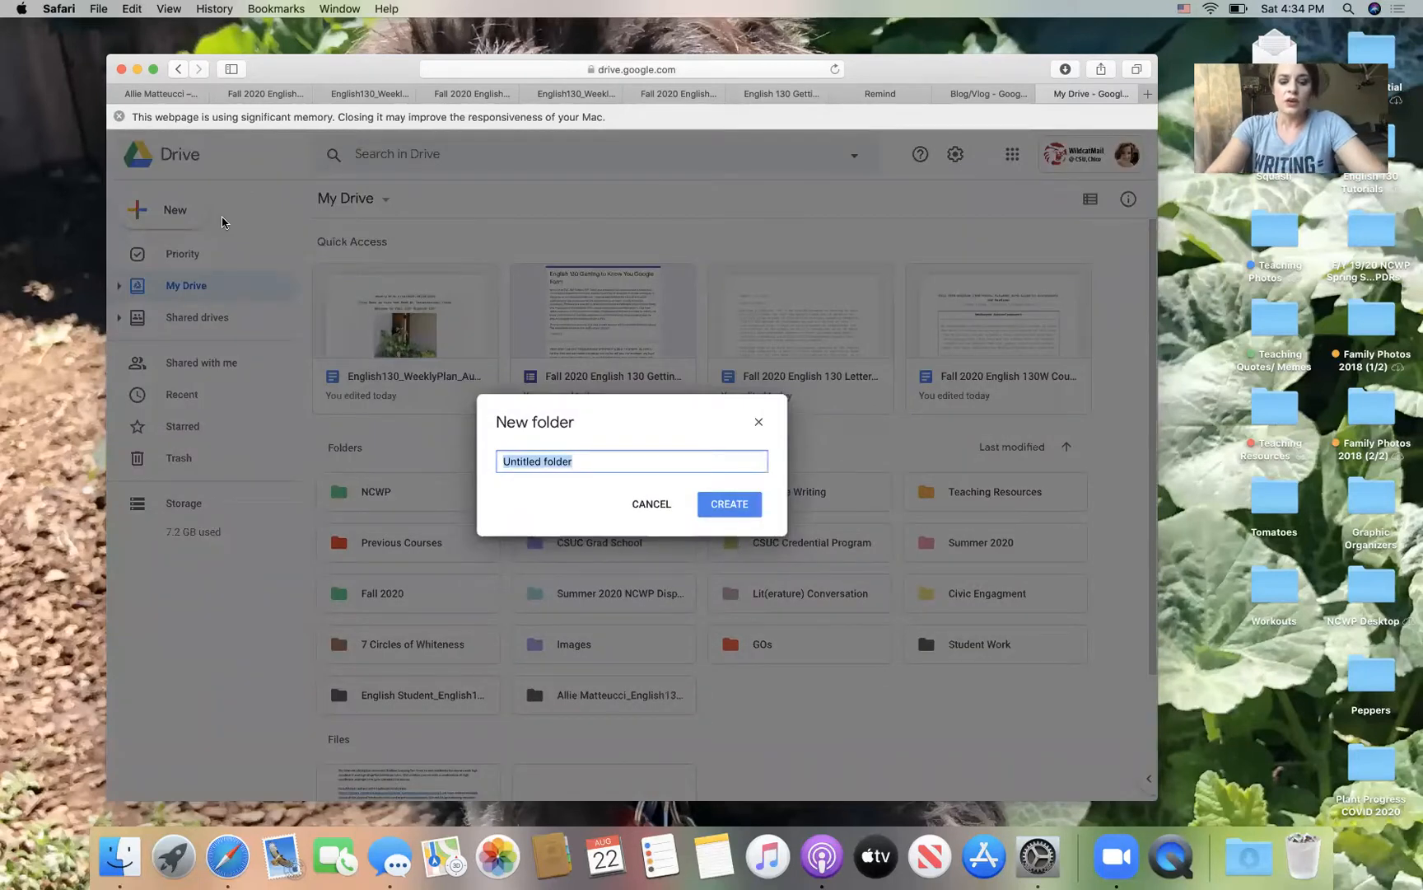
pyautogui.write('Allie')
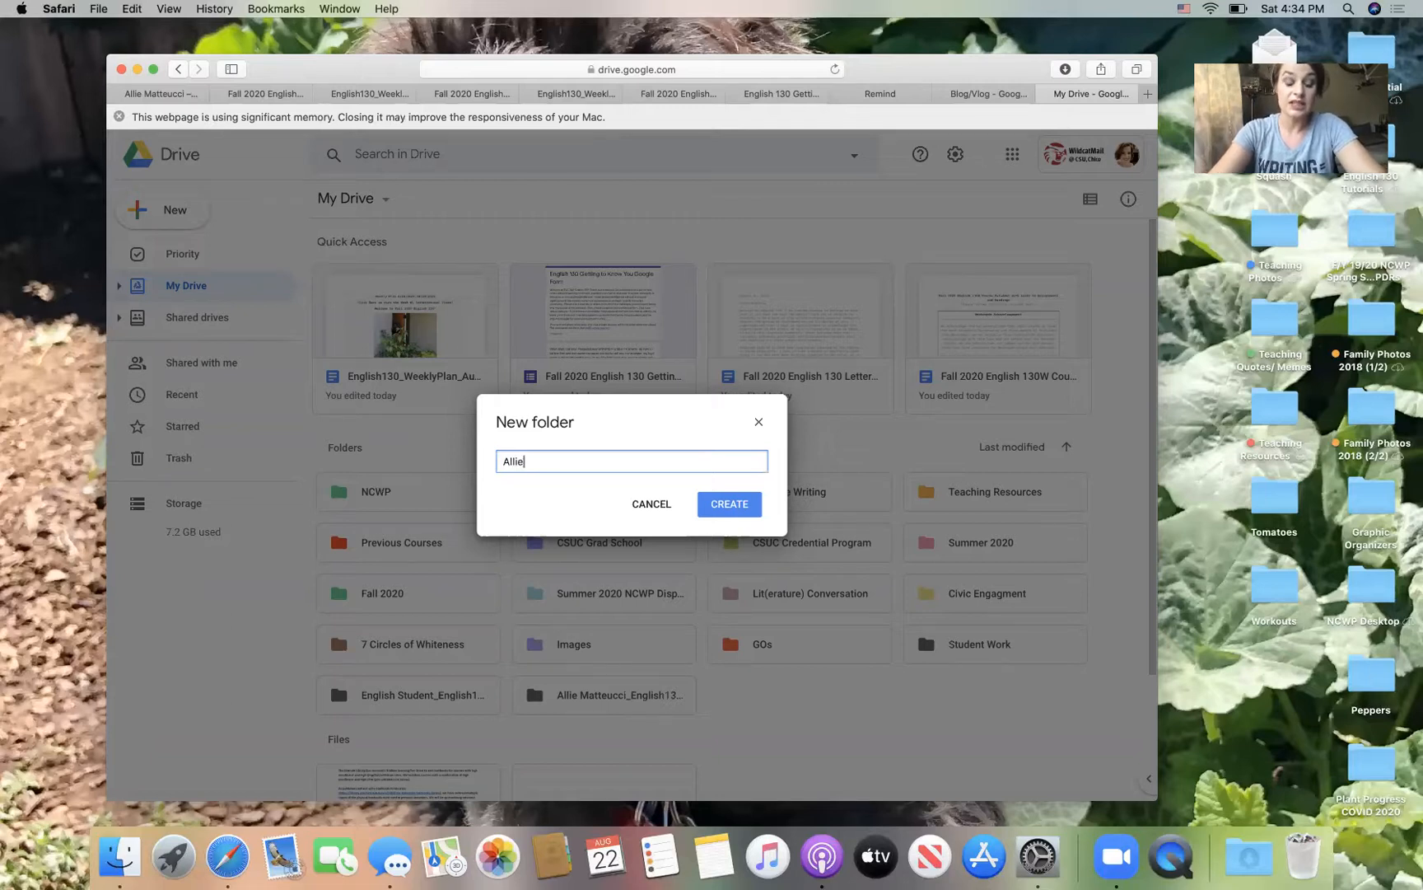
pyautogui.write('Matteucci')
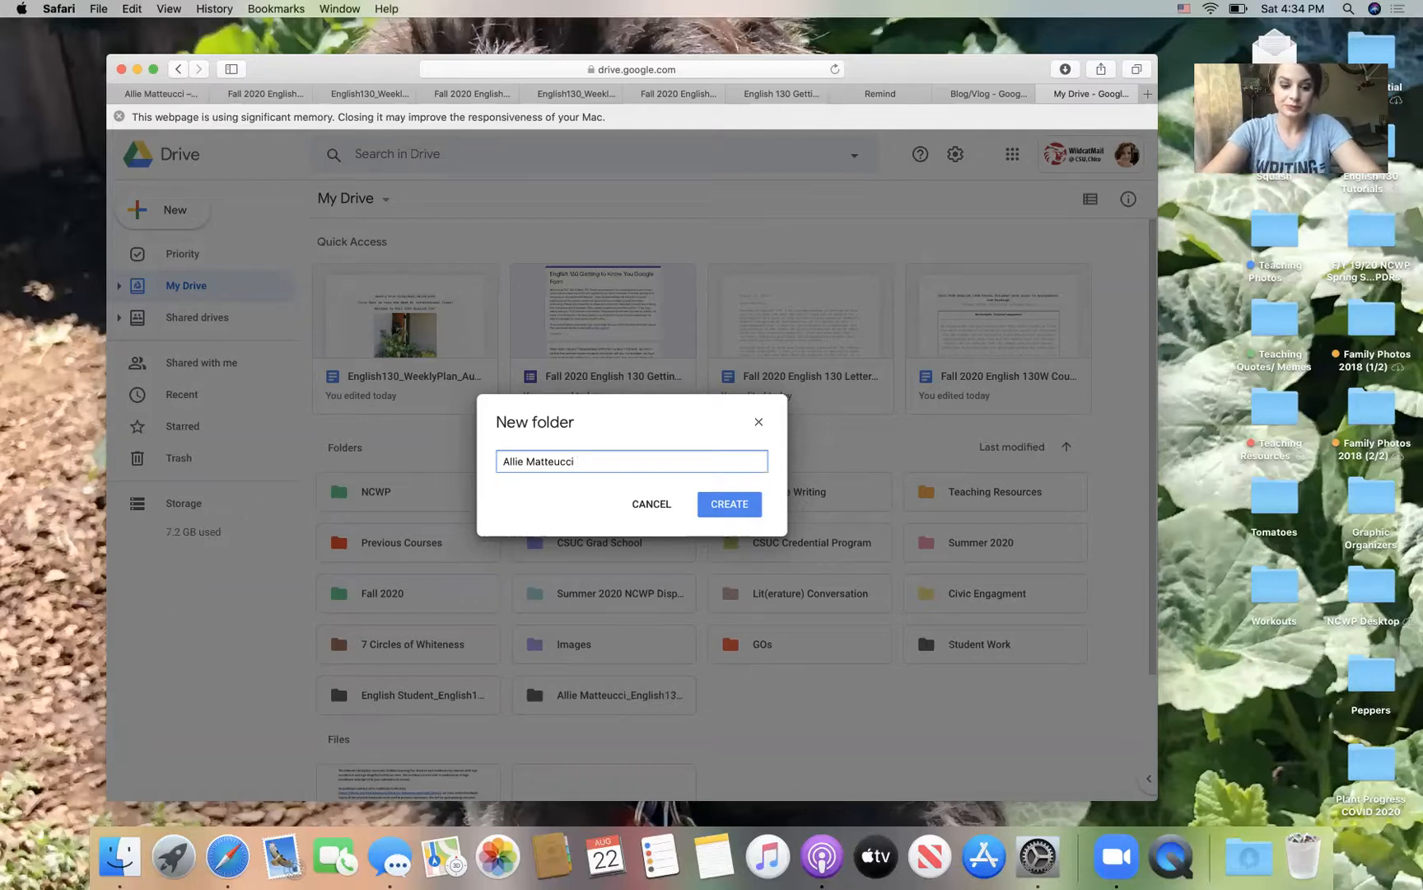
pyautogui.write('English')
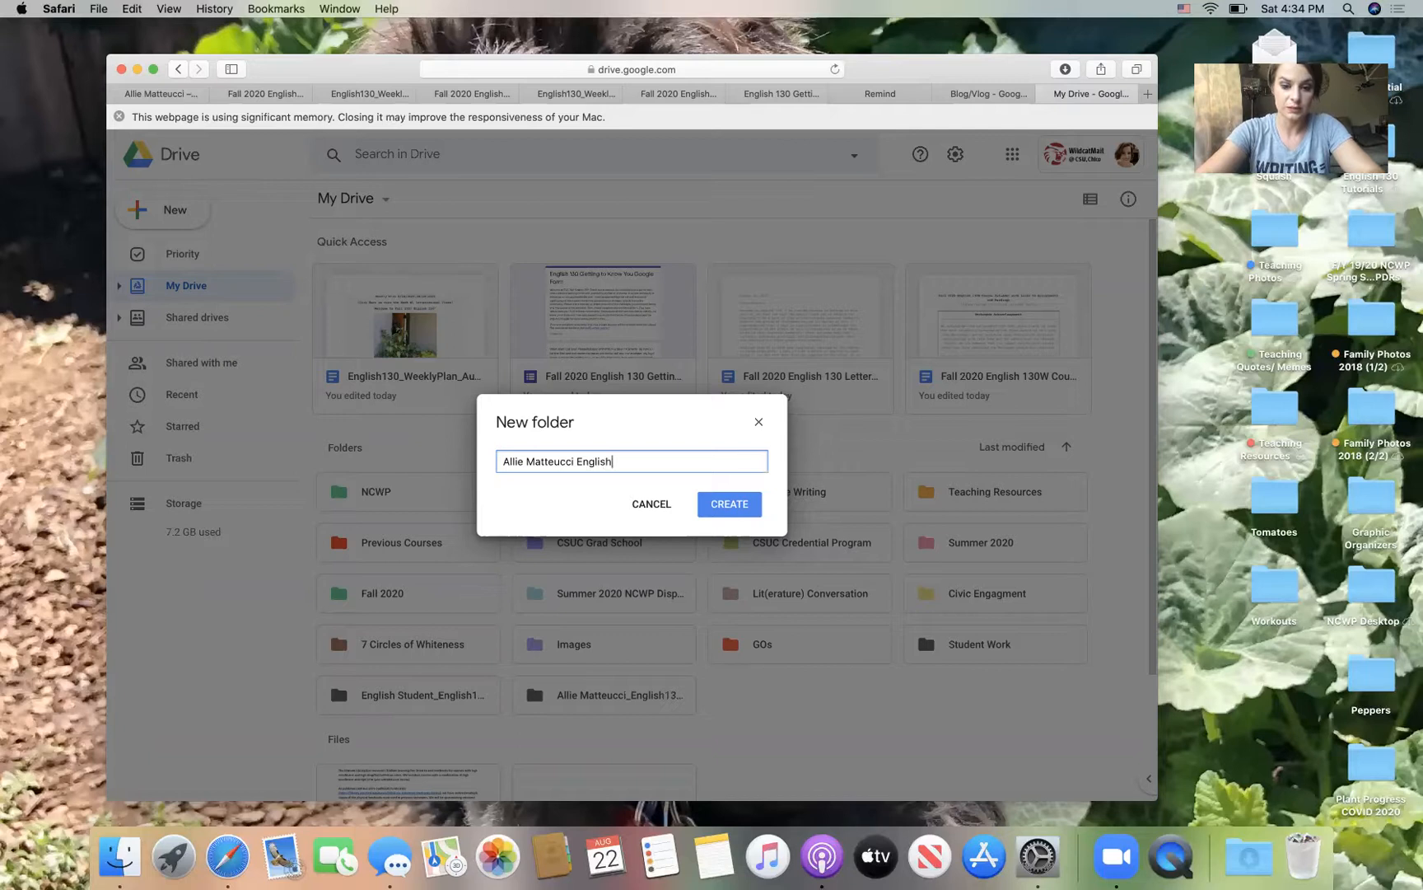
pyautogui.write('130')
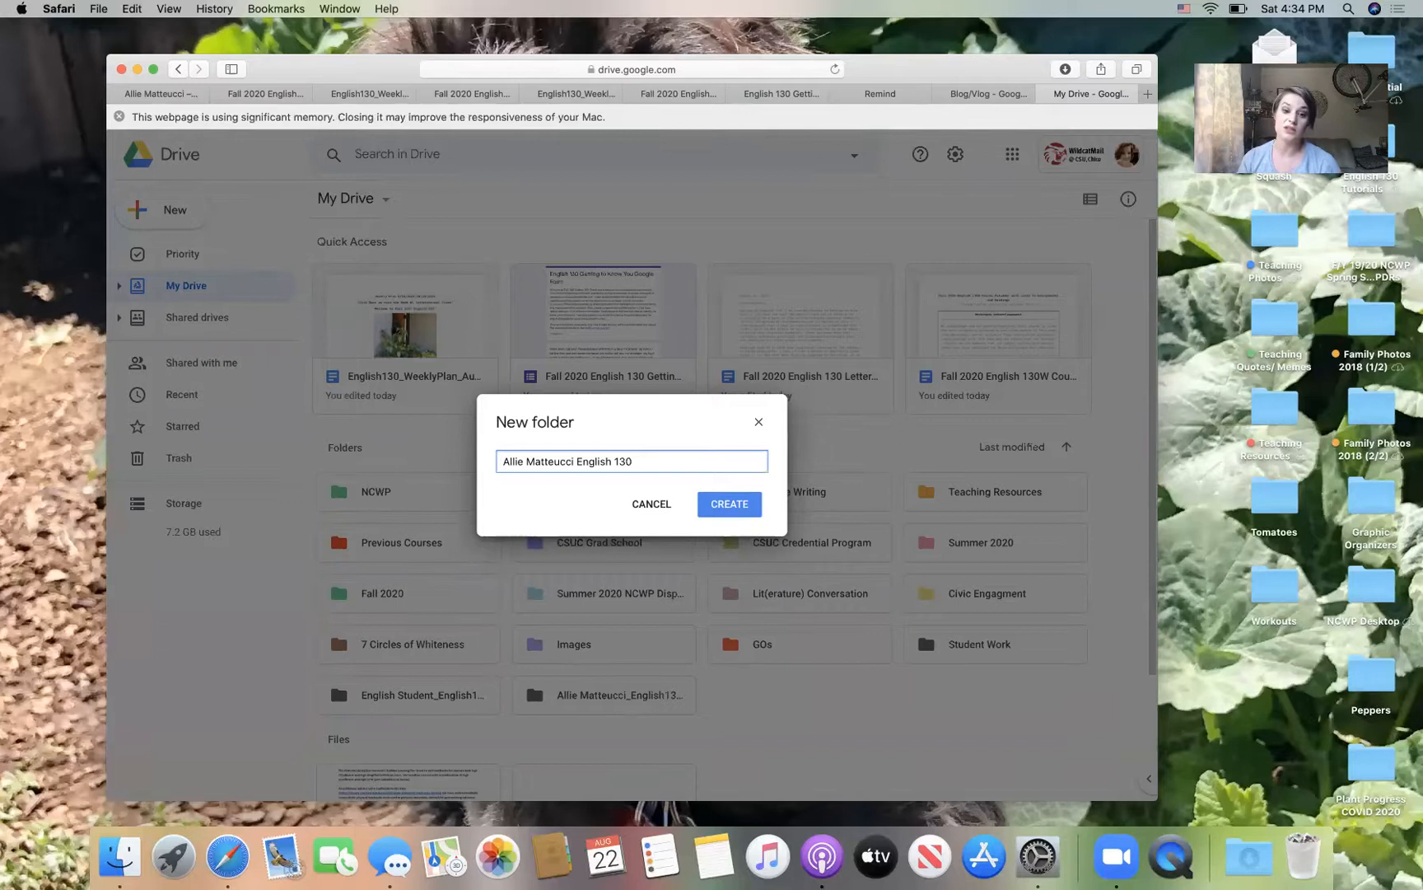
pyautogui.write('Fall')
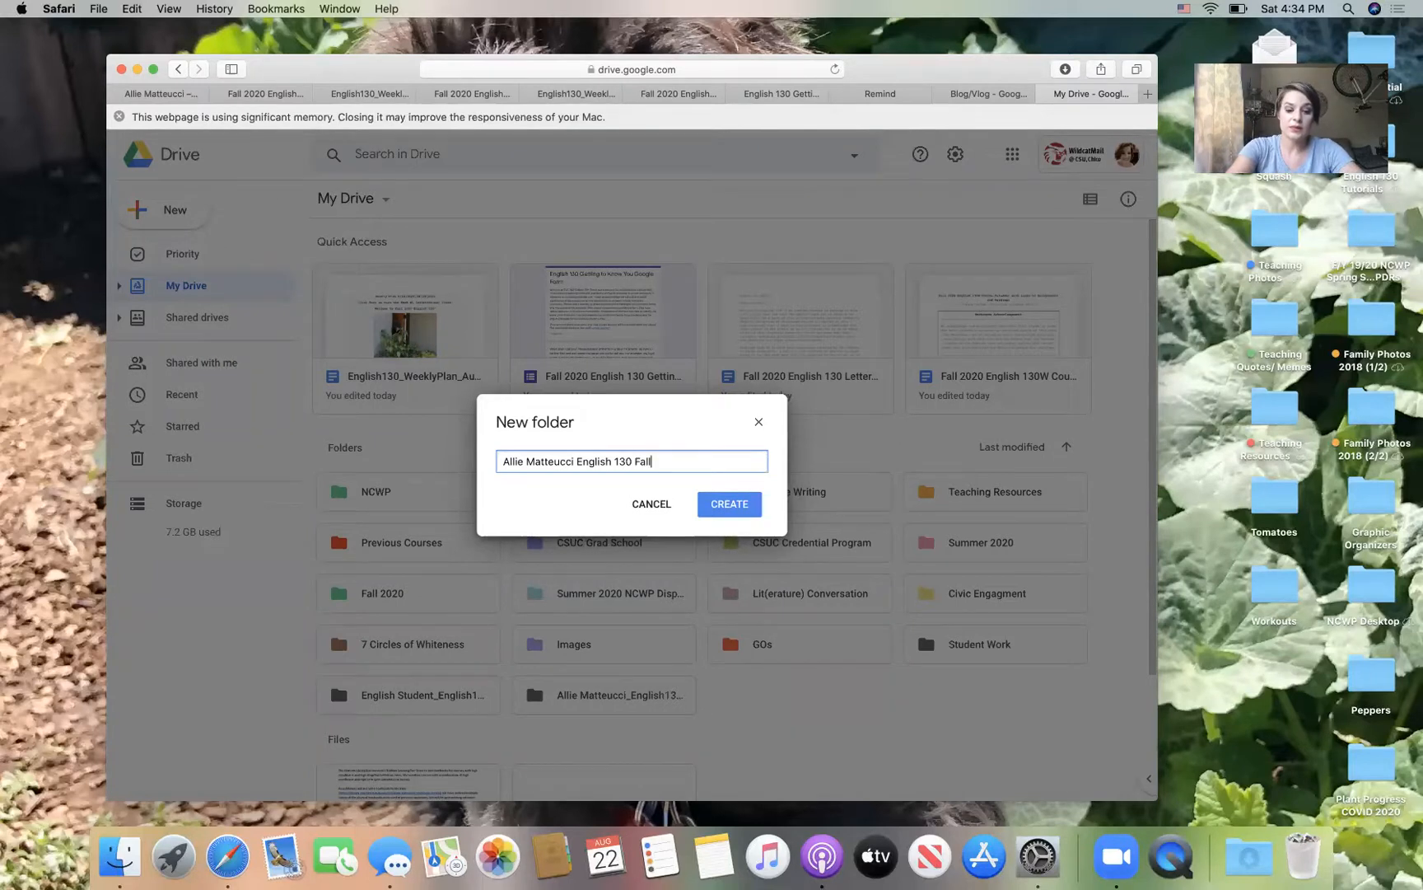
pyautogui.write('2020')
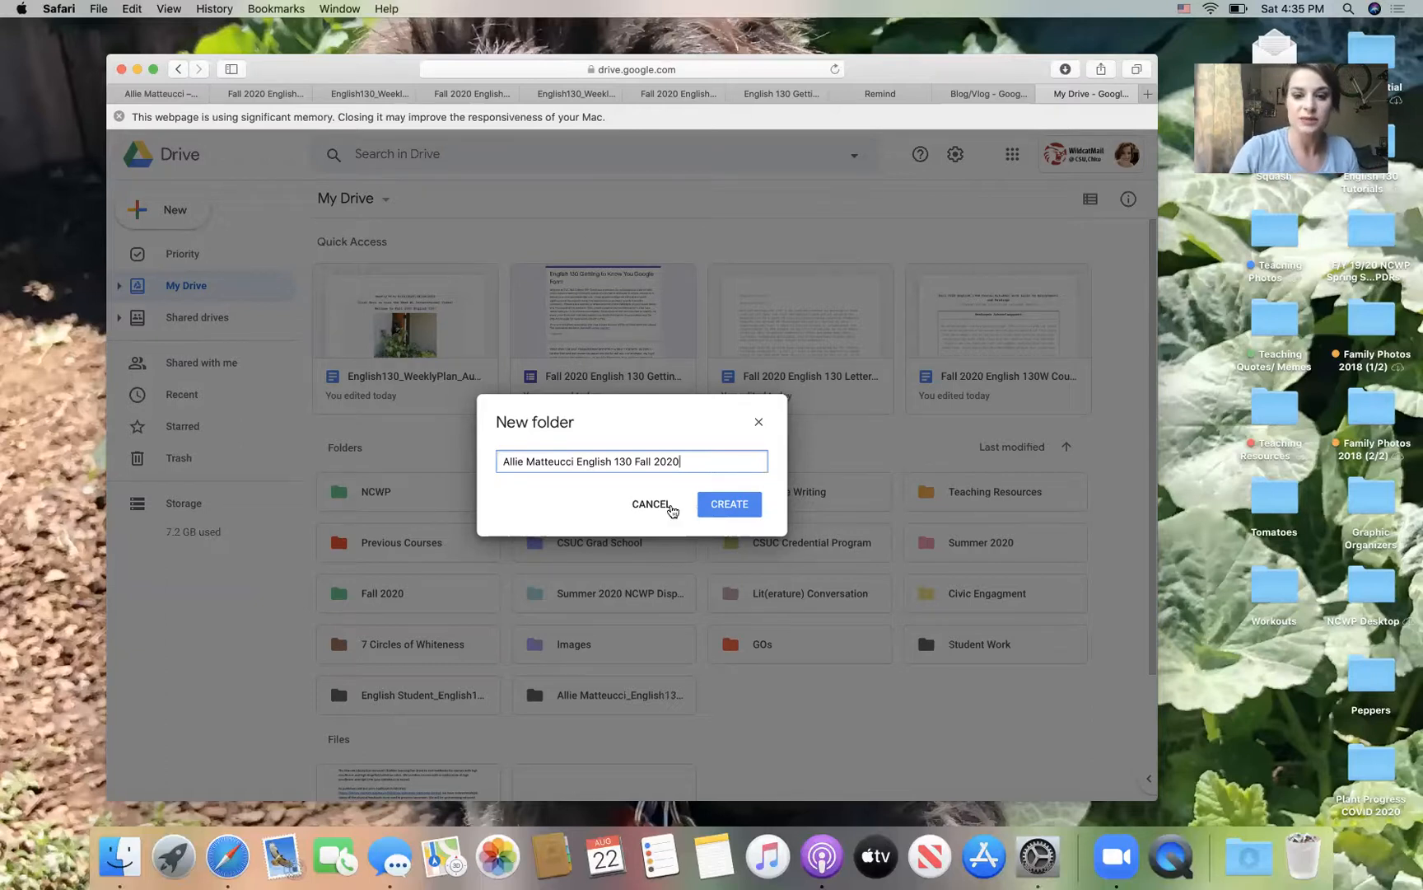
pyautogui.click(728, 504)
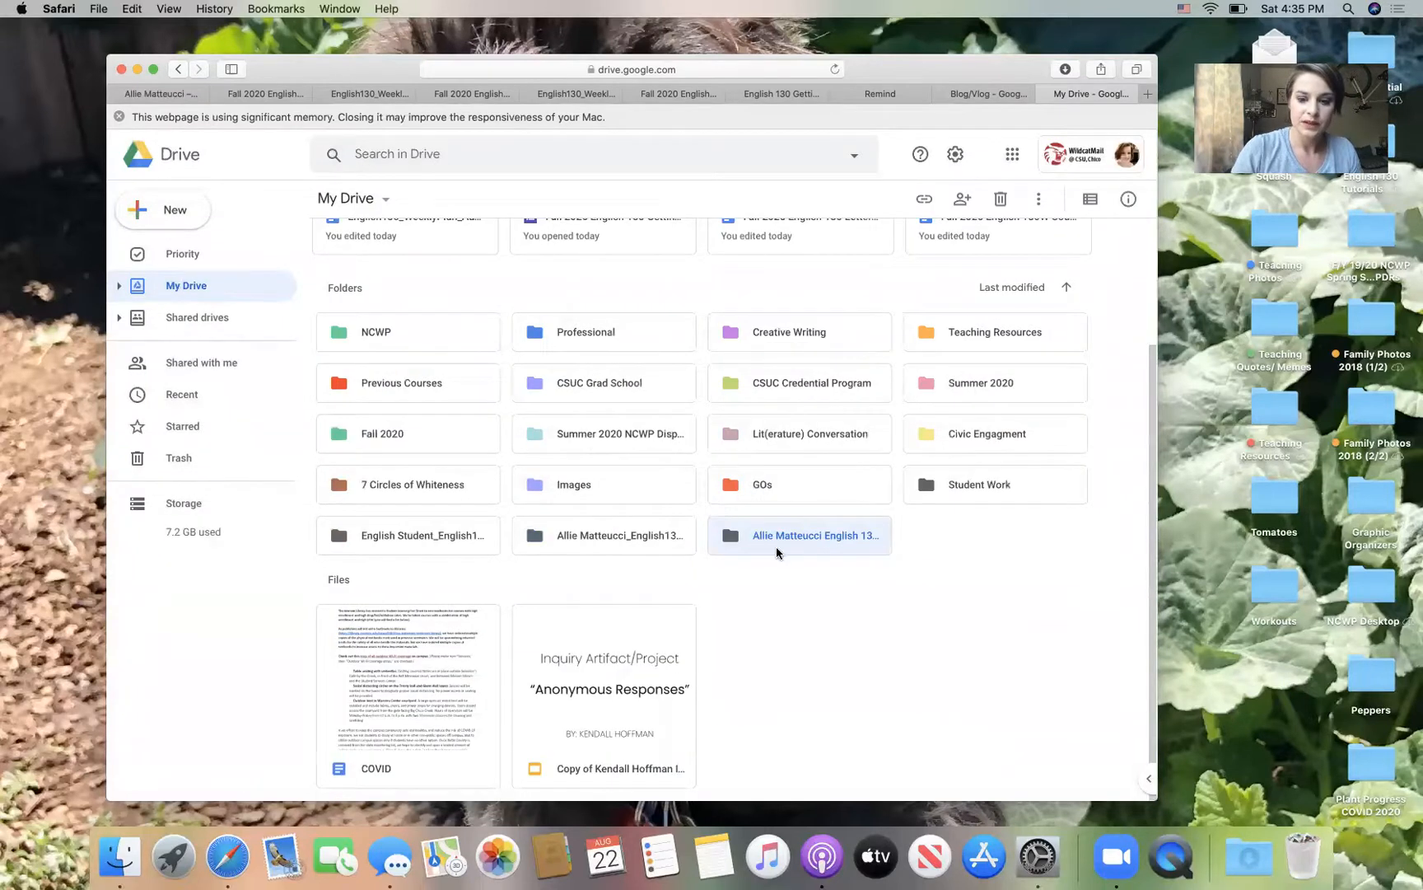
pyautogui.doubleClick(813, 534)
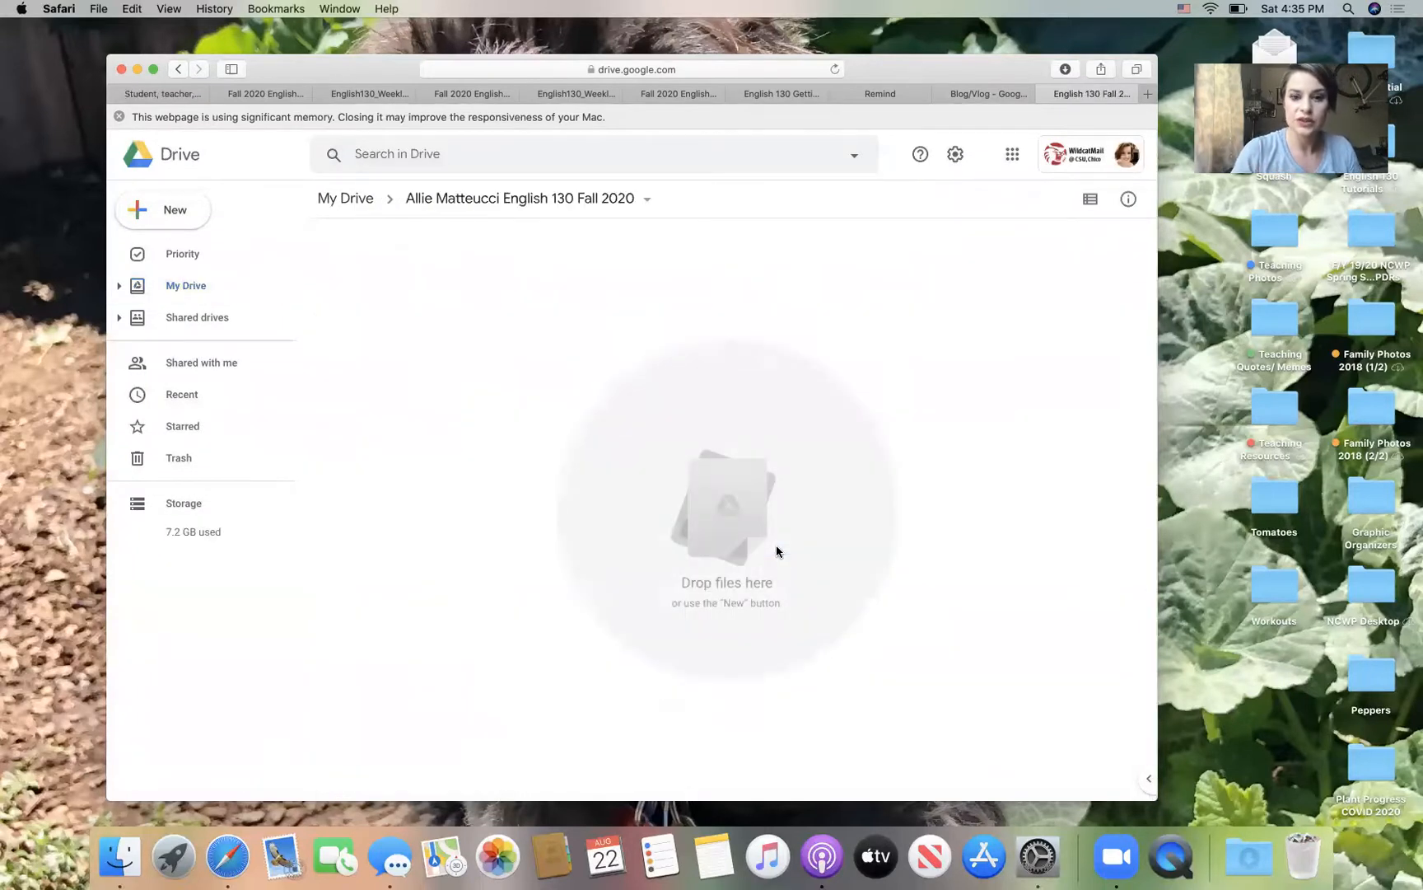
pyautogui.moveTo(631, 202)
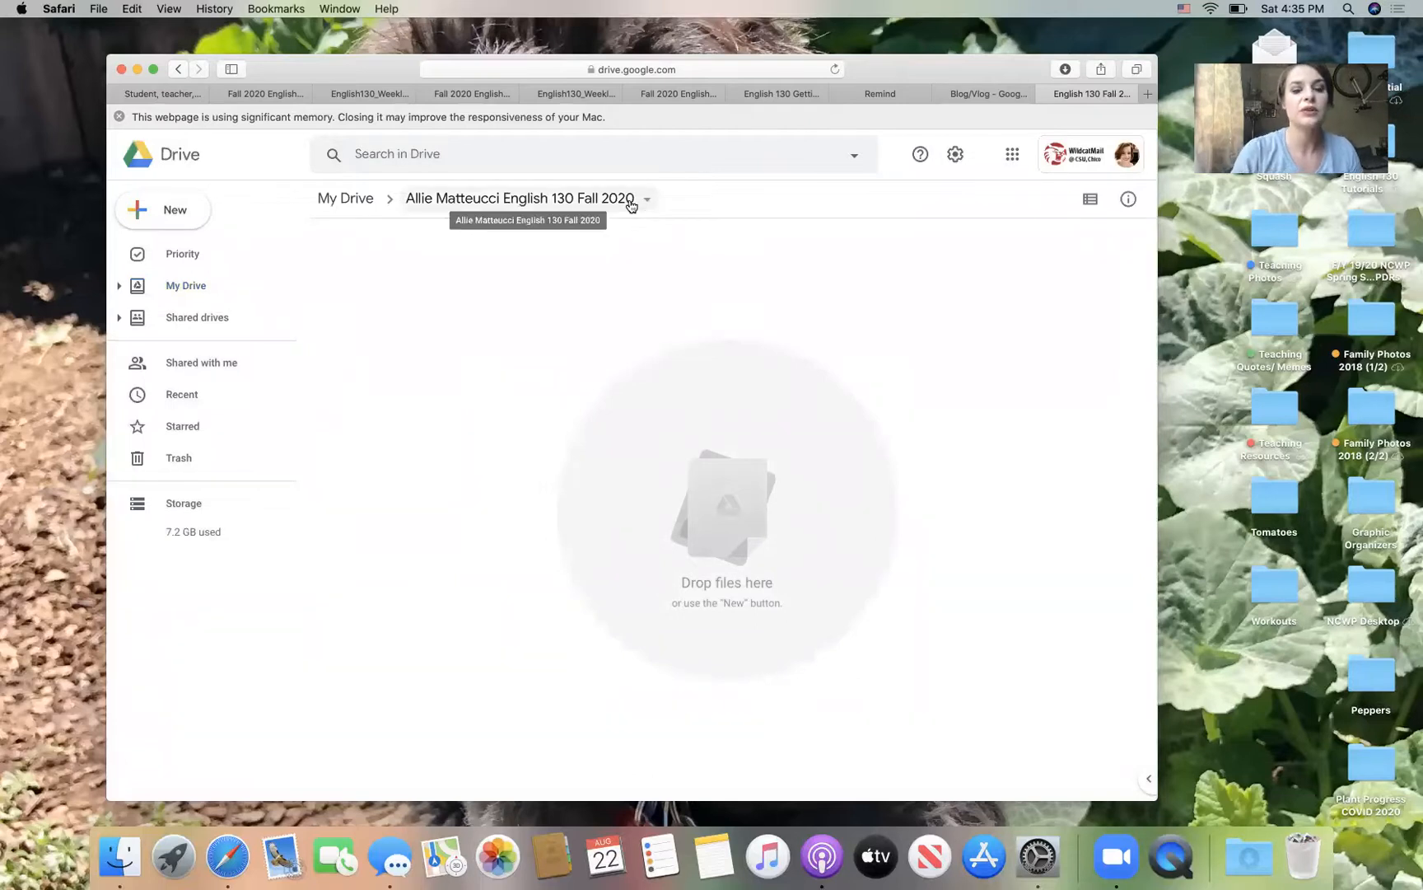
pyautogui.click(646, 198)
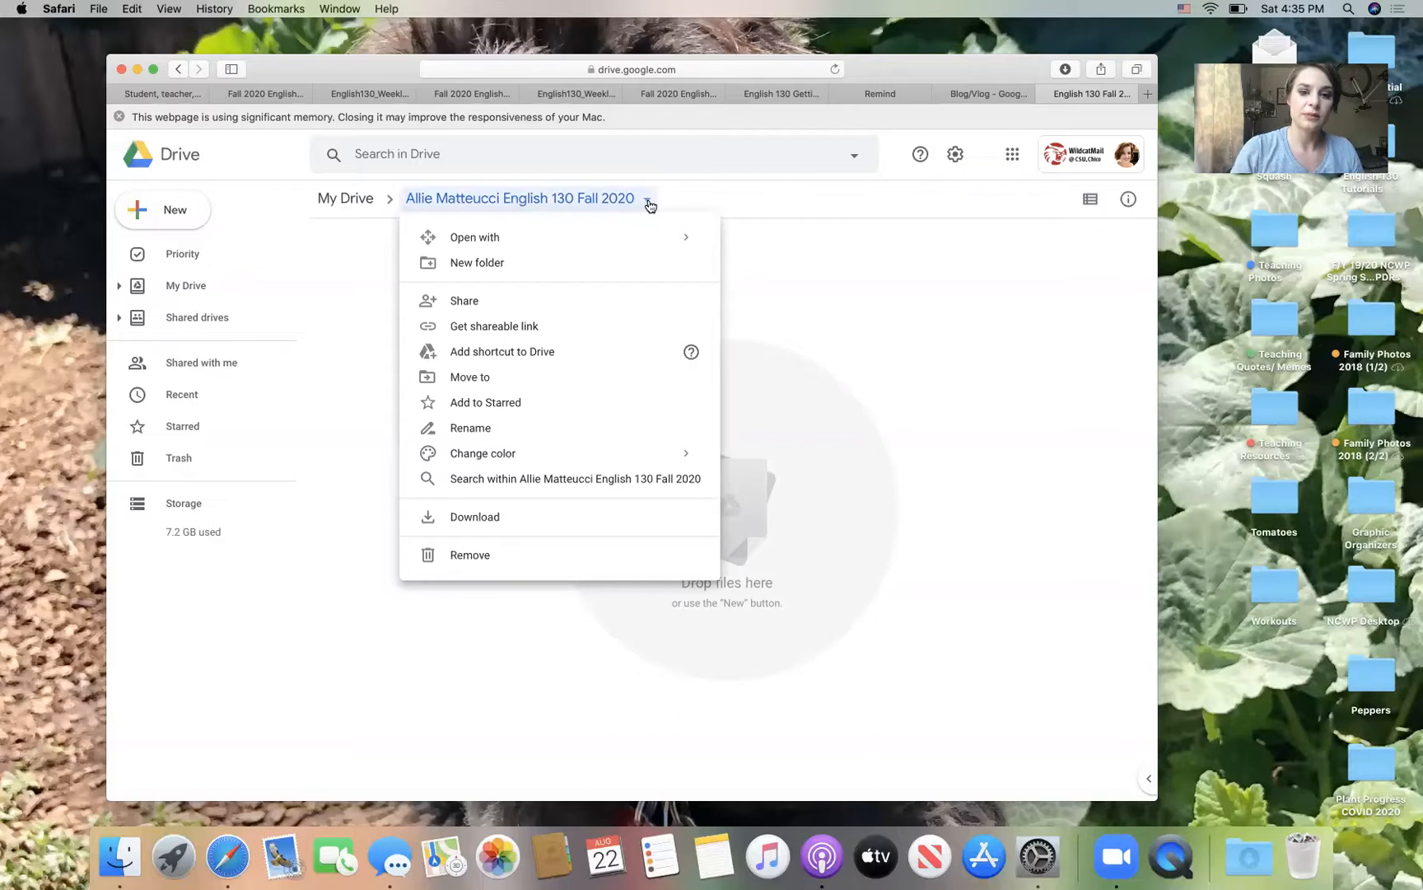
pyautogui.moveTo(531, 314)
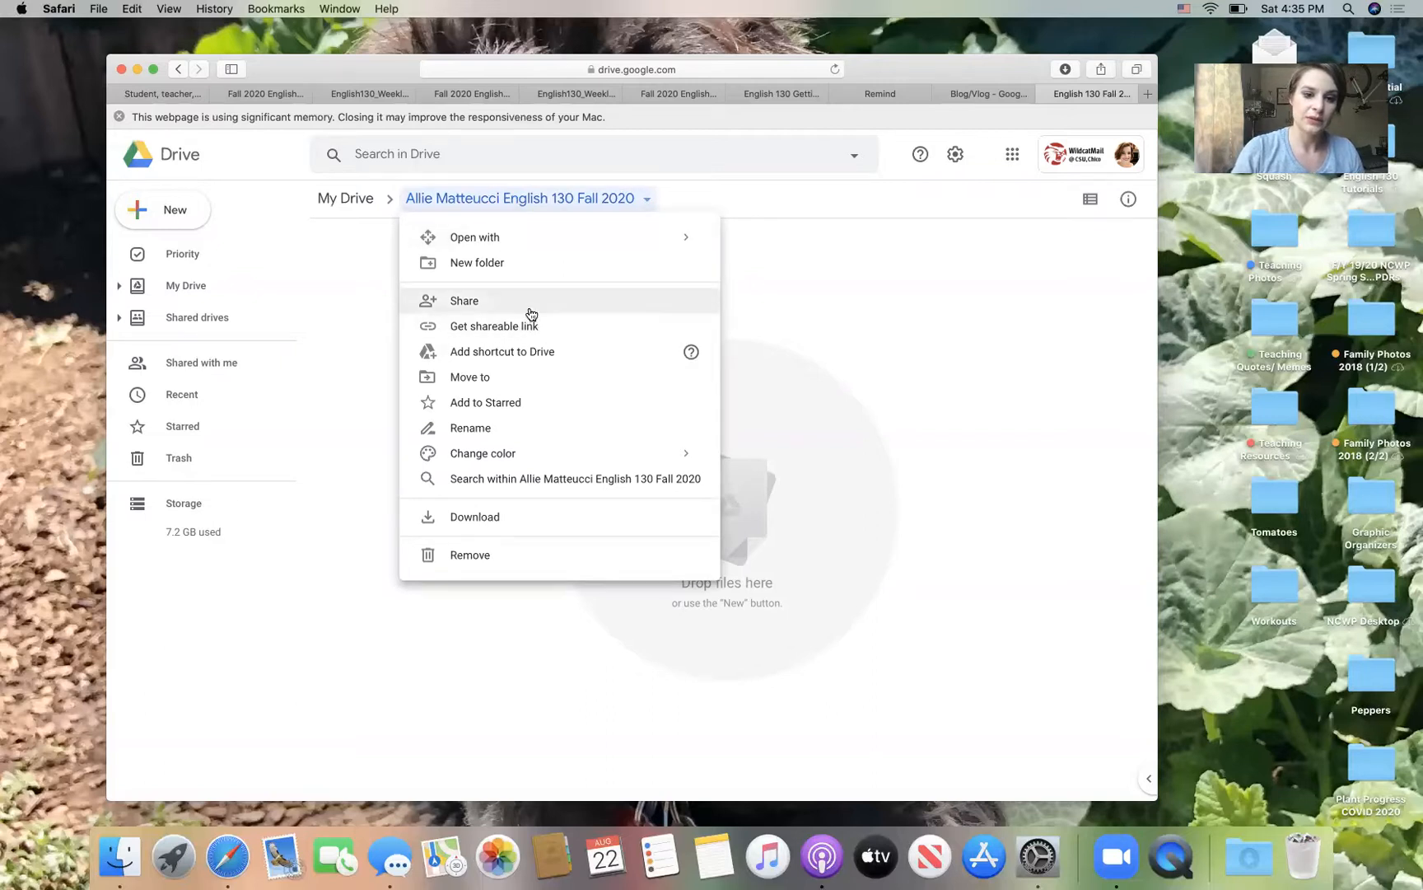
pyautogui.click(464, 301)
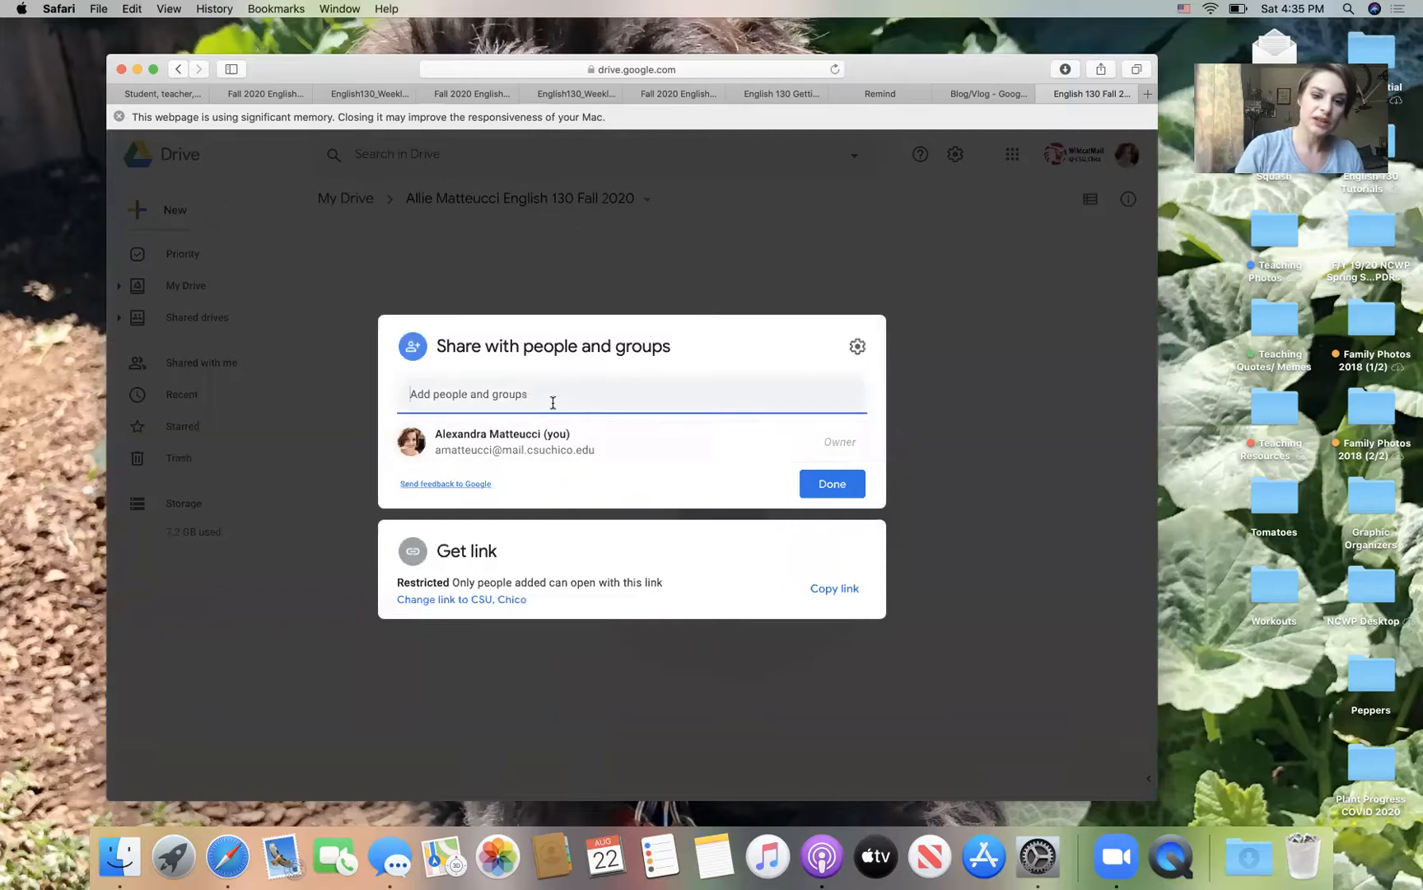
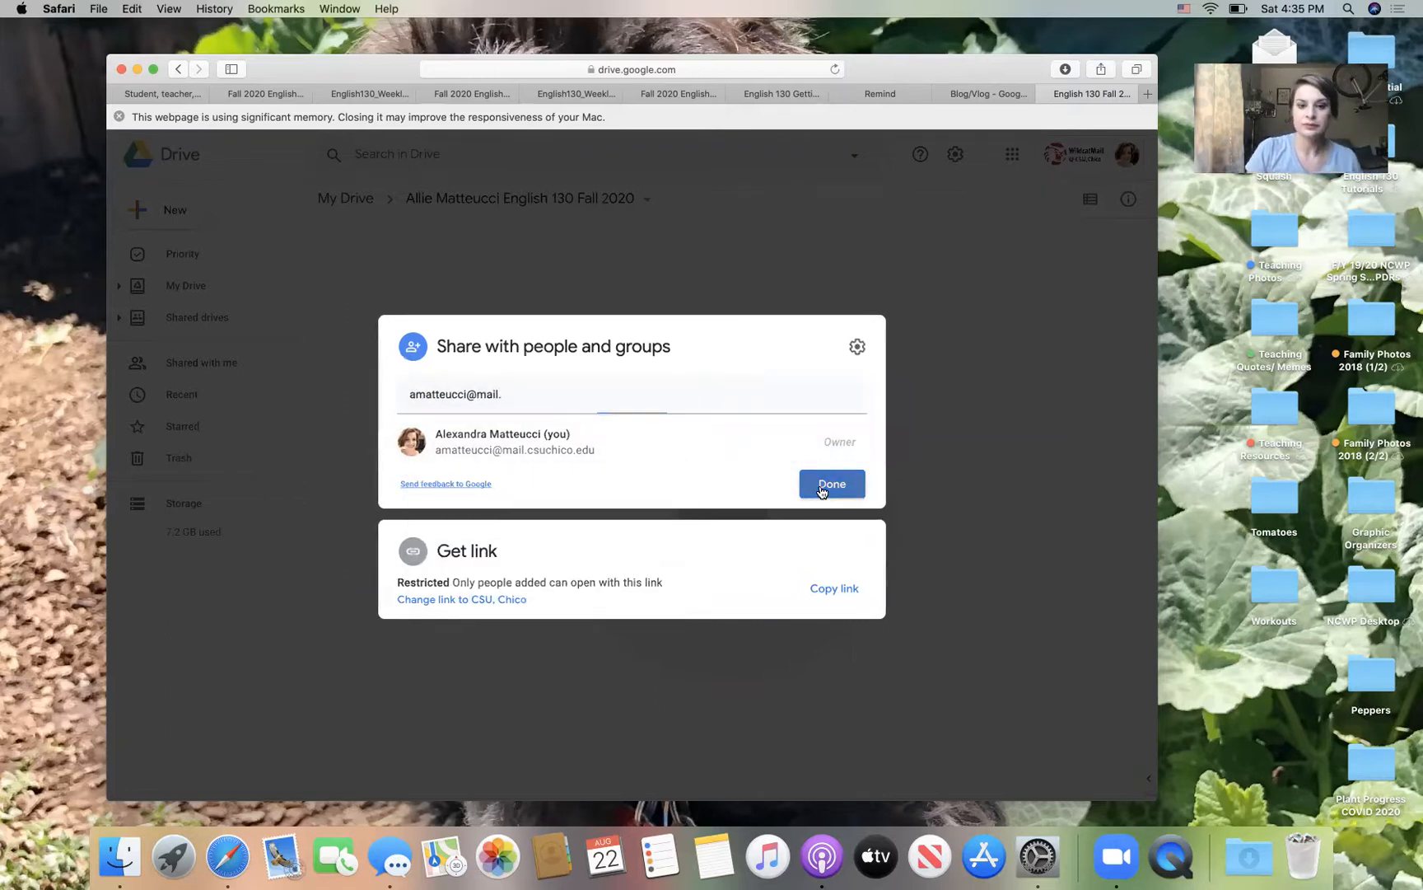
pyautogui.click(831, 483)
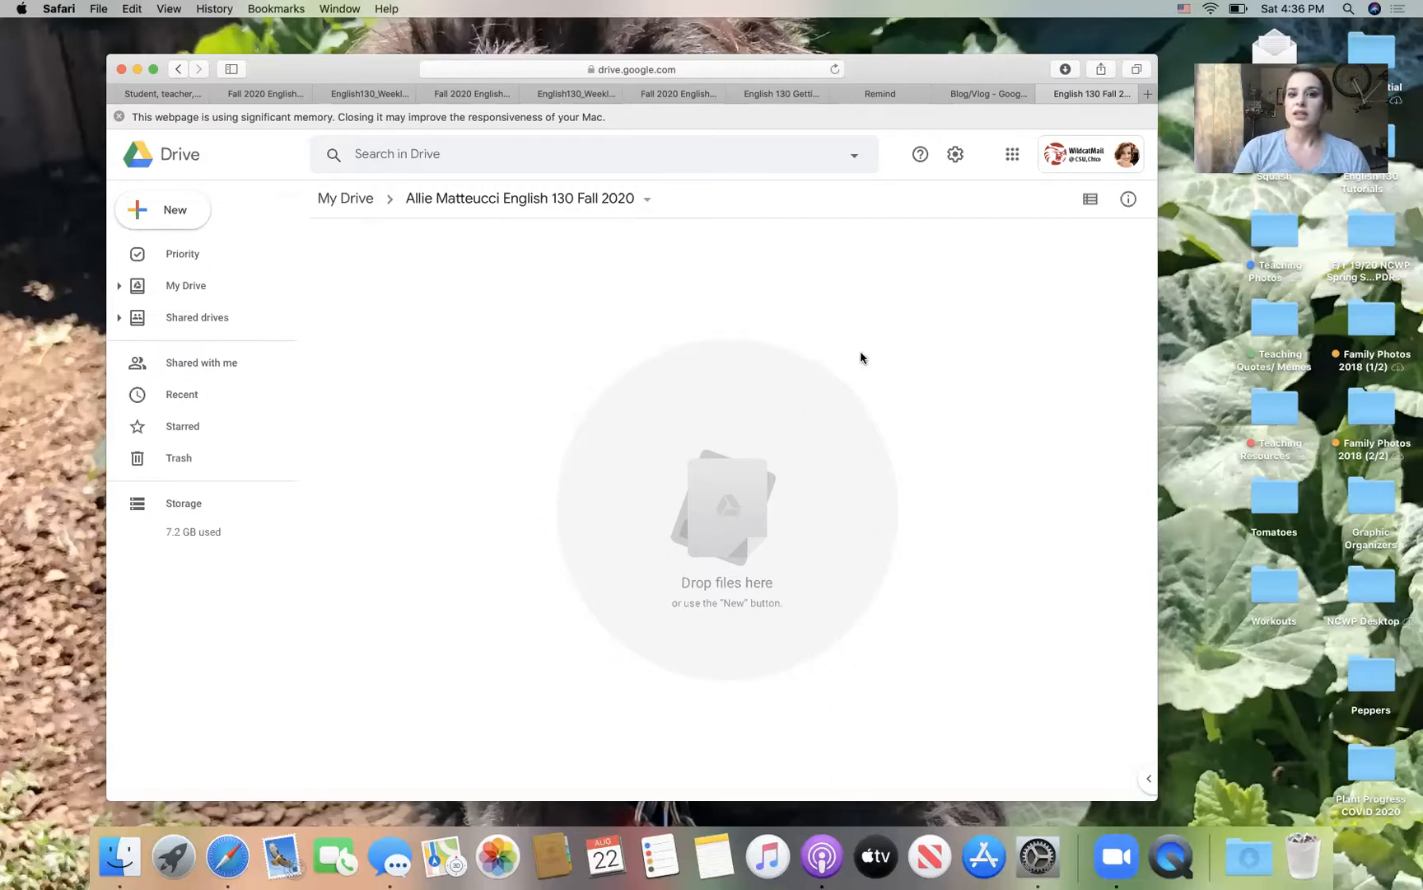
pyautogui.moveTo(868, 353)
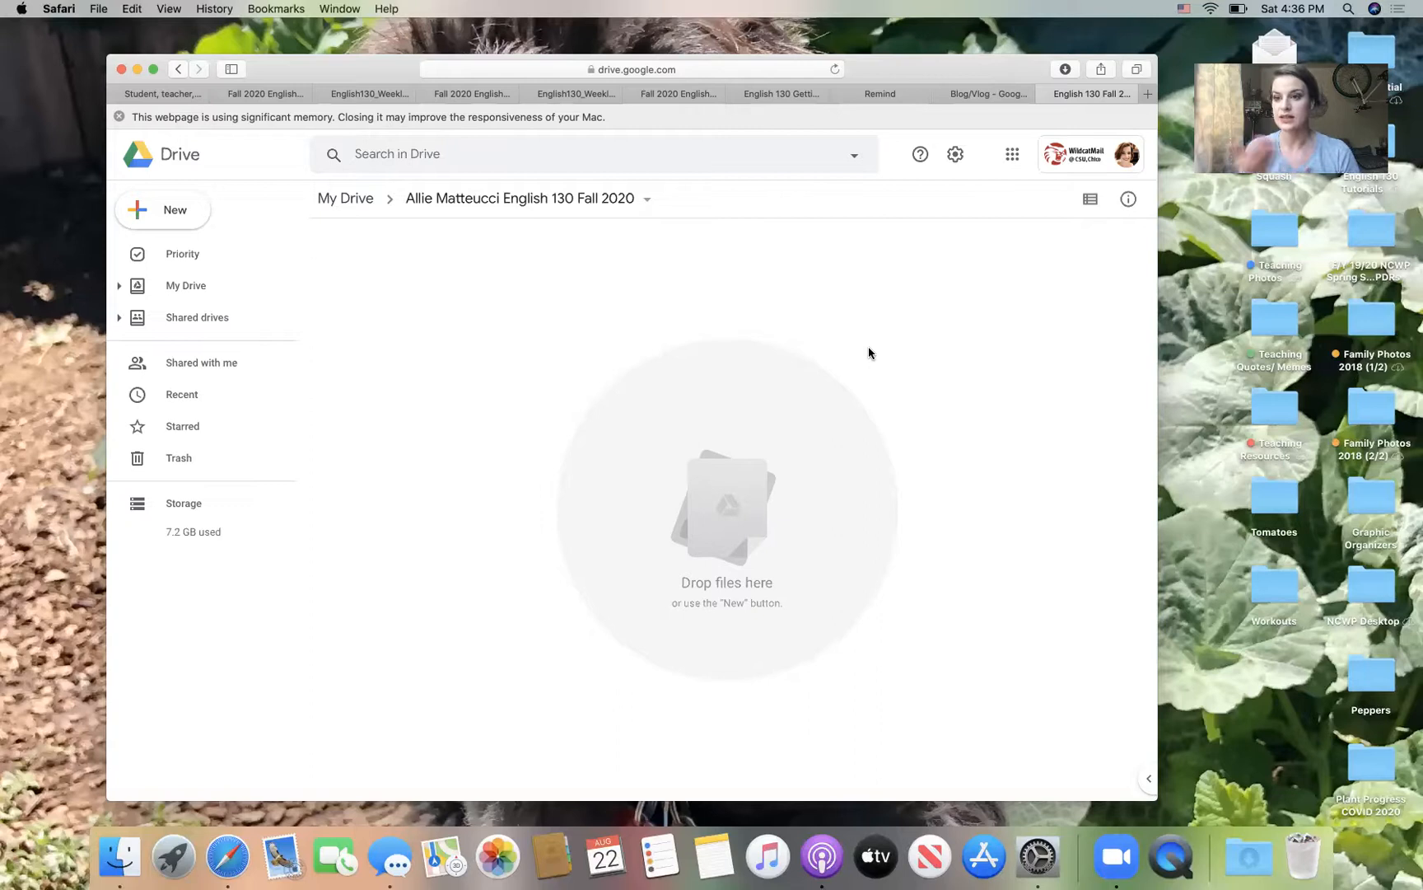
pyautogui.moveTo(653, 267)
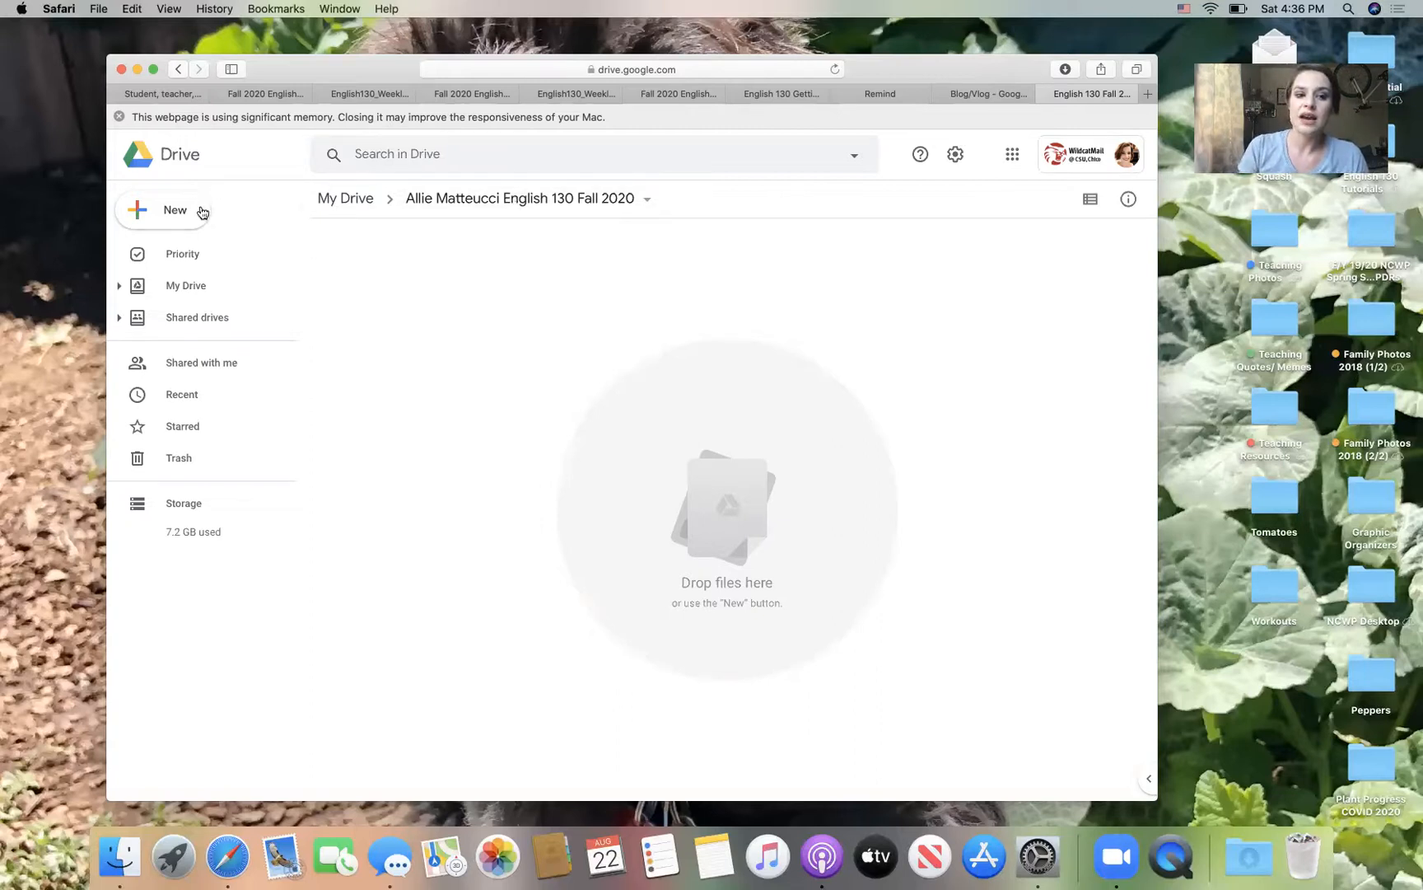
# Step: Create a blank Google Doc inside the English 130 Fall 2020 folder
pyautogui.click(163, 210)
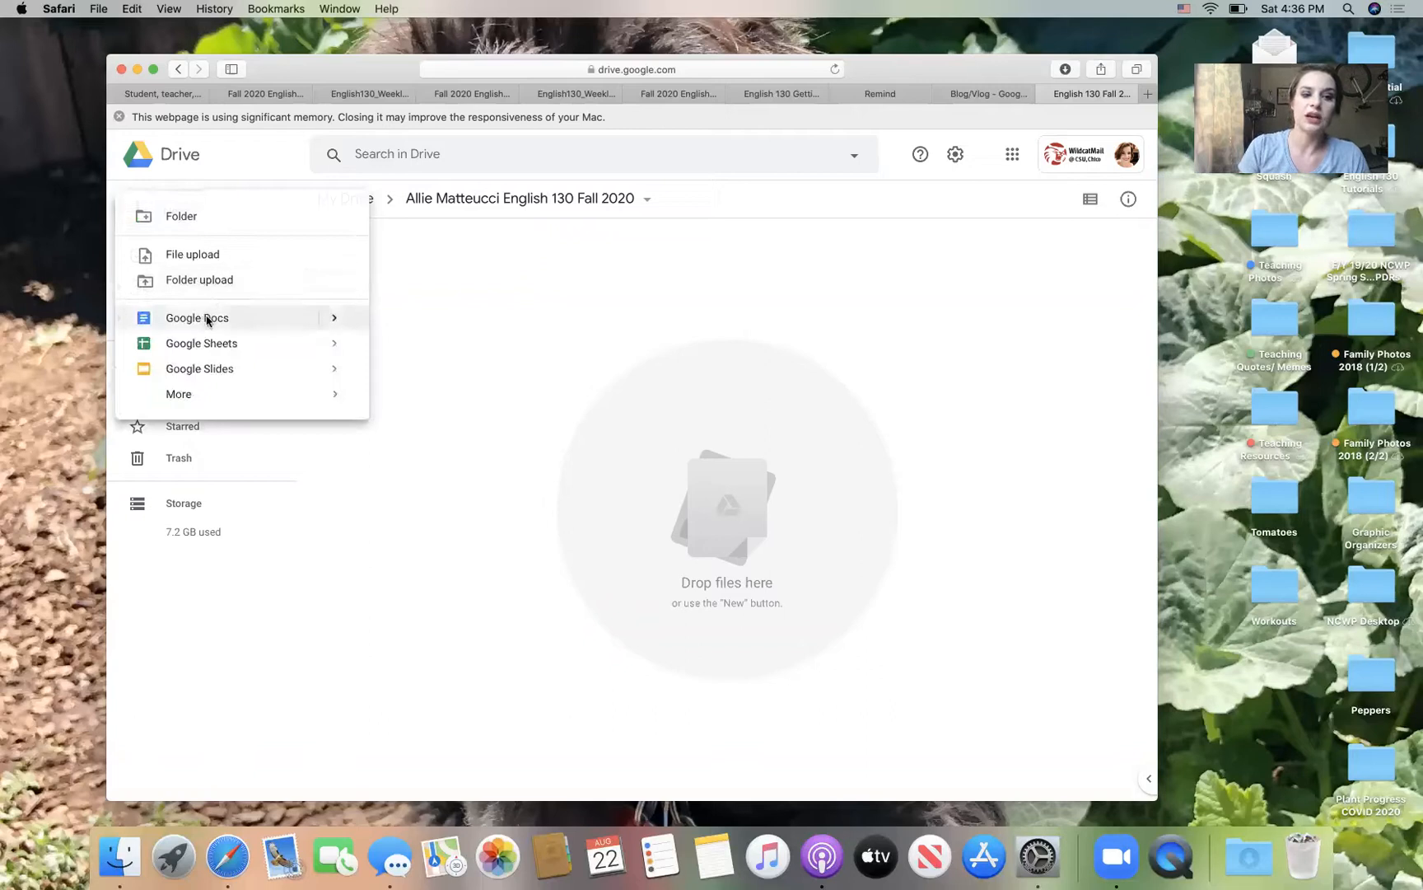
pyautogui.click(196, 317)
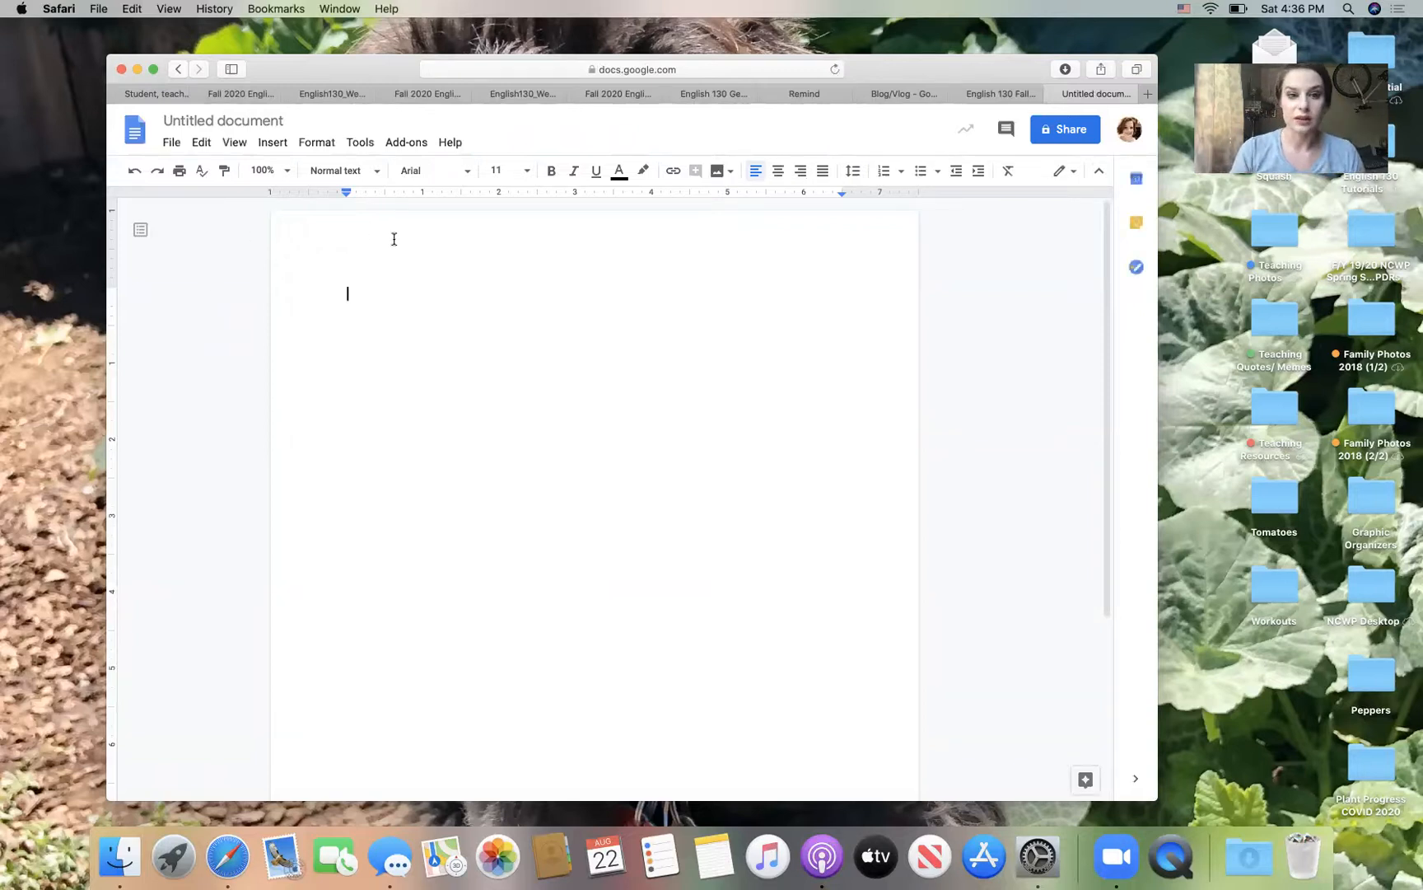
pyautogui.click(223, 121)
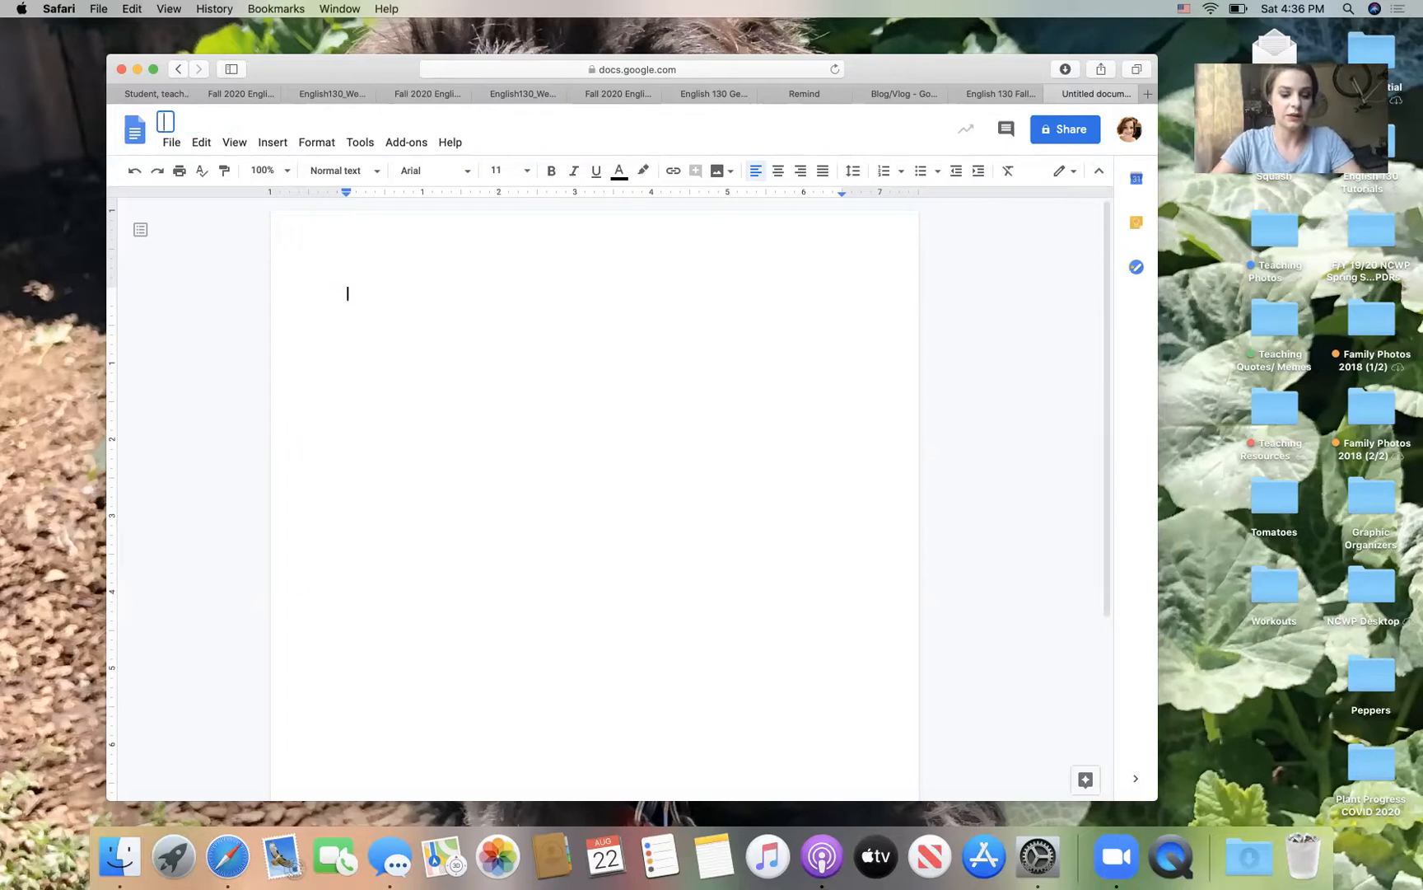
pyautogui.write('Allie Matteucci')
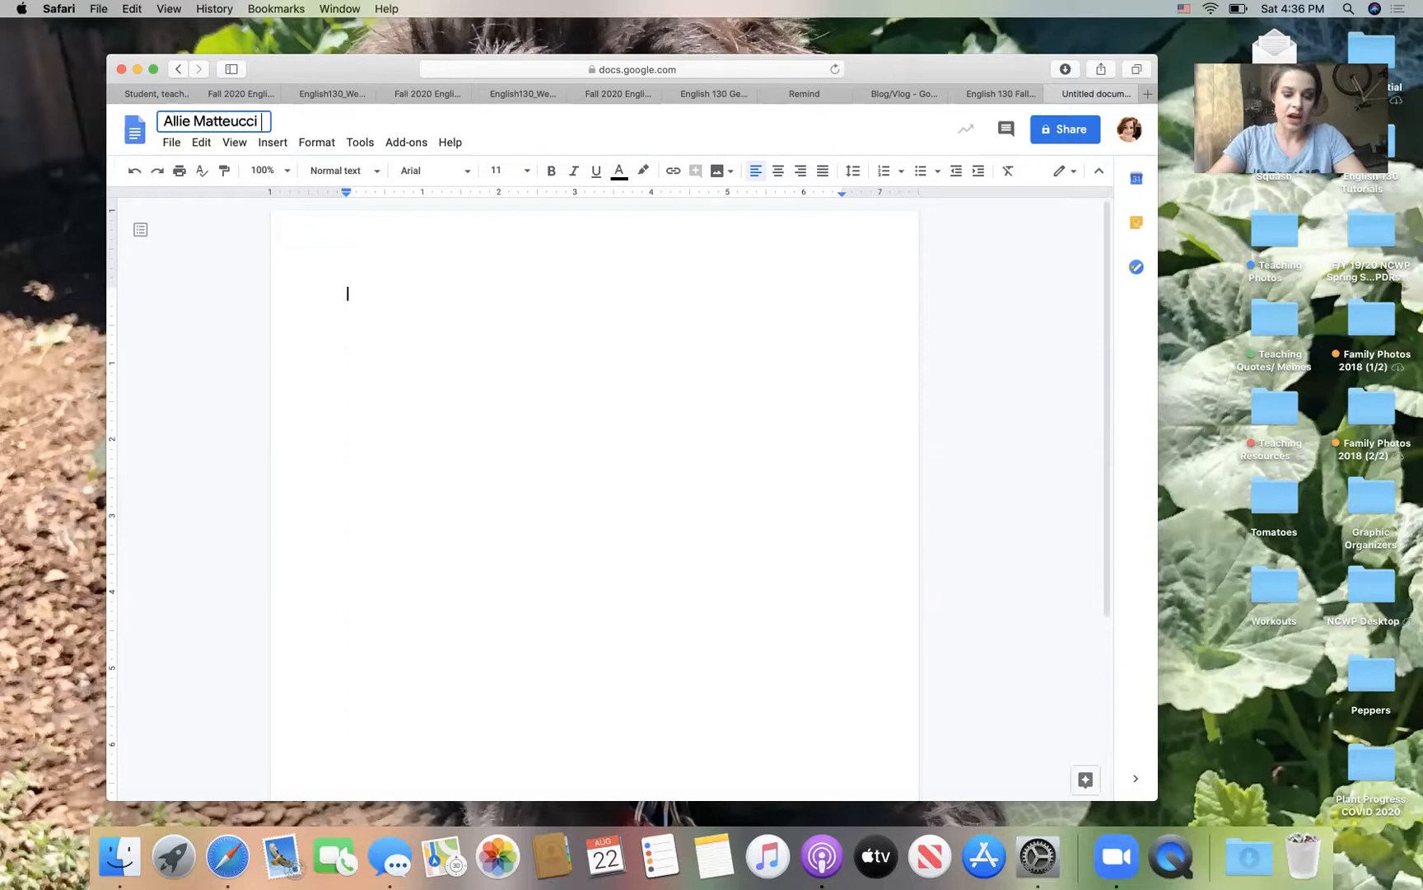
pyautogui.write('Blog')
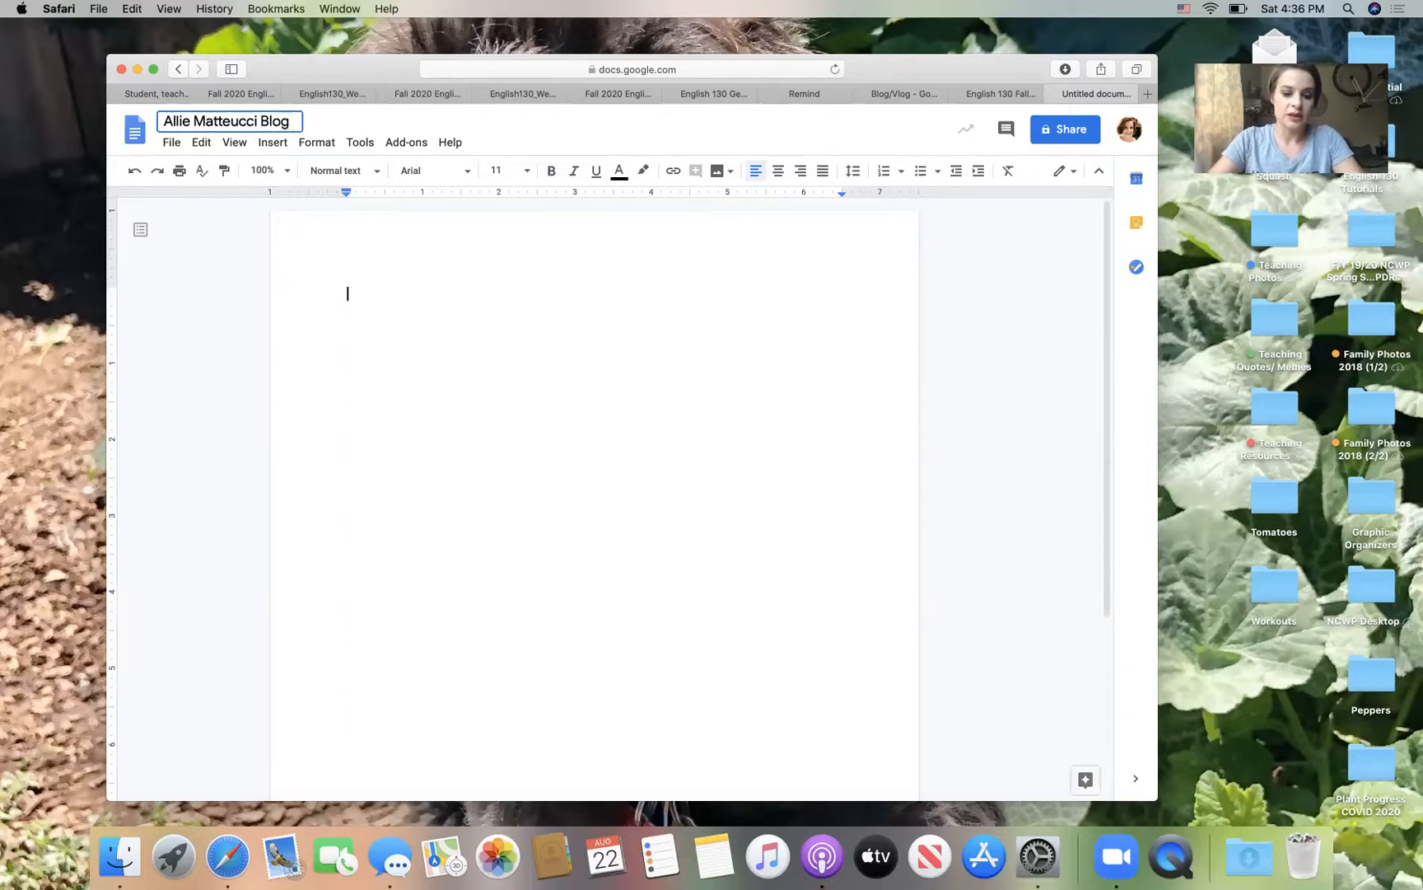
pyautogui.write('#1')
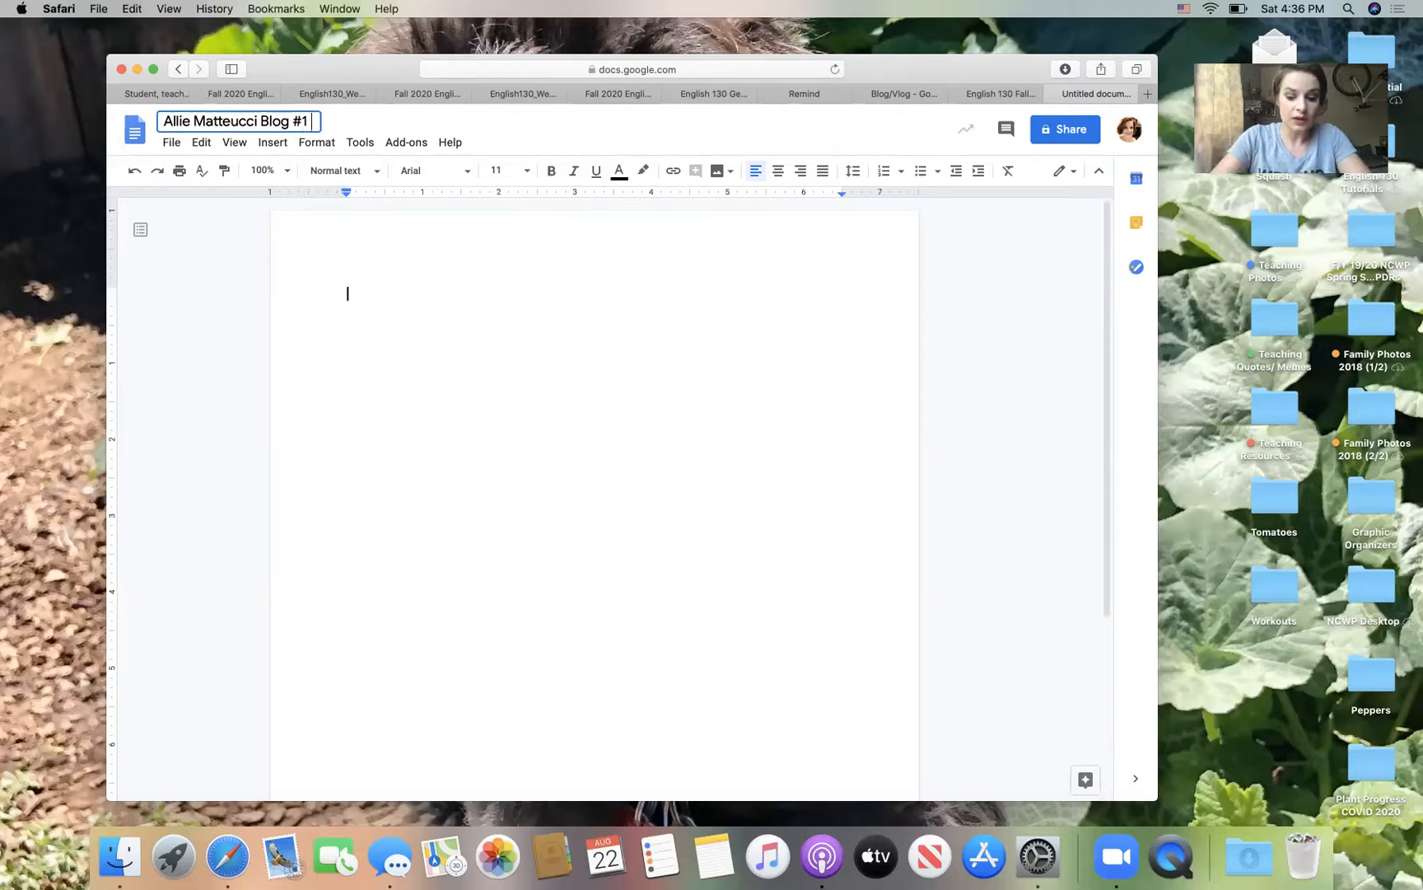
pyautogui.write('08242020')
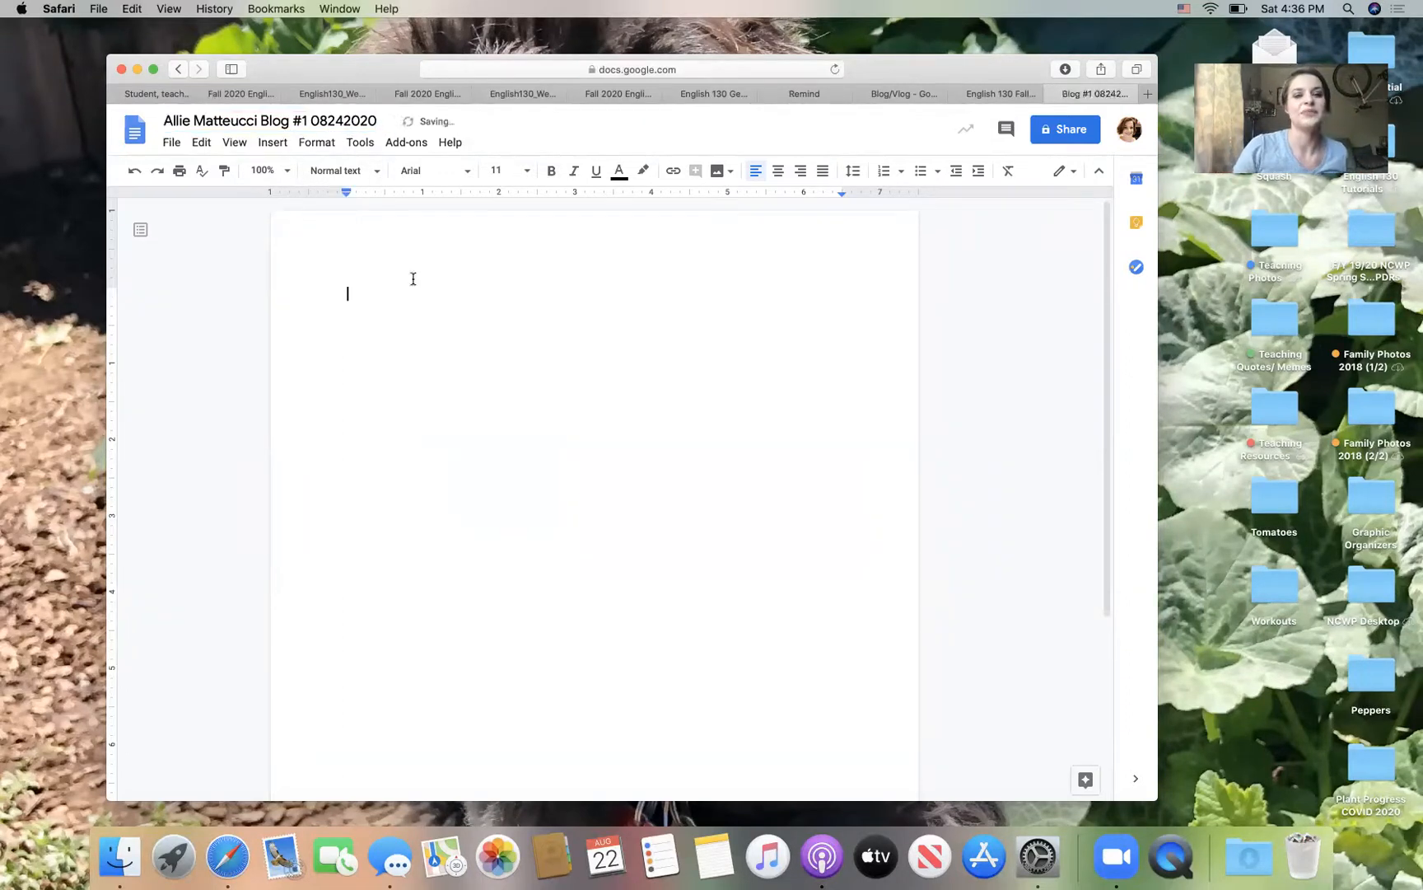
# Step: Add a centered 'Blog #1' heading, then switch to the Blog/Vlog Drive tab
pyautogui.click(777, 170)
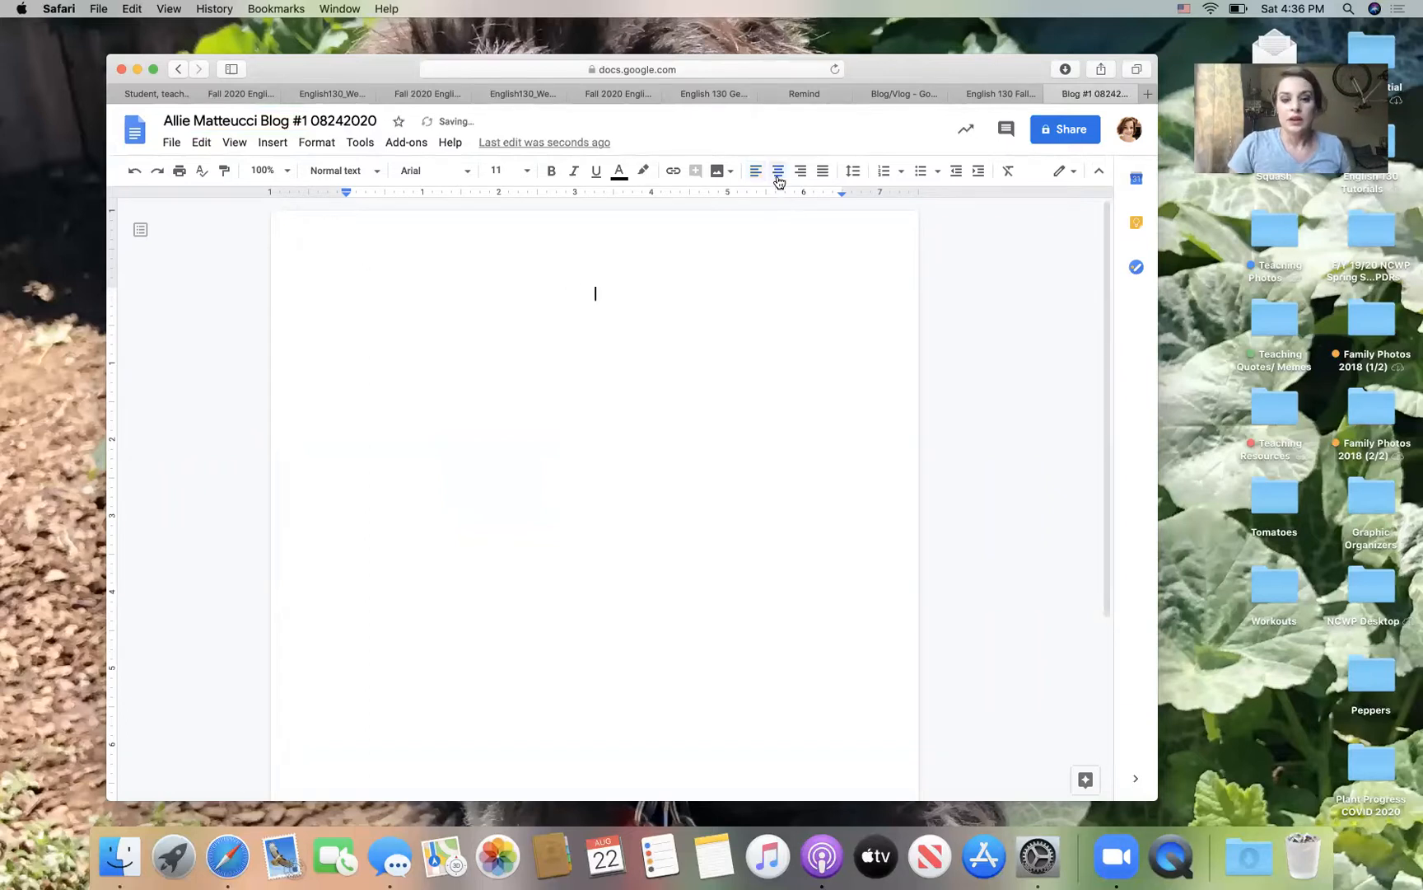
pyautogui.write('Blog')
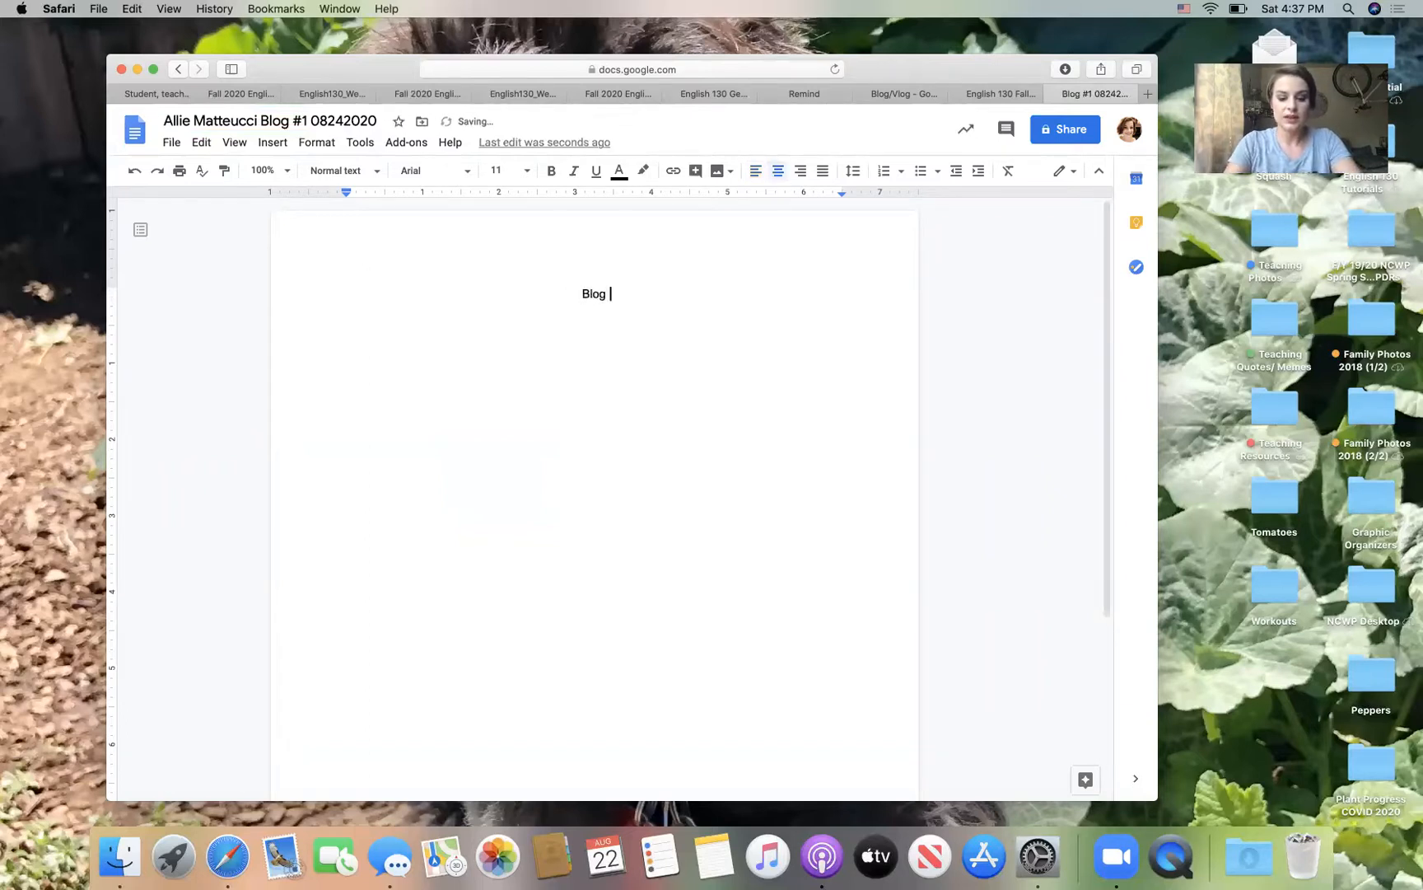
pyautogui.write('#1')
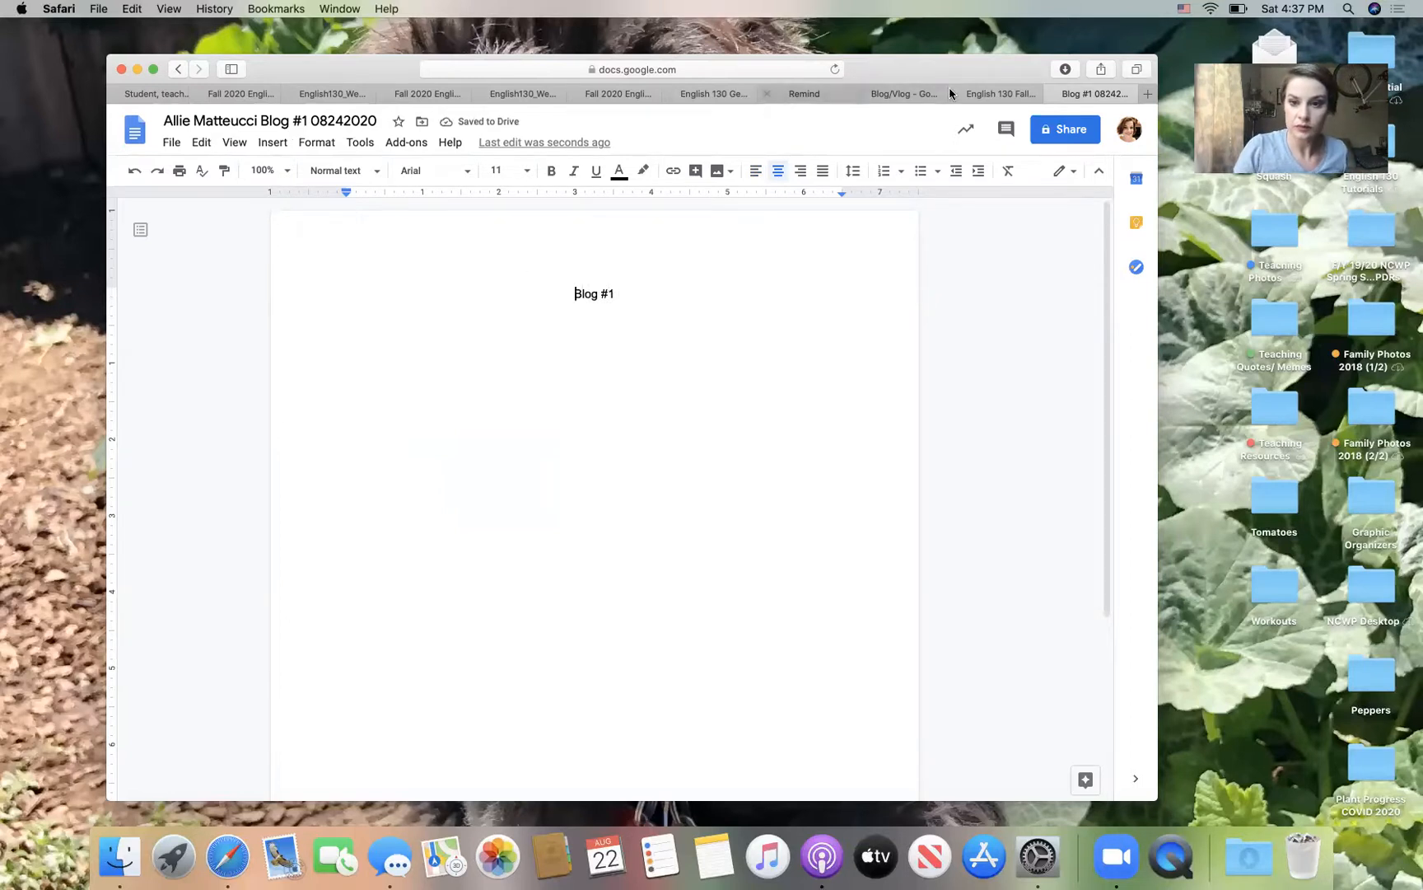
pyautogui.click(899, 94)
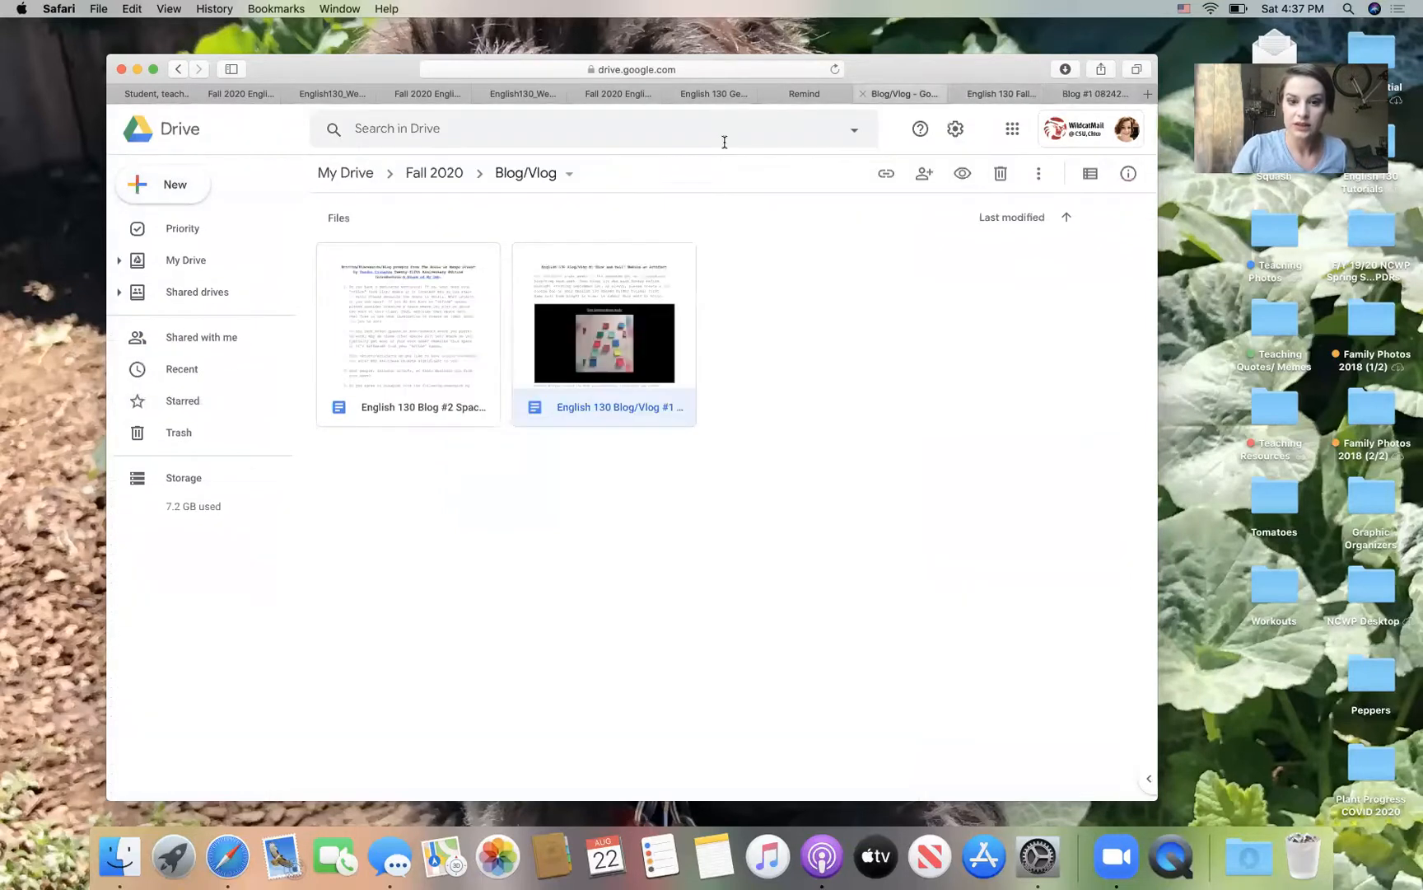
# Step: Open the English 130 Blog/Vlog #1 Making an Artifact assignment after briefly visiting Remind
pyautogui.click(713, 93)
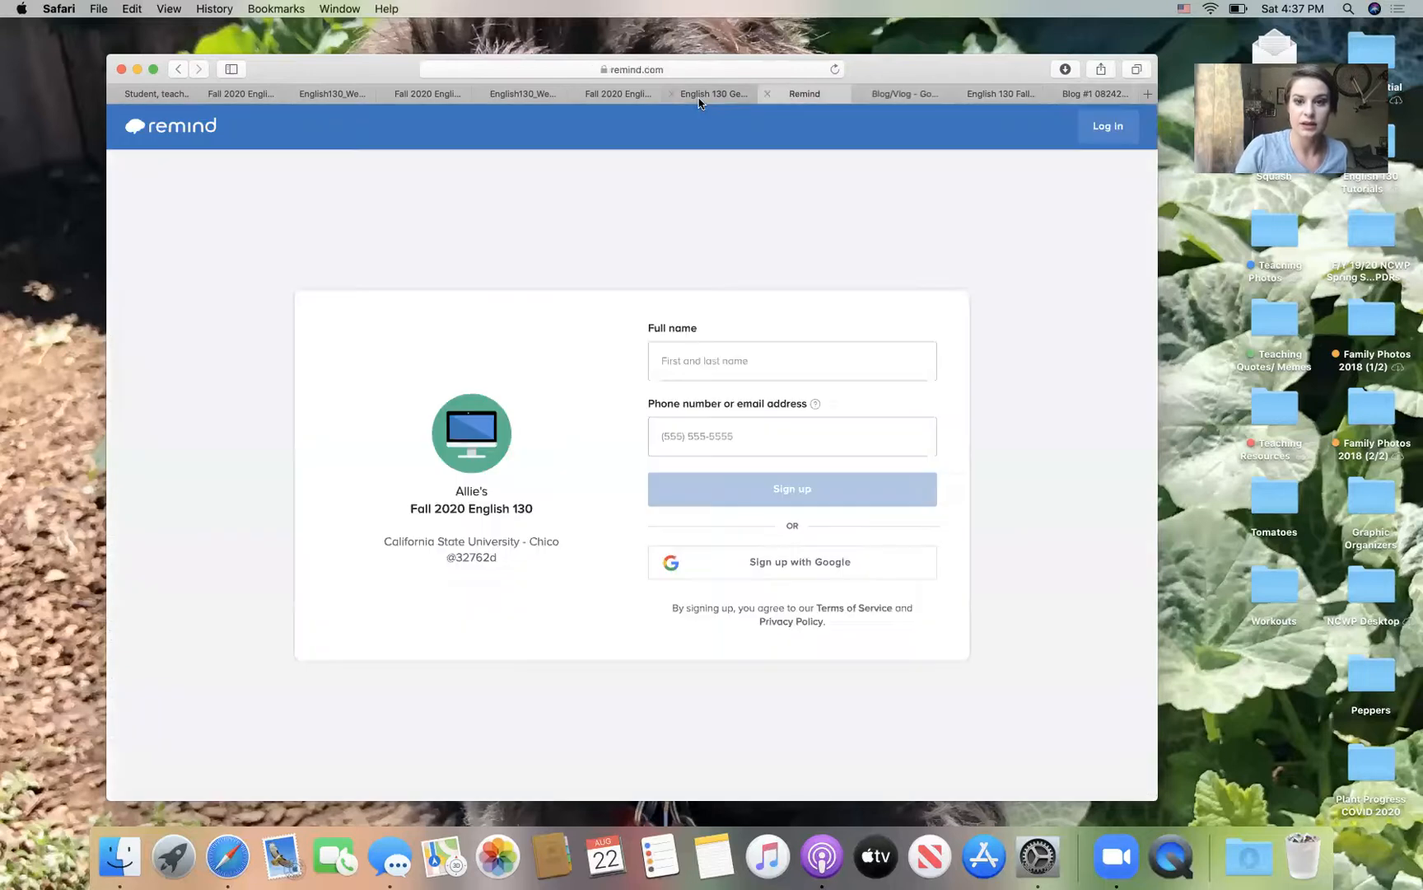
pyautogui.click(617, 94)
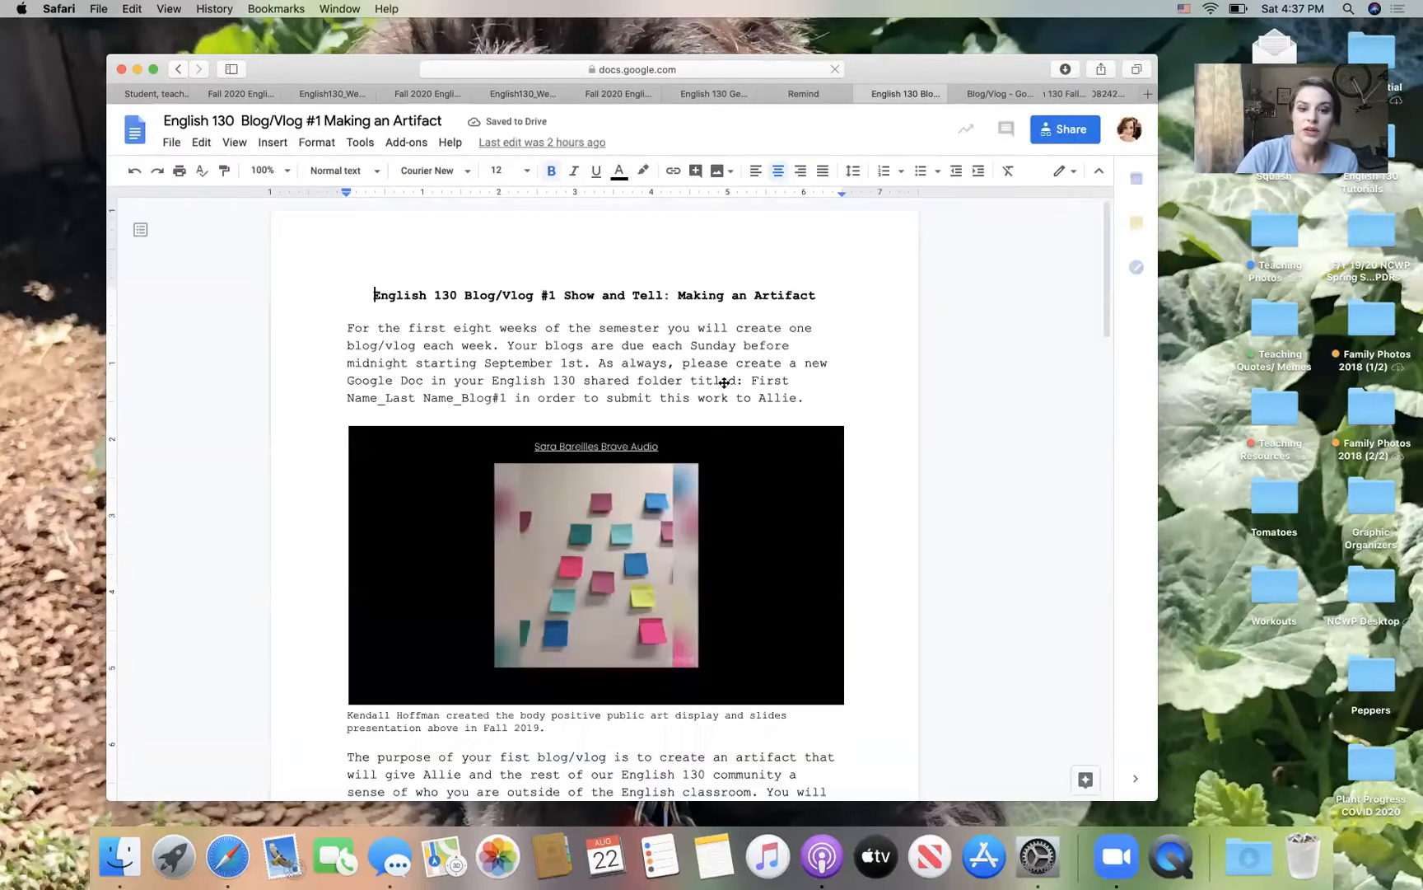
pyautogui.scroll(-3)
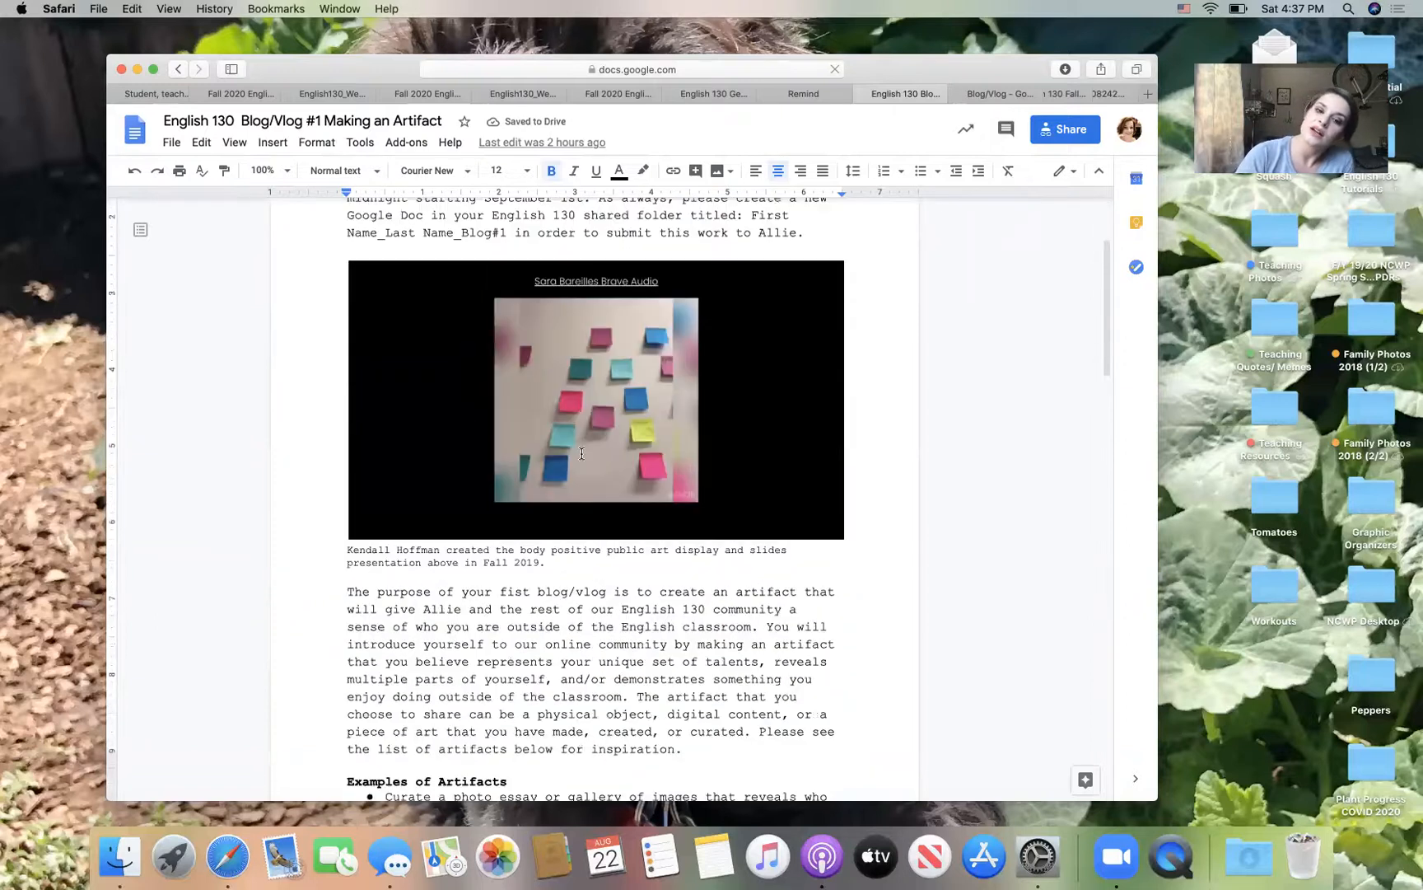
pyautogui.scroll(-3)
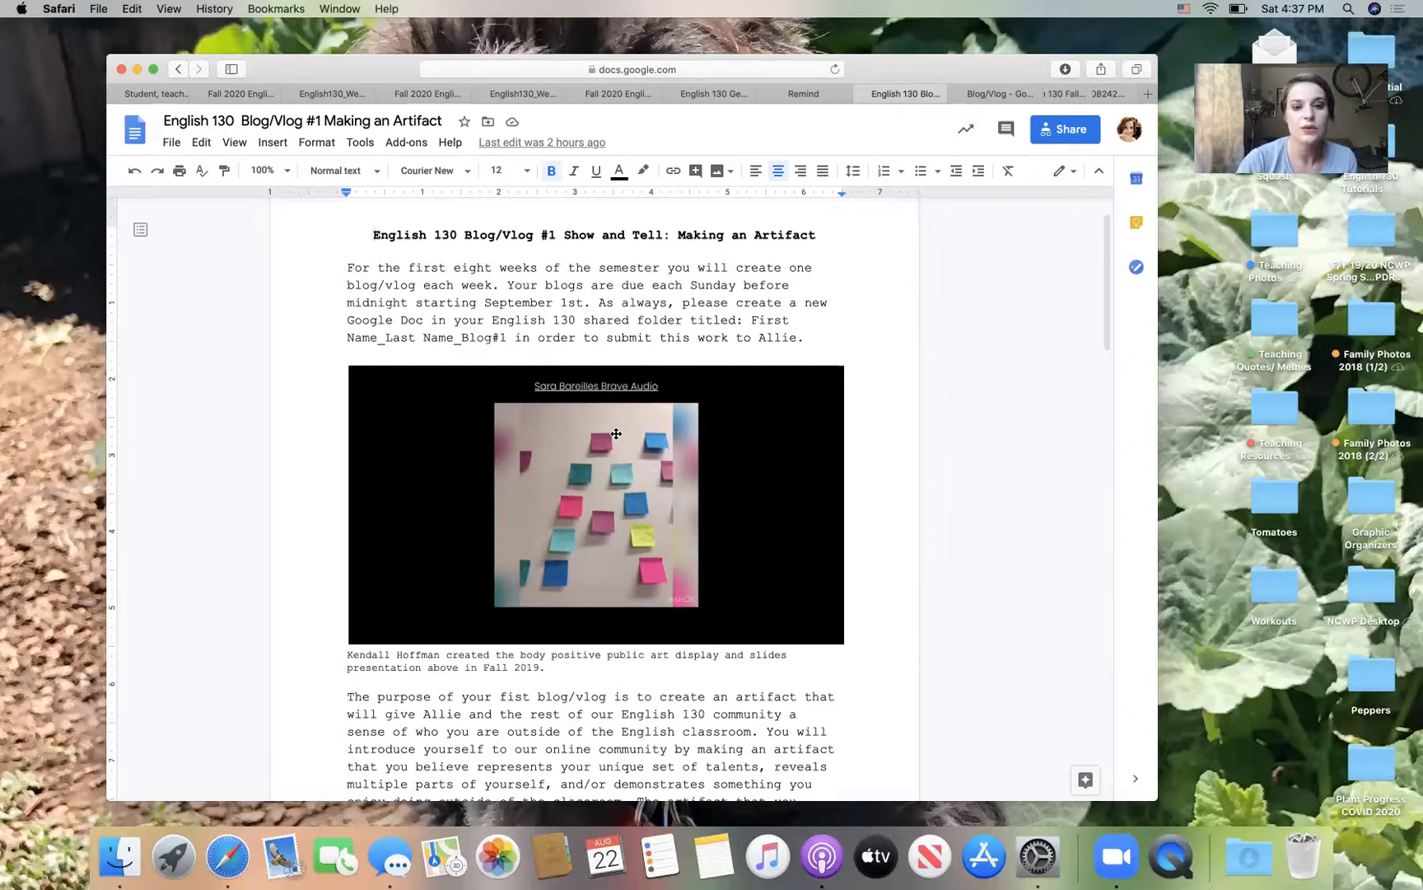
pyautogui.scroll(-3)
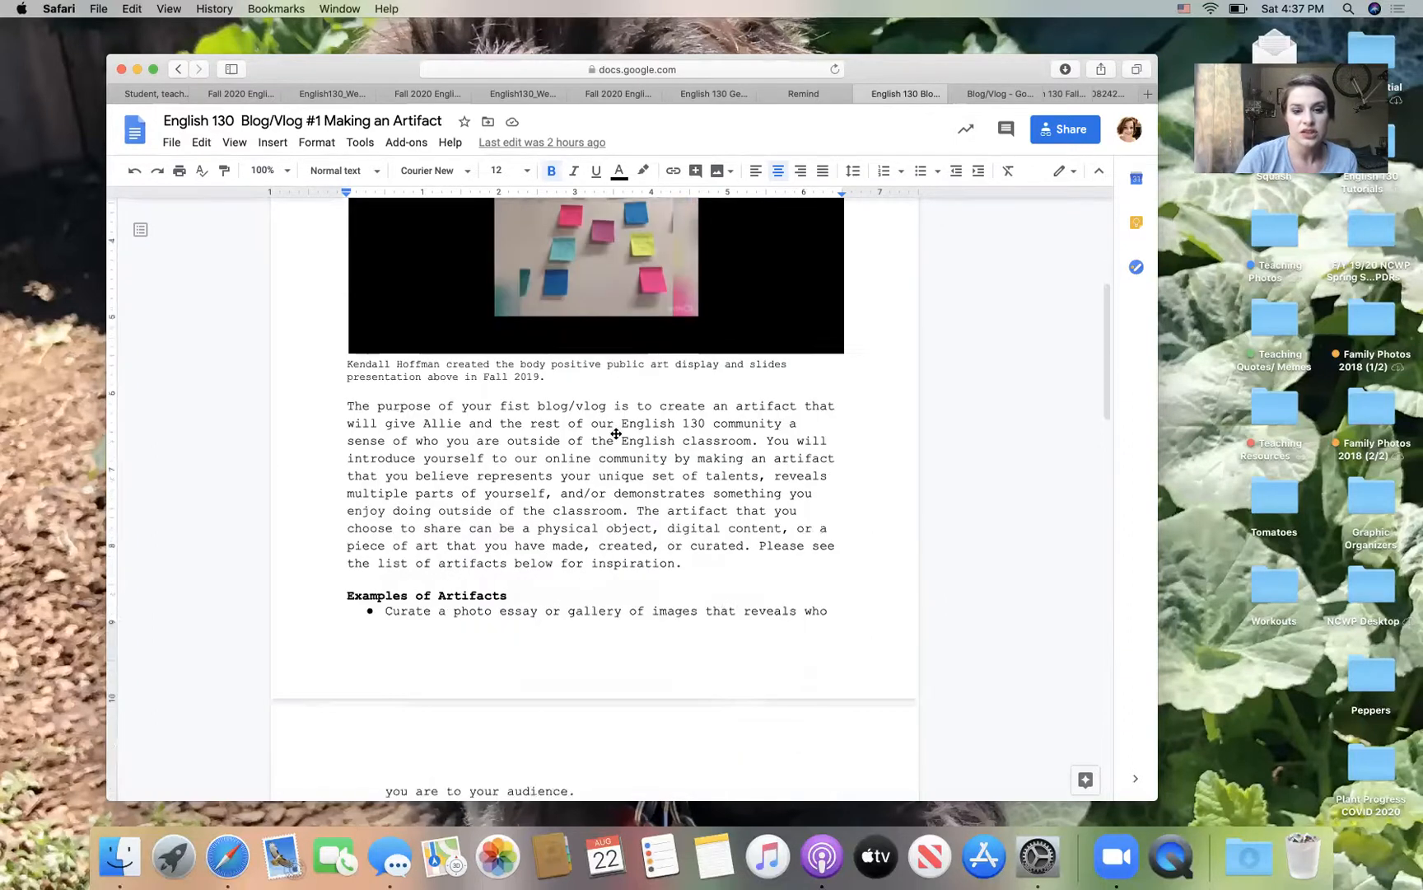
pyautogui.scroll(-3)
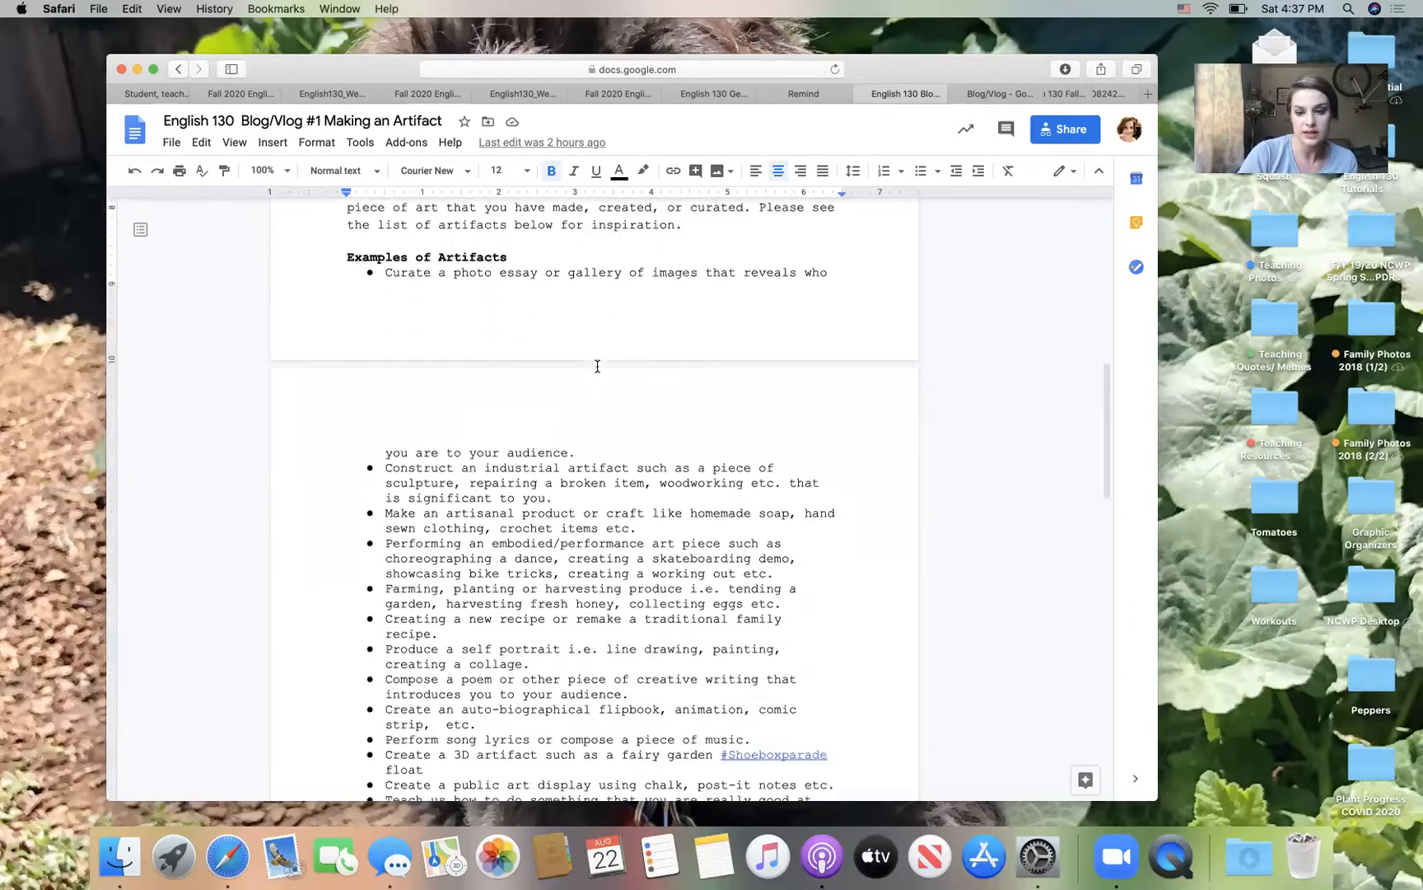
pyautogui.scroll(-3)
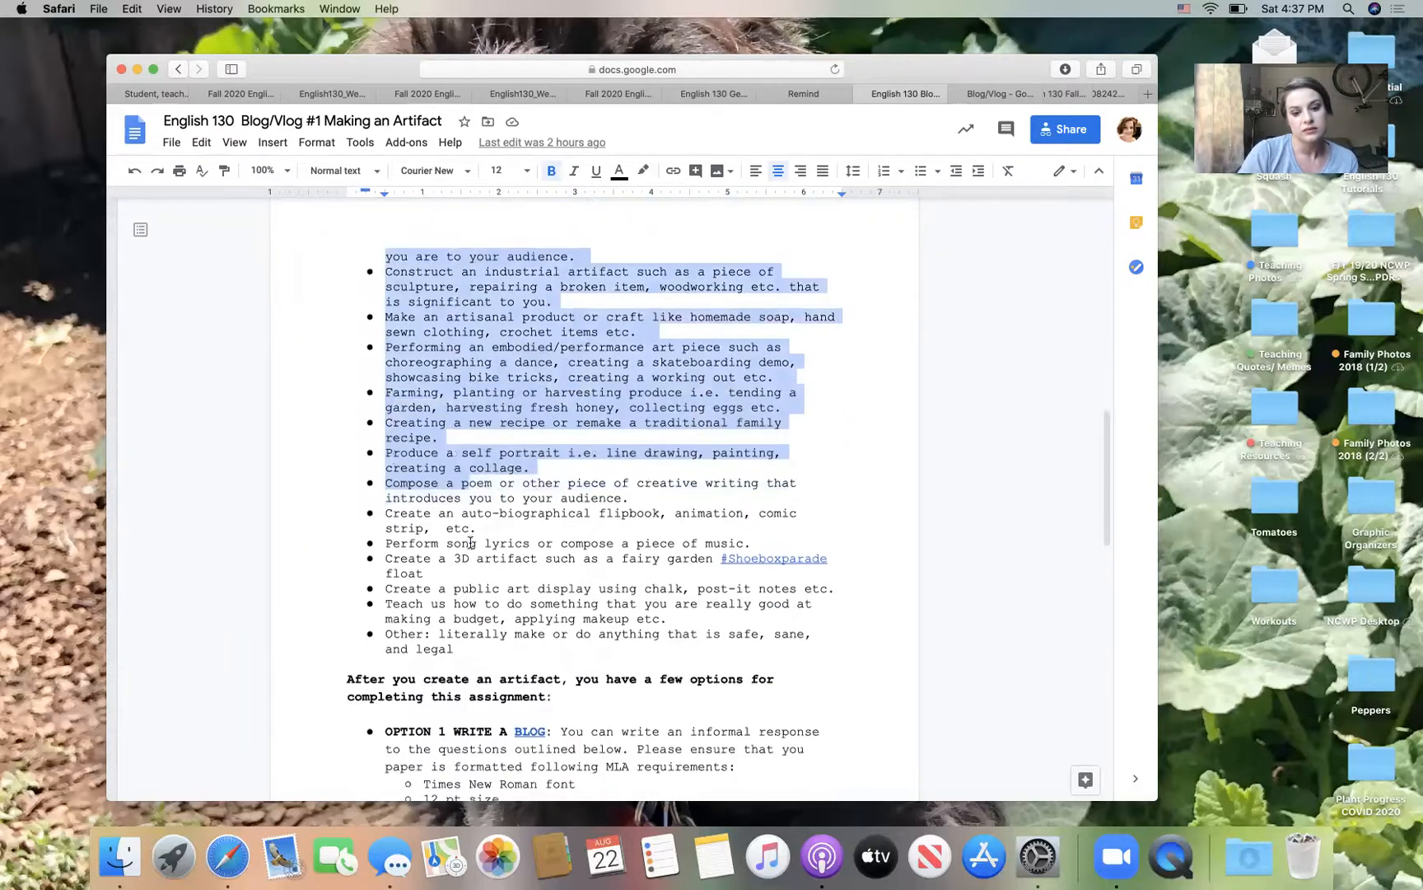
pyautogui.click(551, 170)
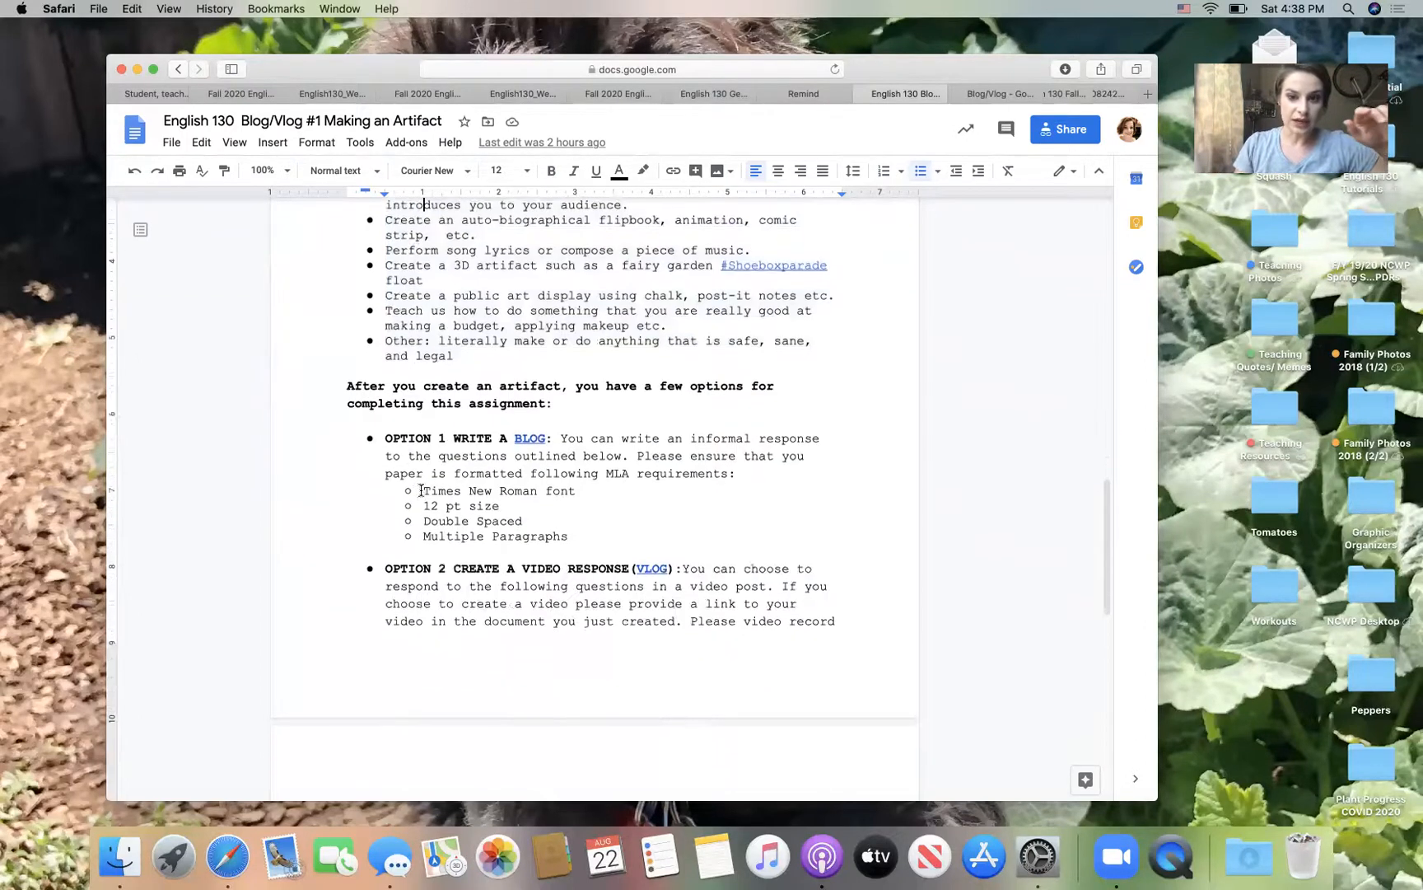
pyautogui.scroll(-3)
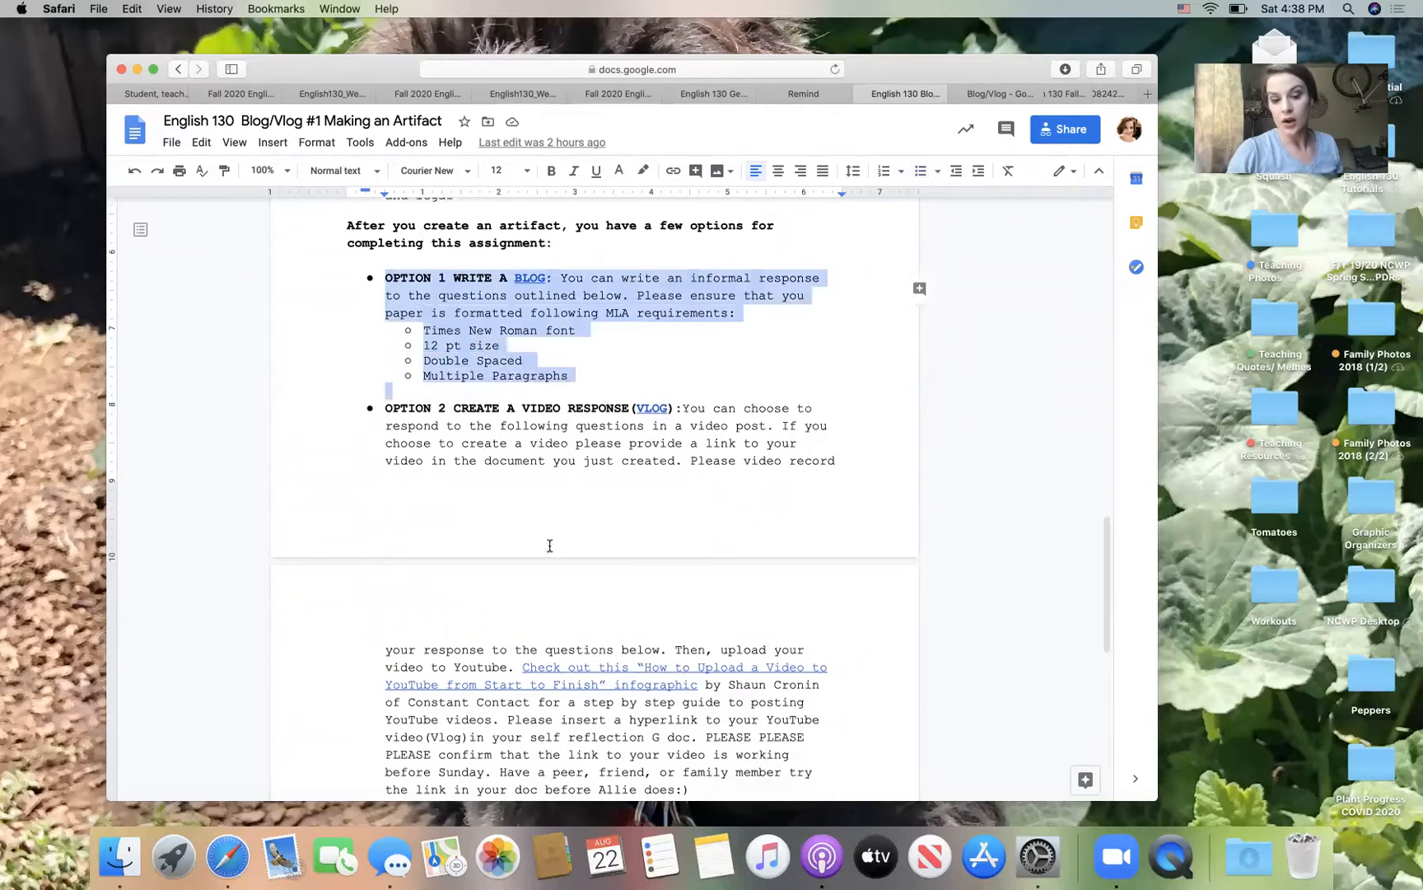
pyautogui.scroll(-3)
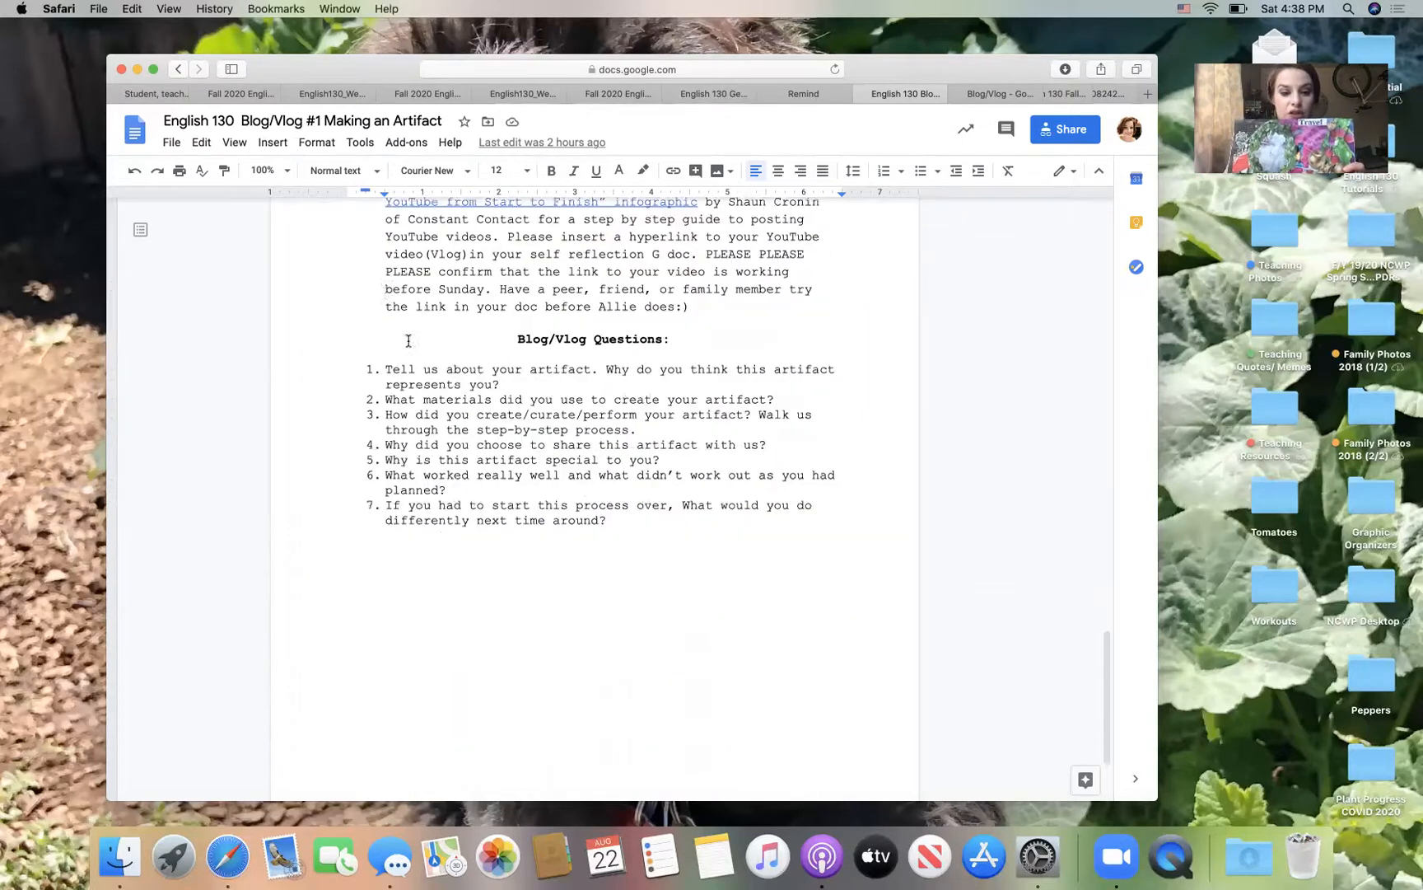
# Step: Scroll the Getting to Know You form to the device, webcam and internet-access questions
pyautogui.moveTo(385, 368); pyautogui.dragTo(488, 400)
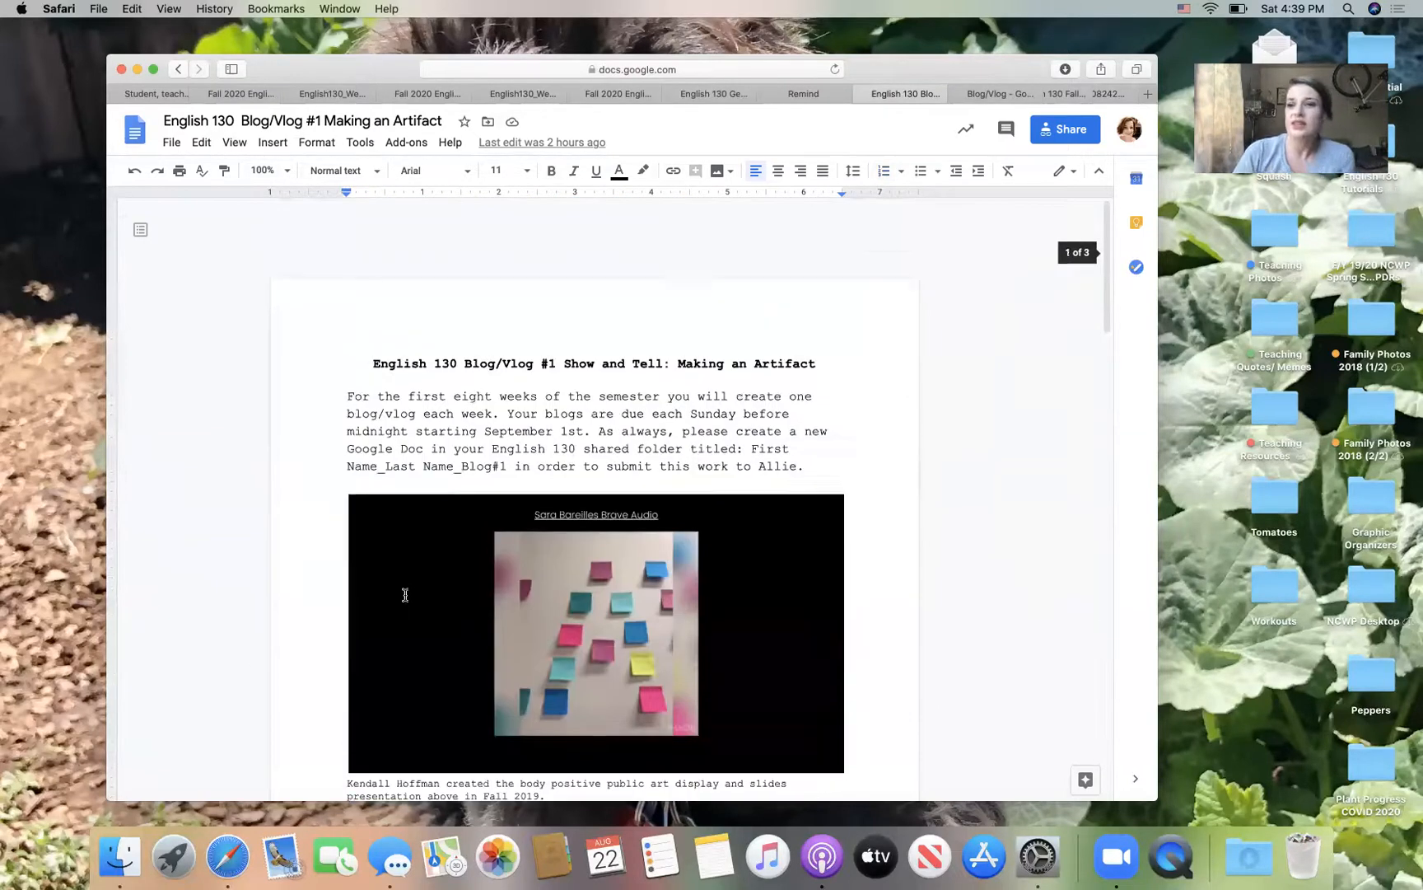
pyautogui.scroll(-3)
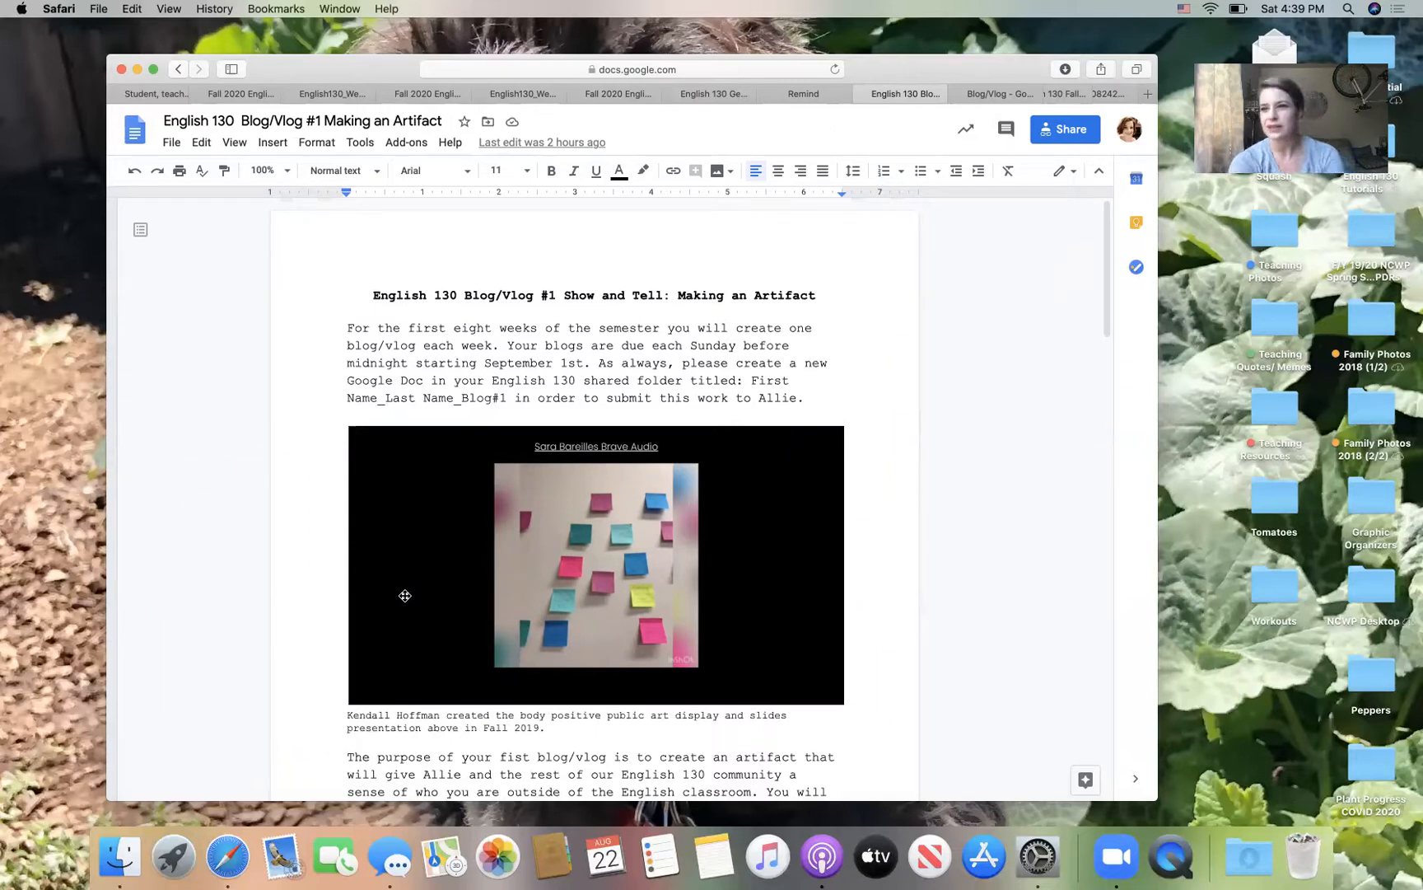
pyautogui.moveTo(391, 591)
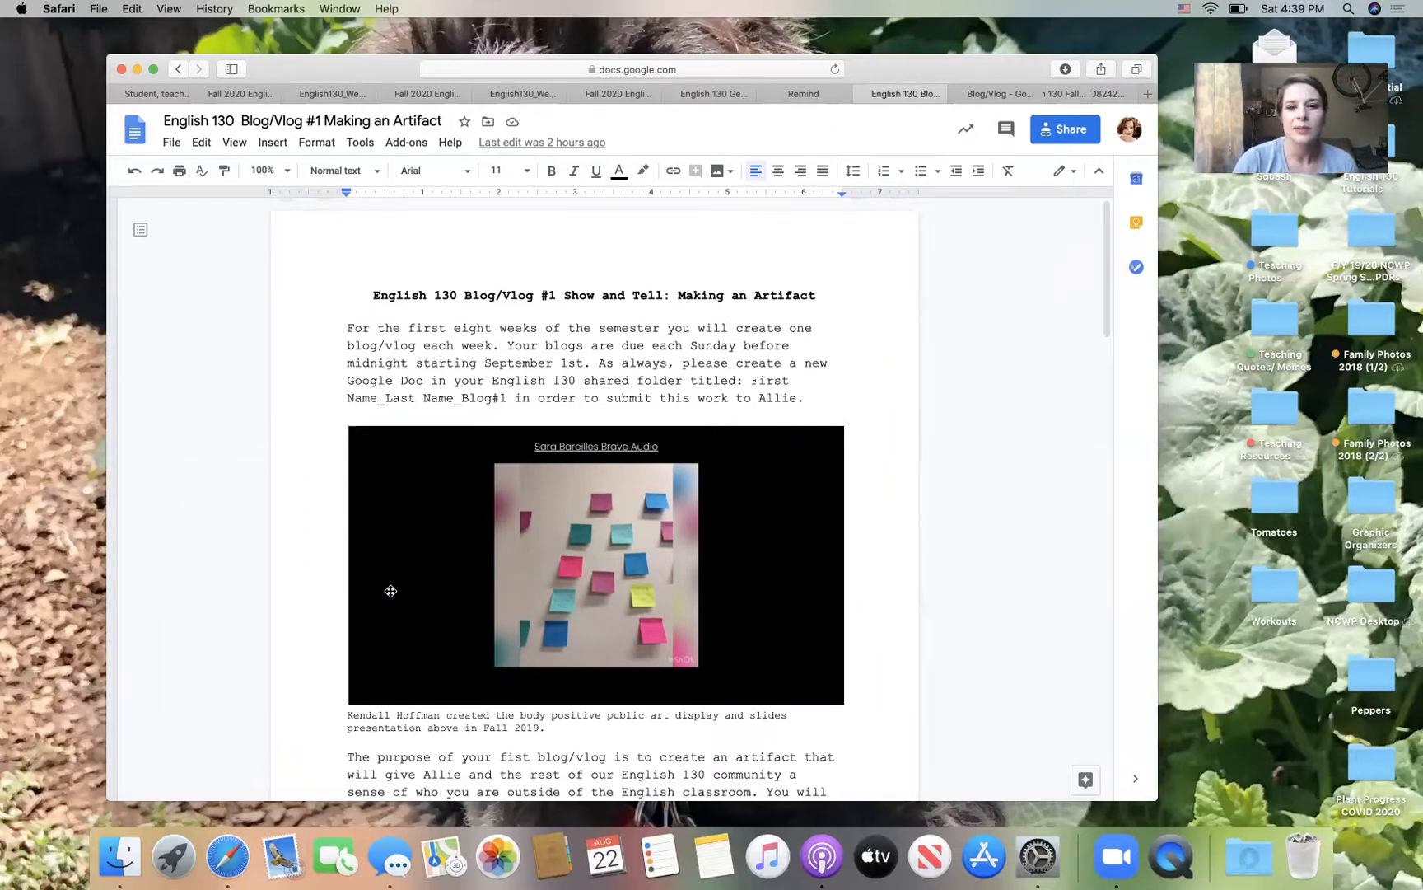
pyautogui.scroll(-3)
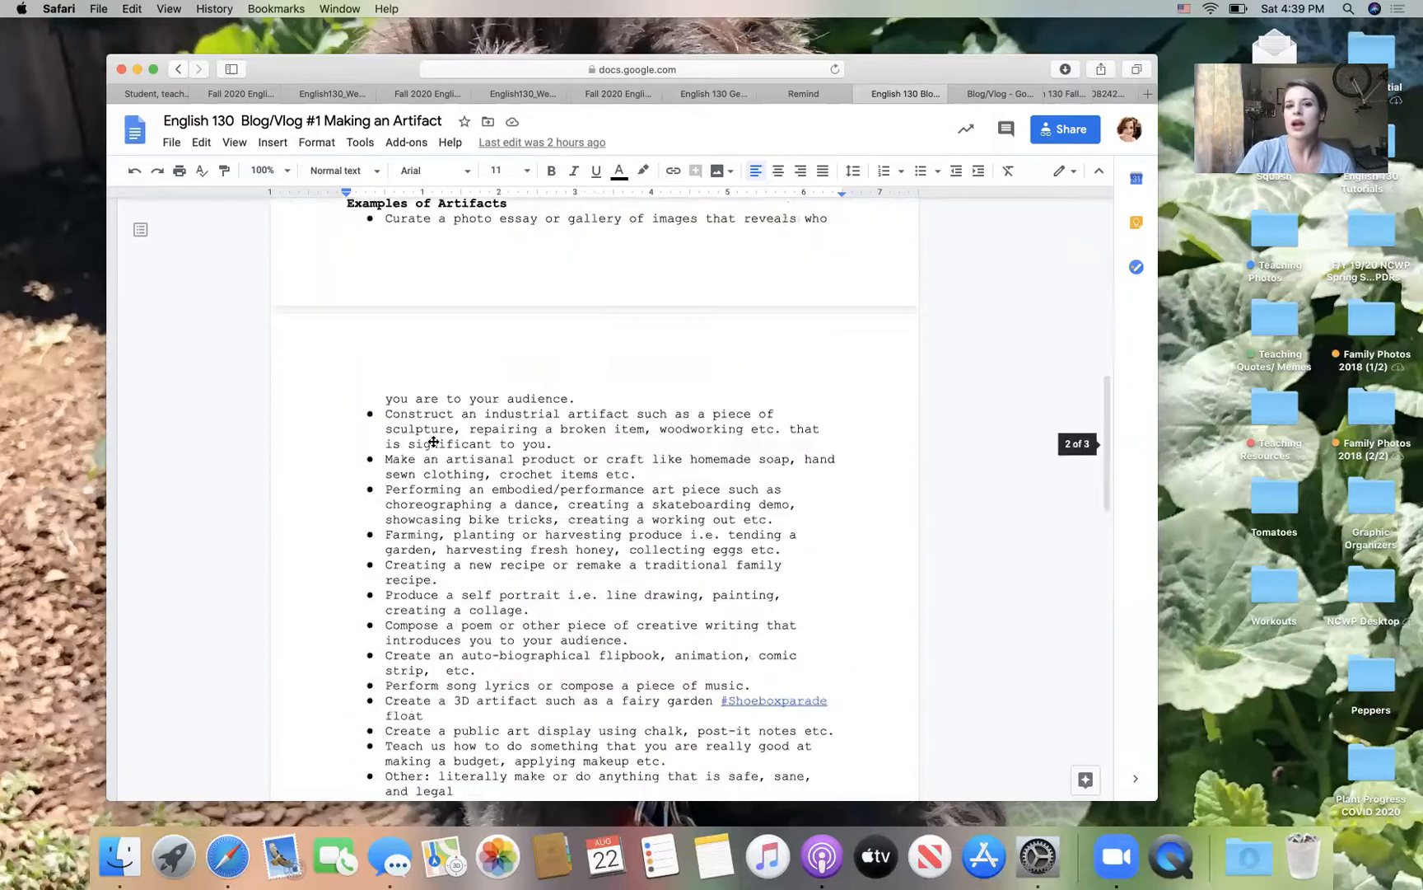
pyautogui.scroll(-3)
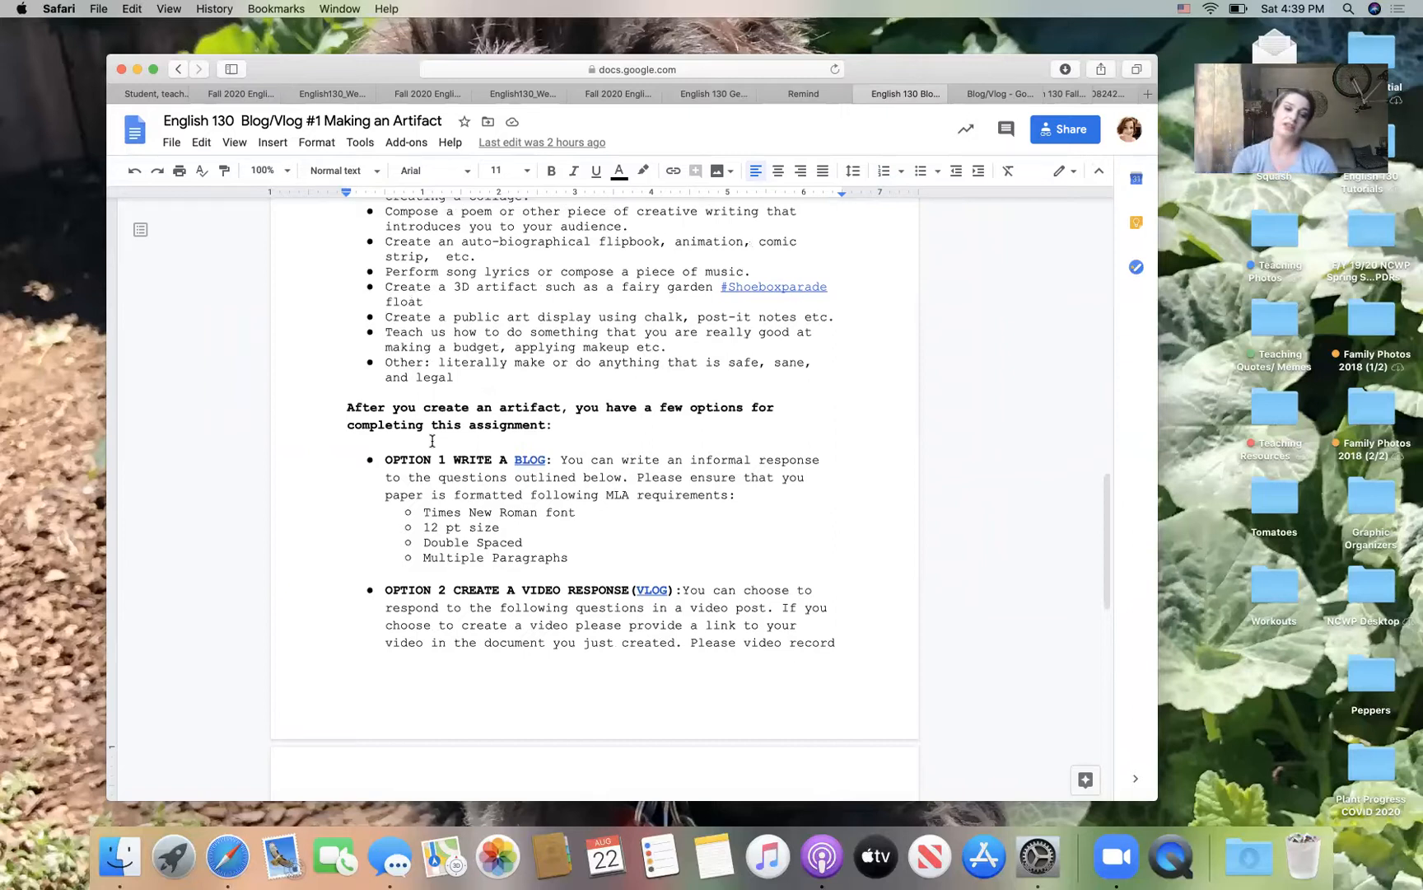
pyautogui.scroll(-3)
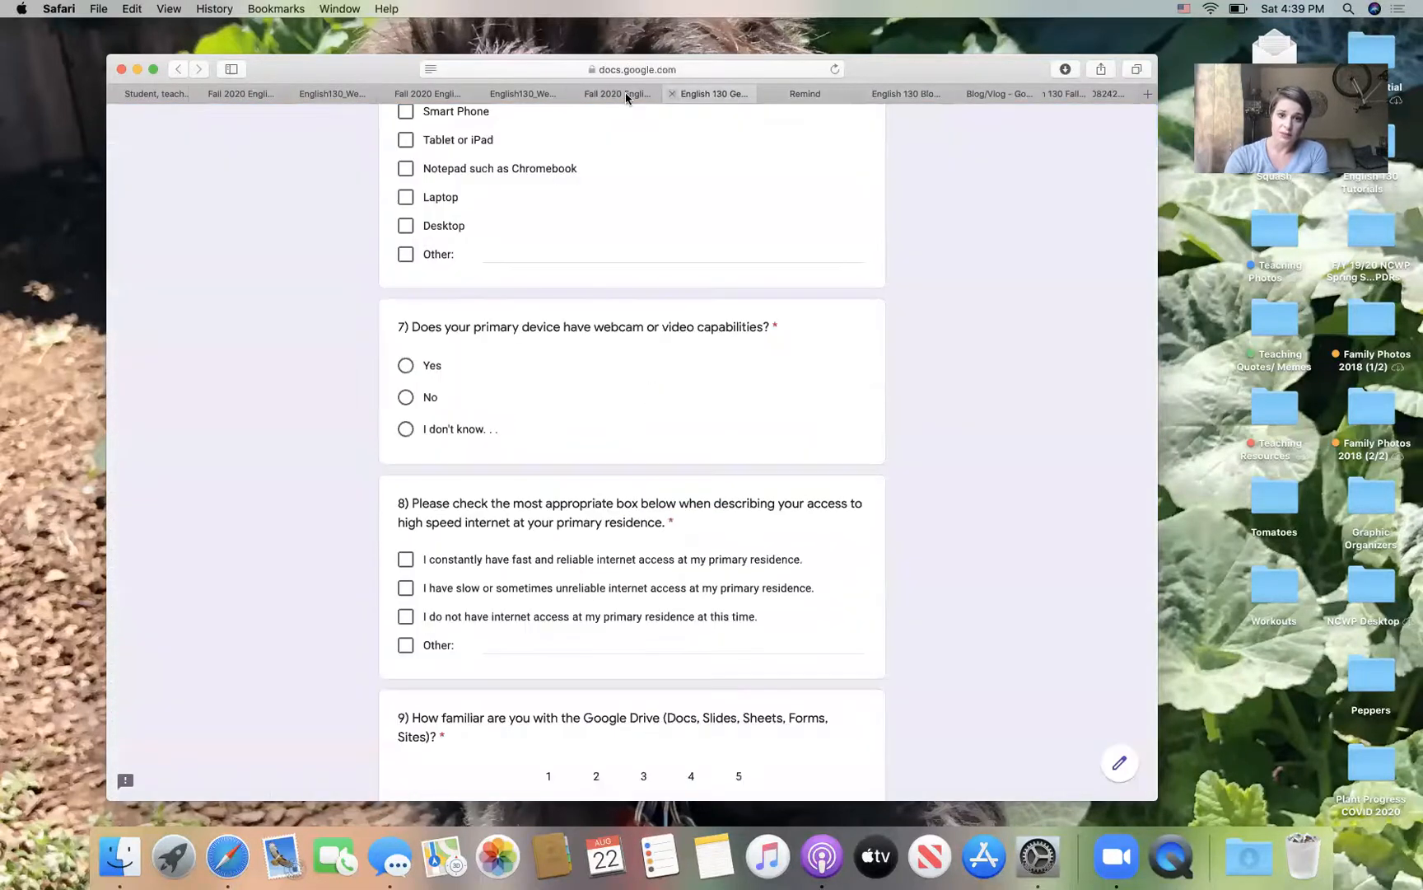
# Step: Review the weekly plan and course calendar documents, then open a new Google homepage tab
pyautogui.click(520, 94)
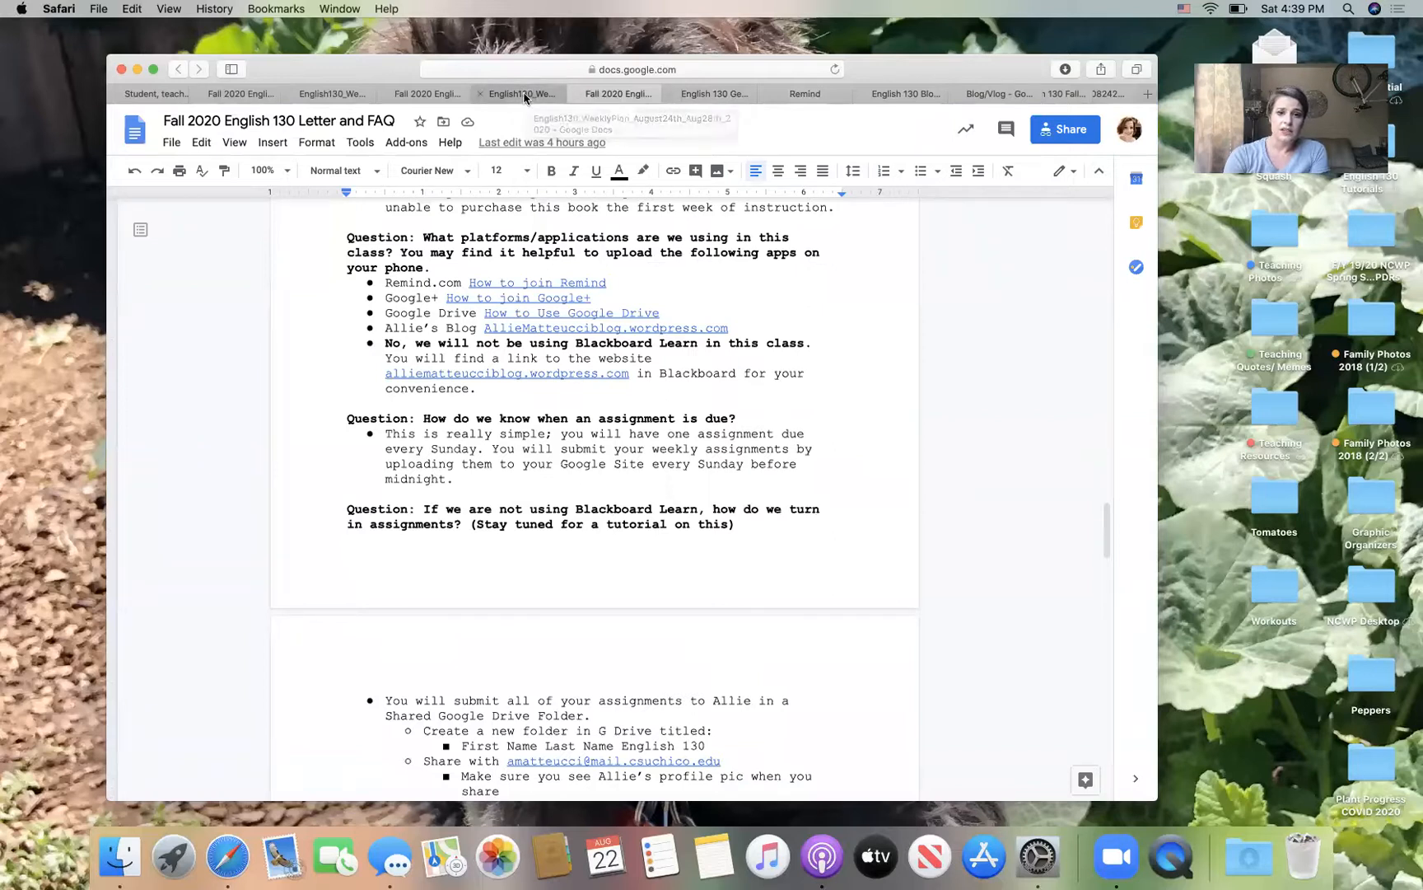
pyautogui.click(520, 94)
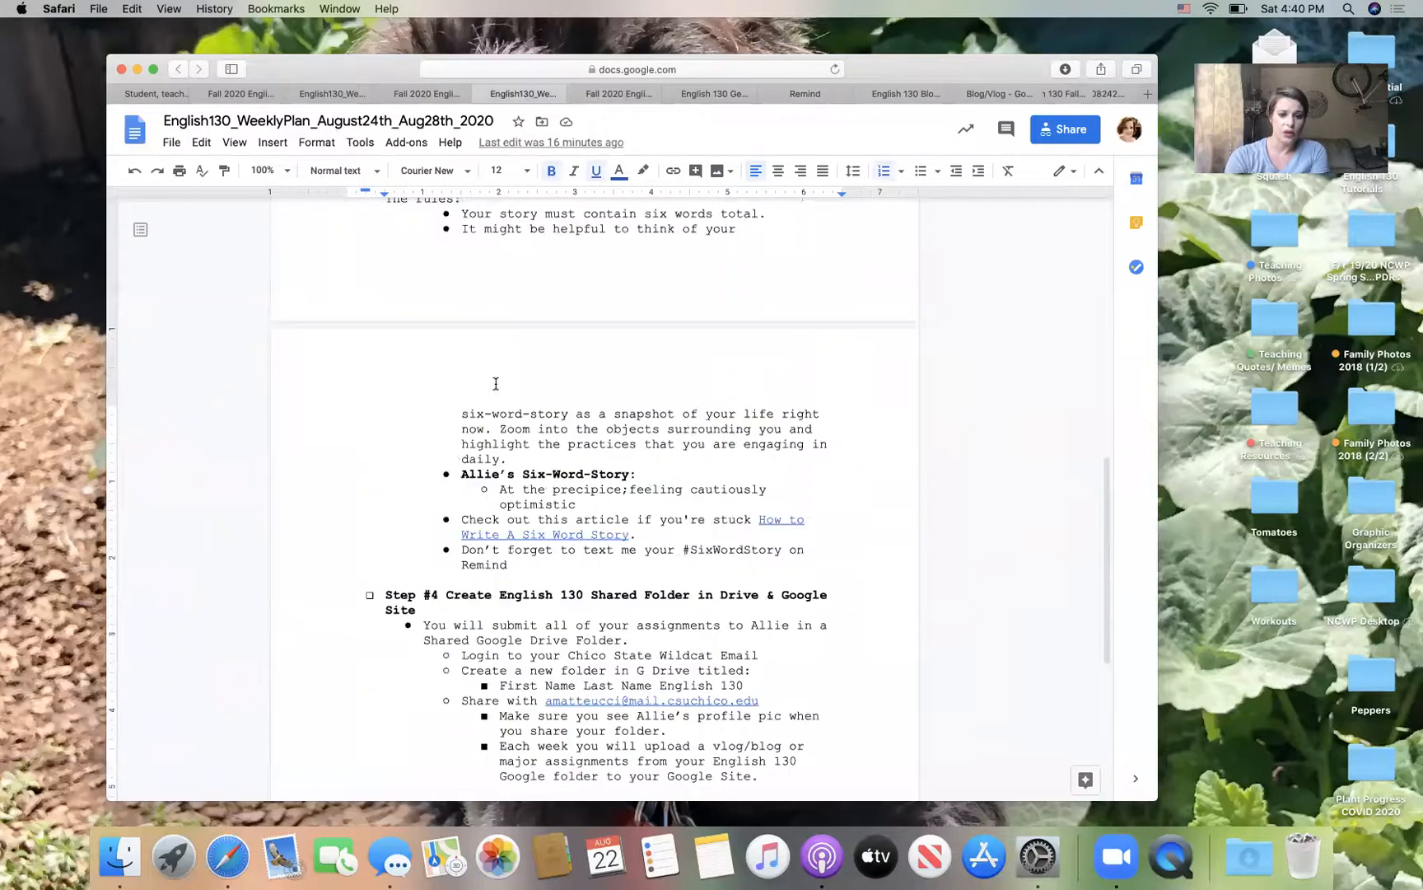
pyautogui.scroll(-3)
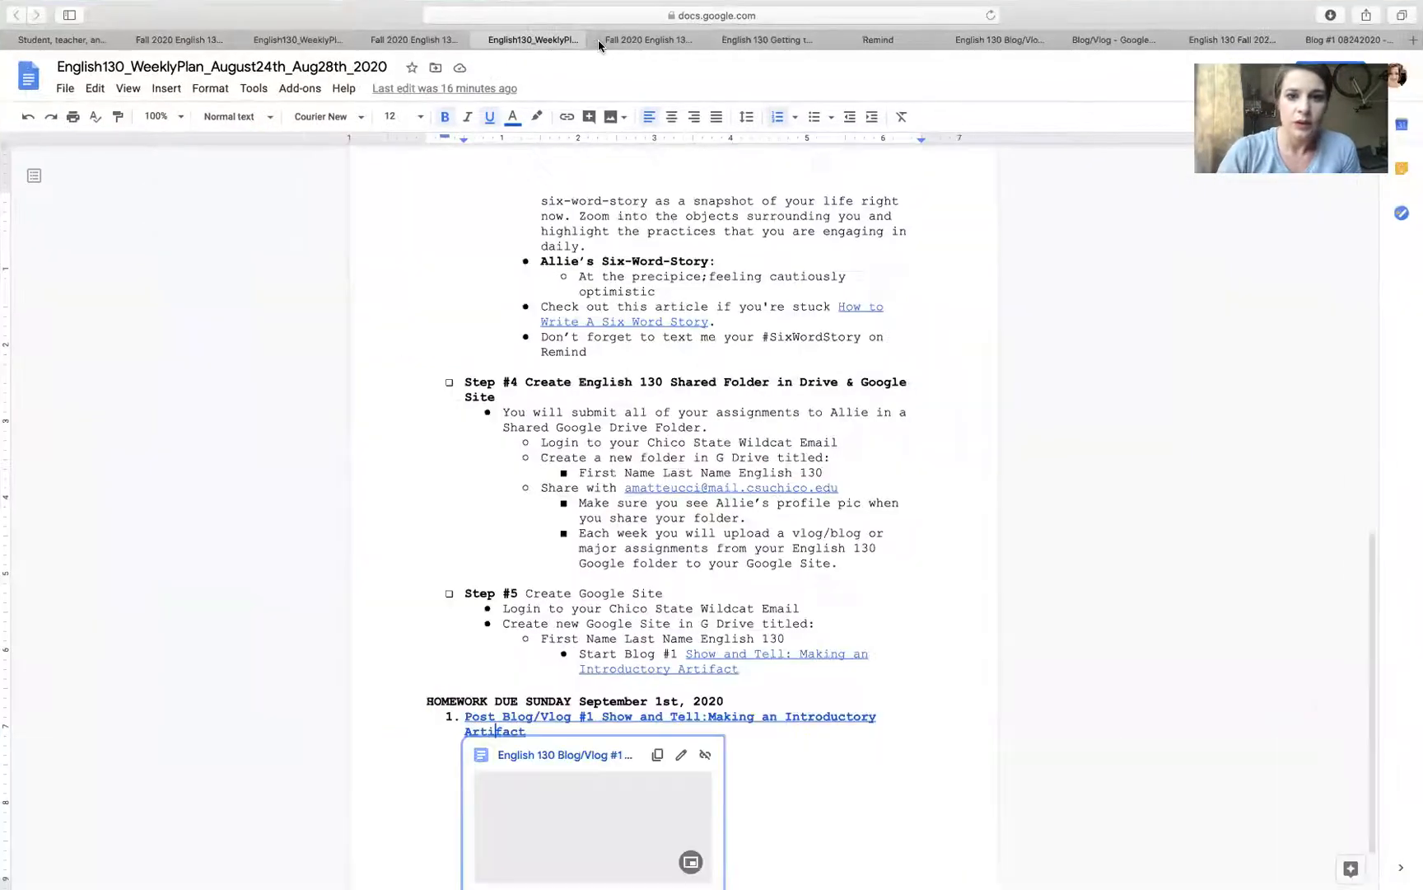
pyautogui.click(765, 38)
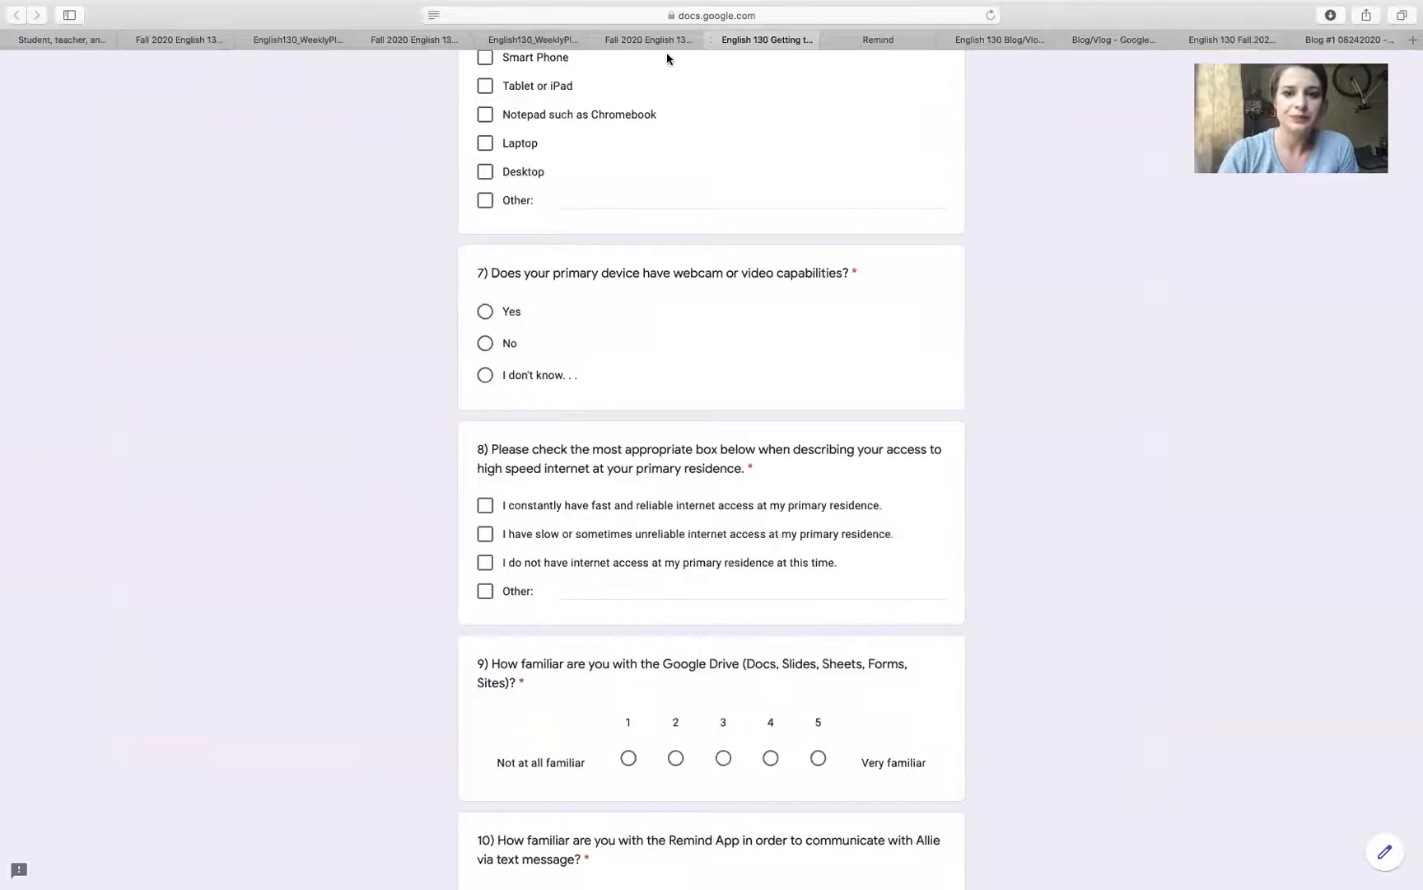
pyautogui.click(765, 38)
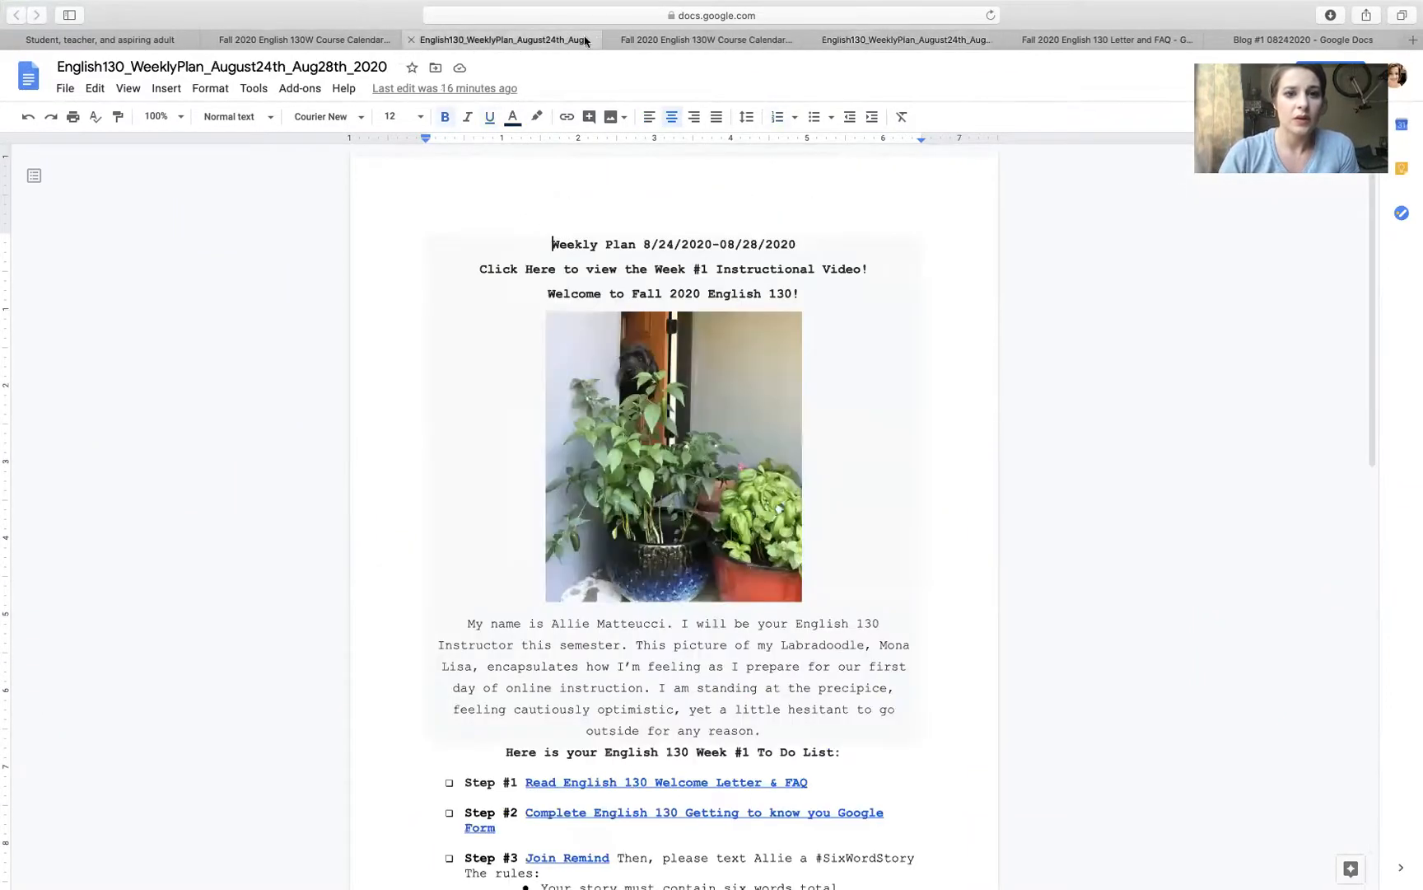
pyautogui.click(707, 39)
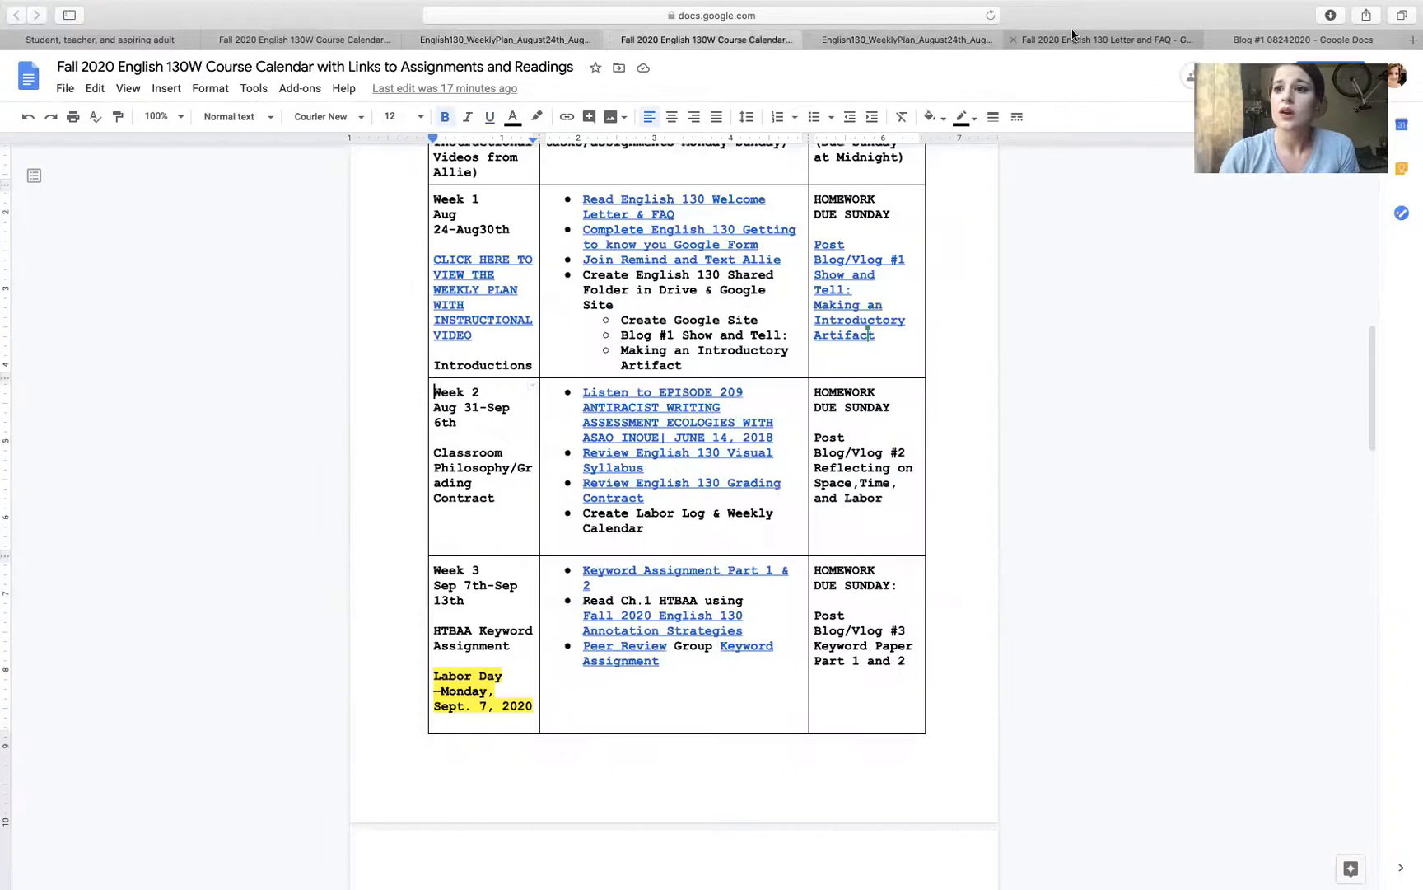
pyautogui.click(1413, 39)
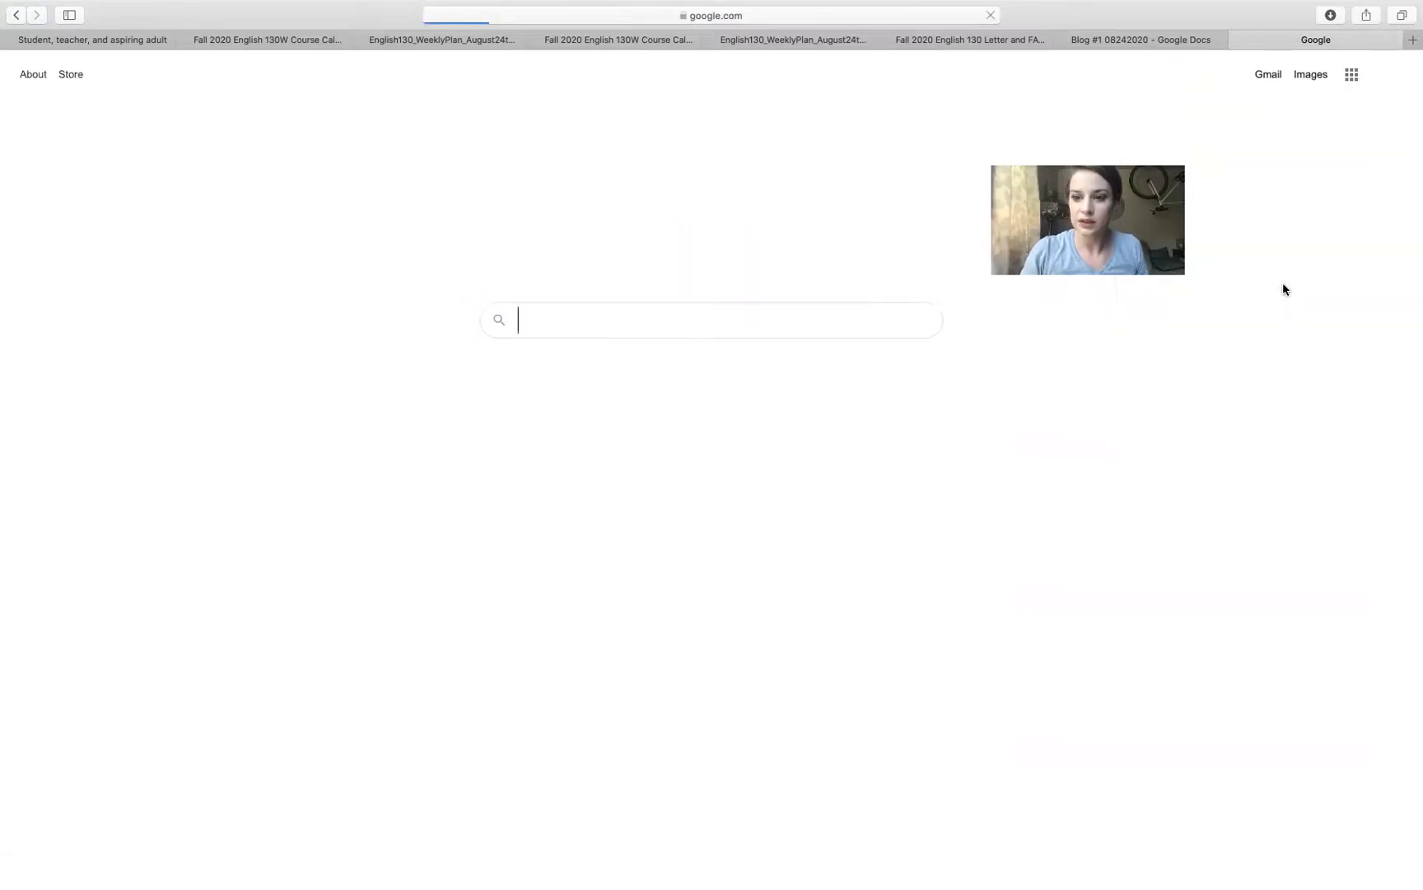
pyautogui.click(1351, 74)
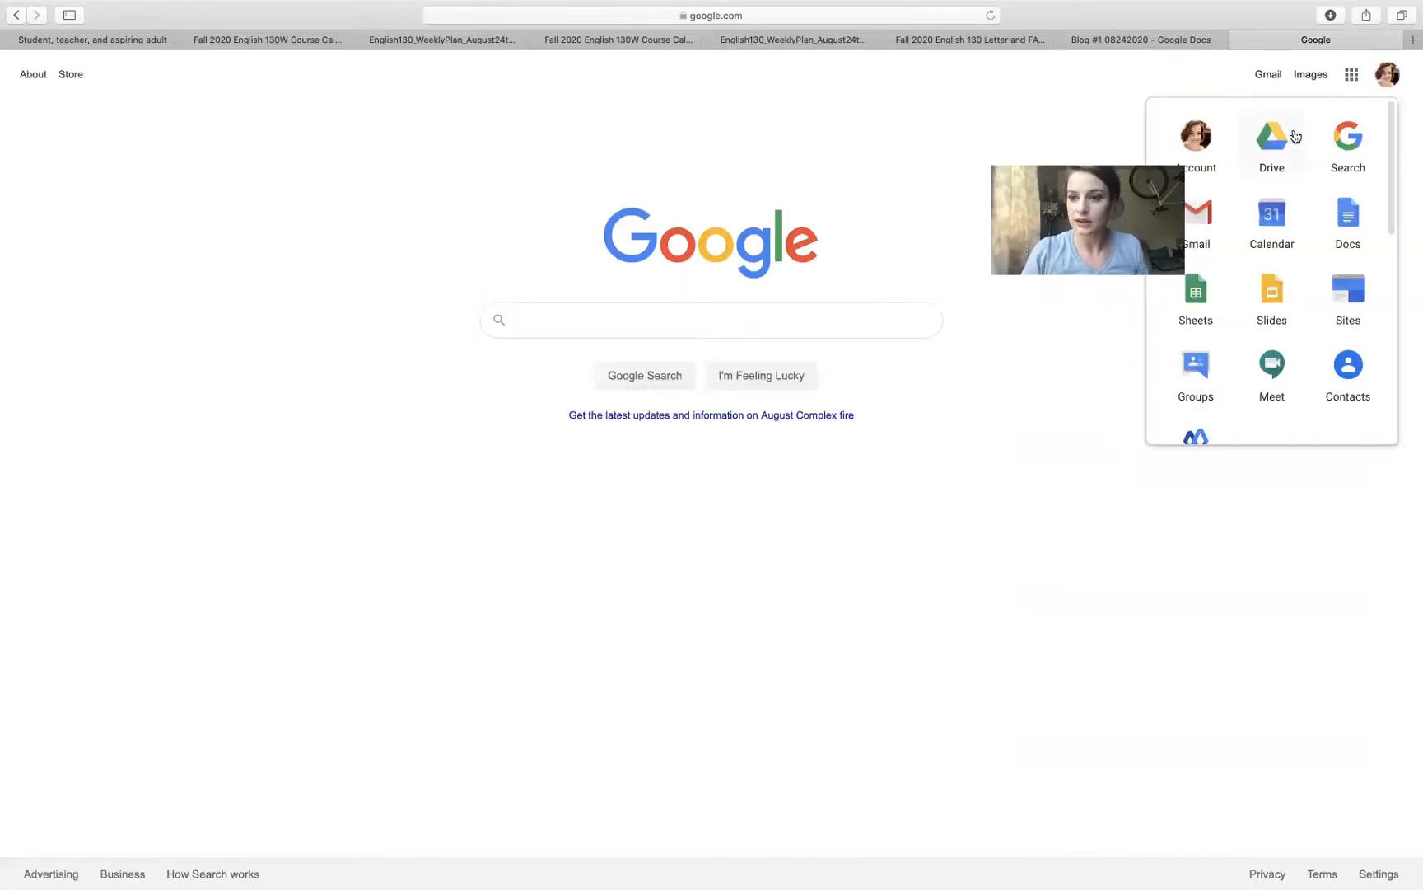
pyautogui.click(1272, 138)
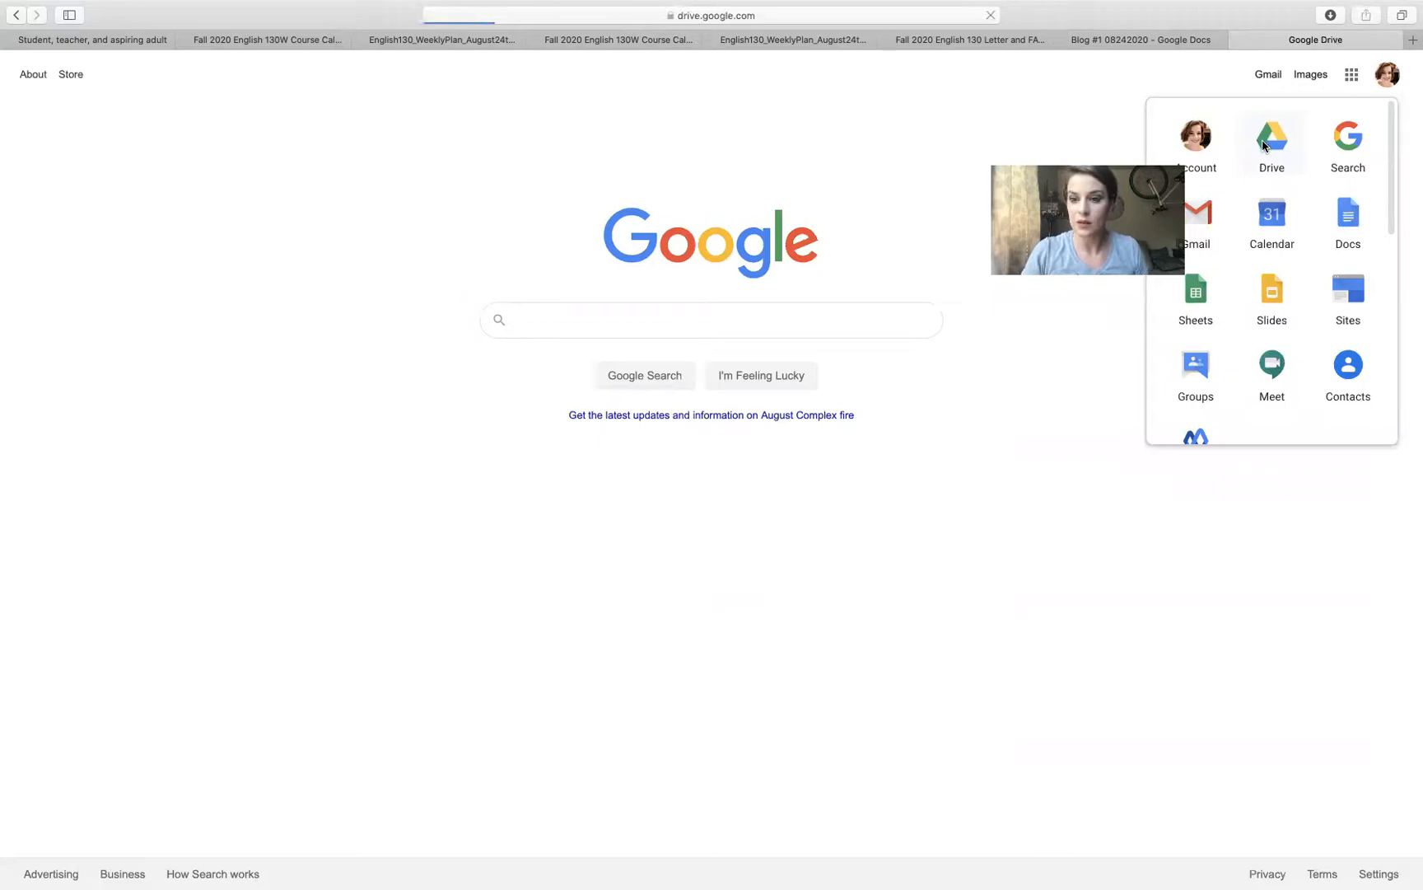
pyautogui.click(1271, 139)
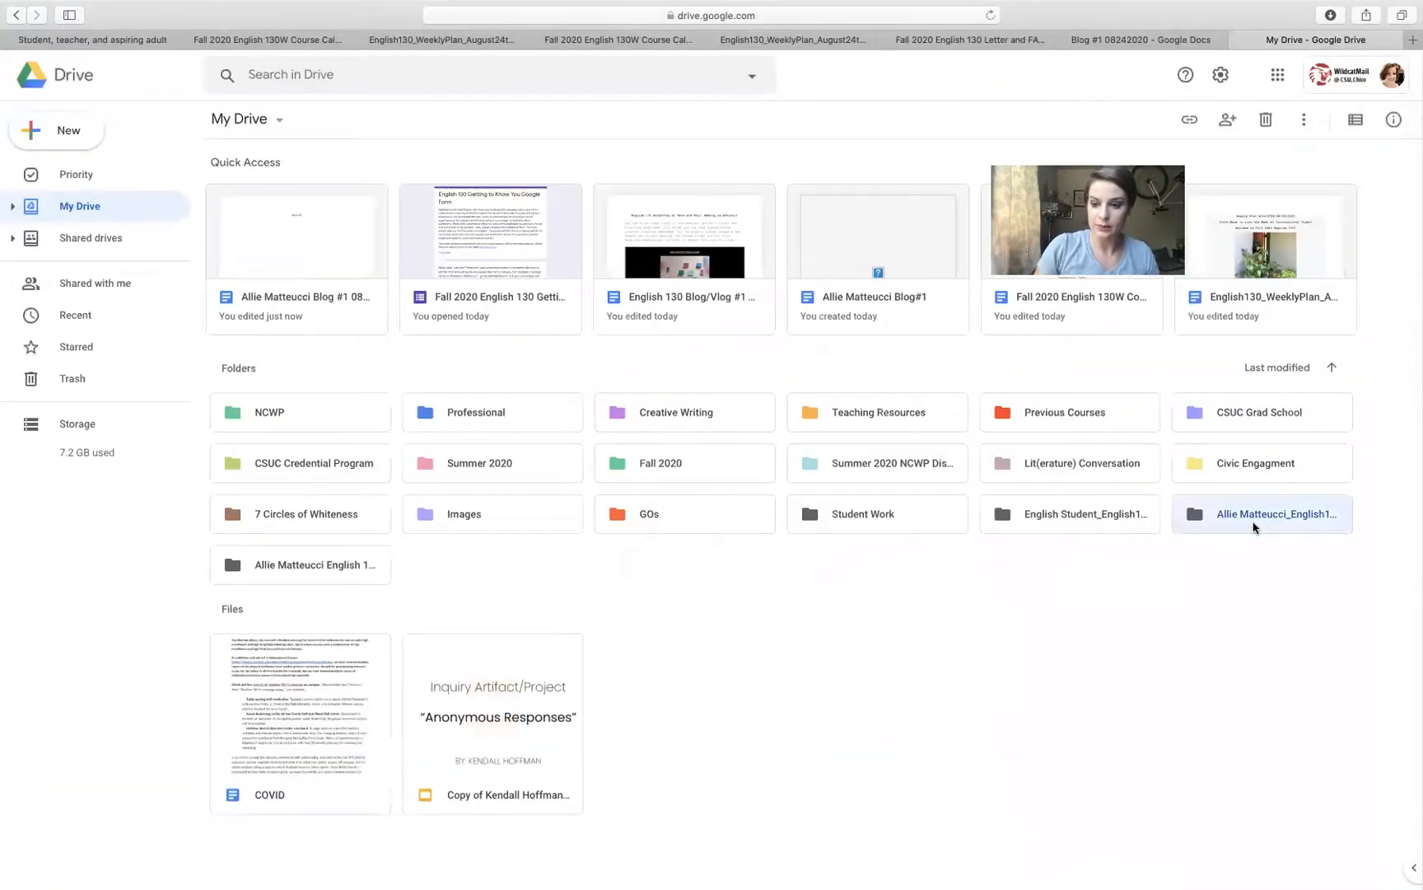
pyautogui.doubleClick(1261, 514)
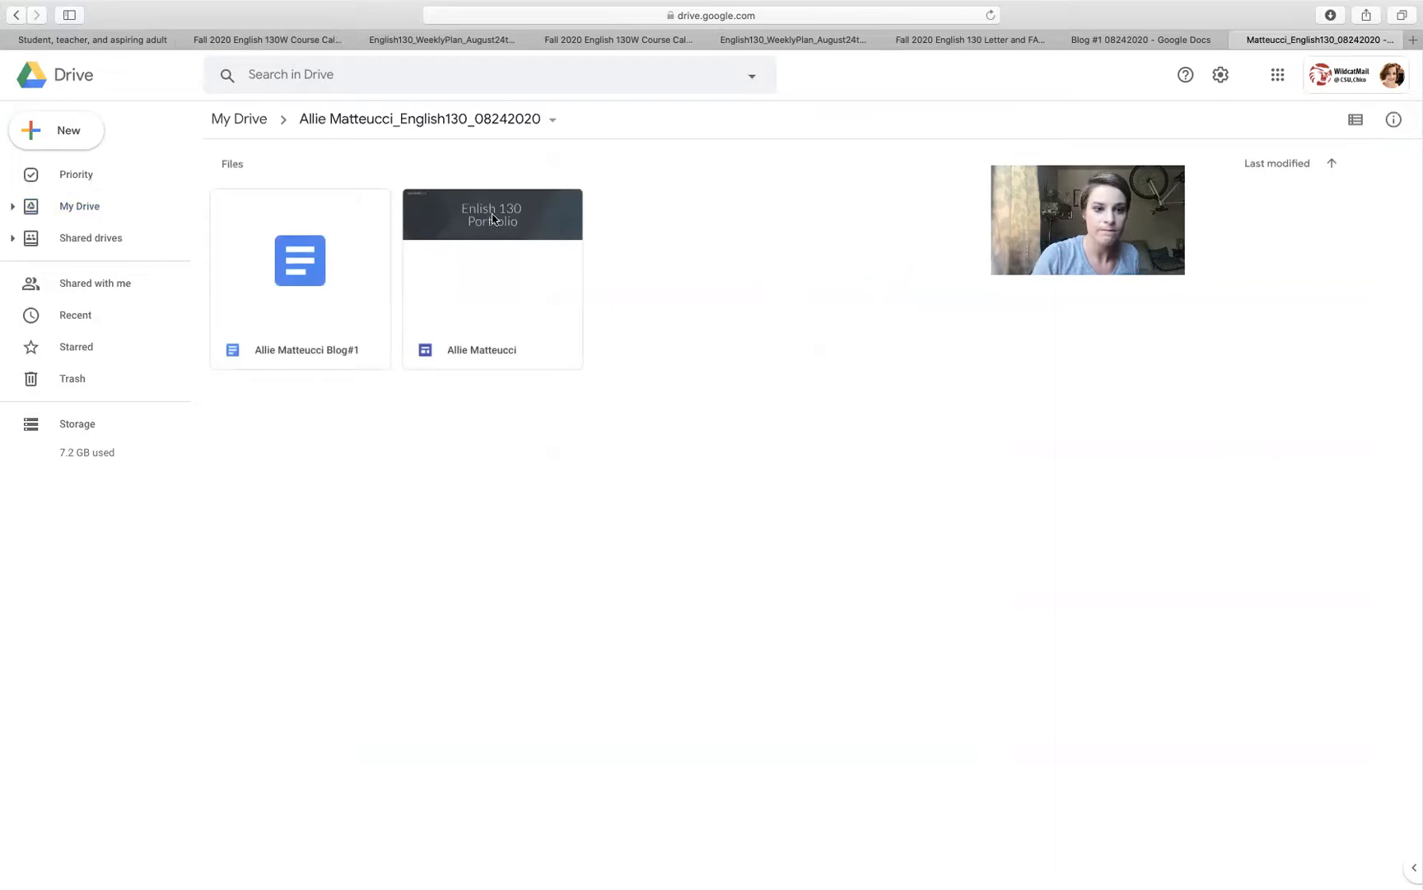
# Step: Create a new Google Site in this folder through New > More
pyautogui.click(55, 130)
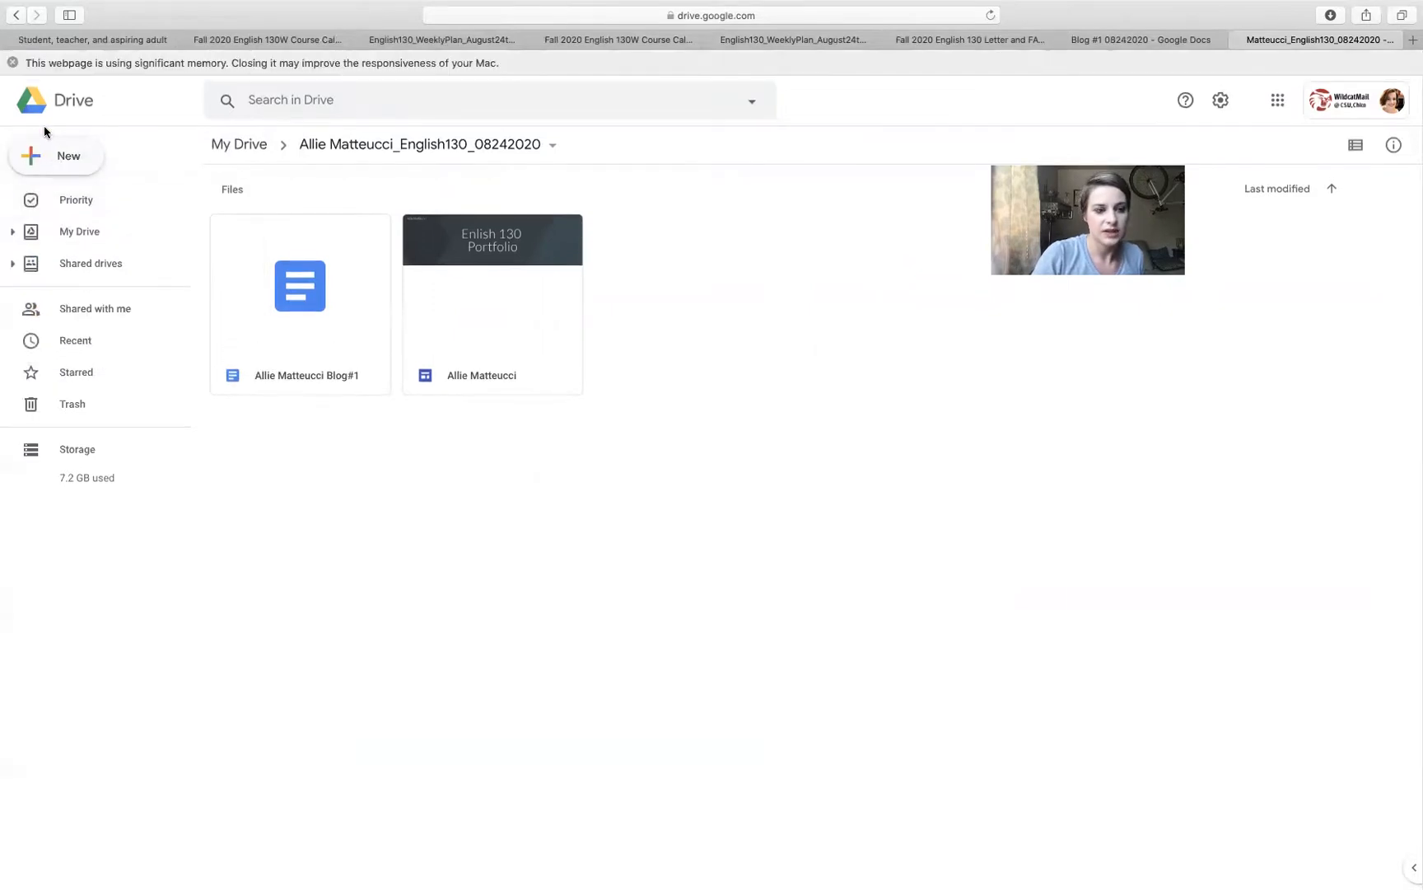
pyautogui.click(55, 155)
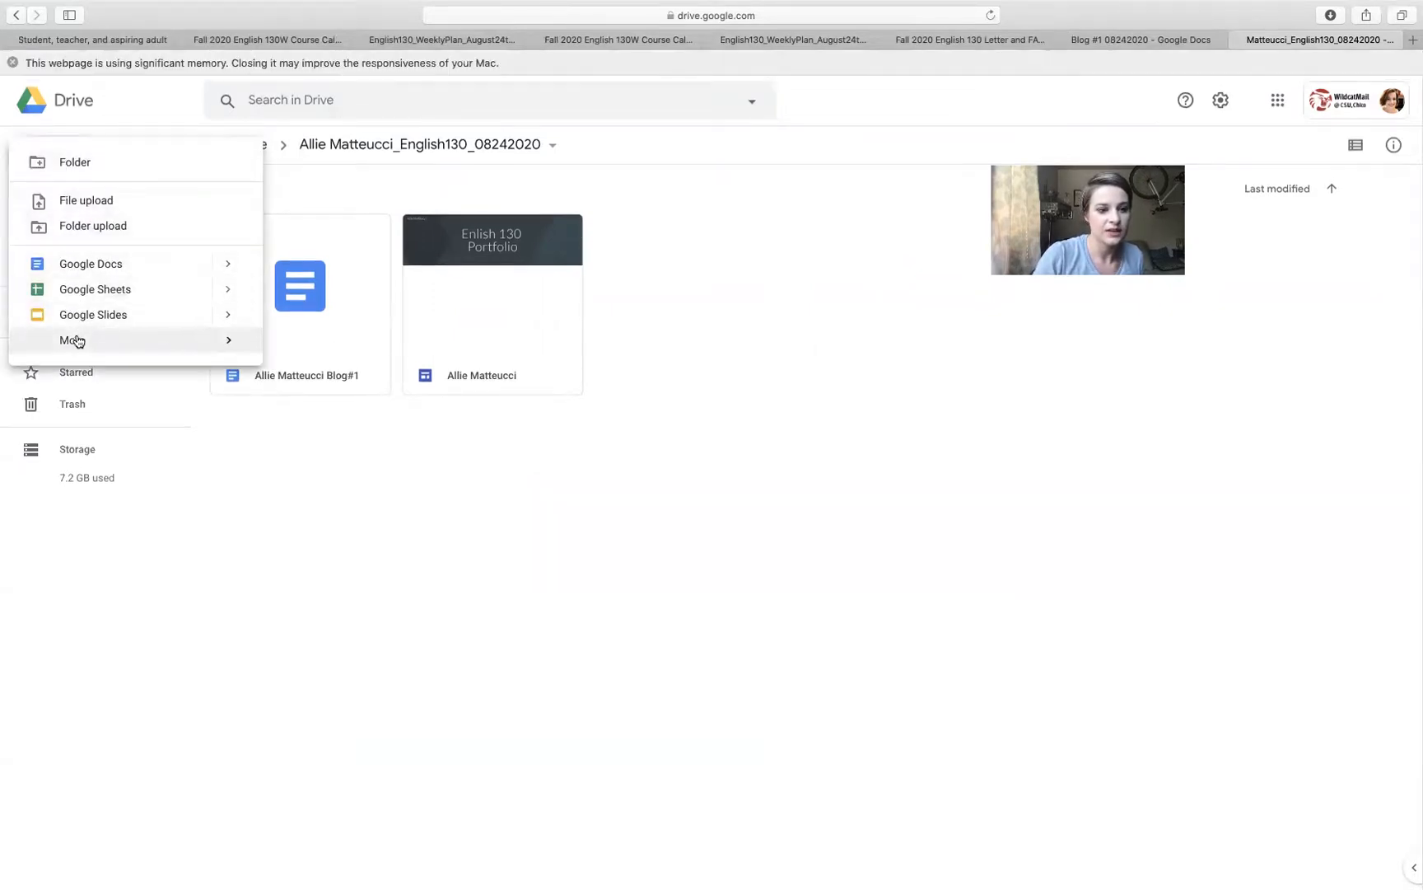
pyautogui.click(73, 339)
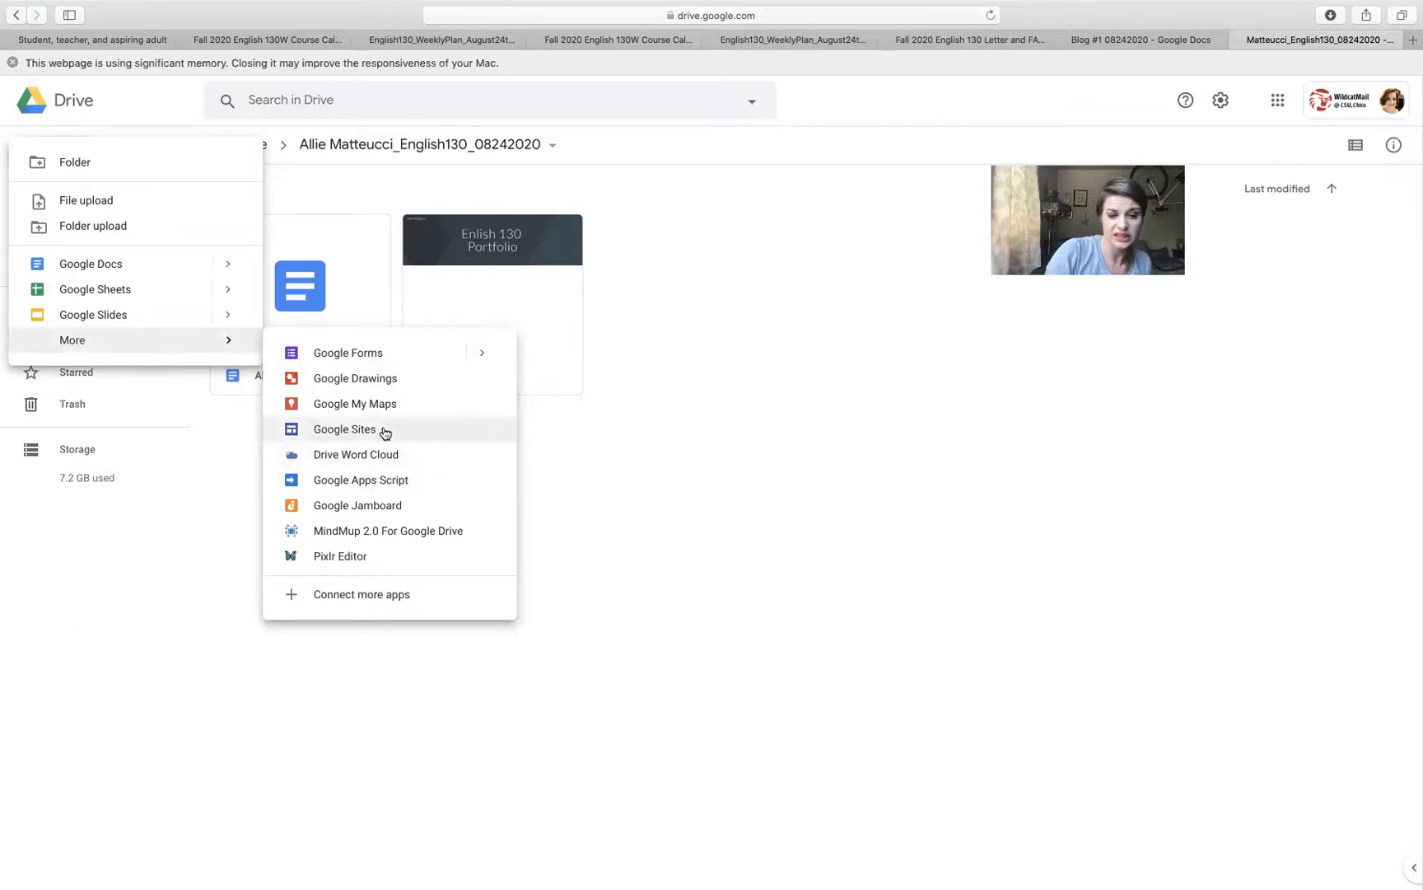
pyautogui.click(345, 428)
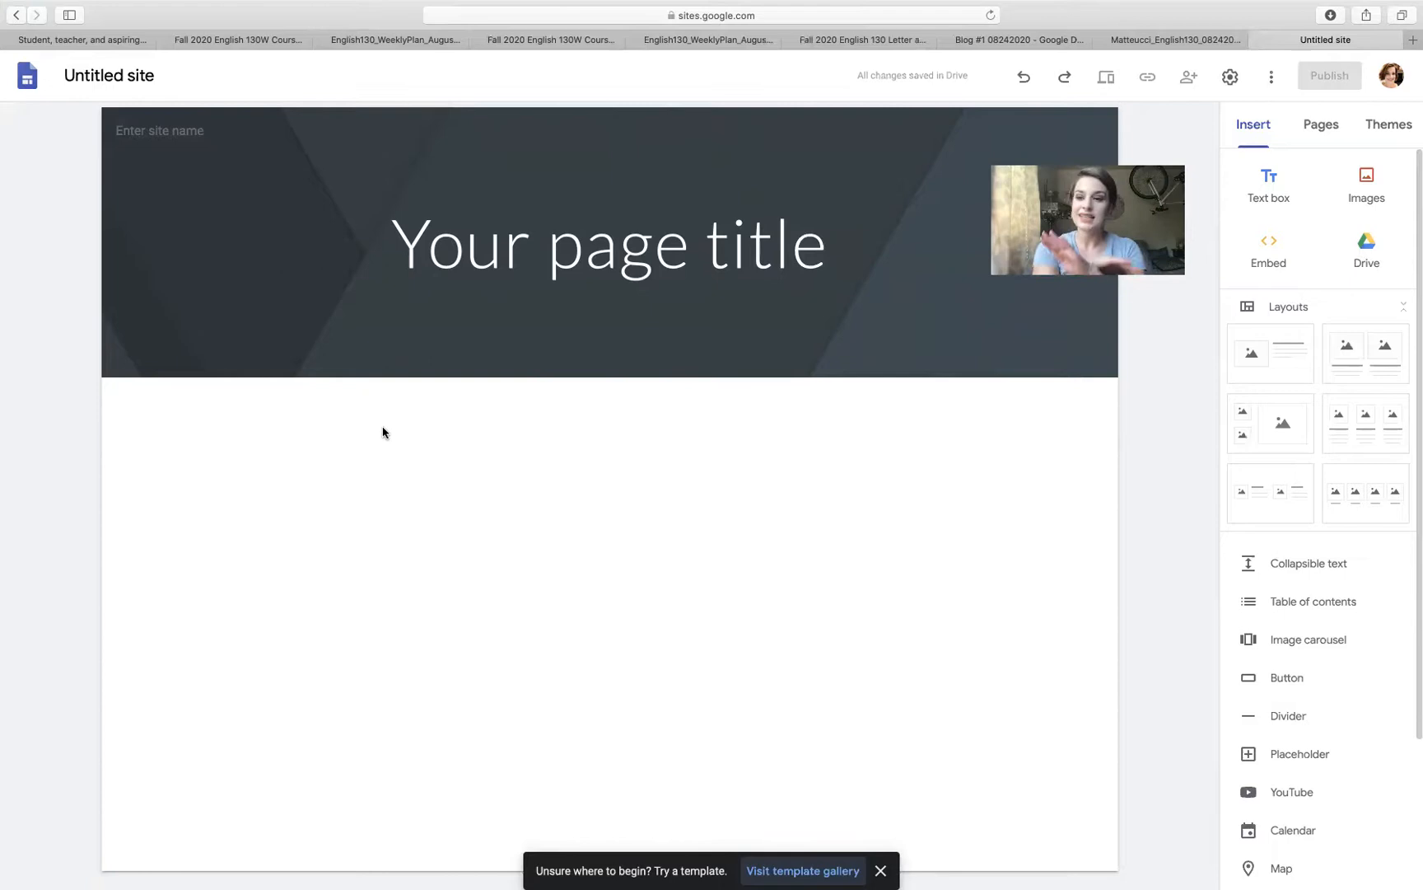
# Step: Set the page title to 'Allie Matteucci English 130 Portfolio'
pyautogui.click(607, 243)
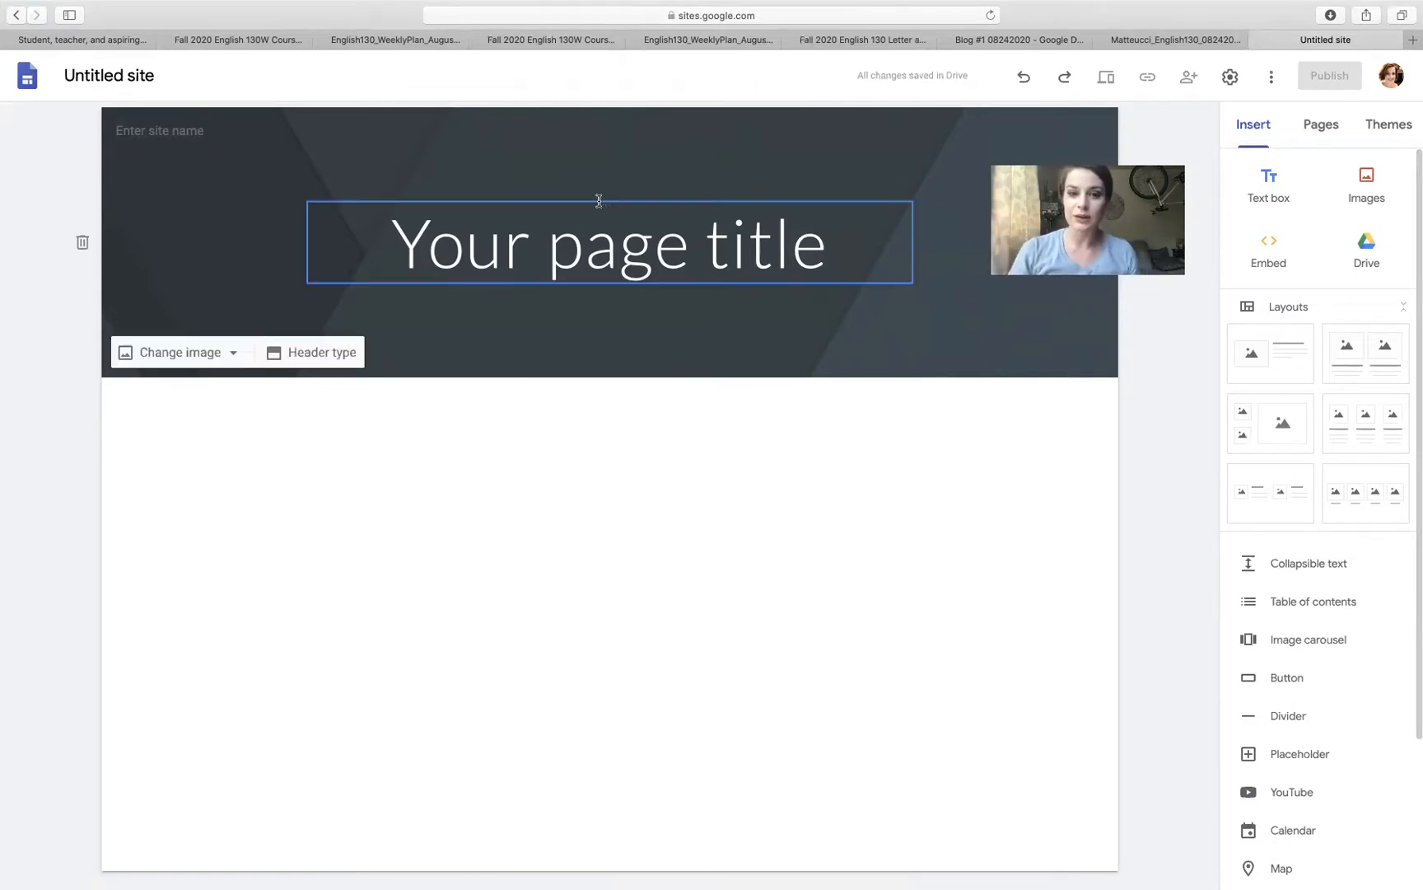
pyautogui.doubleClick(765, 243)
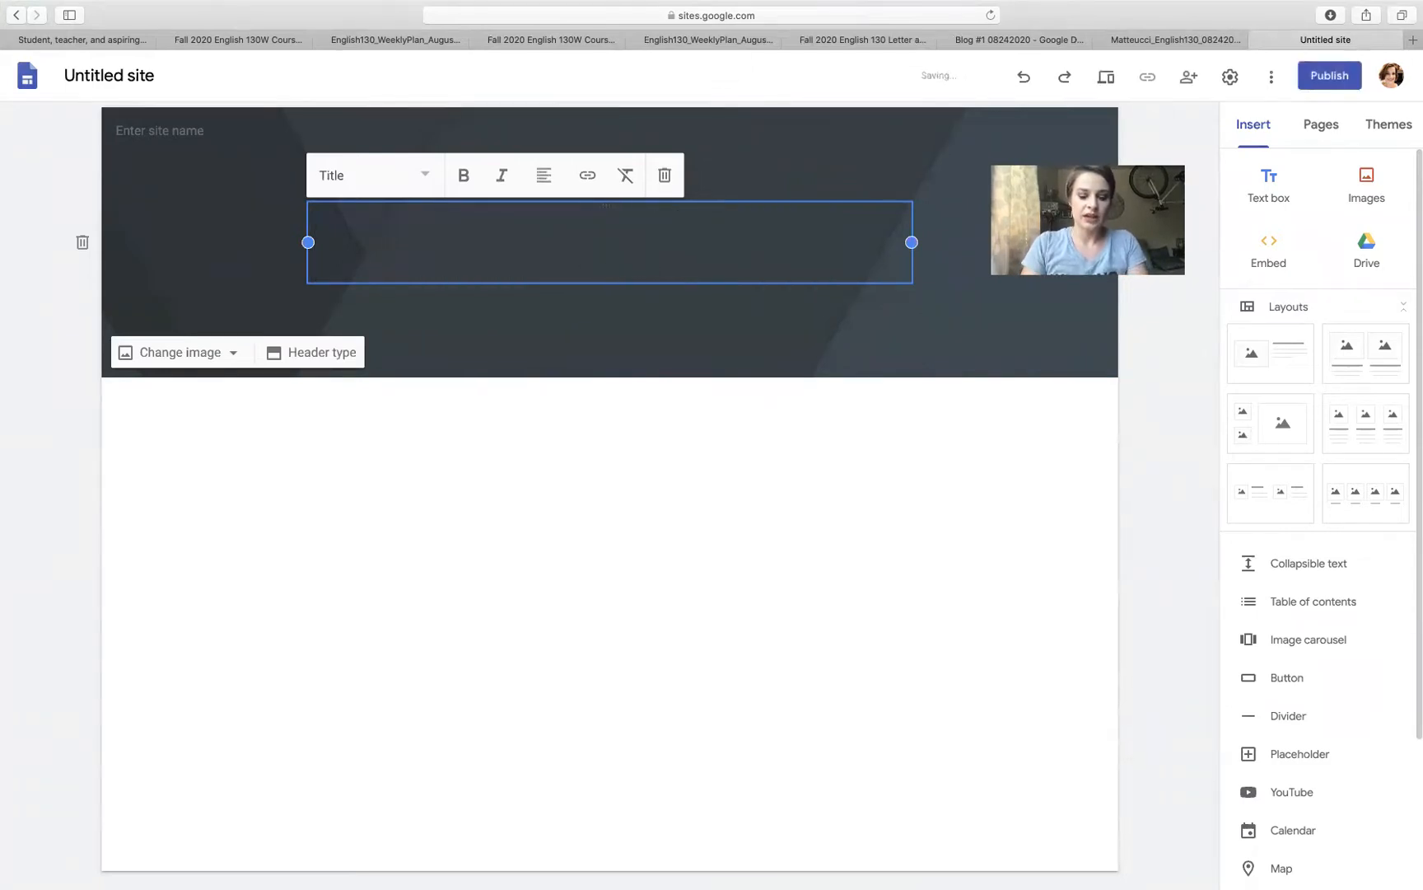
pyautogui.write('Allie Ma')
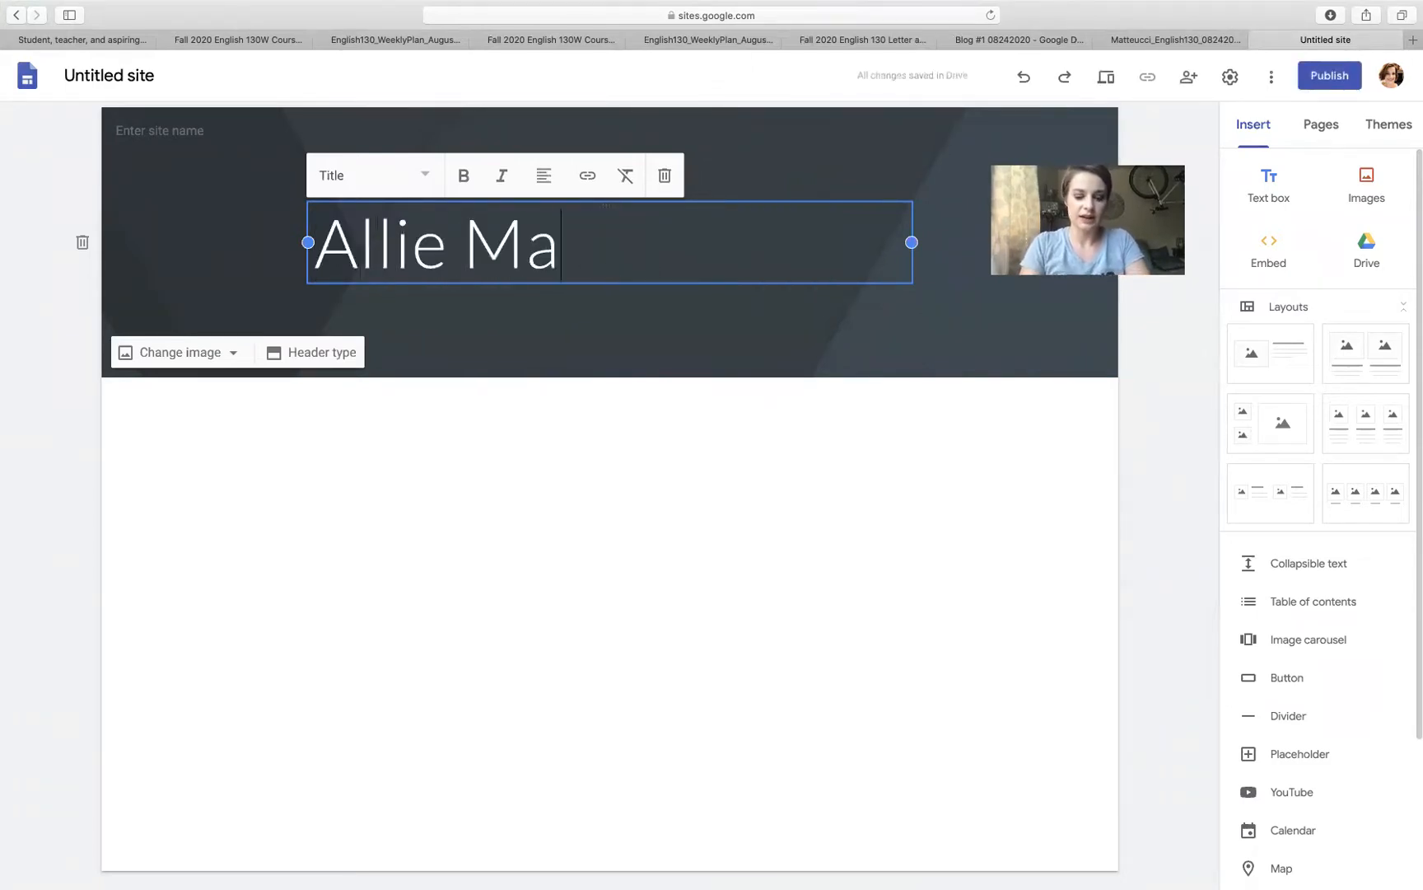
pyautogui.write('tteucci Eng')
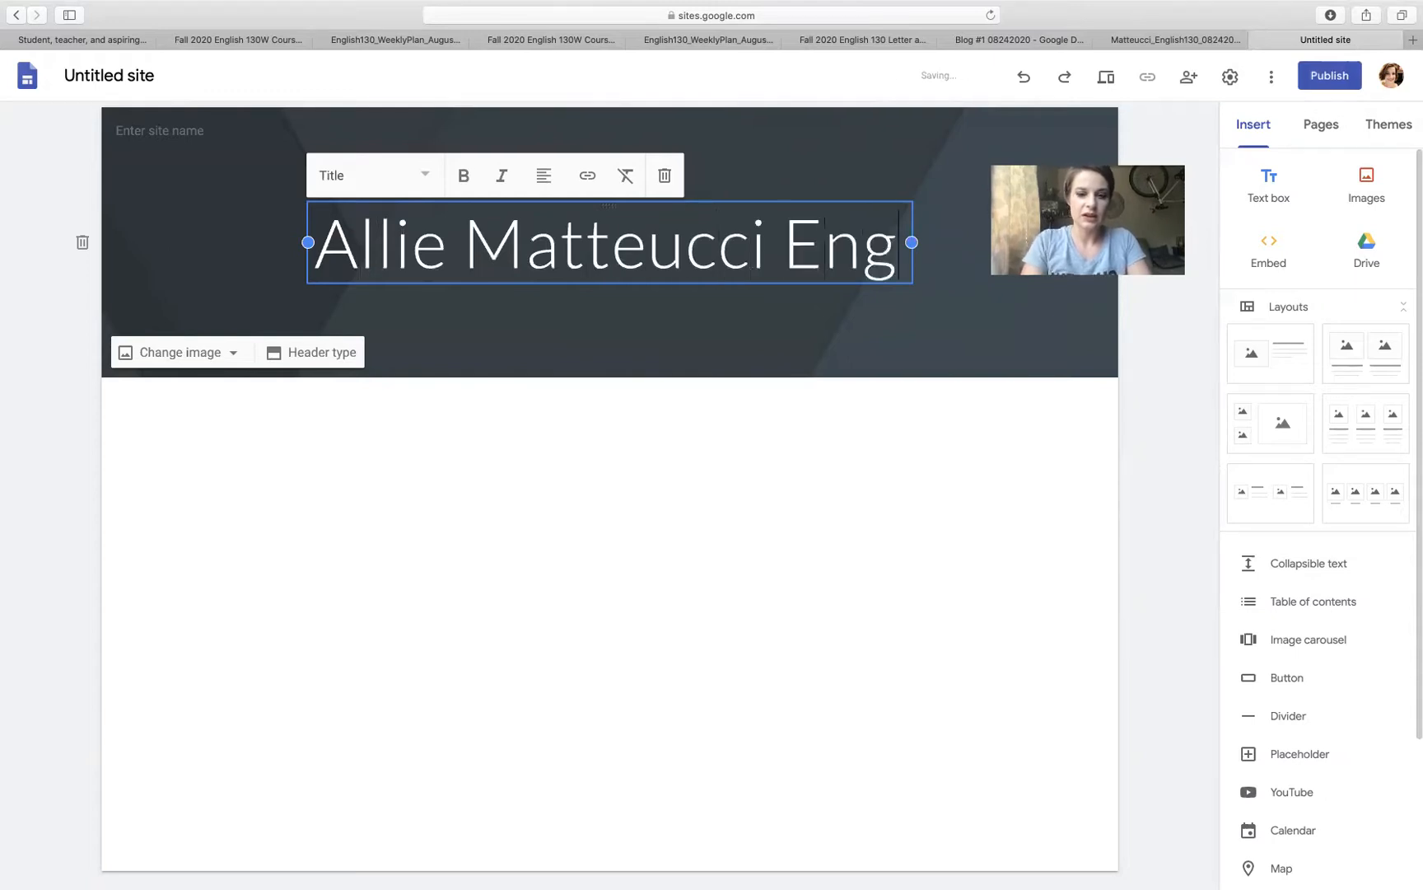
pyautogui.write('lish 130 Portfol')
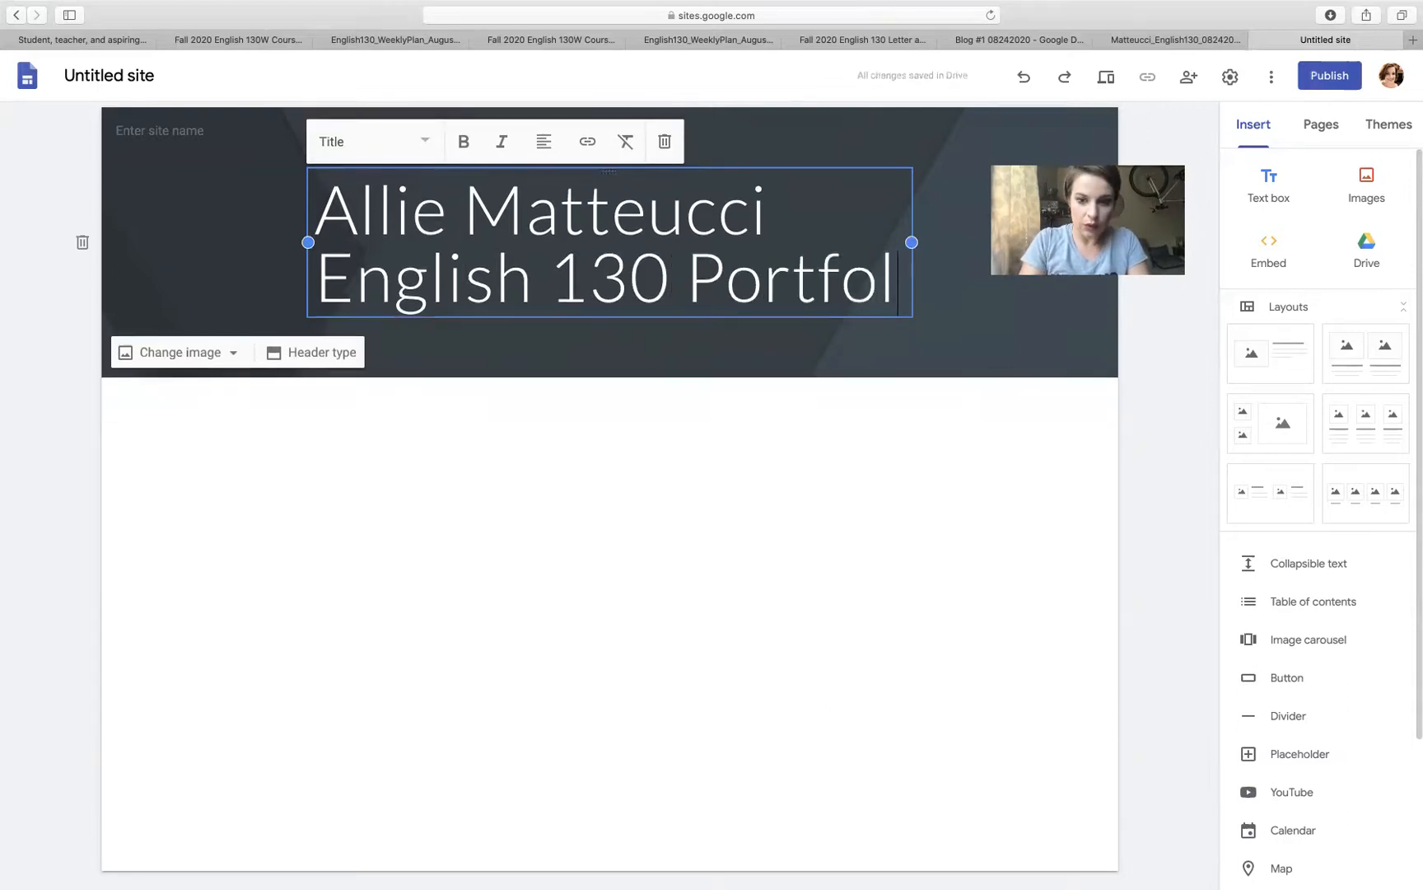
pyautogui.write('io')
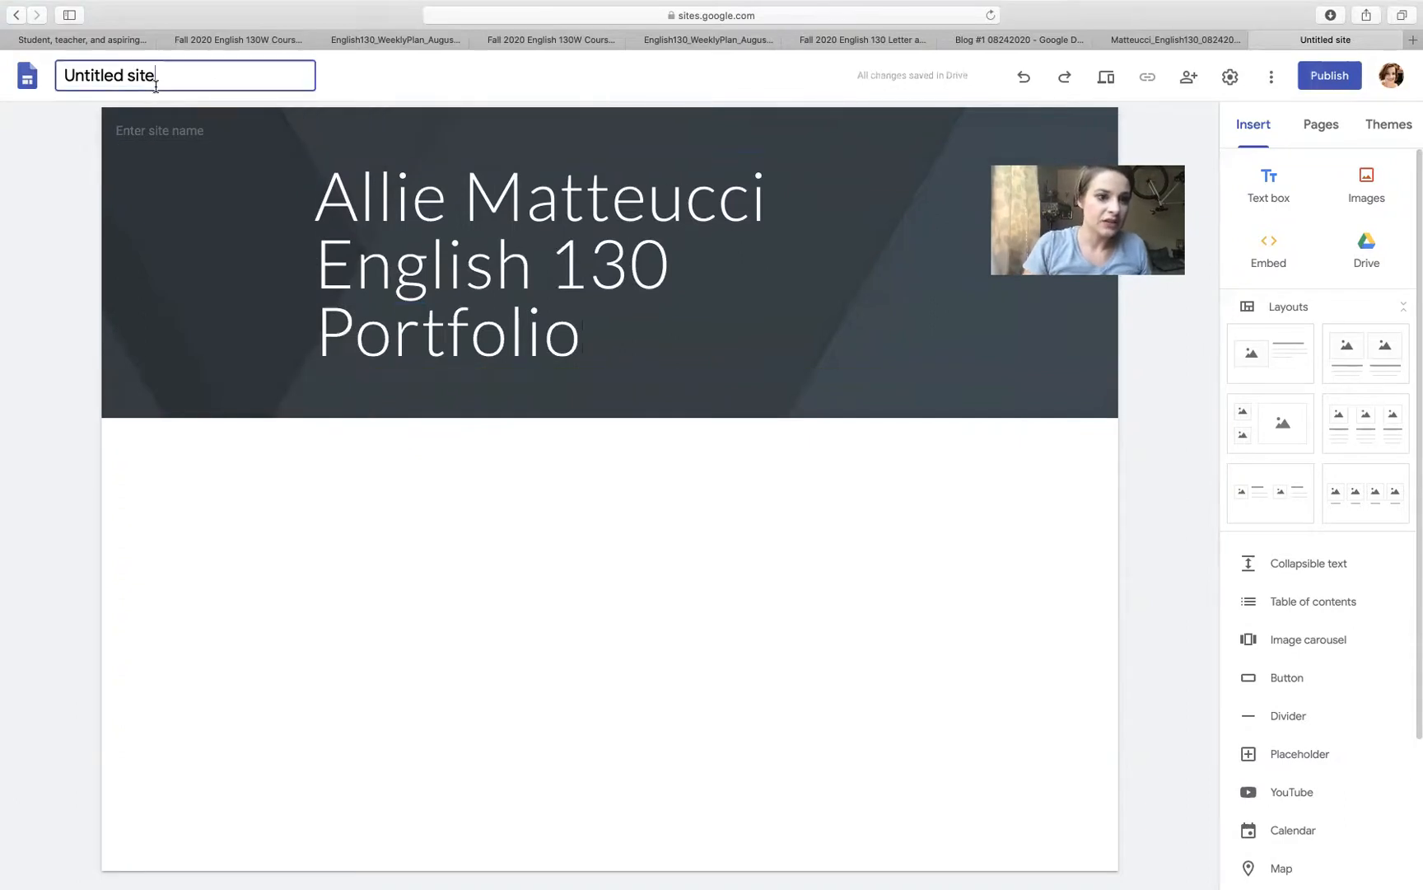
# Step: Rename 'Untitled site' to 'Allie Matteucci English 130 Portfolio'
pyautogui.press('Backspace')
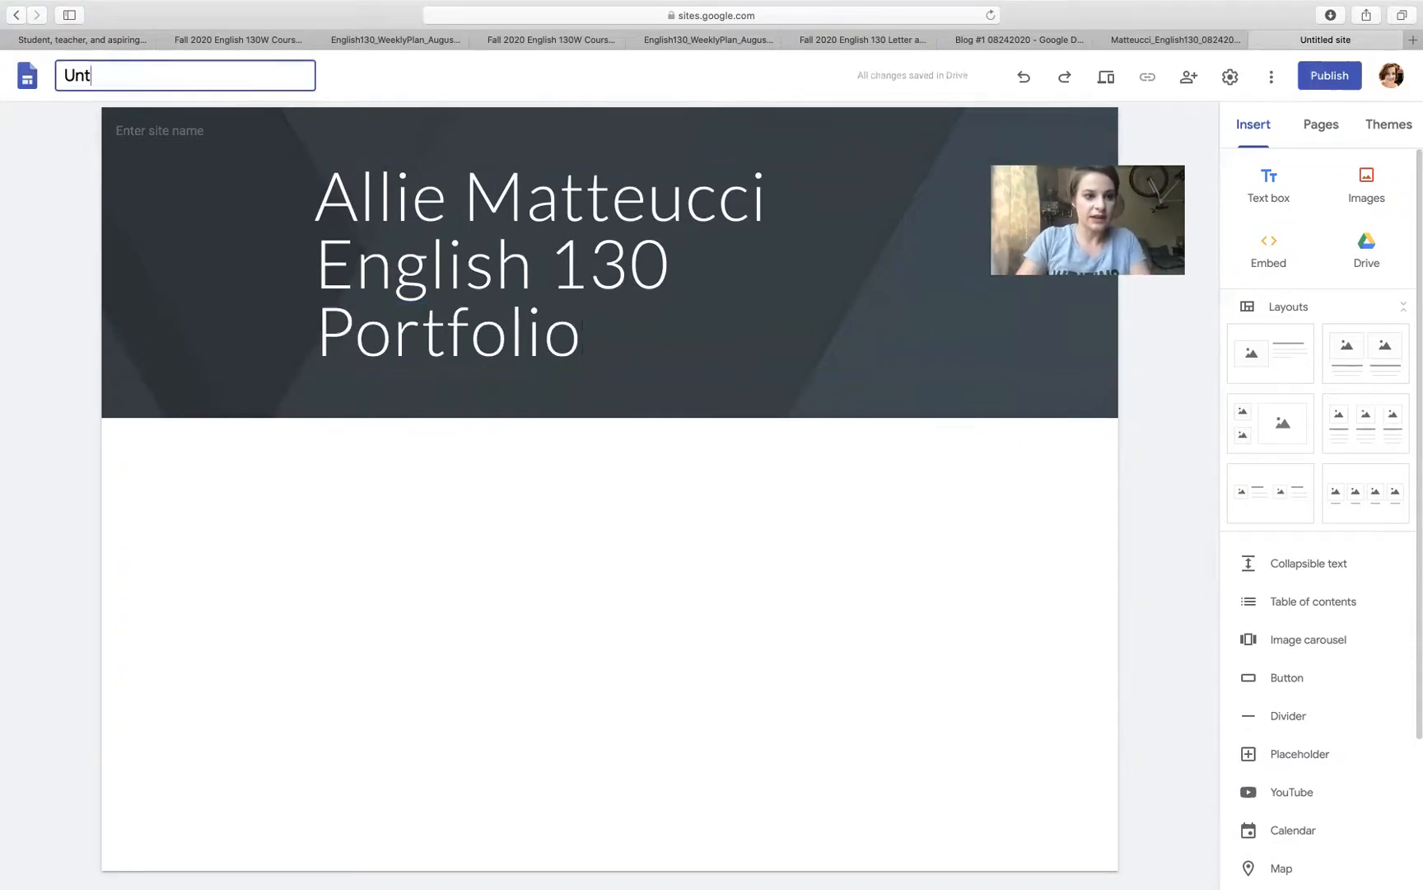
pyautogui.write('Allie')
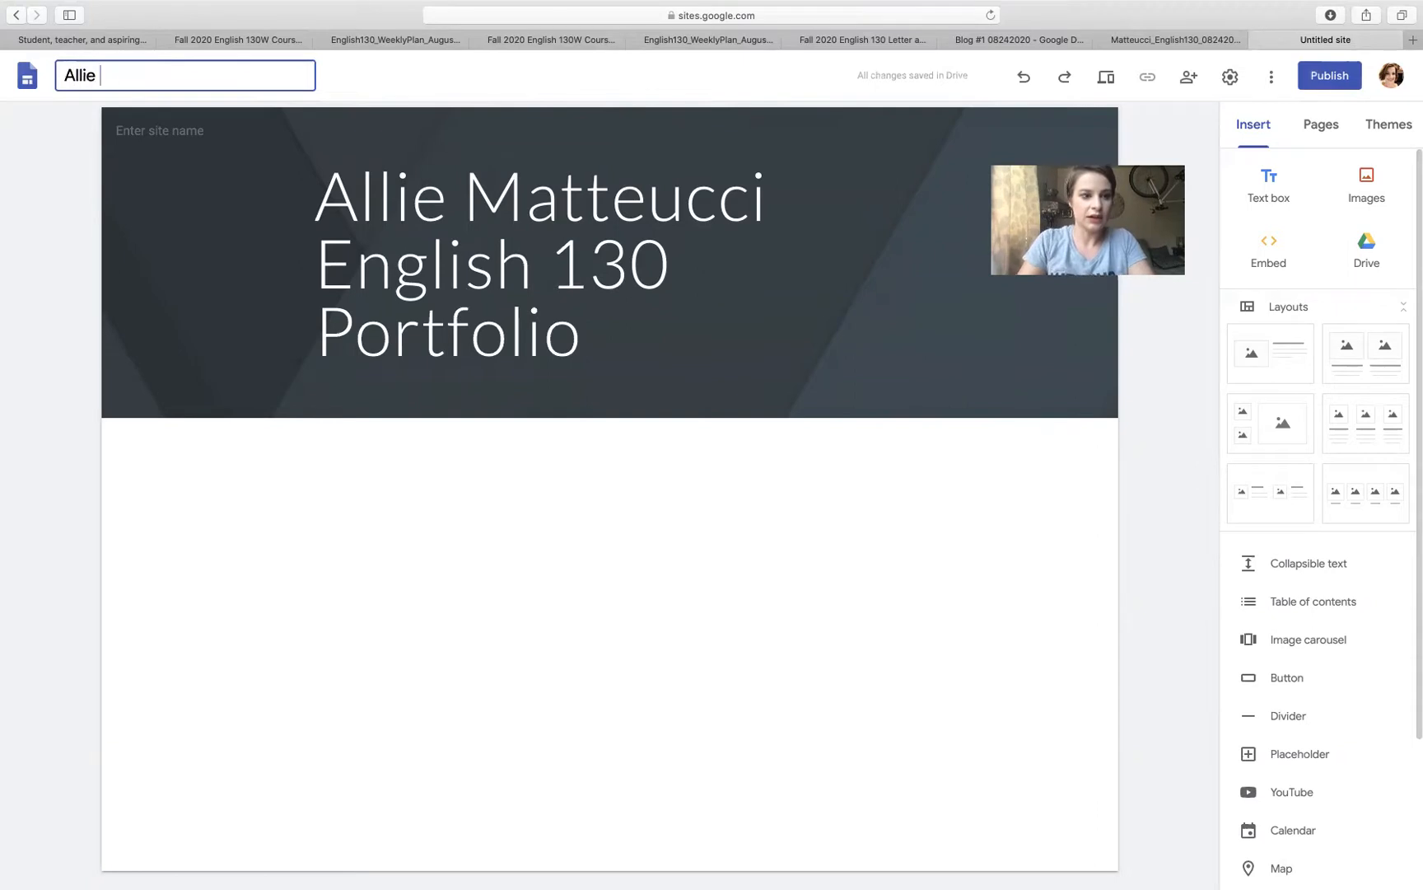
pyautogui.write('Matteucci')
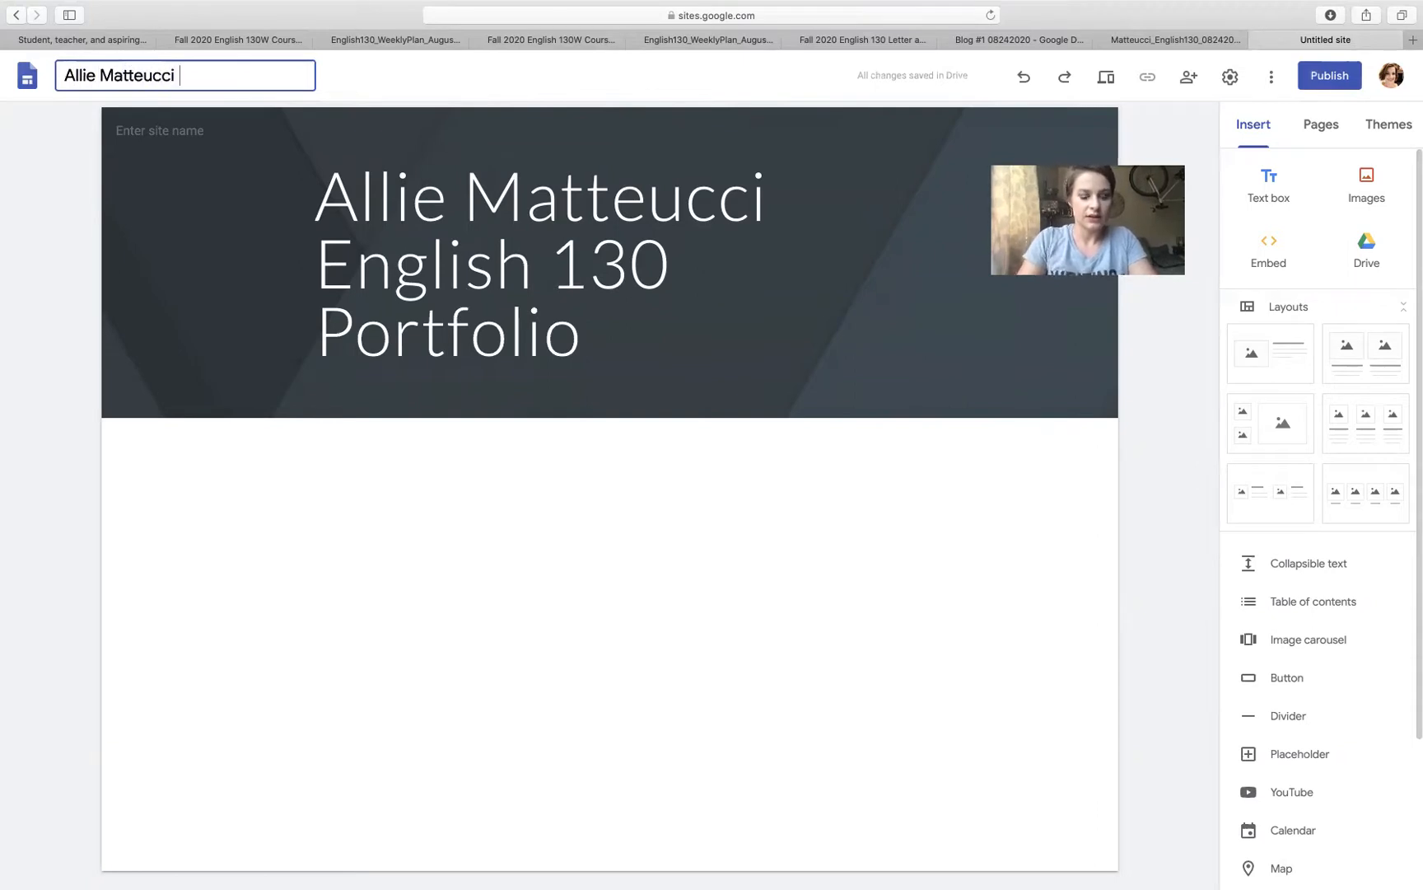
pyautogui.write('English')
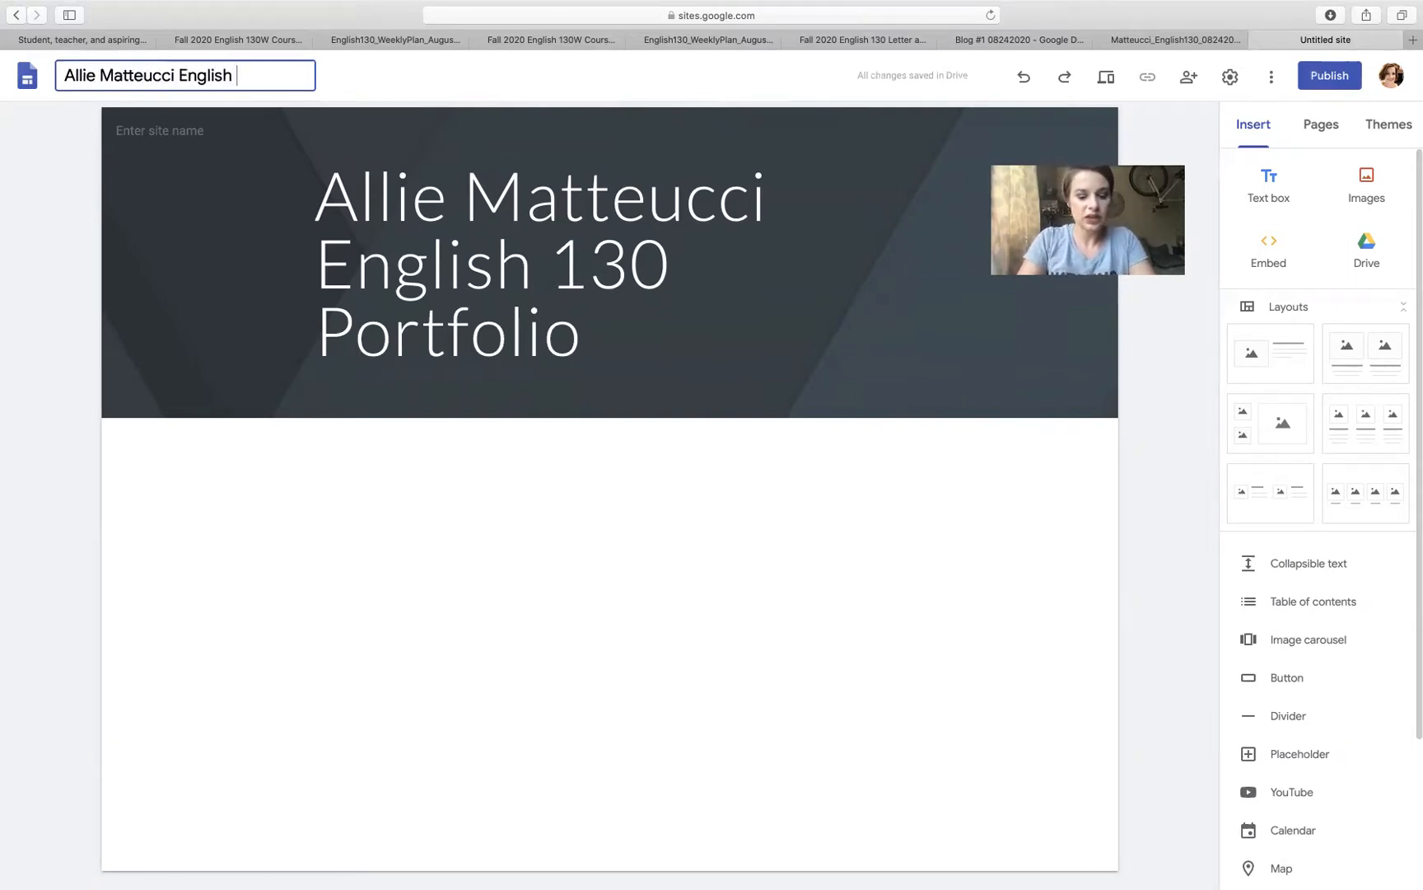
pyautogui.write('130 Port.')
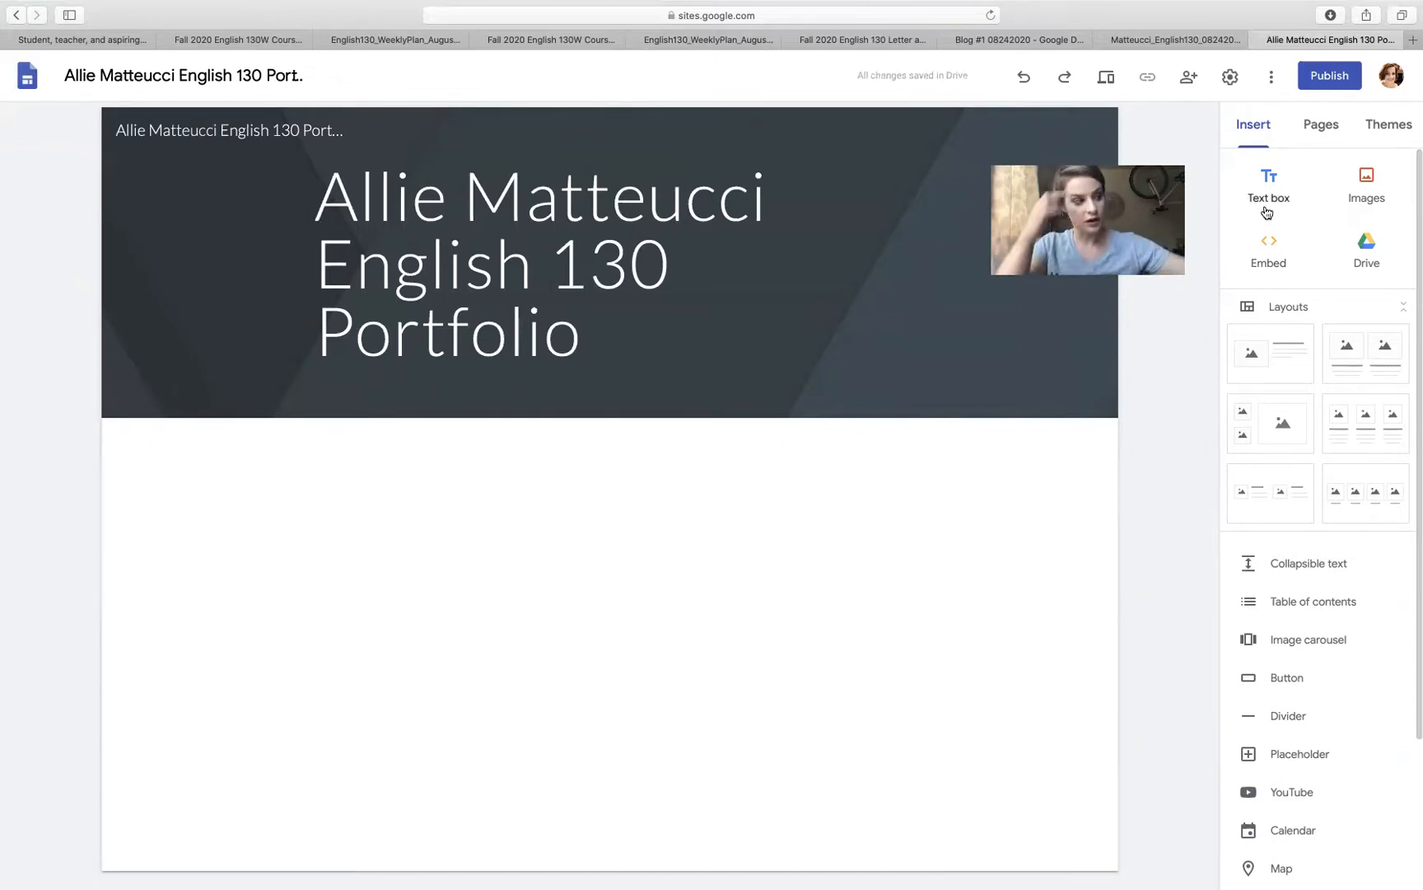
pyautogui.moveTo(1187, 77)
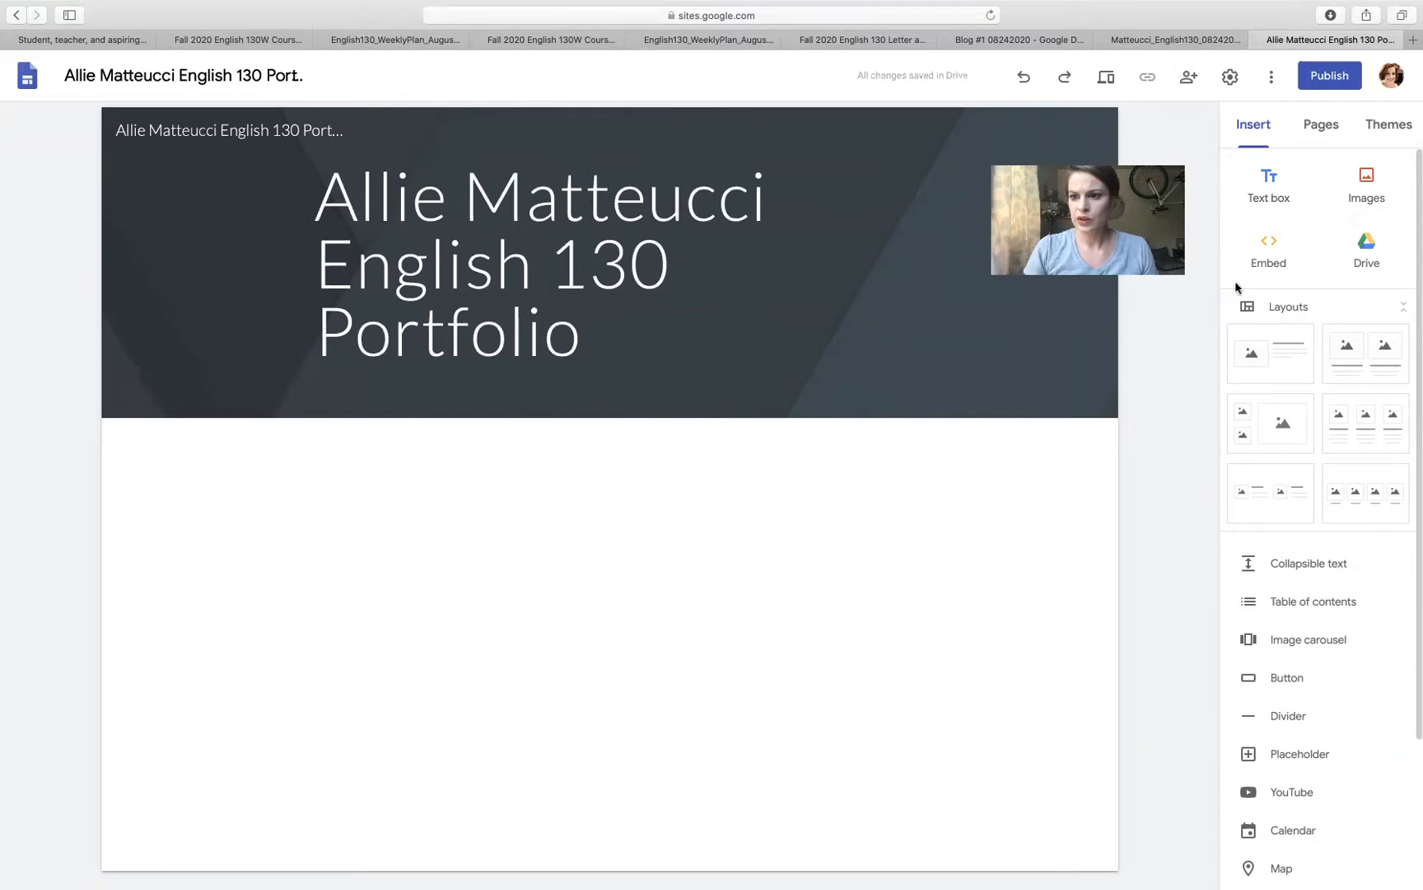
# Step: Browse the Fall 2020 folder's documents in the Drive panel beside the portfolio page header
pyautogui.click(1367, 251)
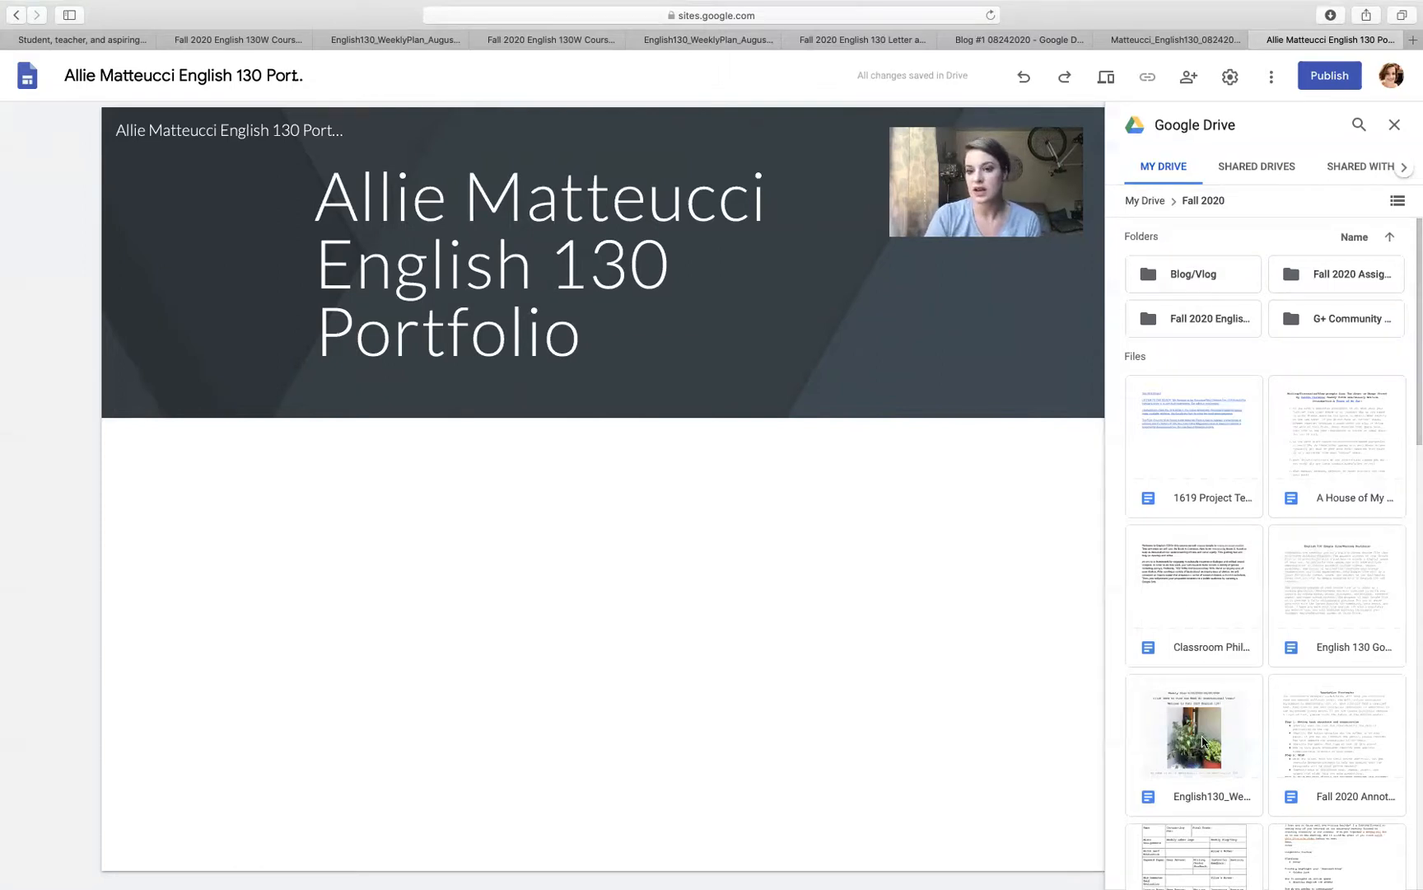
pyautogui.scroll(-3)
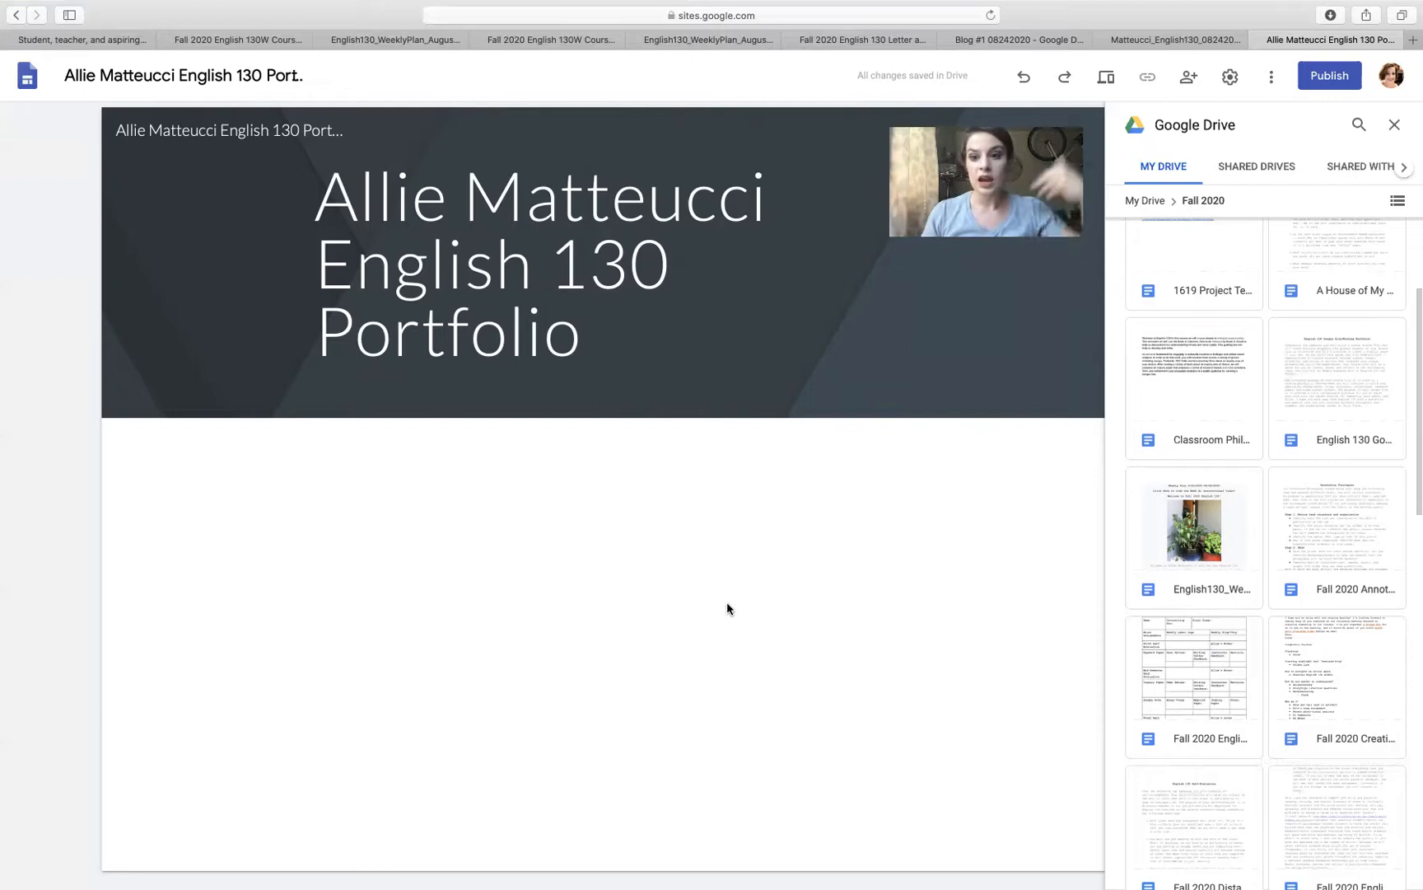
pyautogui.click(539, 263)
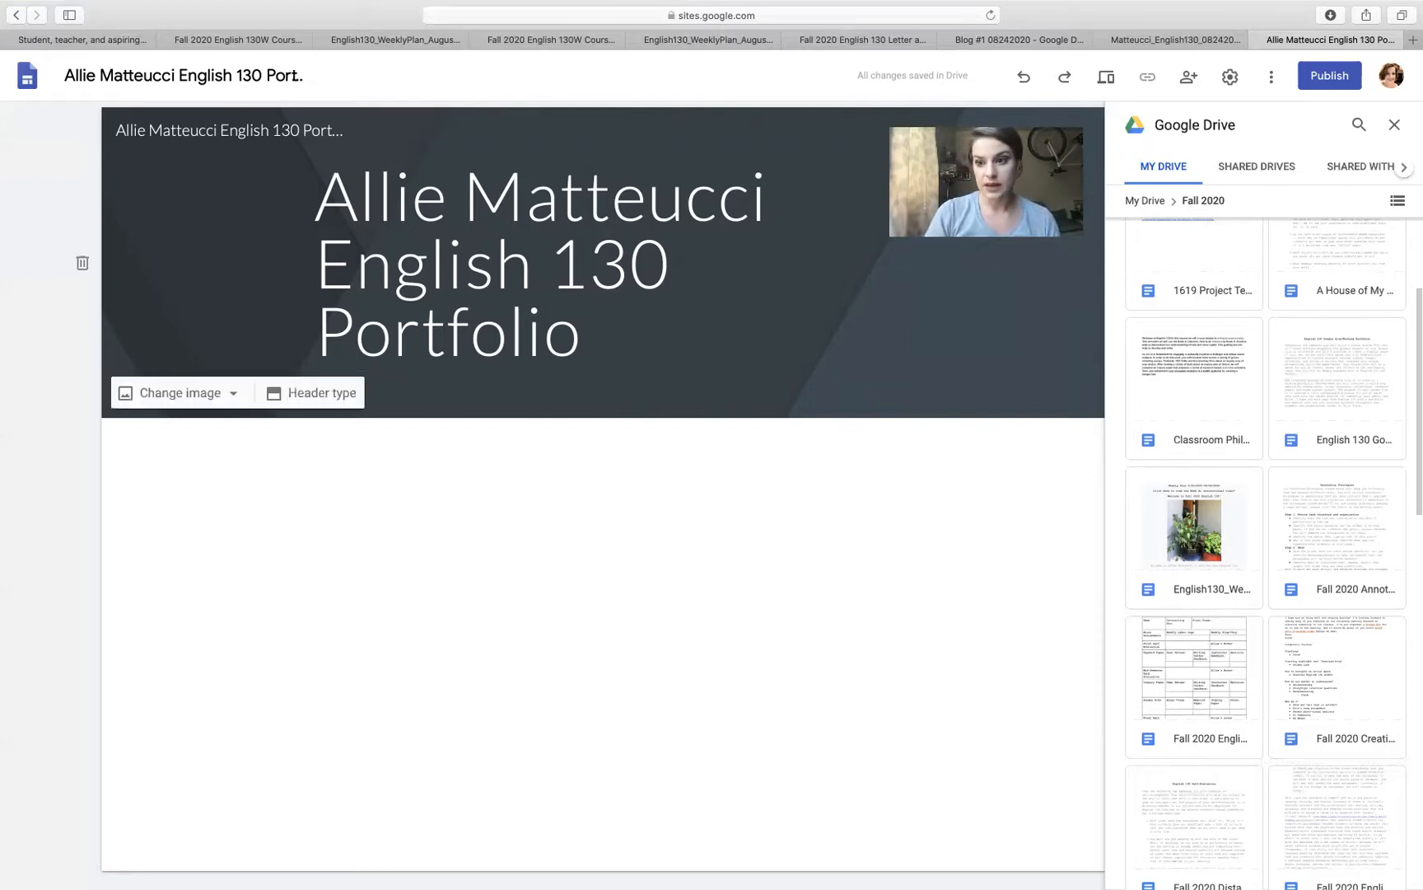